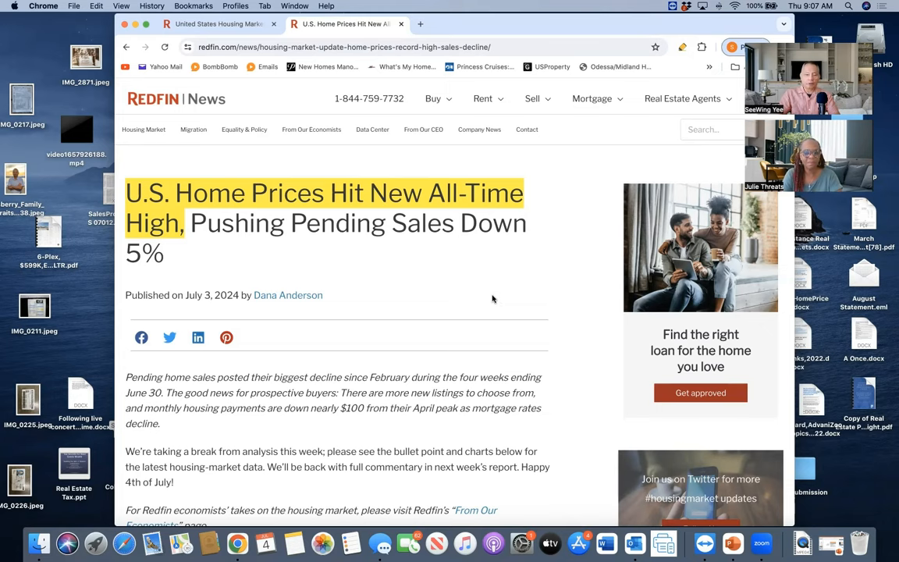
mouse_move(477, 299)
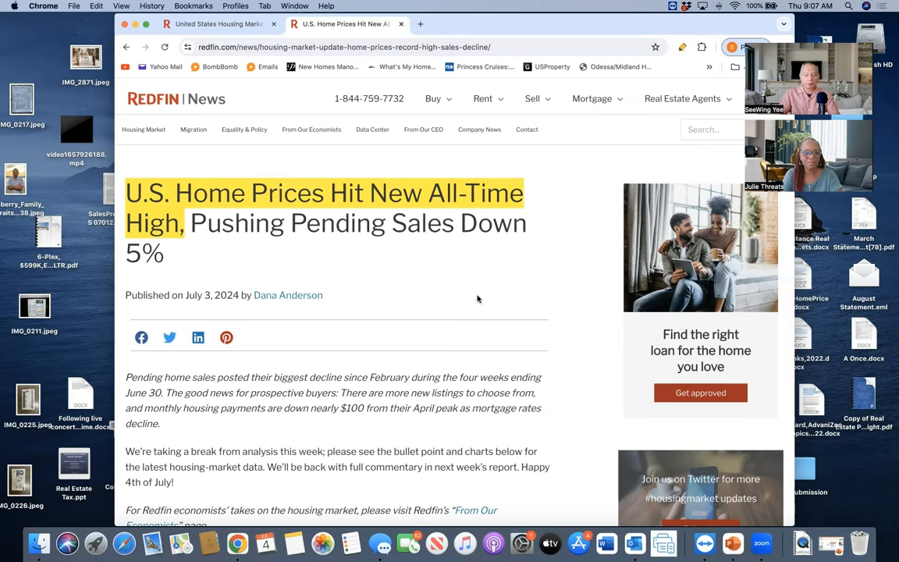
mouse_move(465, 305)
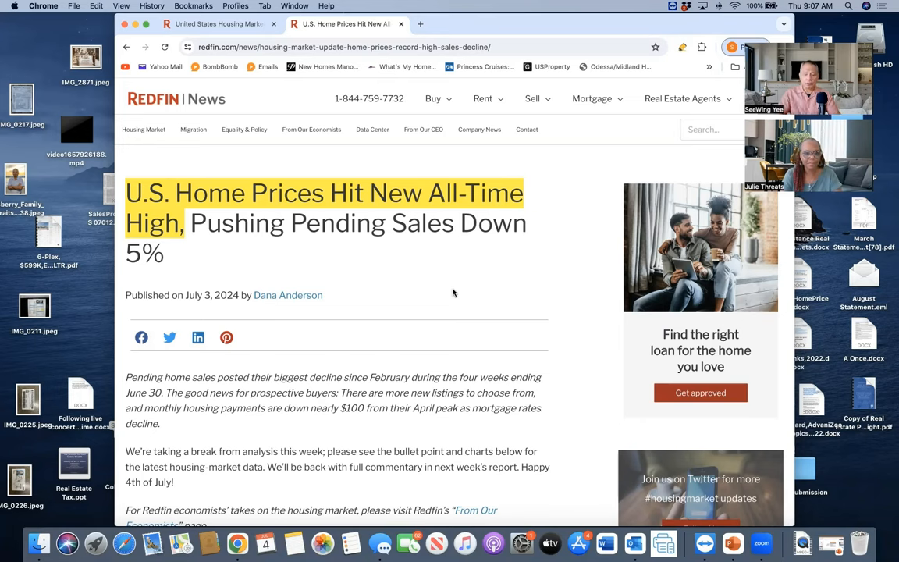
mouse_move(425, 280)
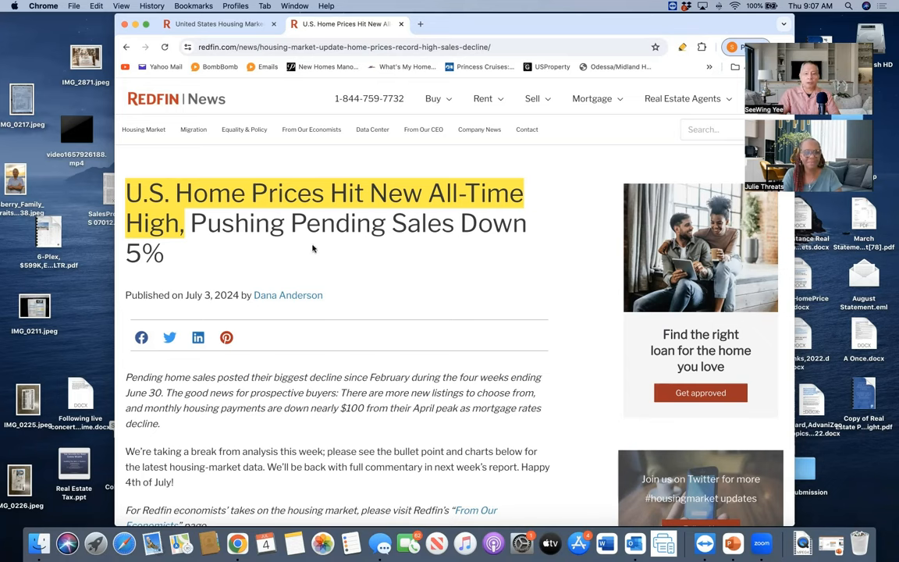
mouse_move(413, 274)
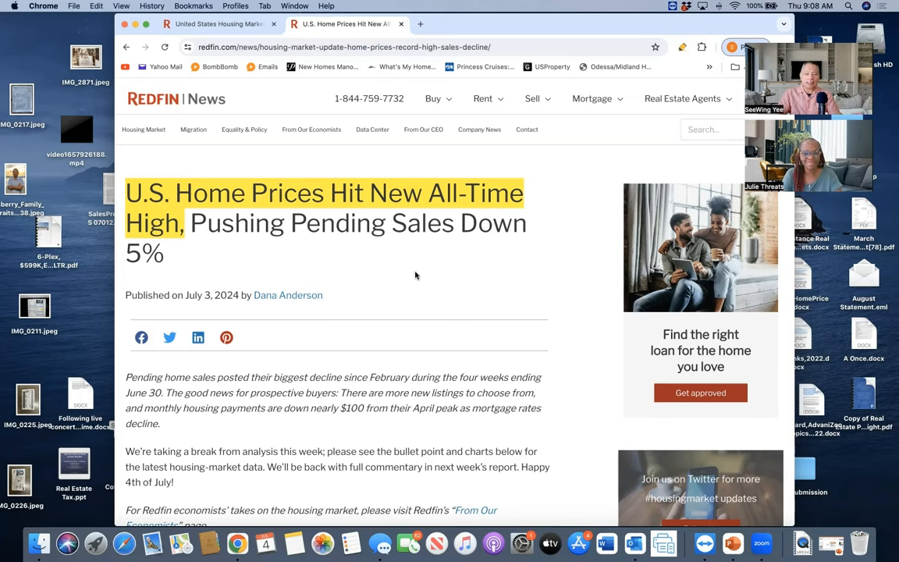
mouse_move(419, 278)
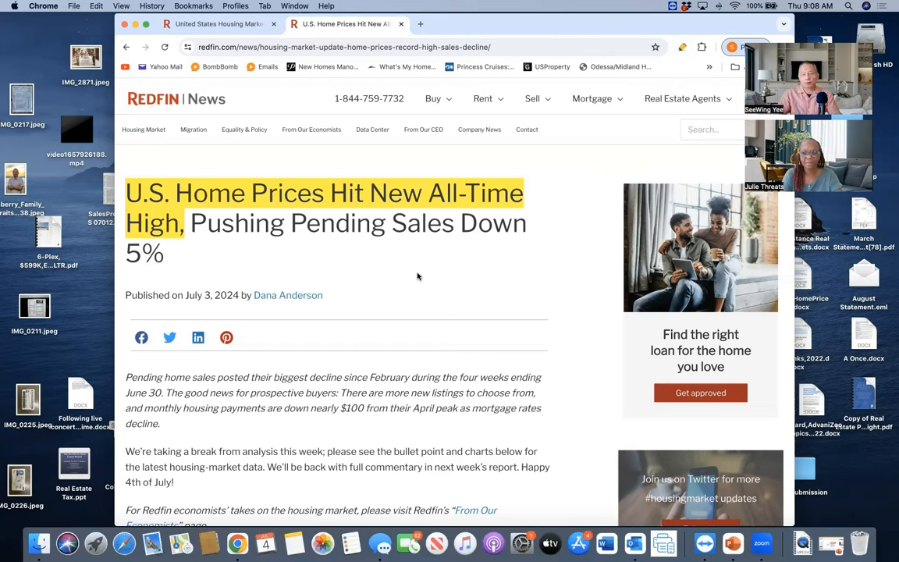
mouse_move(414, 277)
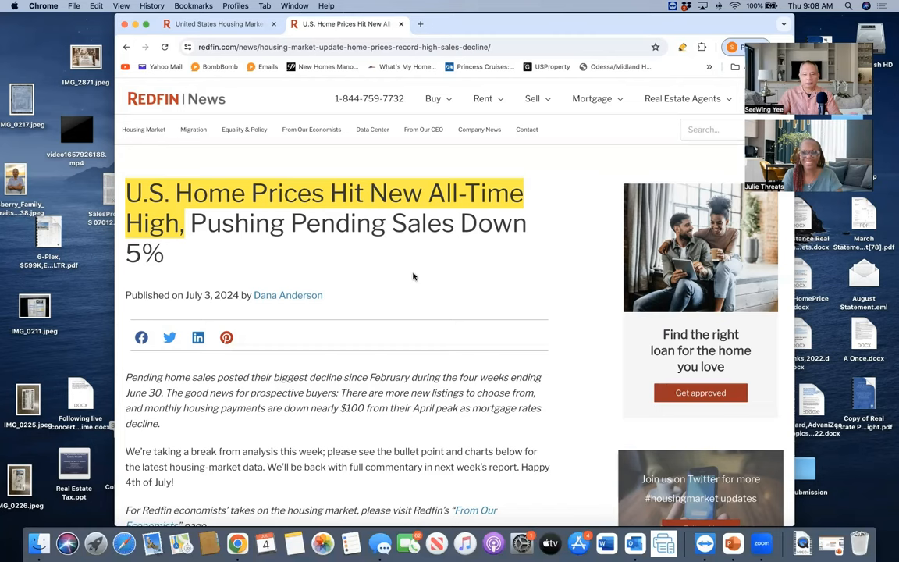
mouse_move(402, 276)
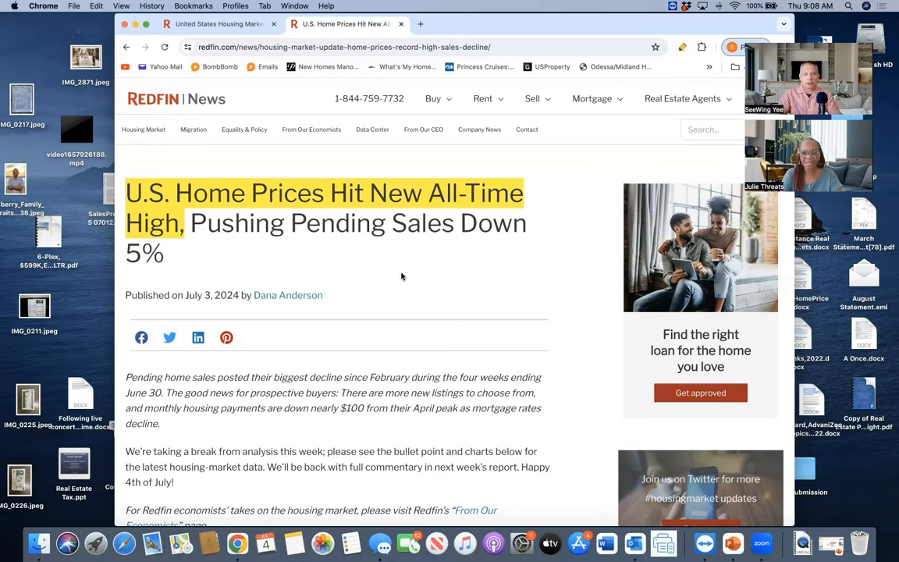
mouse_move(396, 273)
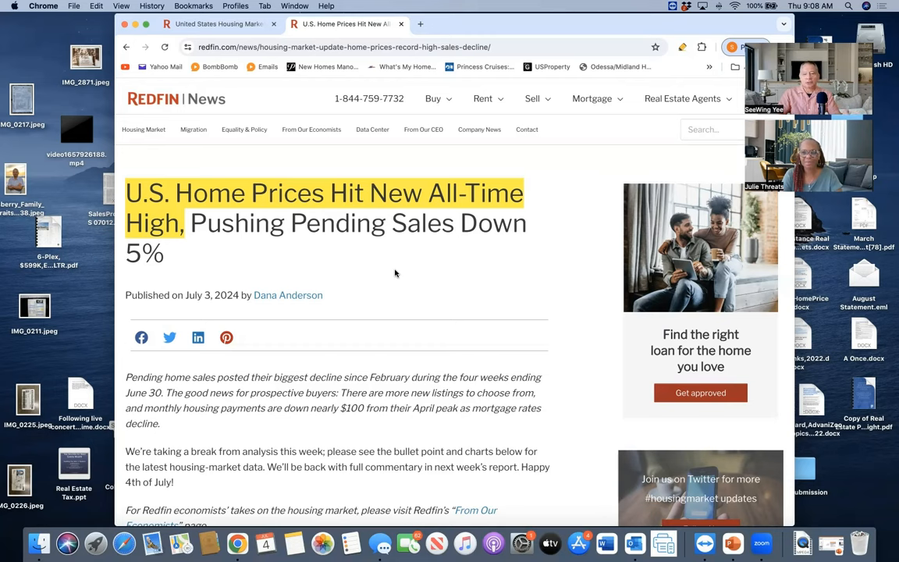
mouse_move(390, 271)
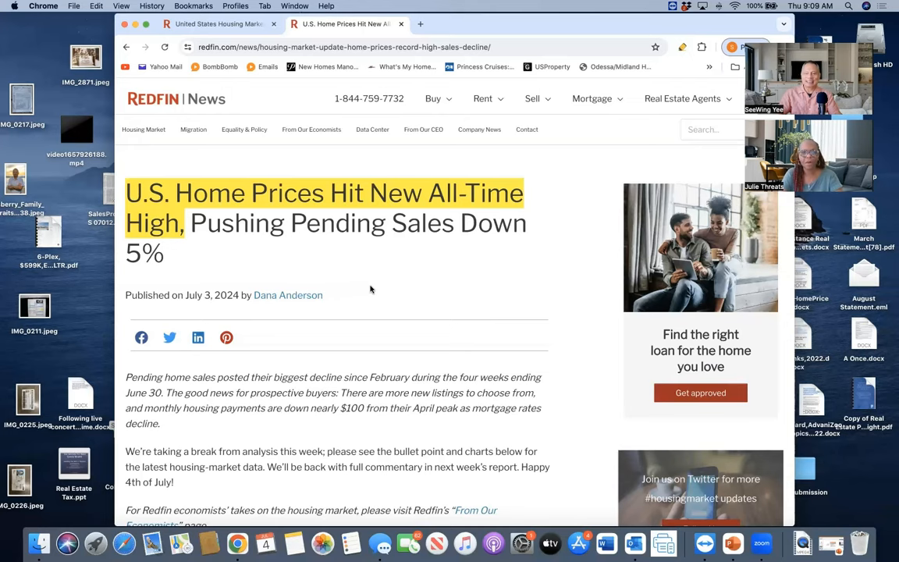
mouse_move(409, 289)
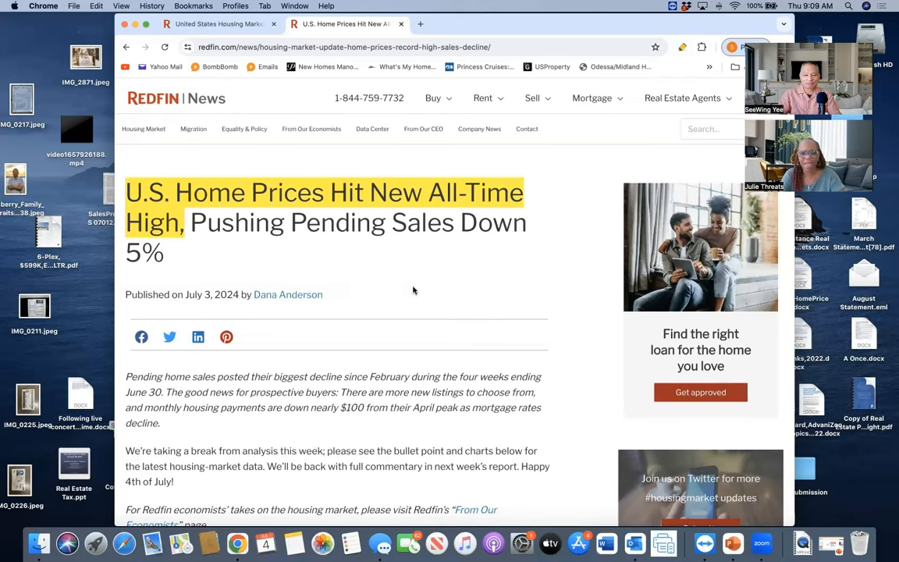
Scroll down the Redfin article from the introduction to the Leading indicators table on homebuying demand.
scroll("down", 3)
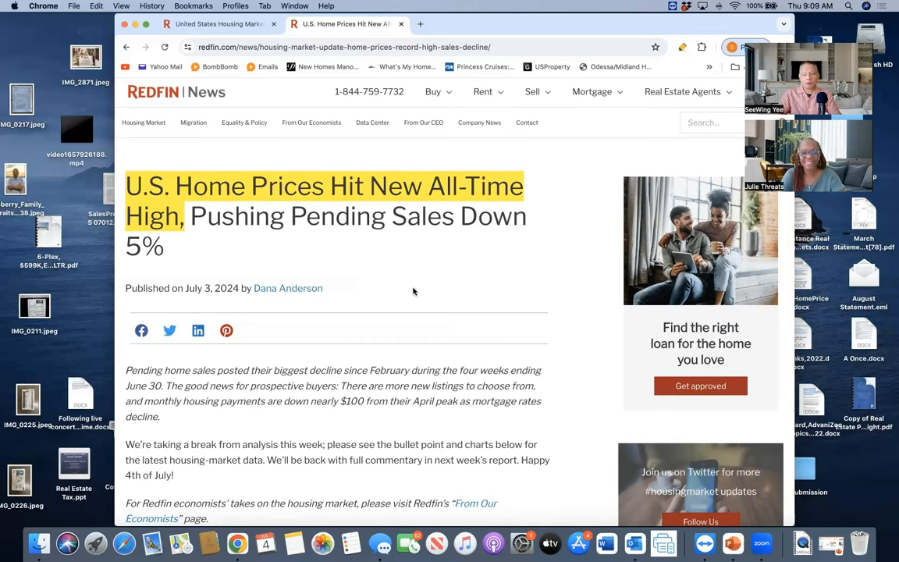
scroll("down", 3)
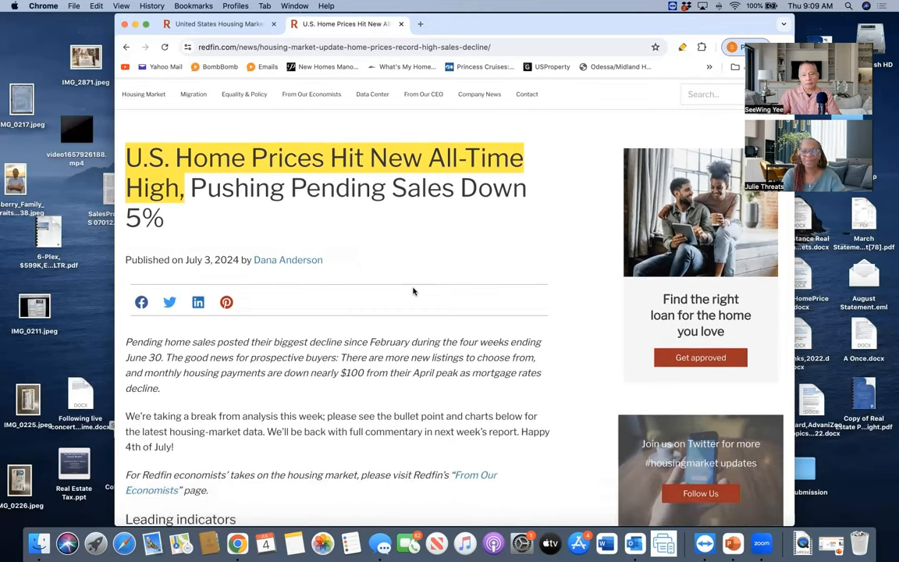
scroll("down", 3)
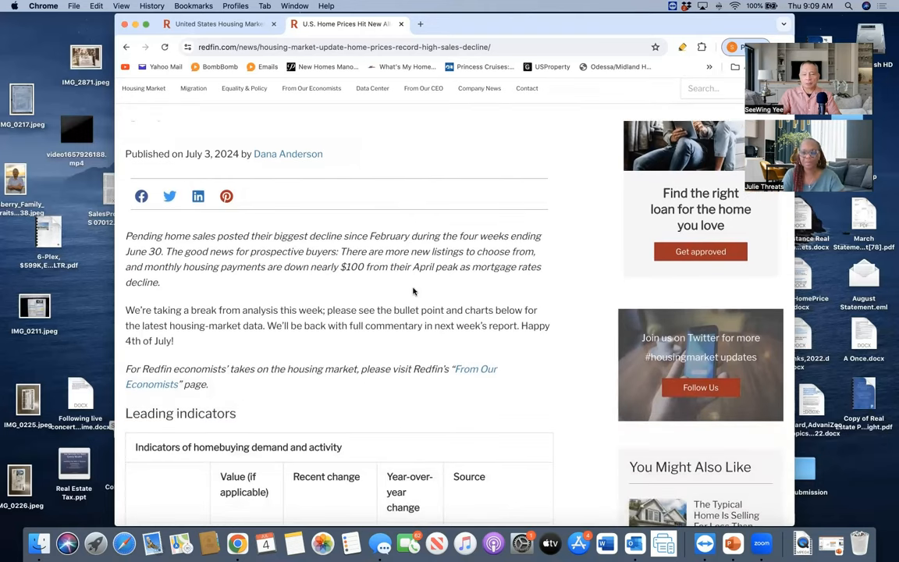
scroll("down", 3)
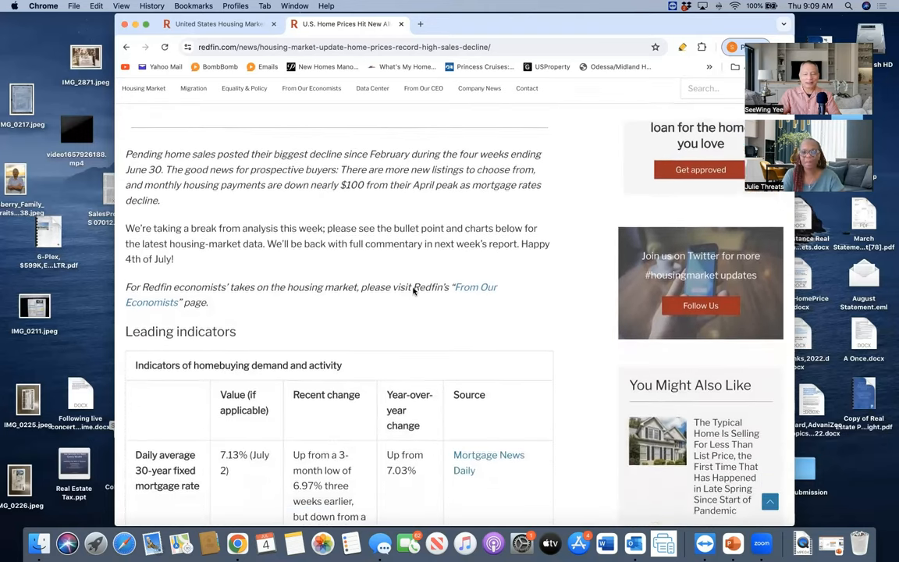
scroll("down", 3)
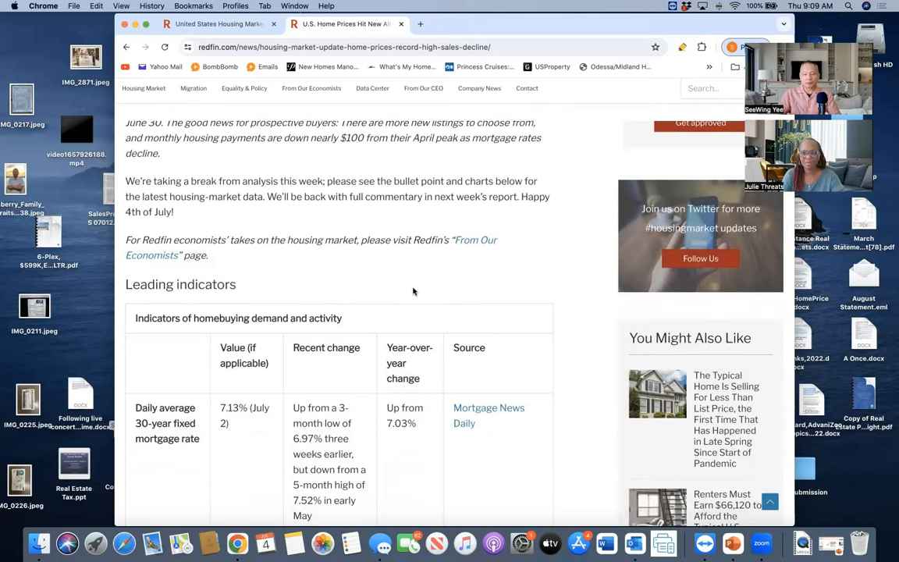
mouse_move(412, 284)
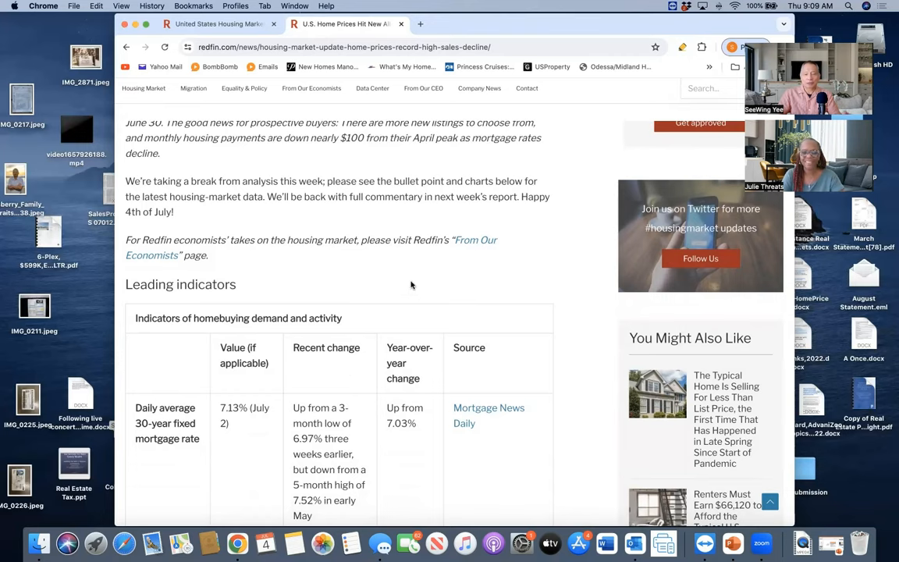
scroll("down", 3)
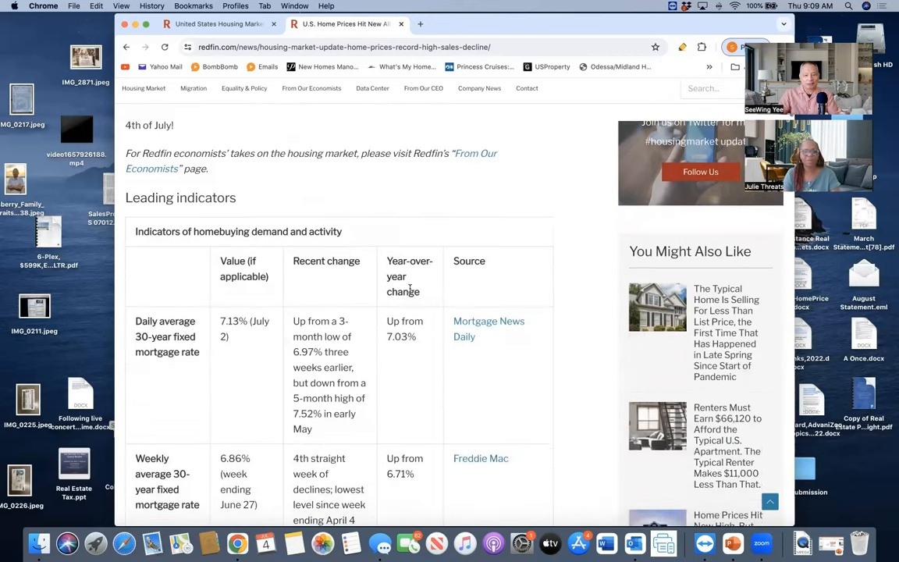
scroll("down", 3)
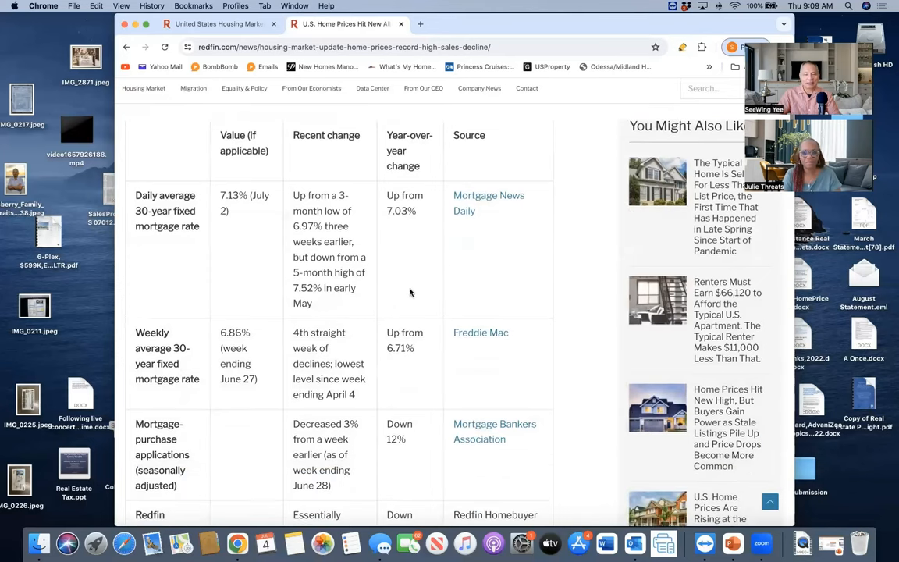
mouse_move(408, 284)
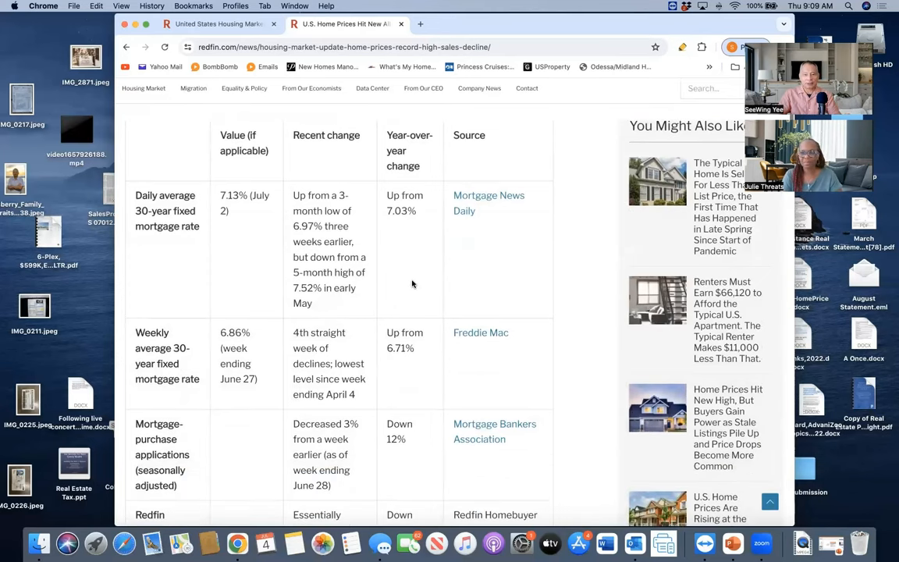
scroll("up", 3)
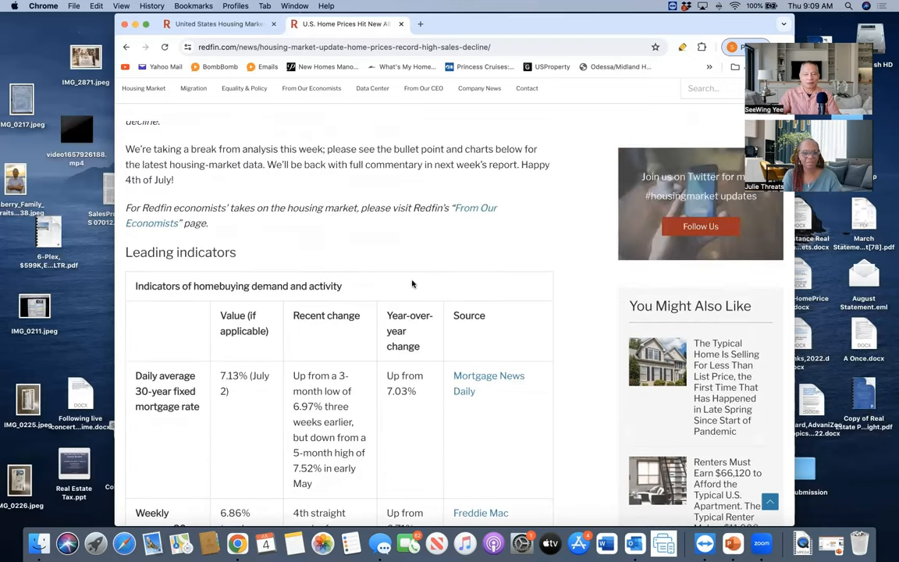
scroll("up", 3)
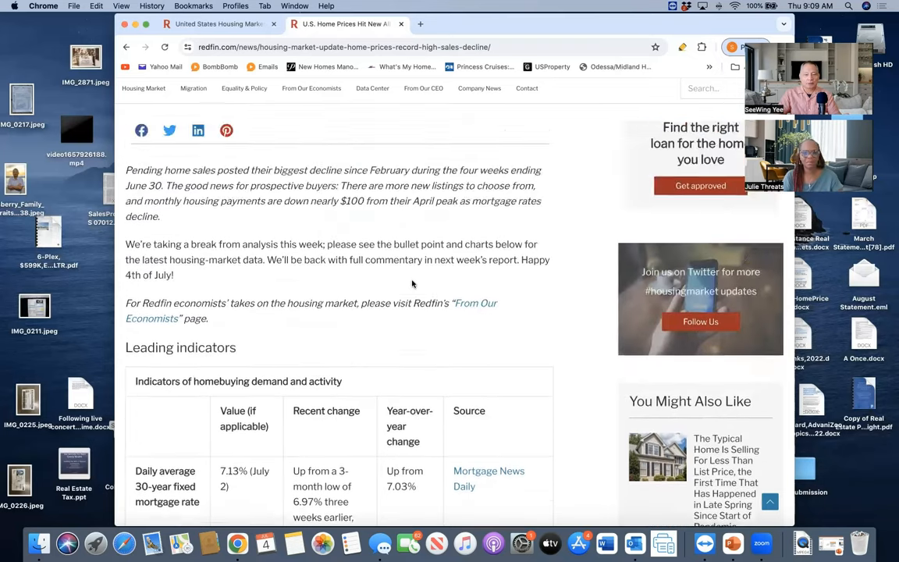
Scroll past the mortgage, demand index and touring rows to the Key housing-market data heading.
scroll("down", 3)
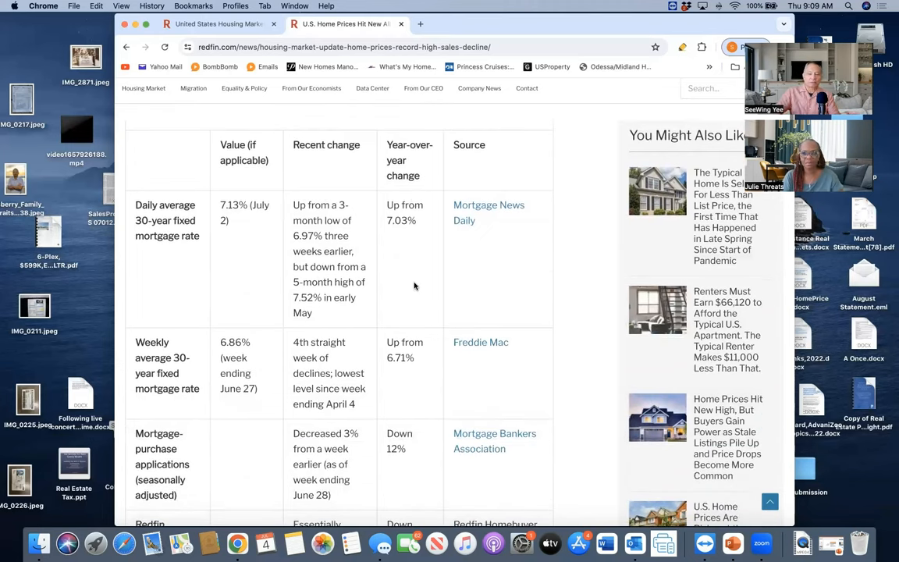
mouse_move(499, 228)
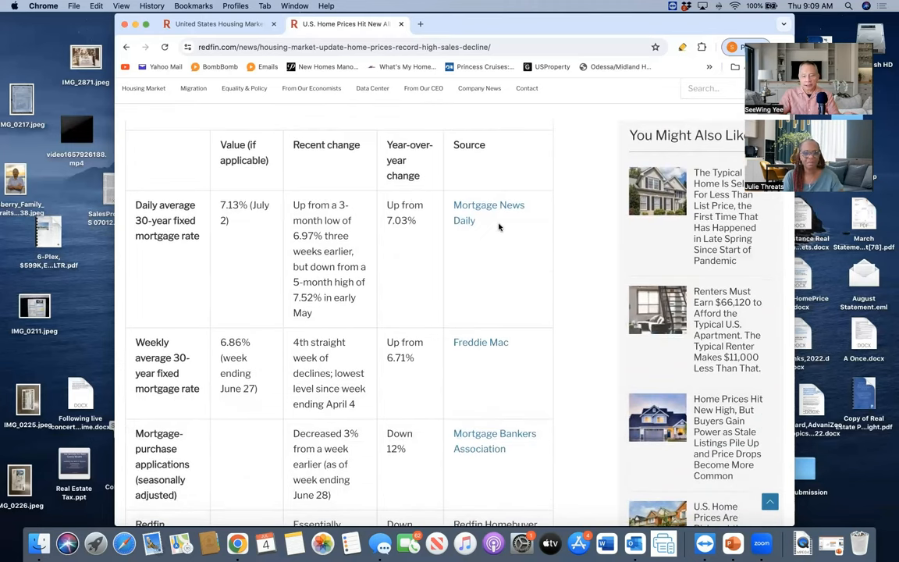
mouse_move(426, 267)
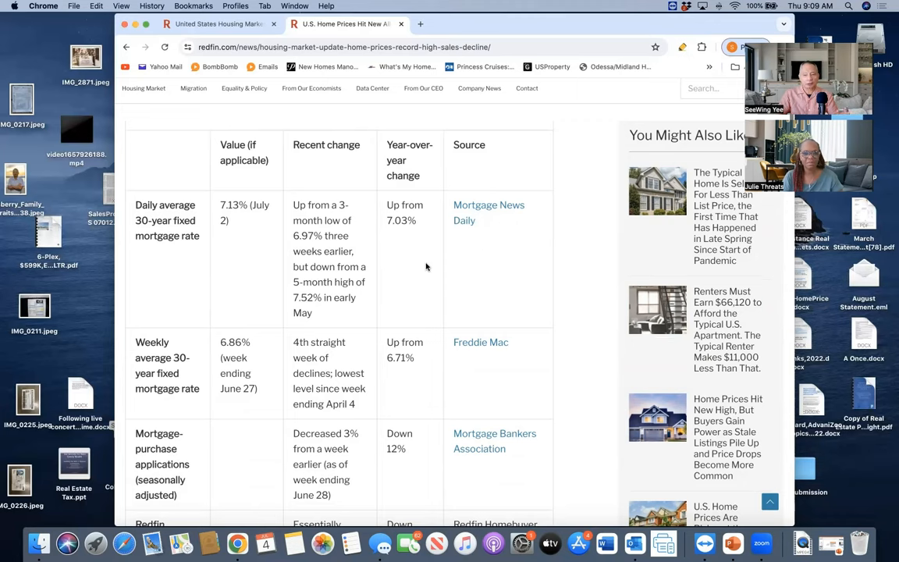
scroll("up", 3)
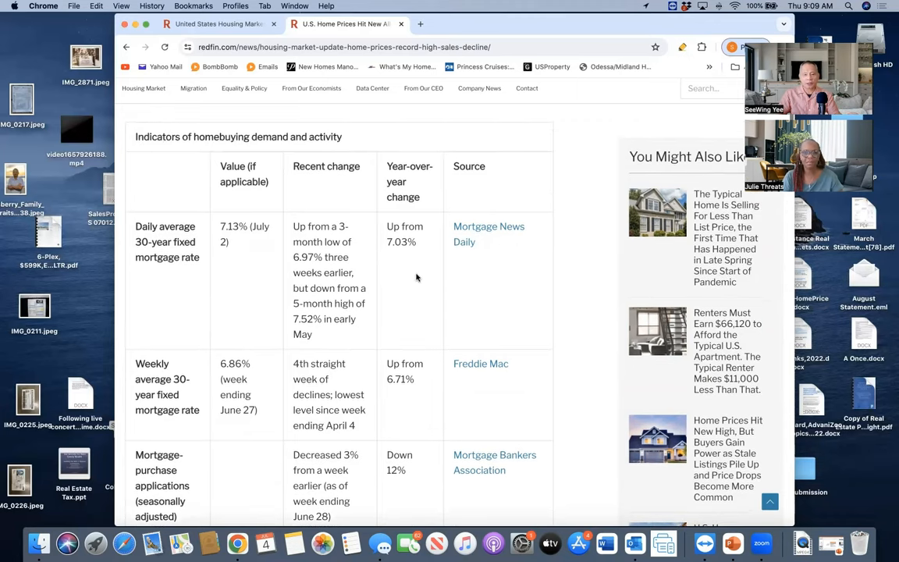
mouse_move(239, 240)
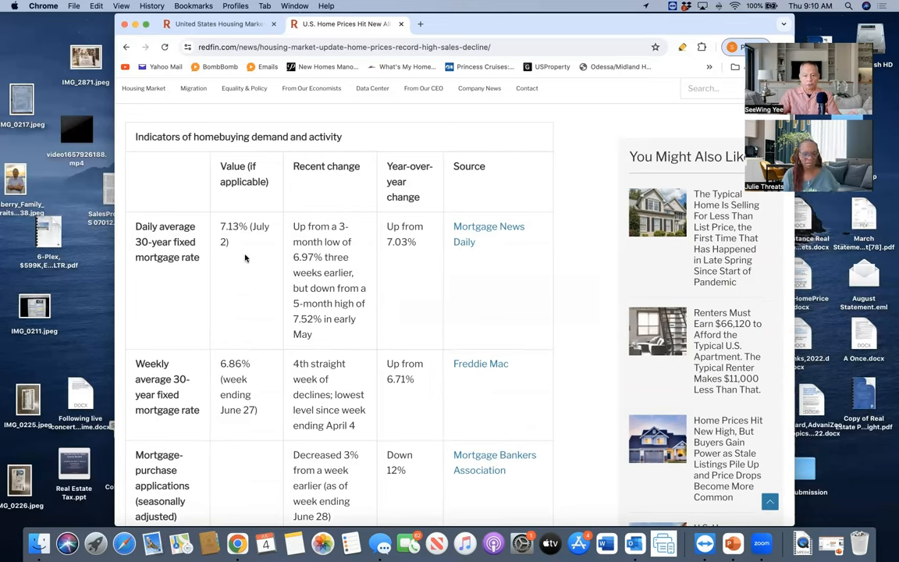
mouse_move(484, 268)
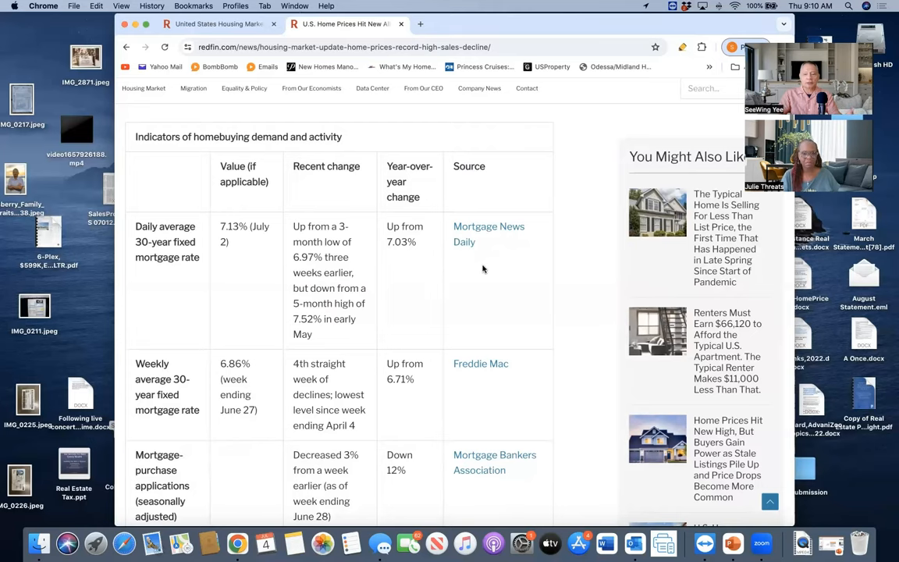
scroll("down", 3)
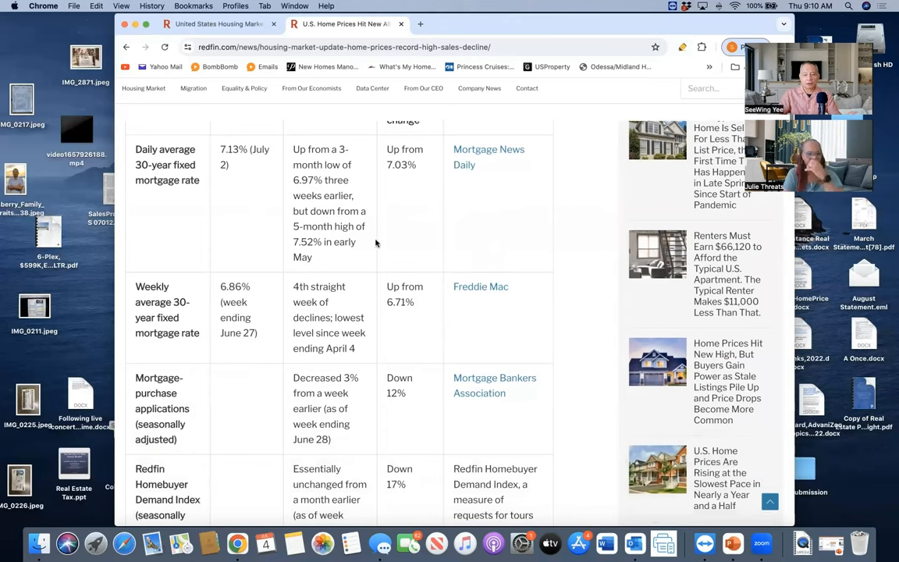
mouse_move(455, 315)
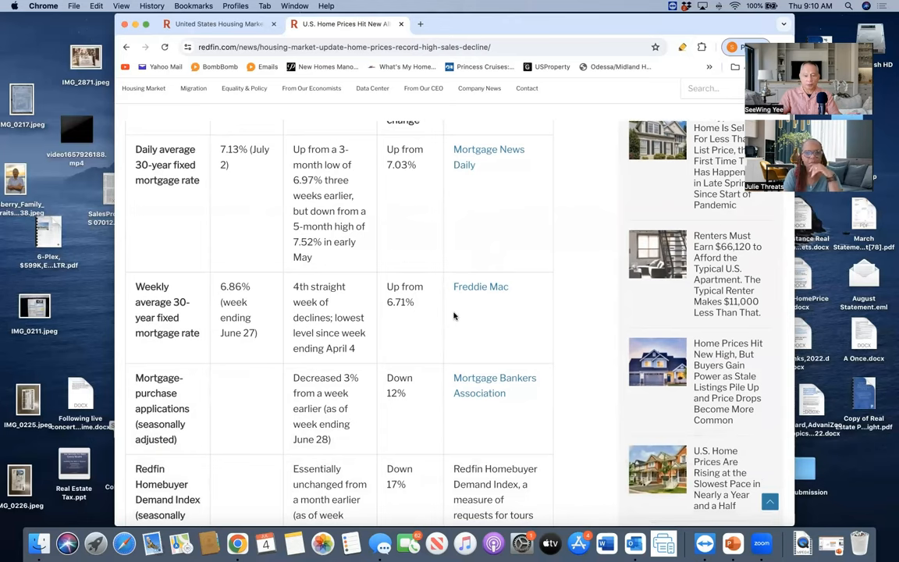
scroll("down", 3)
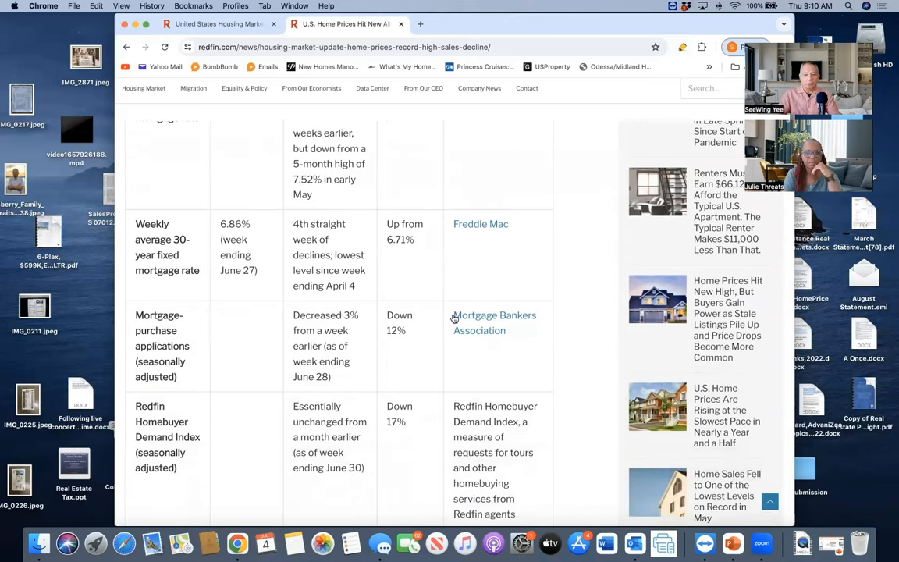
scroll("down", 3)
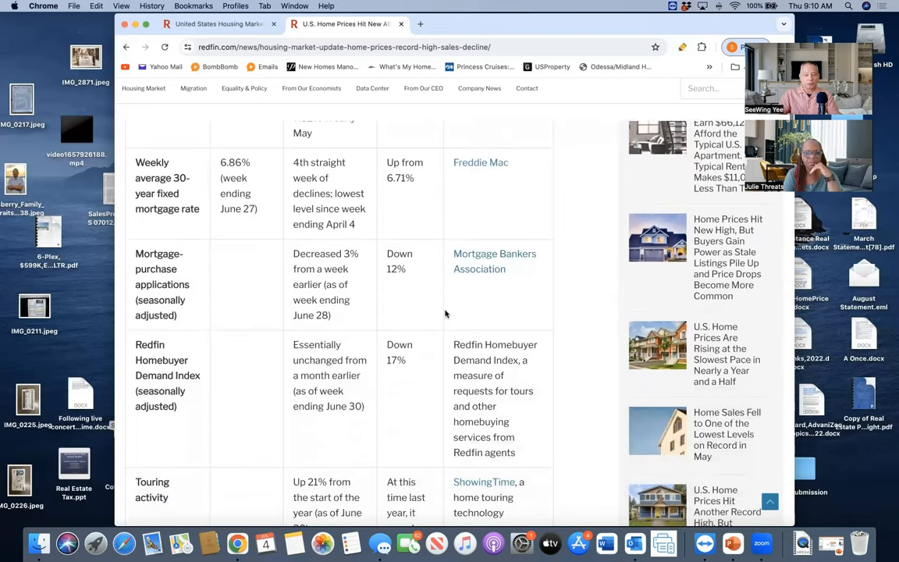
scroll("down", 3)
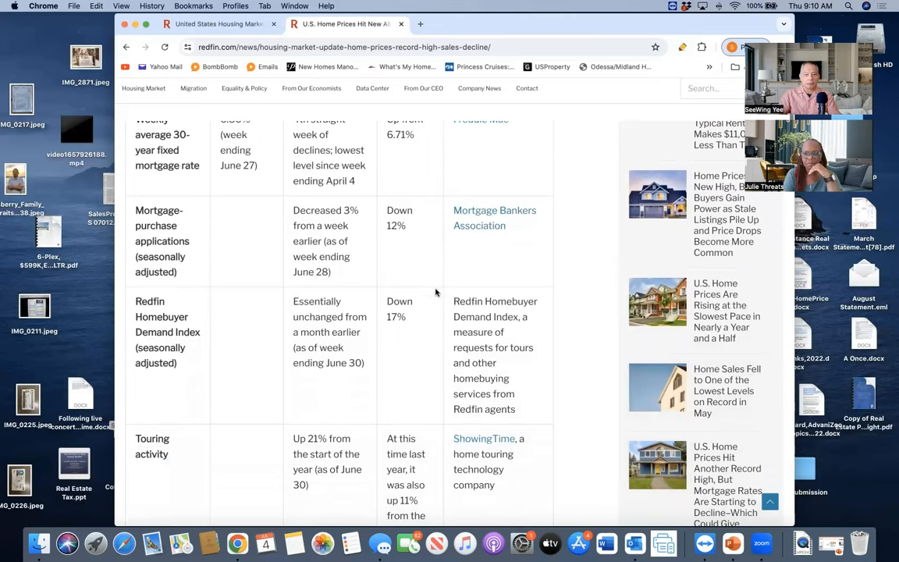
mouse_move(445, 244)
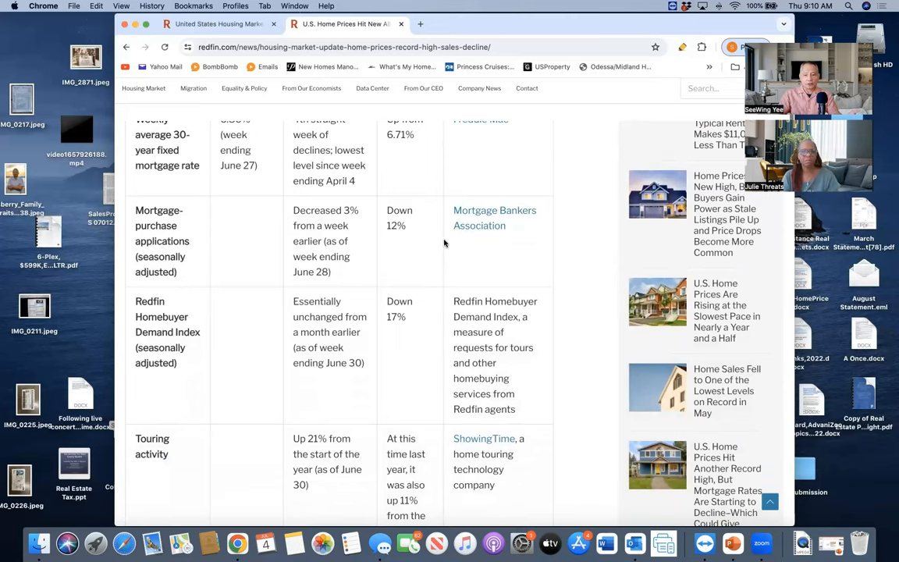
scroll("down", 3)
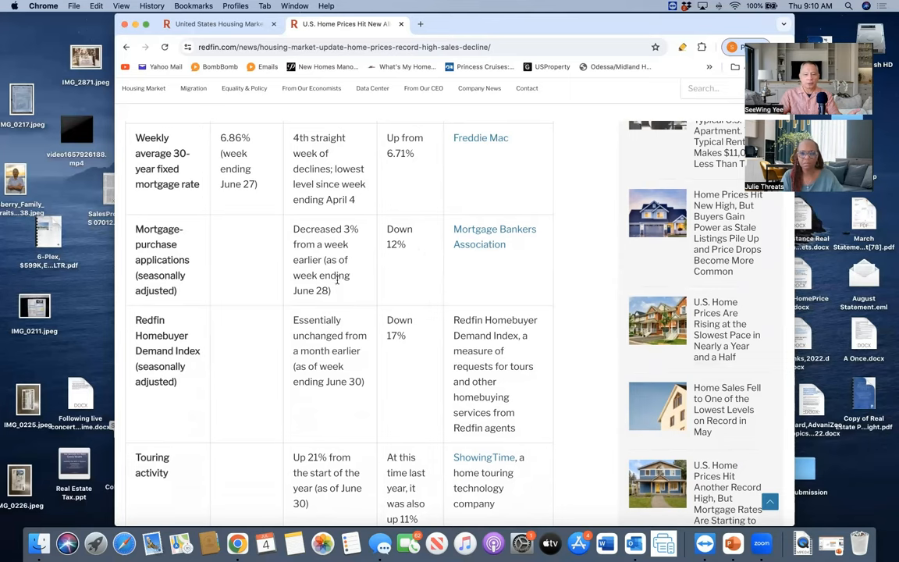
scroll("down", 3)
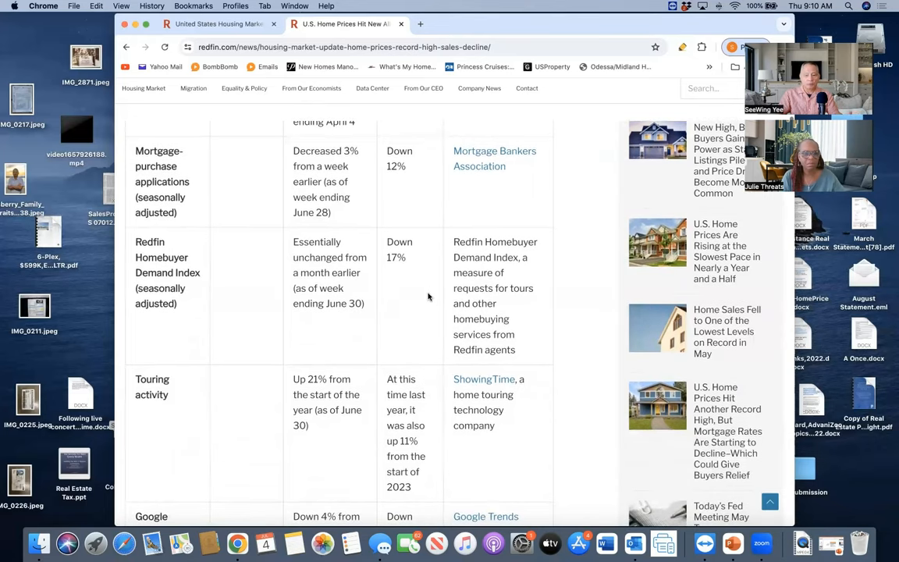
scroll("down", 3)
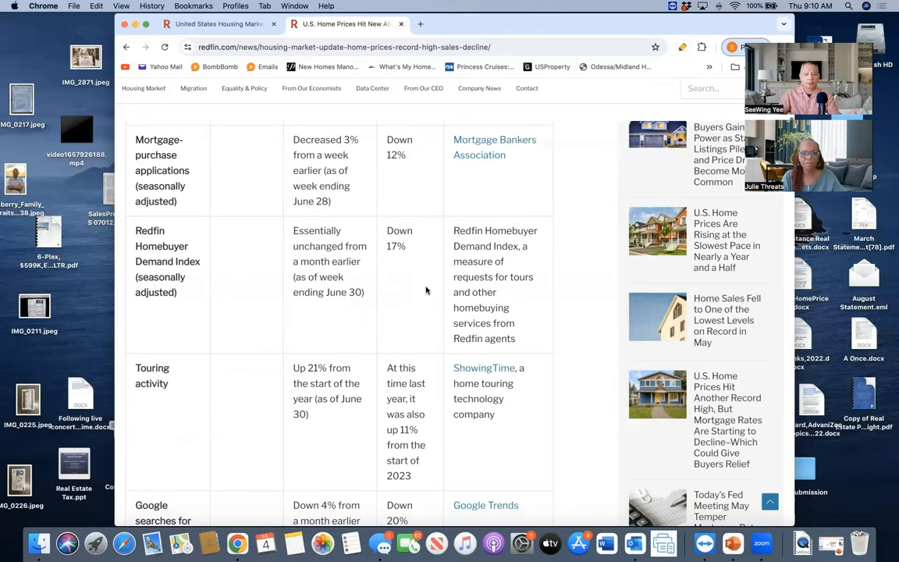
scroll("down", 3)
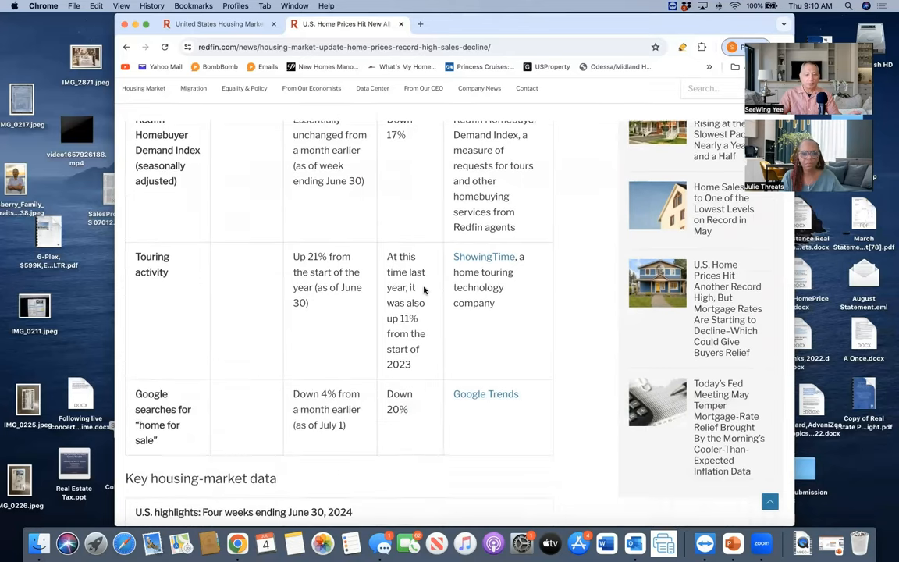
Scroll to the Key housing-market data table rows for median sale price, listings and months of supply.
scroll("down", 3)
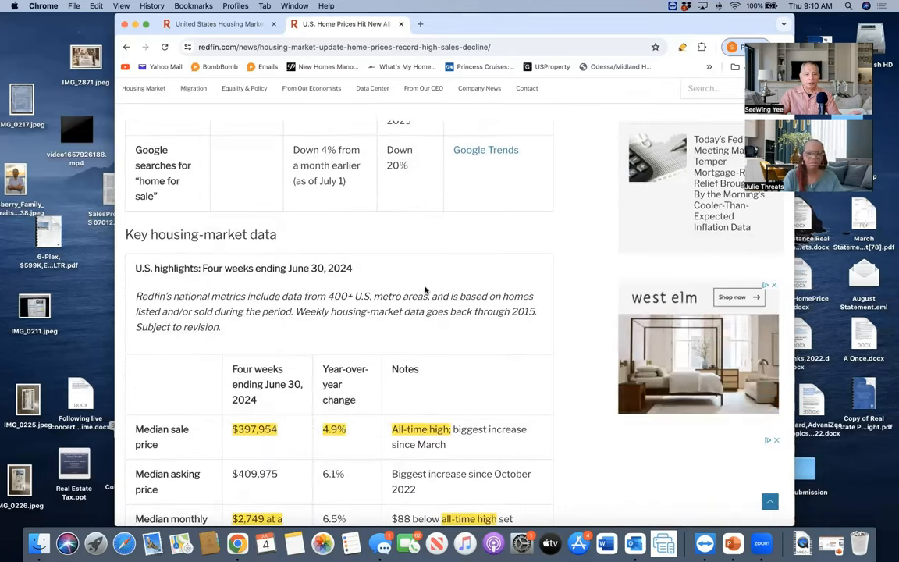
scroll("down", 3)
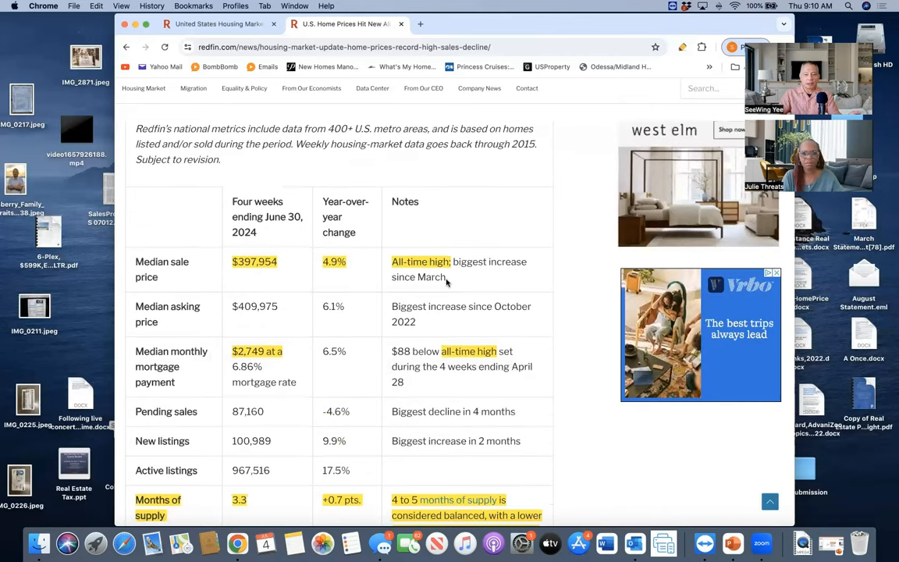
scroll("down", 3)
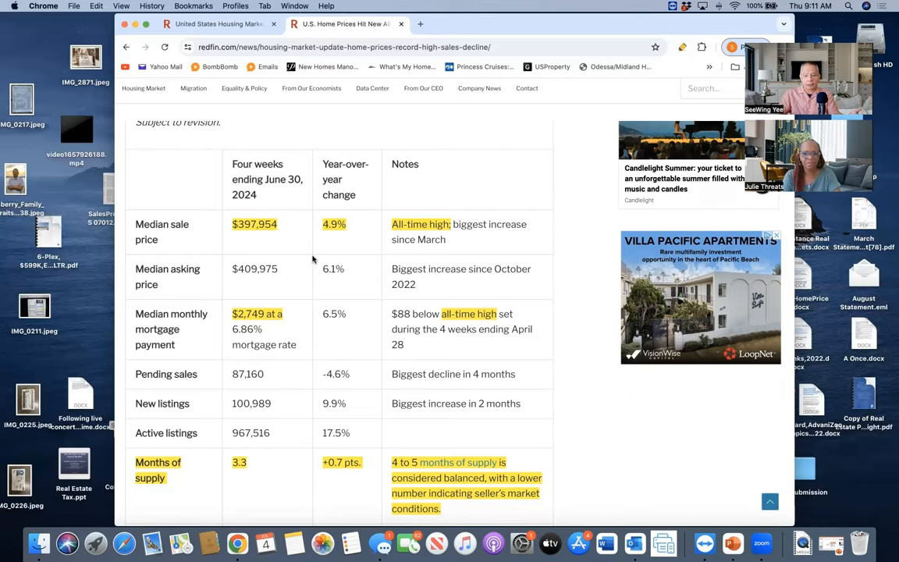
mouse_move(440, 237)
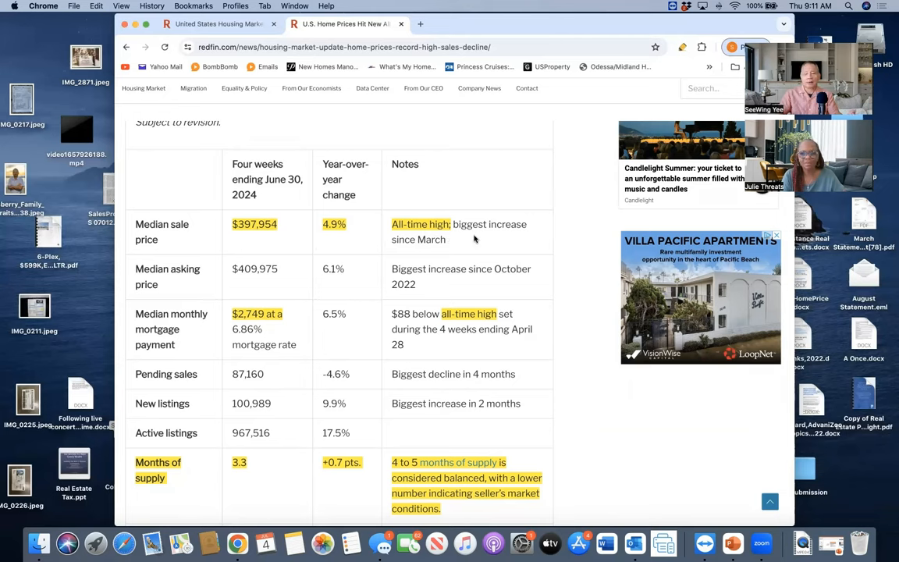
mouse_move(471, 246)
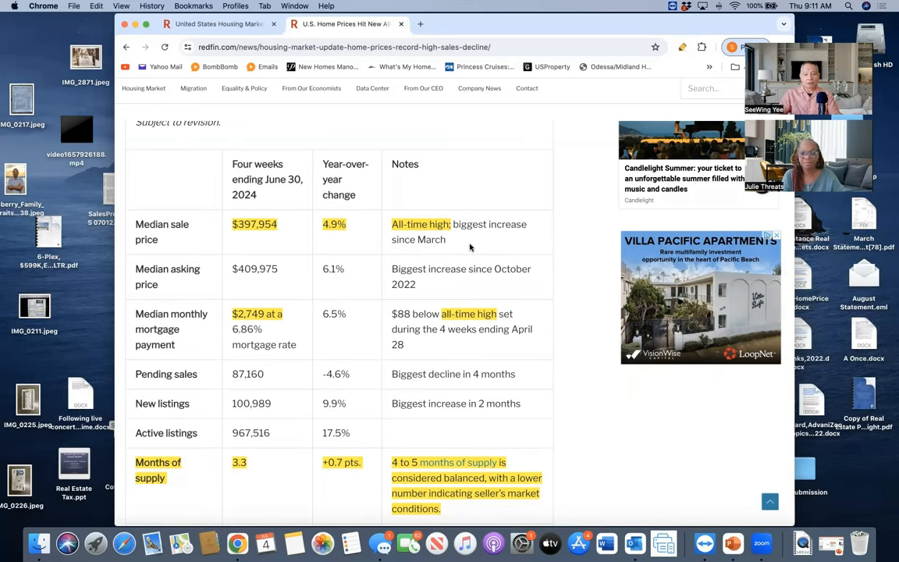
left_click(774, 234)
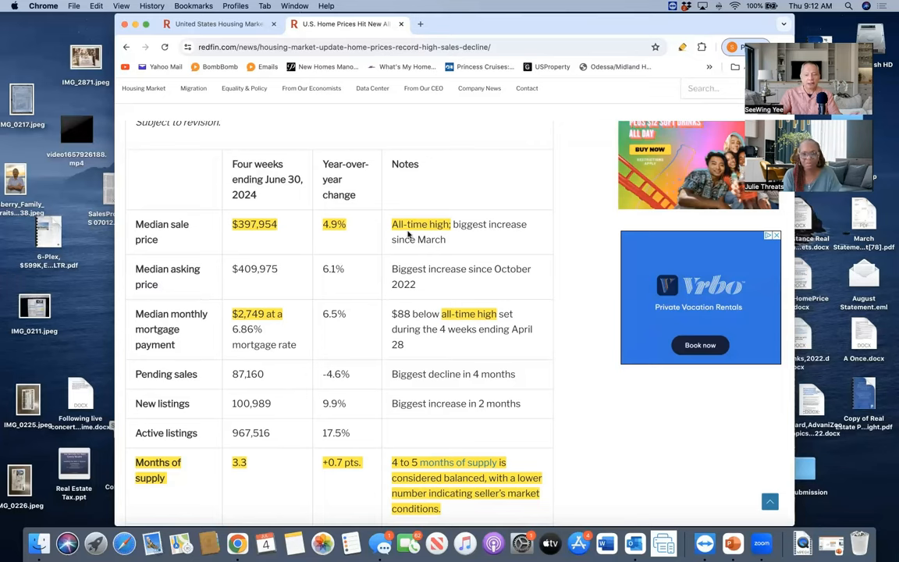
mouse_move(579, 244)
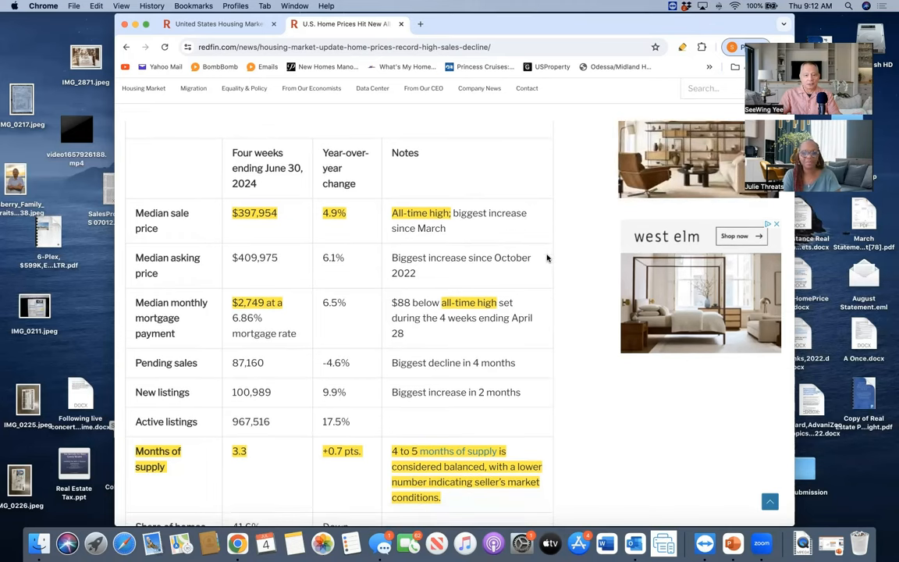
scroll("down", 3)
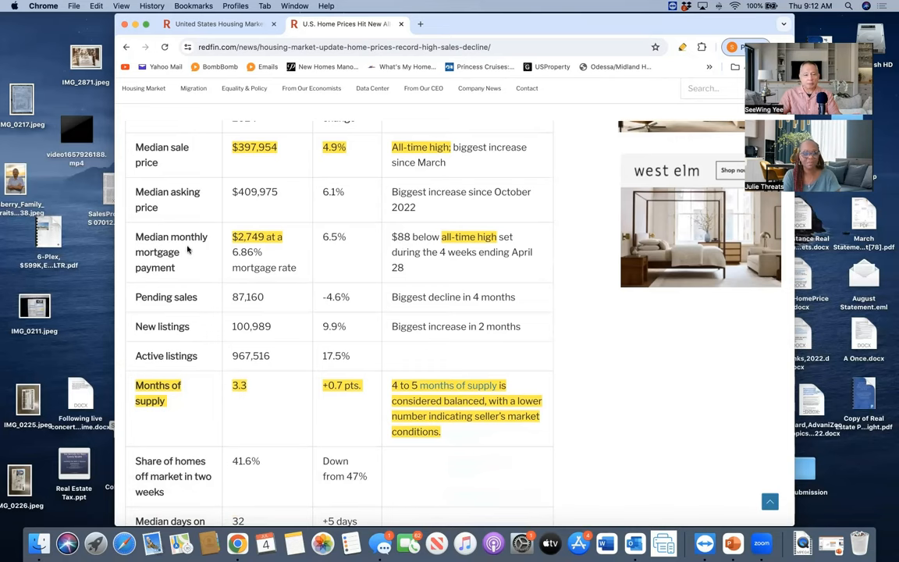
mouse_move(191, 269)
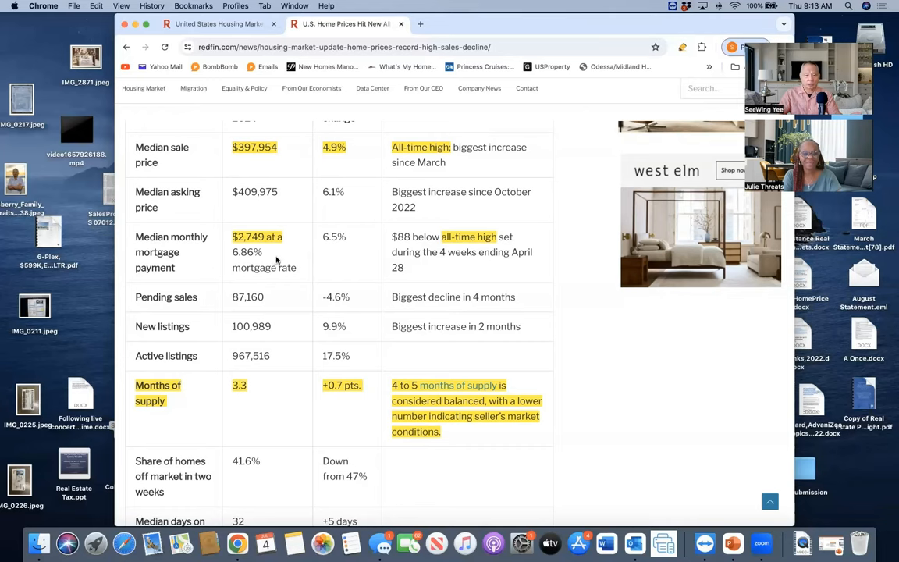
mouse_move(303, 256)
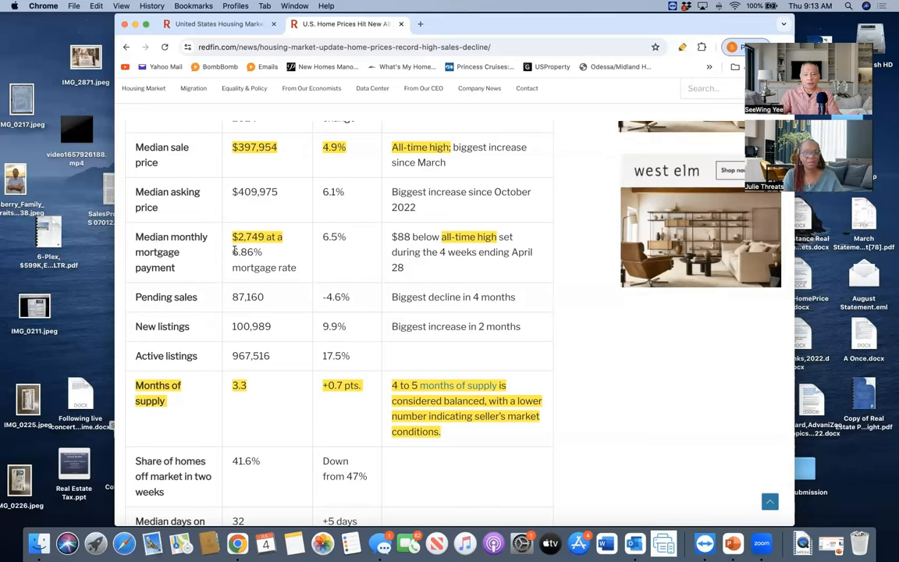
mouse_move(271, 256)
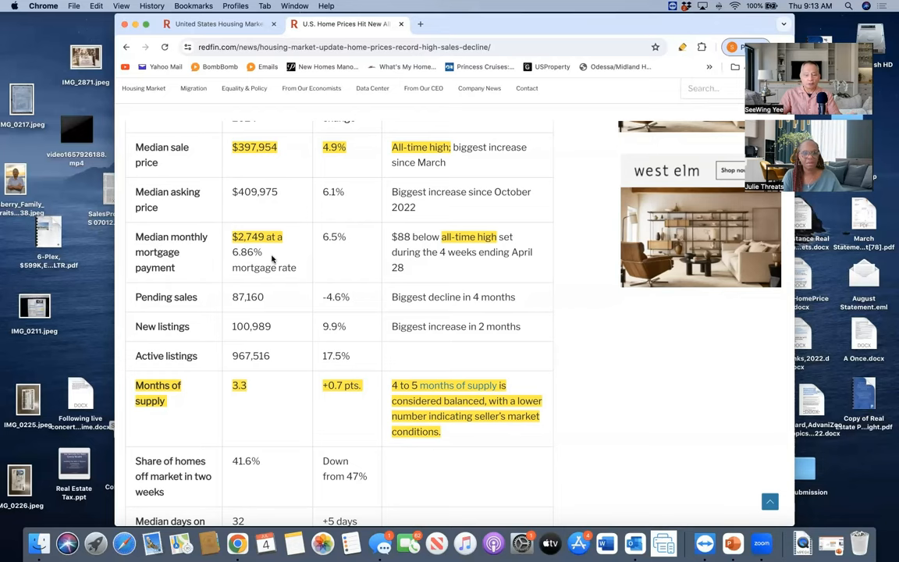
mouse_move(413, 268)
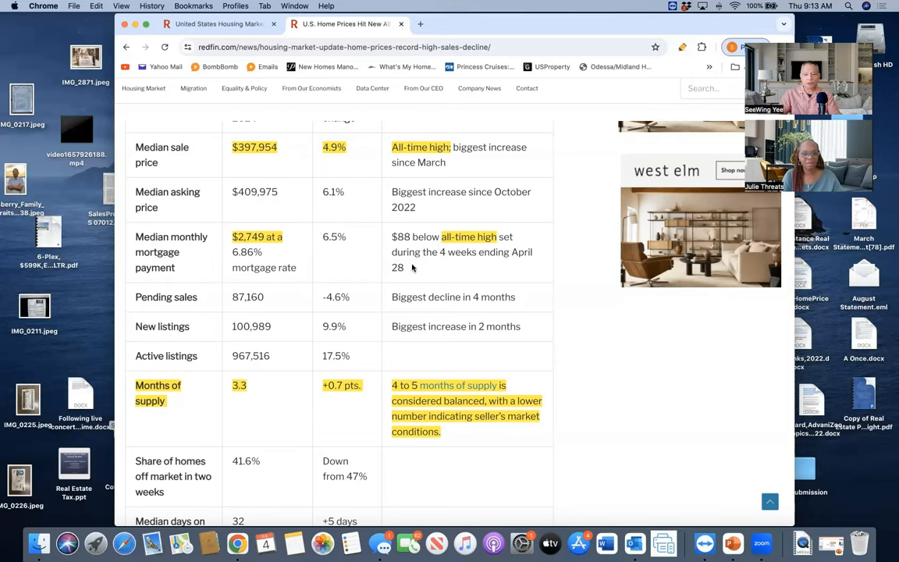
mouse_move(398, 256)
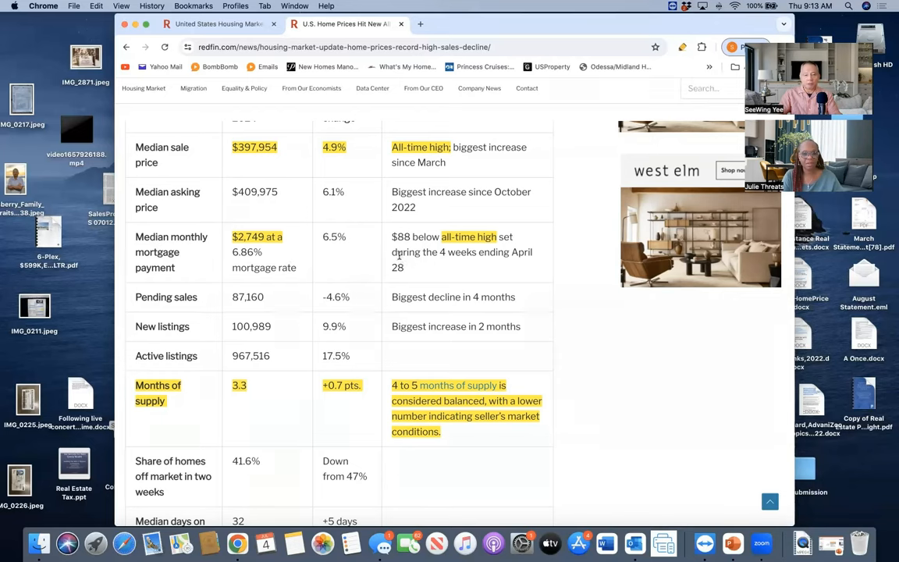
mouse_move(281, 255)
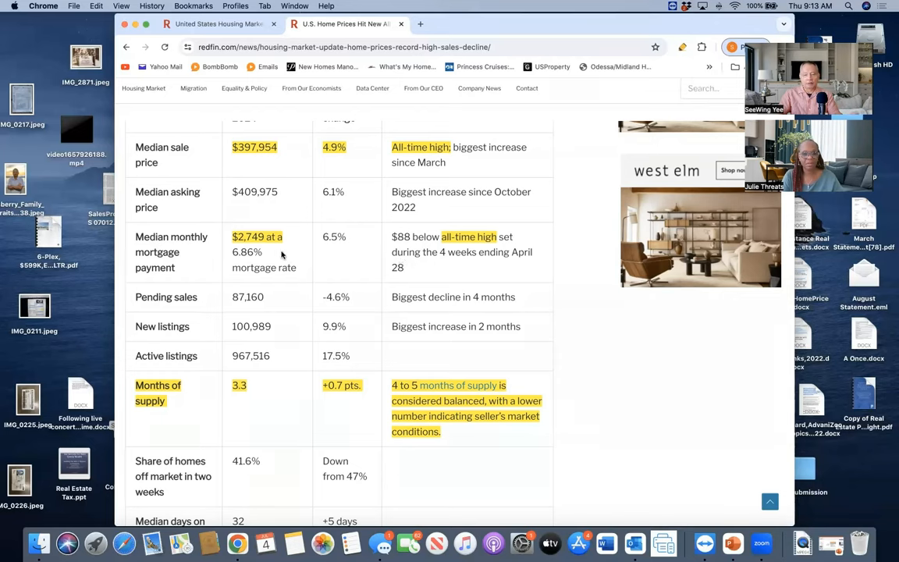
mouse_move(293, 256)
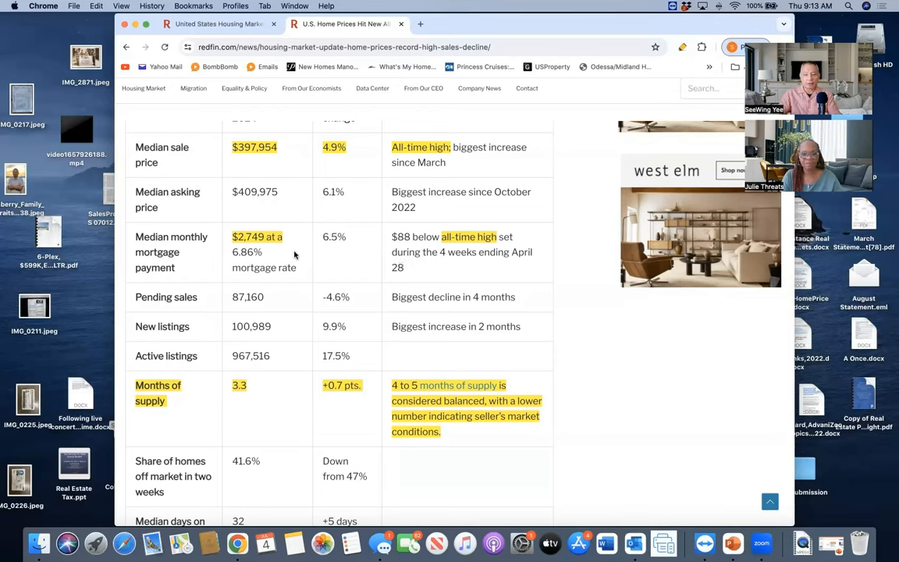
mouse_move(312, 258)
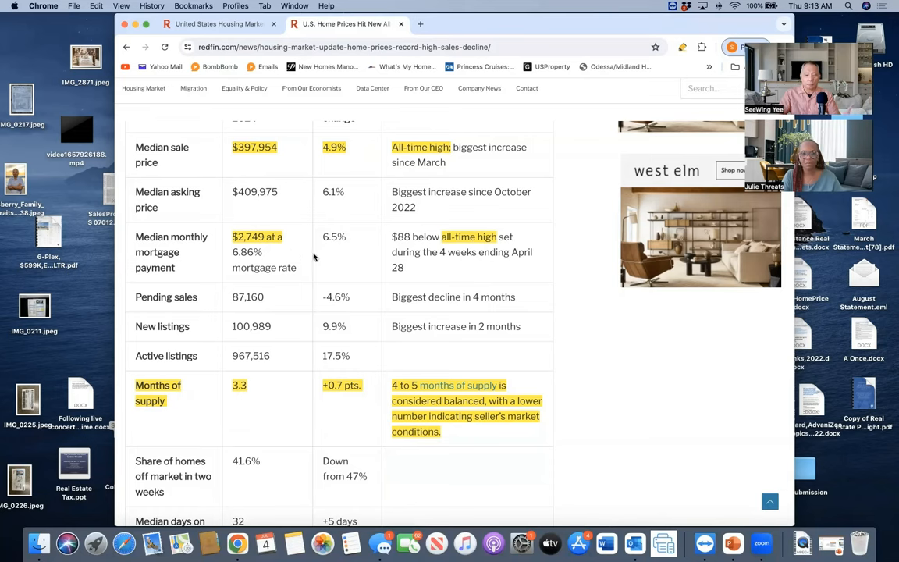
mouse_move(383, 256)
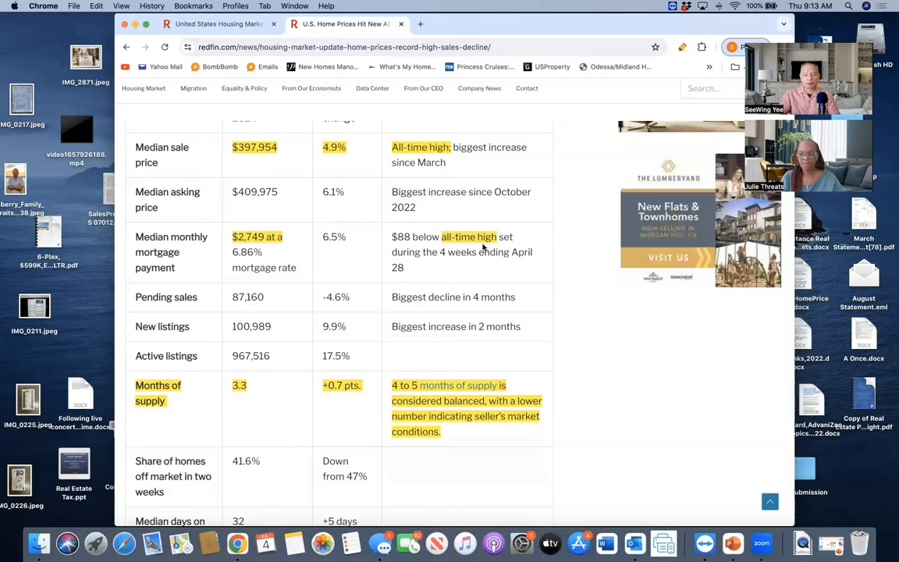
mouse_move(572, 285)
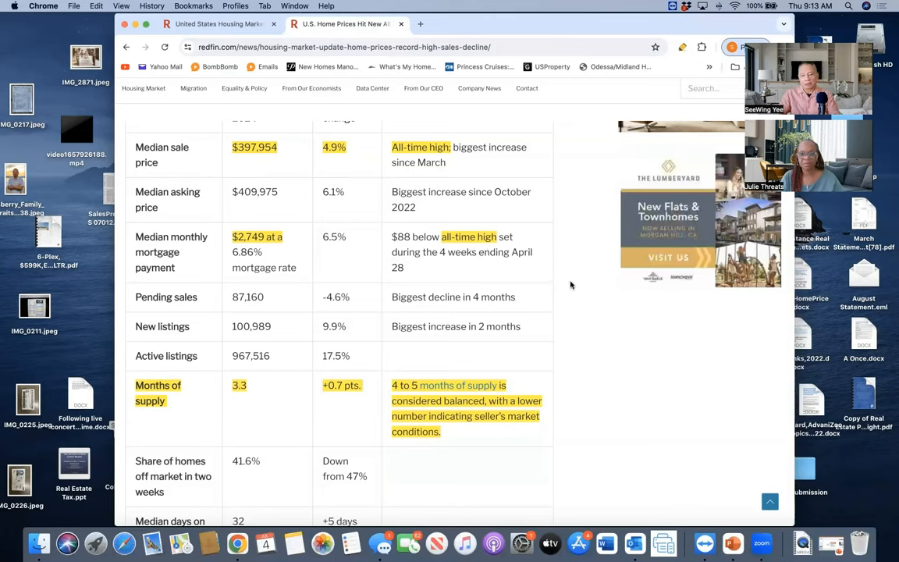
mouse_move(565, 289)
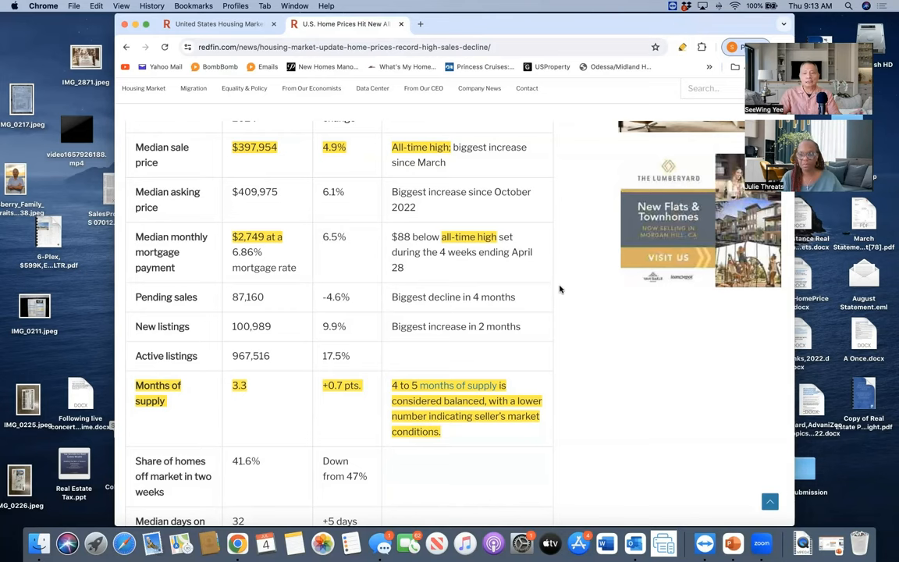
Scroll to the national highlights table rows for pending sales, listings and months of supply.
scroll("down", 3)
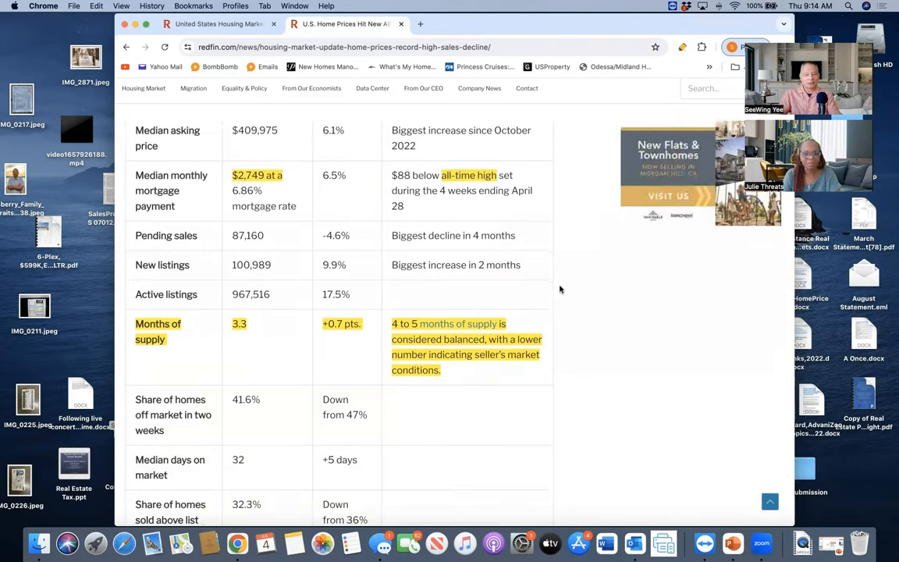
scroll("down", 3)
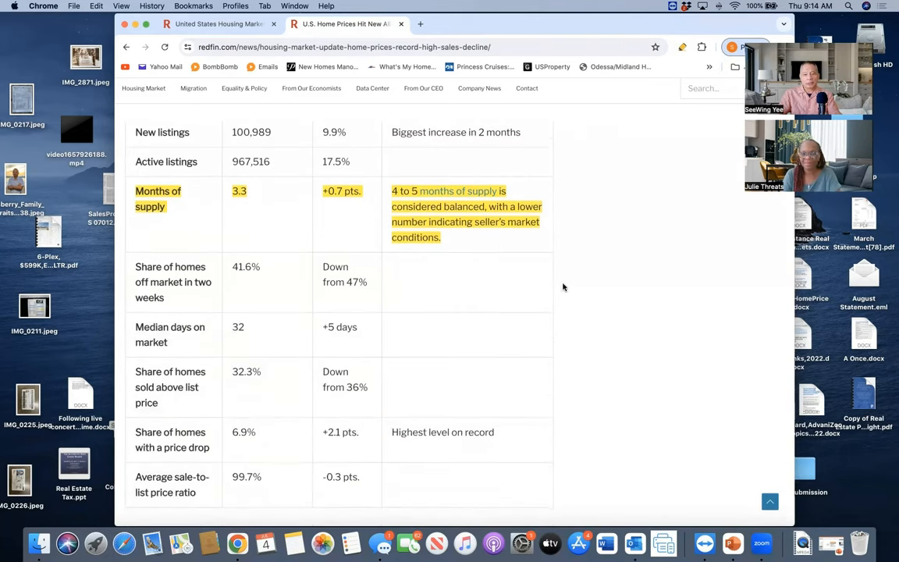
mouse_move(568, 286)
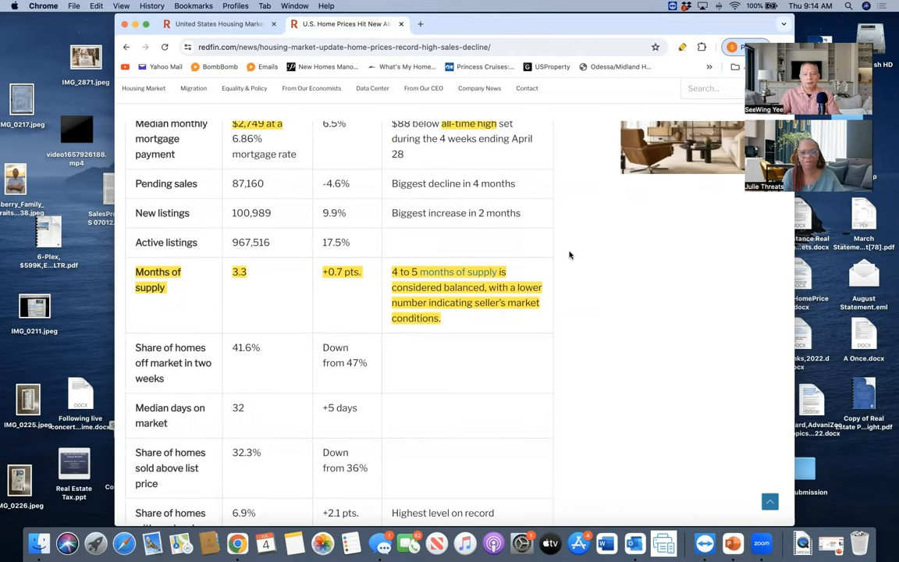
mouse_move(559, 266)
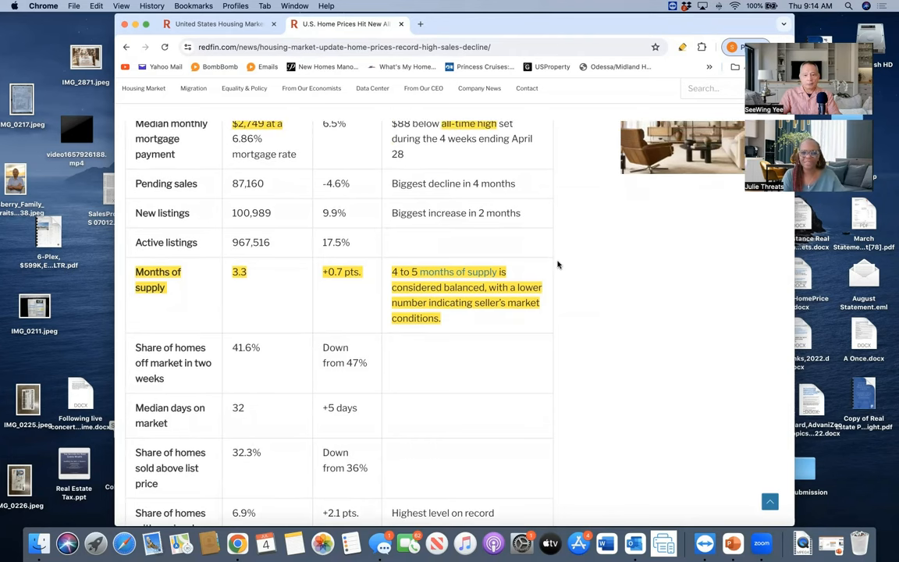
Scroll slightly so the national highlights table begins at the Pending sales row.
scroll("down", 3)
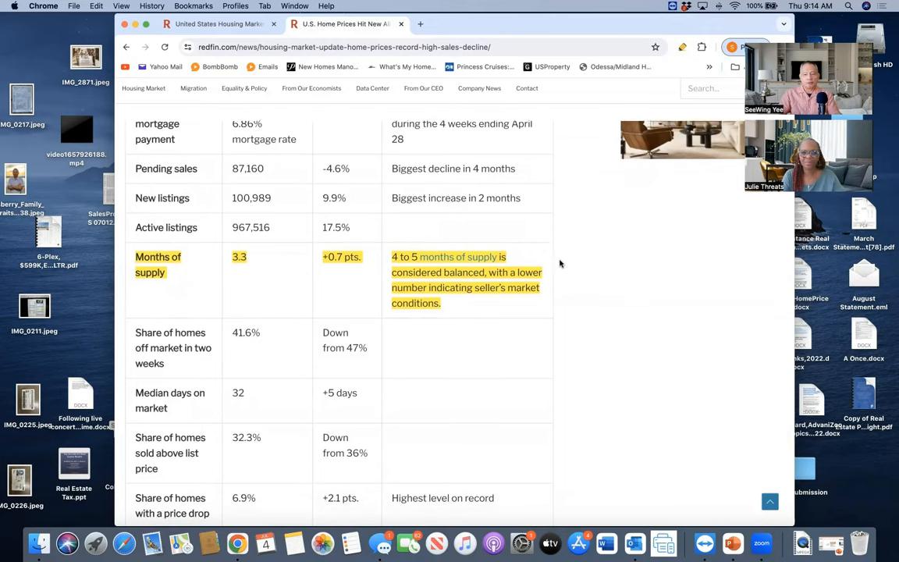
mouse_move(568, 269)
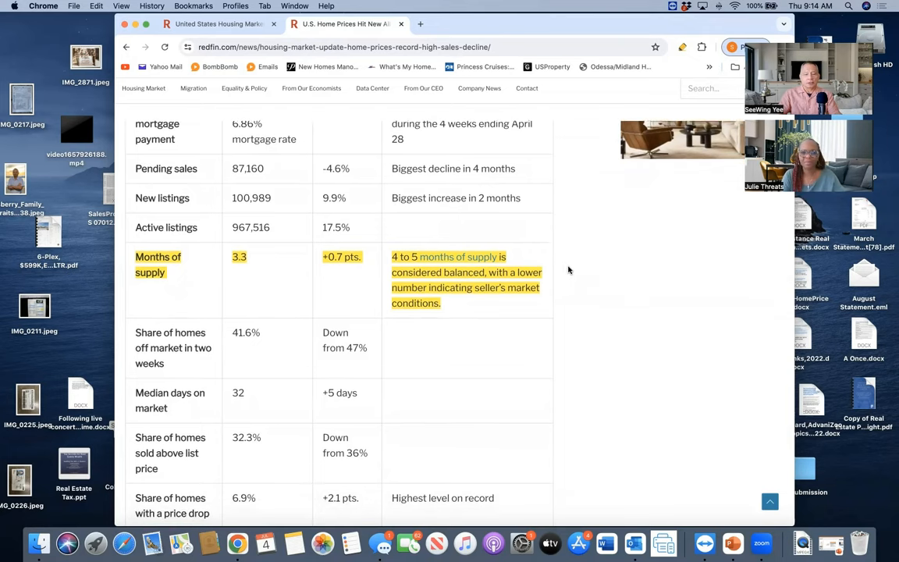
scroll("down", 3)
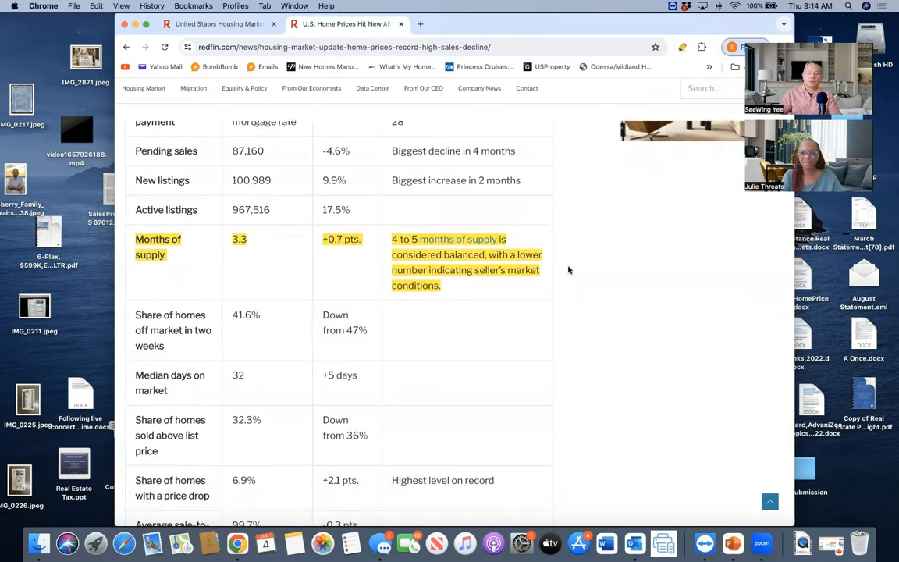
scroll("down", 3)
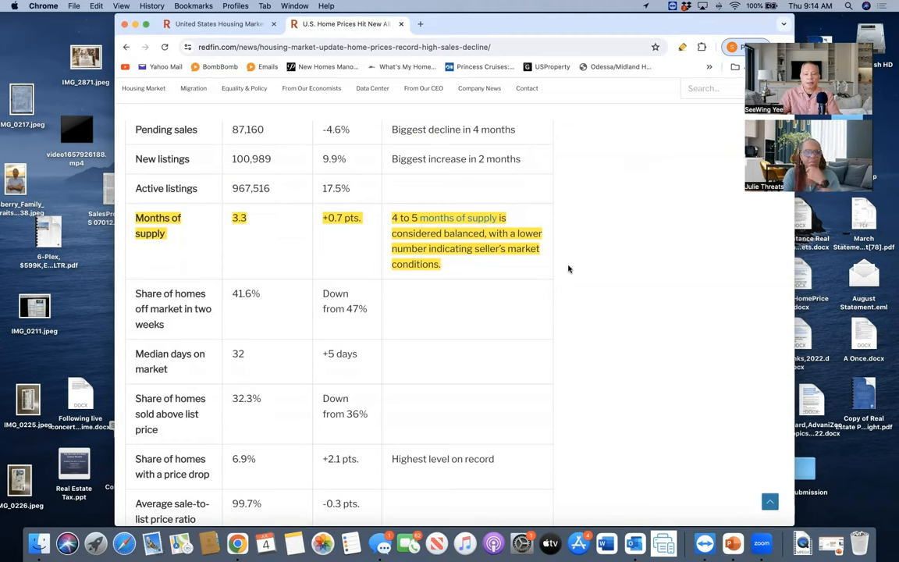
mouse_move(583, 262)
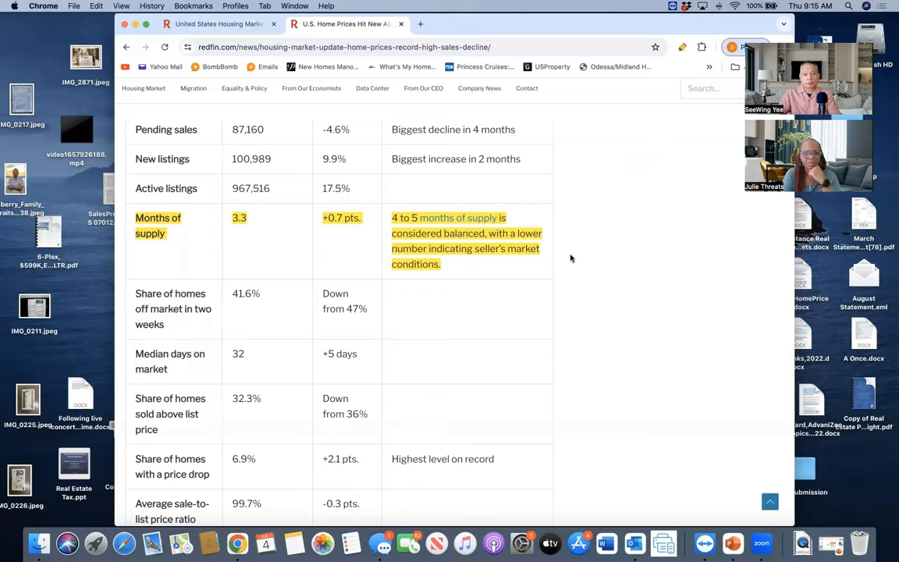
mouse_move(442, 233)
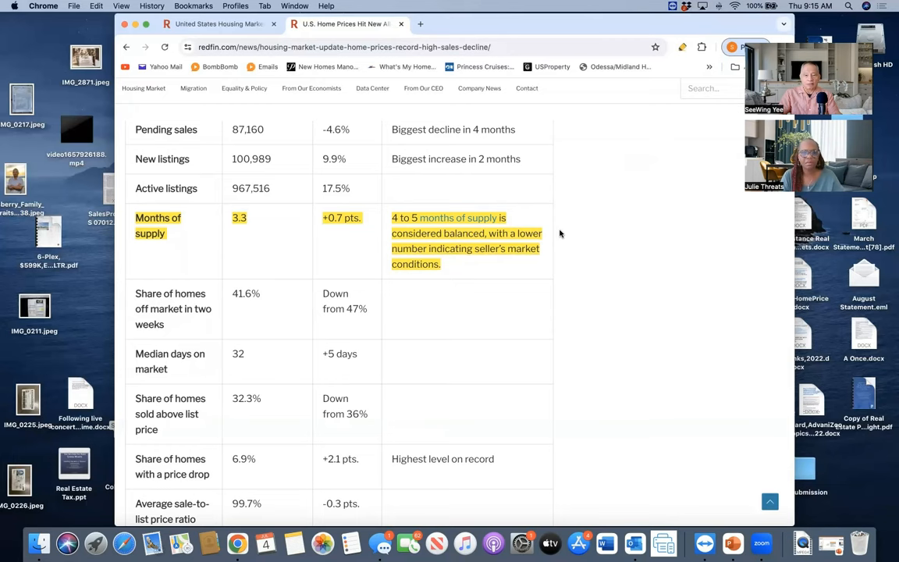
mouse_move(559, 242)
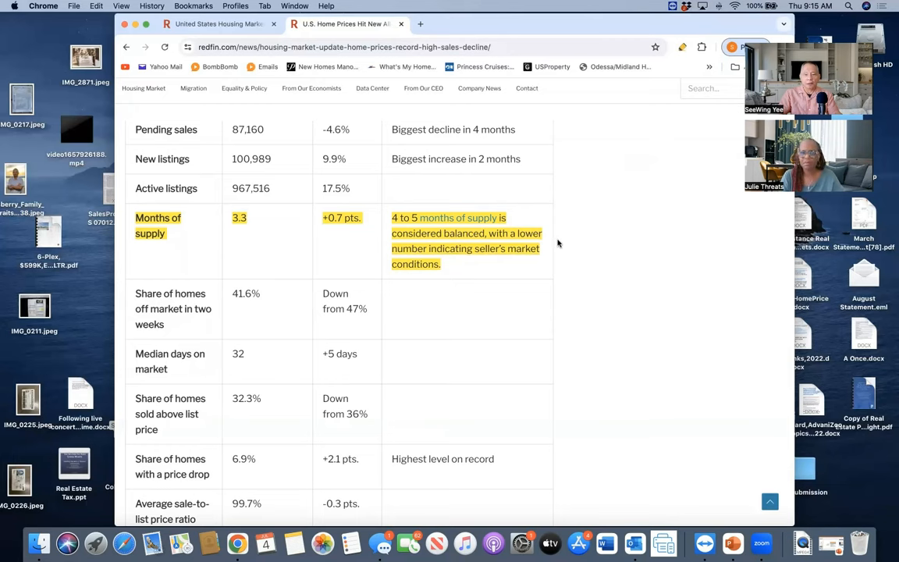
mouse_move(546, 244)
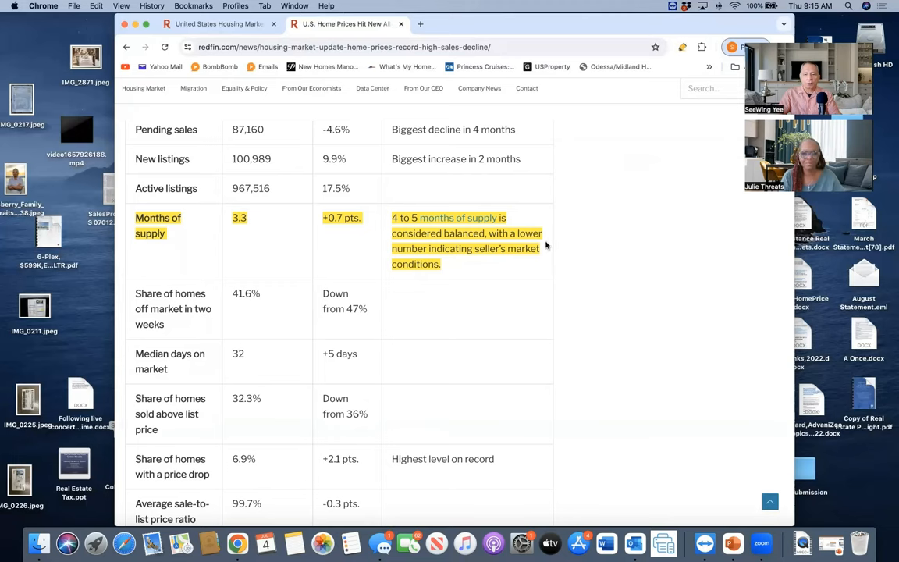
mouse_move(492, 267)
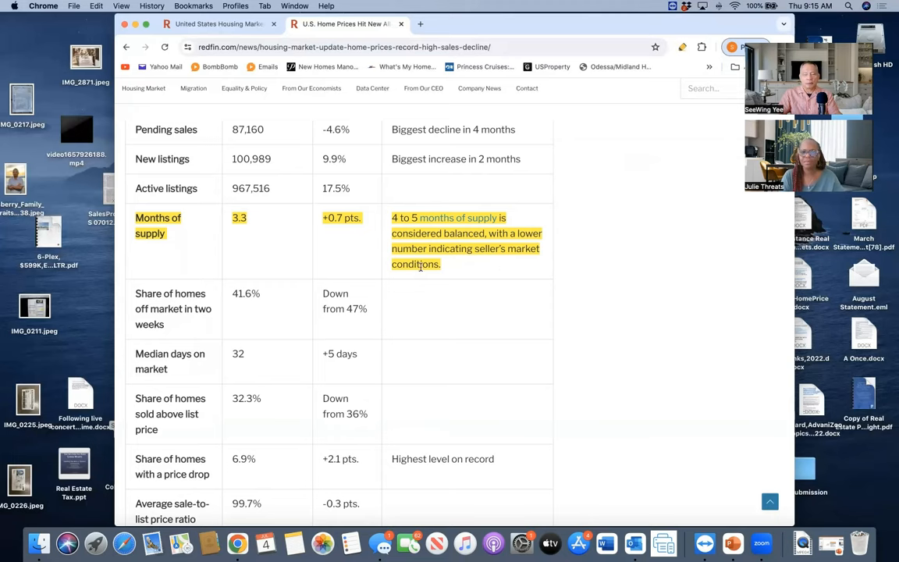
mouse_move(250, 250)
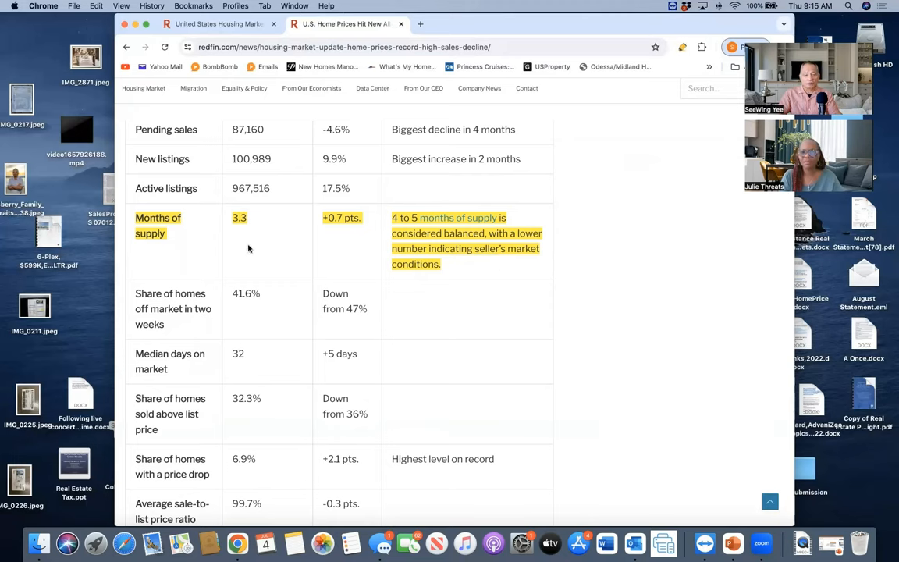
mouse_move(247, 242)
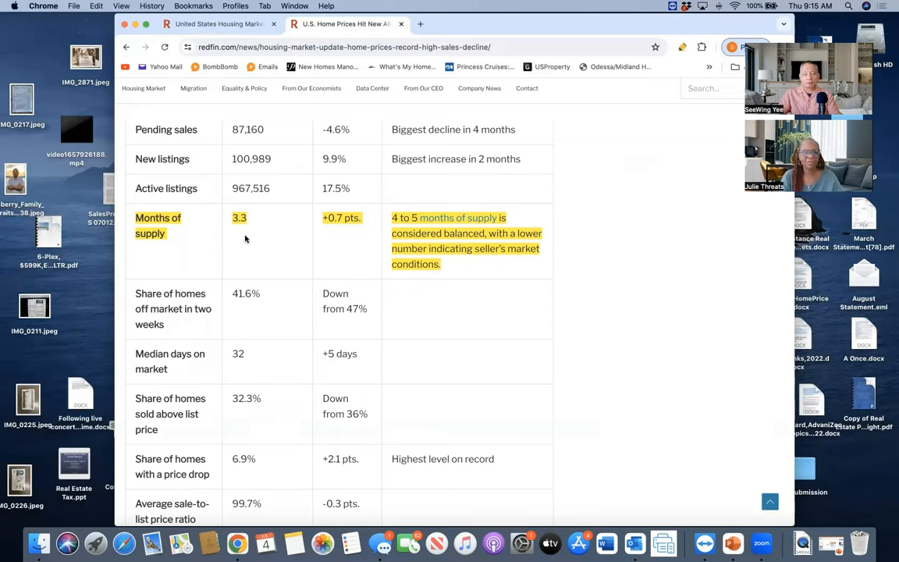
mouse_move(253, 233)
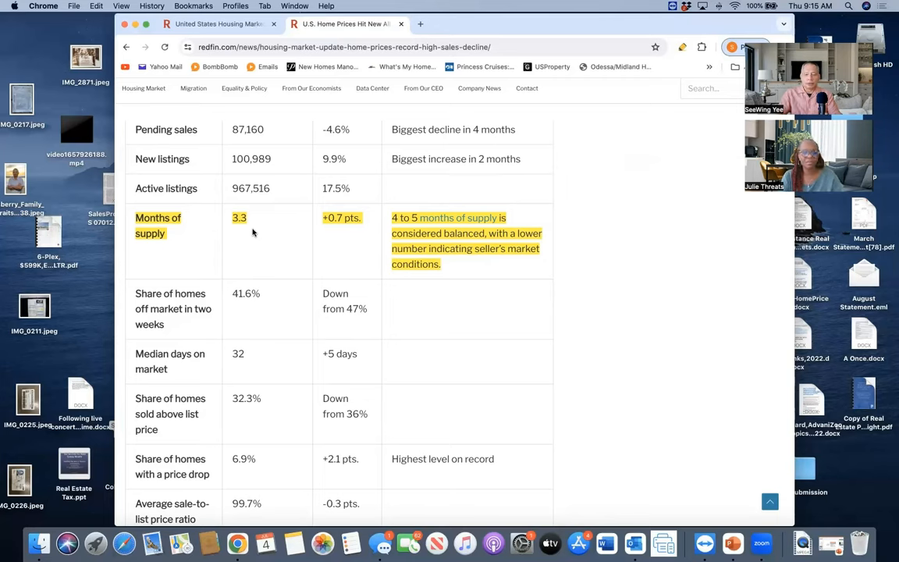
mouse_move(260, 230)
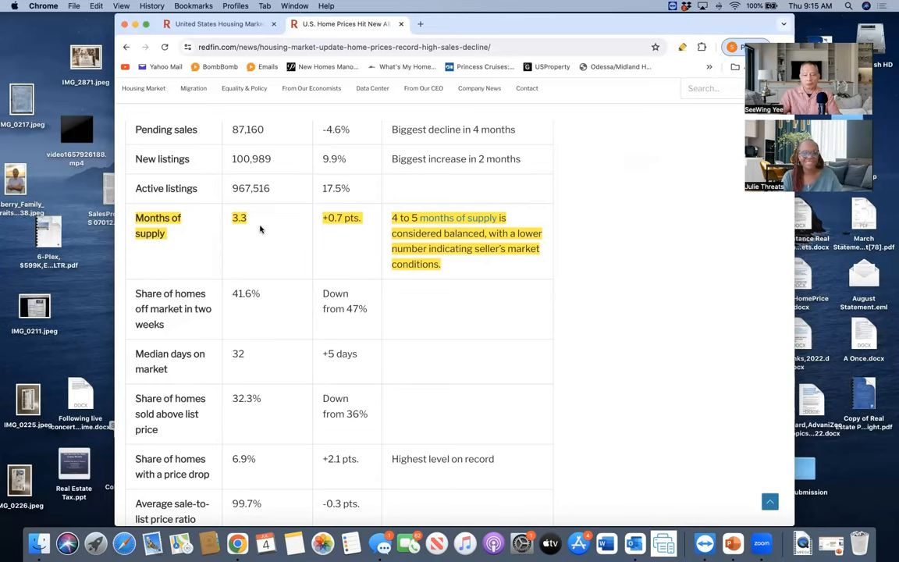
mouse_move(344, 246)
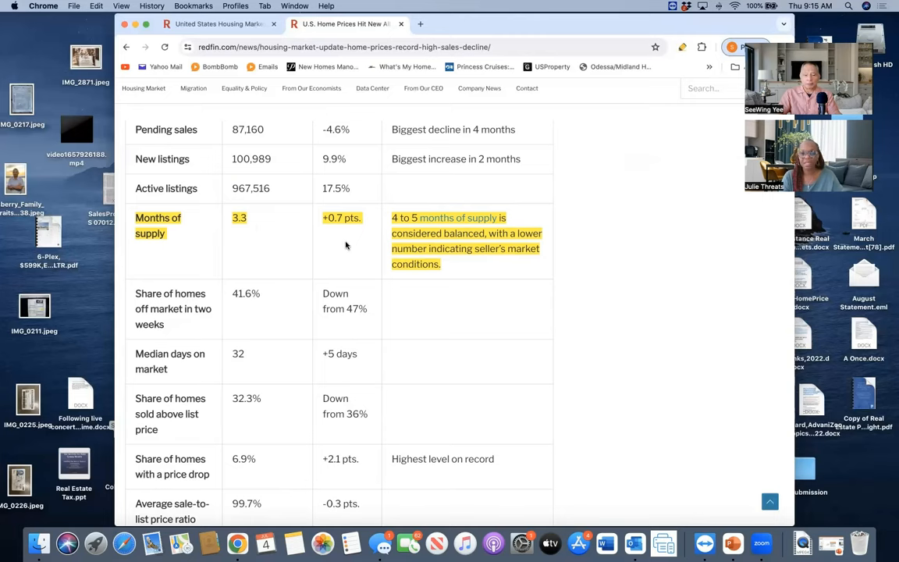
mouse_move(571, 267)
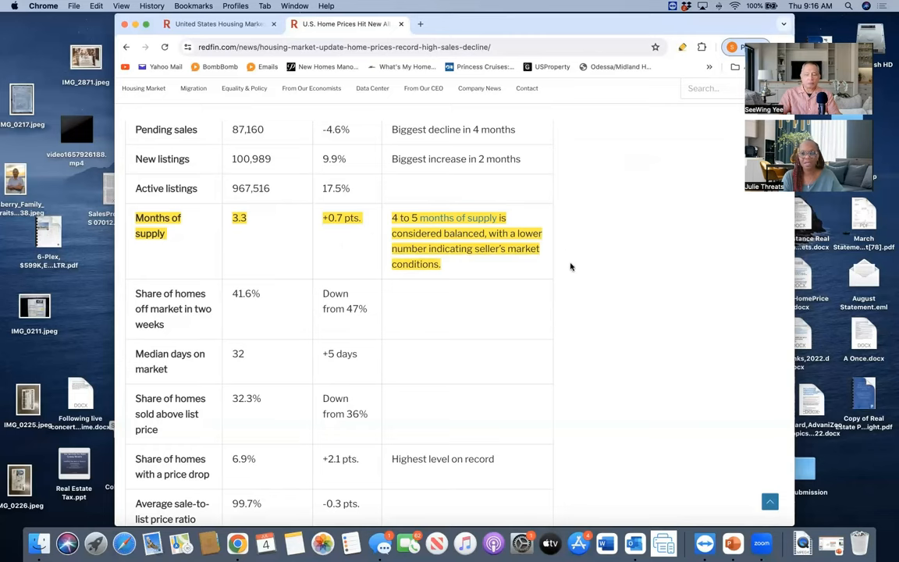
mouse_move(575, 299)
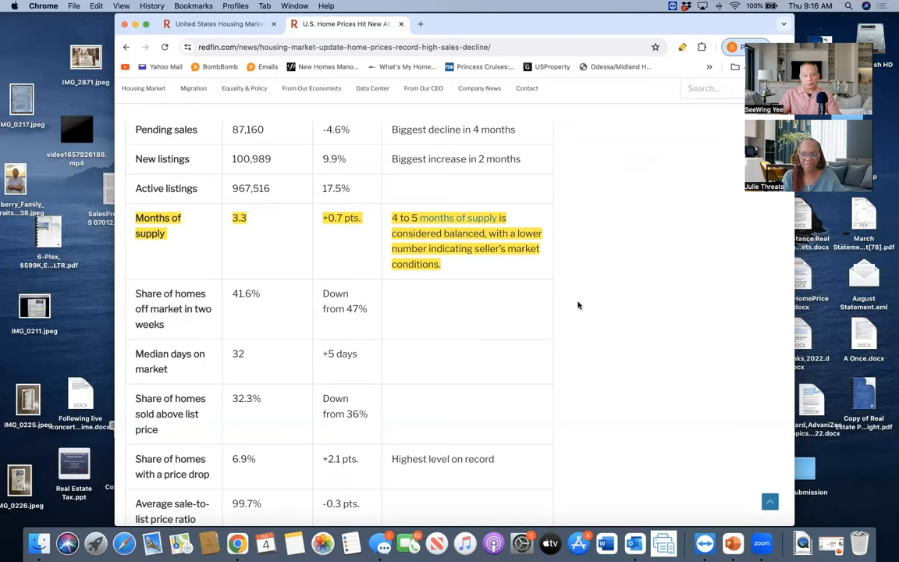
Scroll until the table's last row, Average sale-to-list price ratio, is visible.
scroll("down", 3)
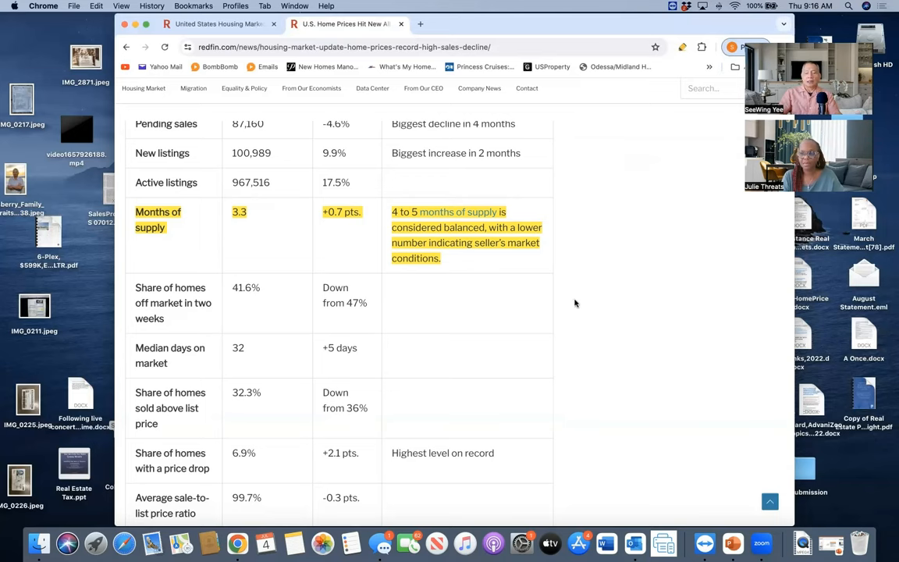
mouse_move(568, 299)
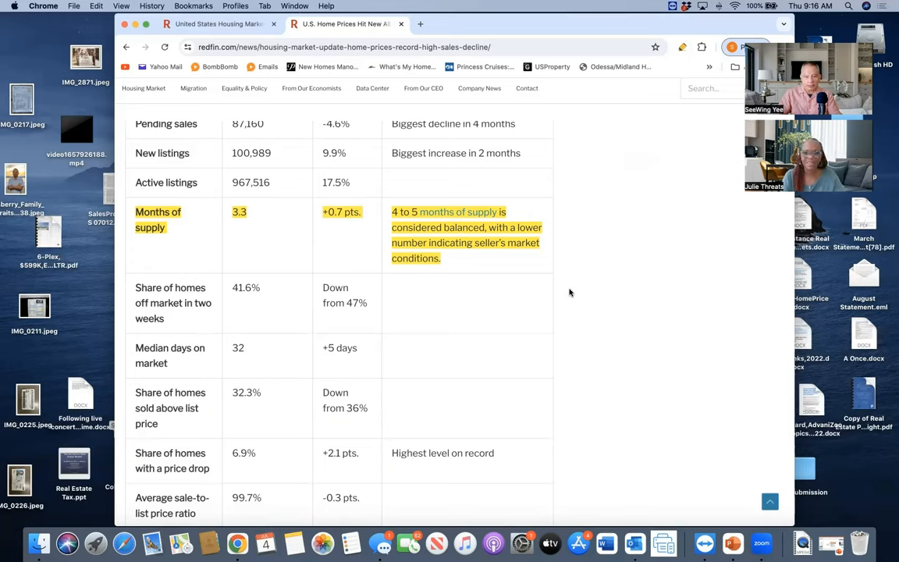
scroll("down", 3)
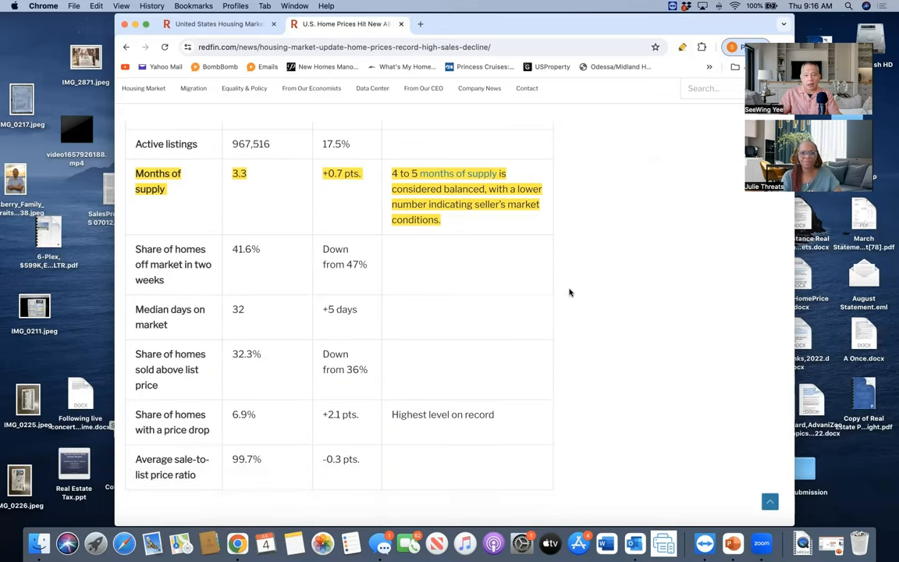
scroll("up", 3)
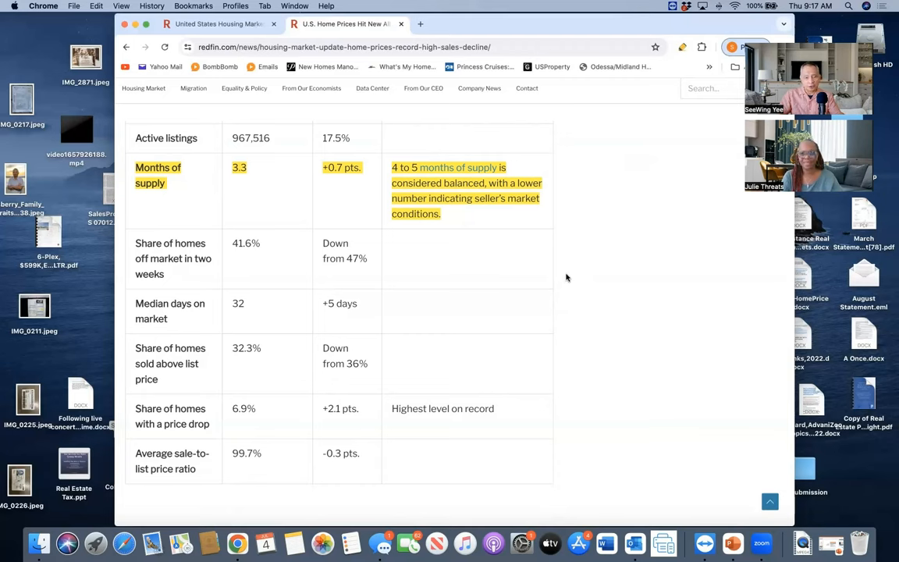
mouse_move(553, 281)
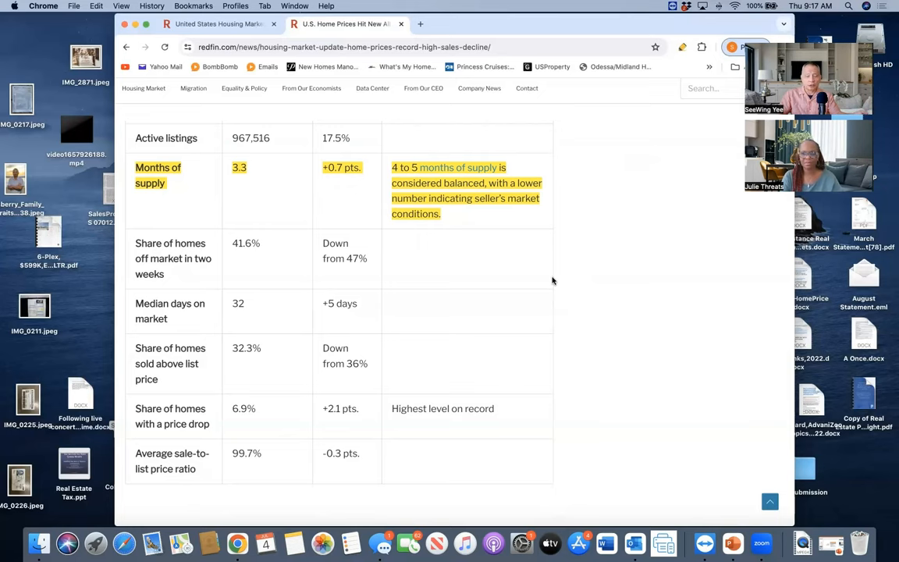
Scroll past the metro-level table to the Median Sale Price +4.9% Year Over Year chart.
scroll("down", 3)
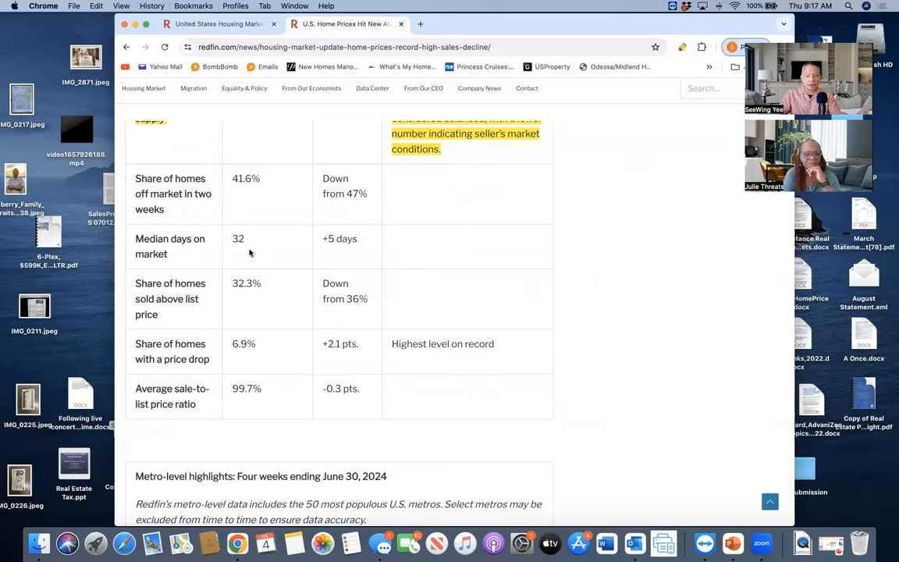
mouse_move(290, 251)
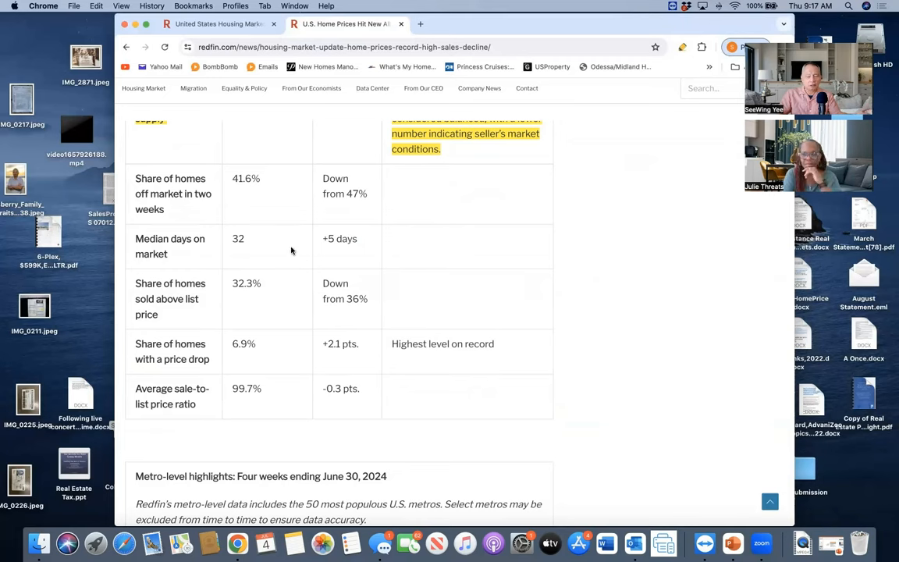
scroll("down", 3)
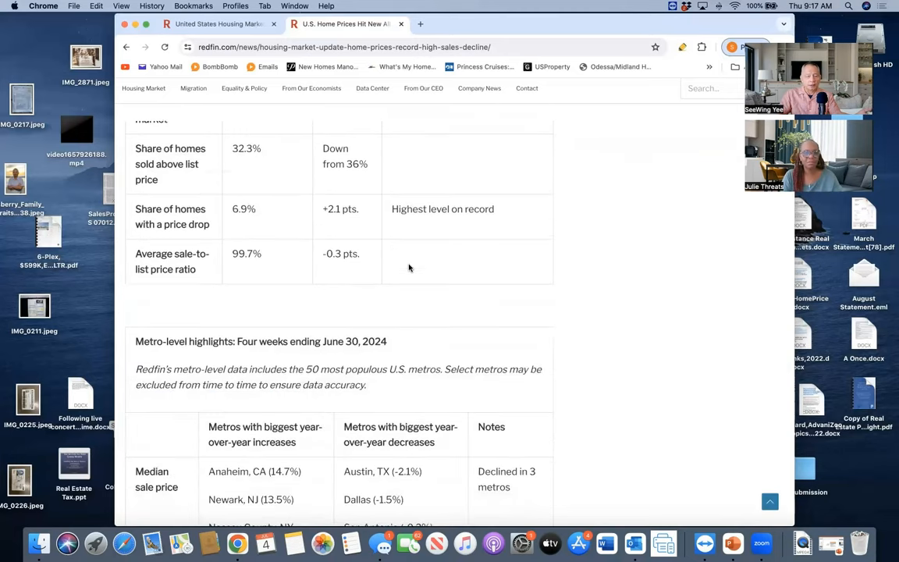
scroll("down", 3)
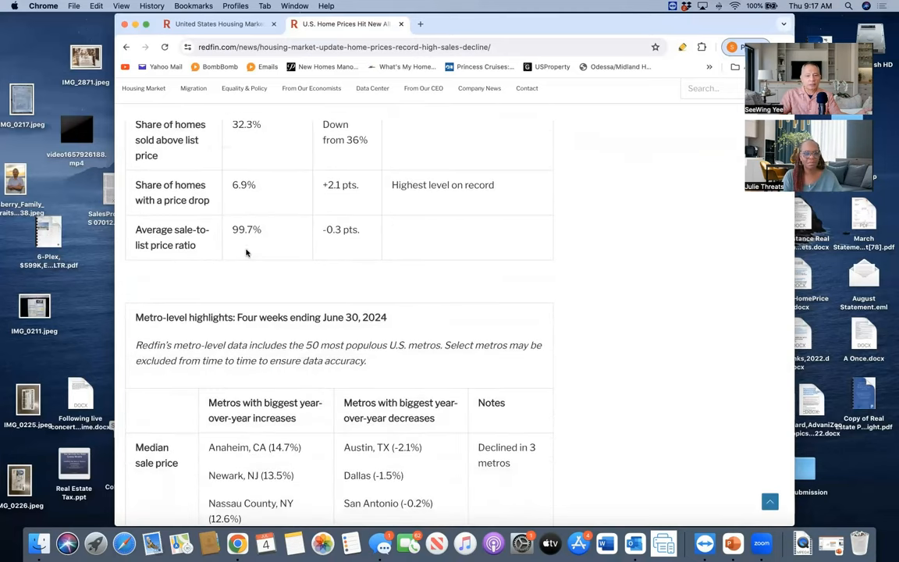
mouse_move(256, 244)
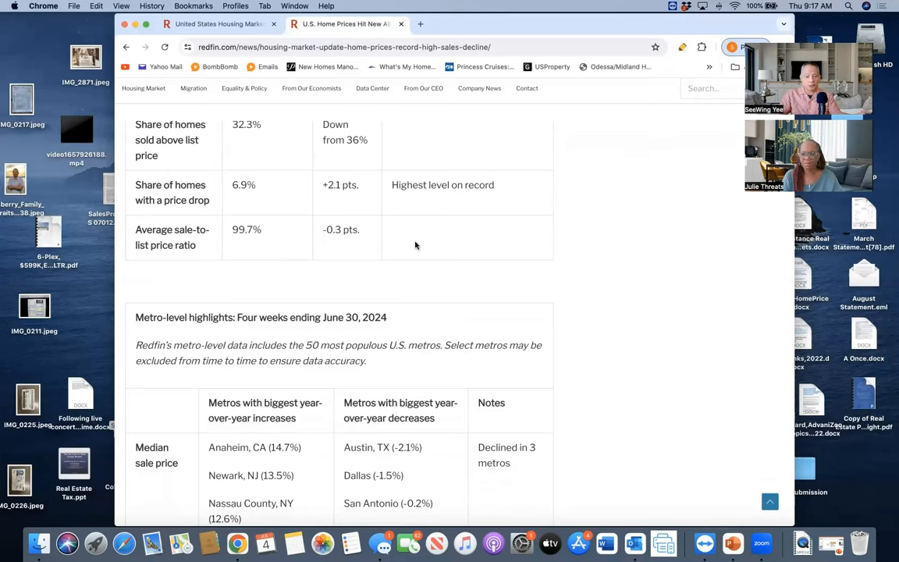
mouse_move(443, 242)
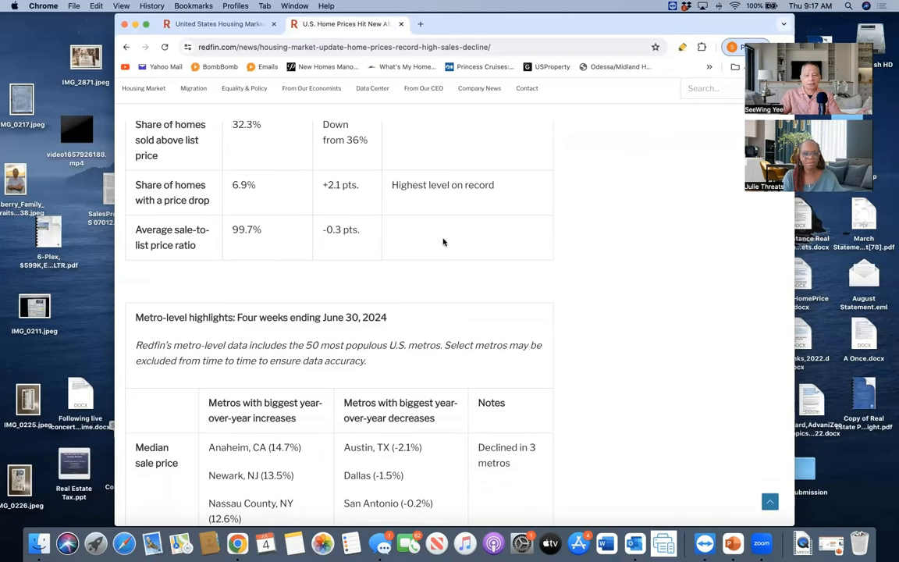
mouse_move(586, 269)
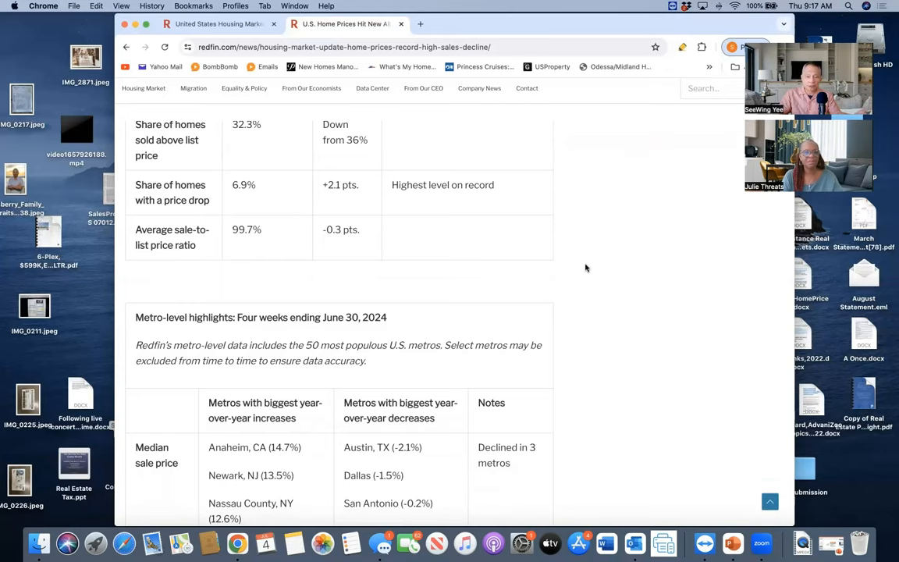
scroll("down", 3)
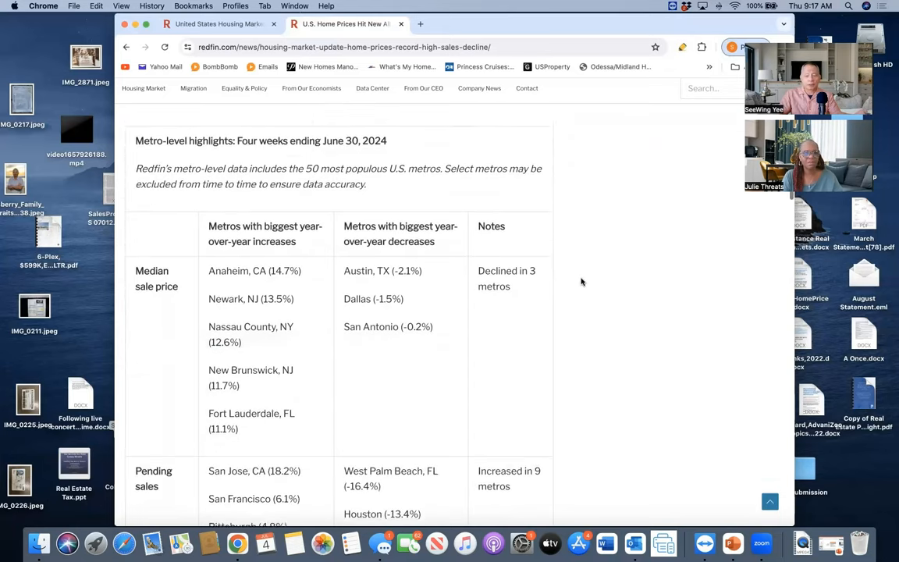
scroll("down", 3)
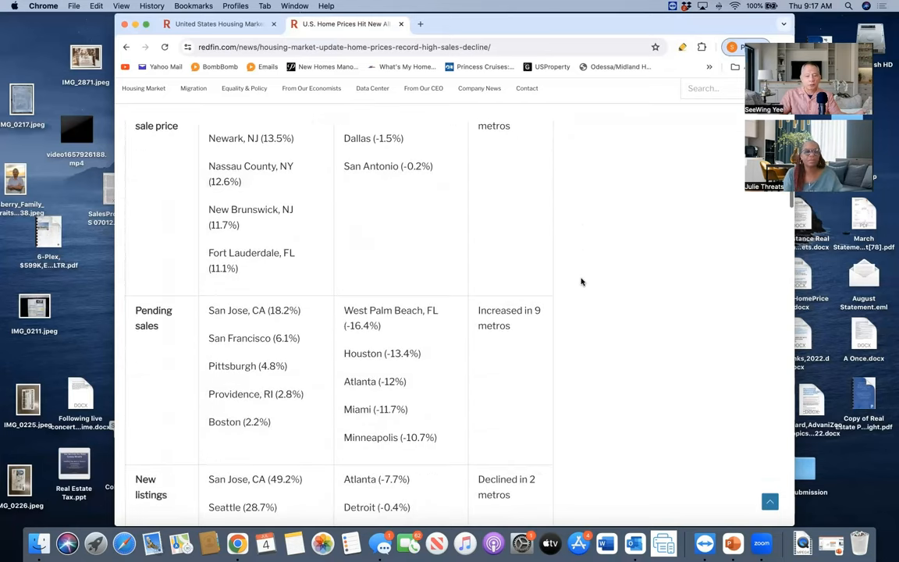
scroll("down", 3)
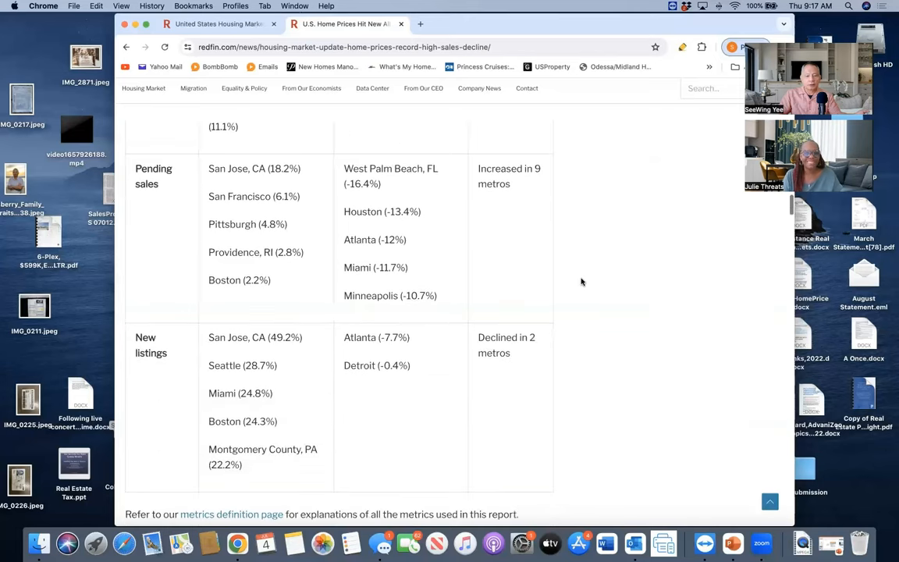
scroll("down", 3)
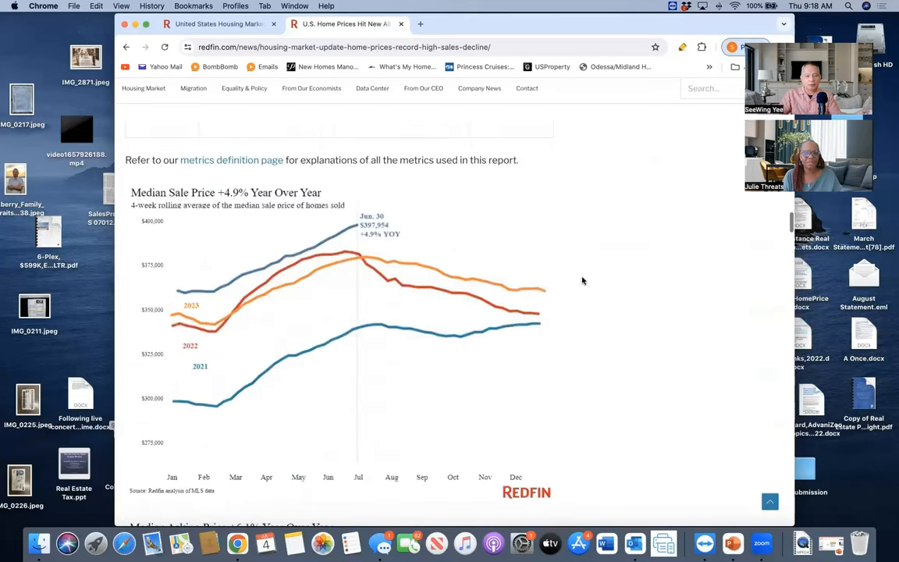
scroll("down", 3)
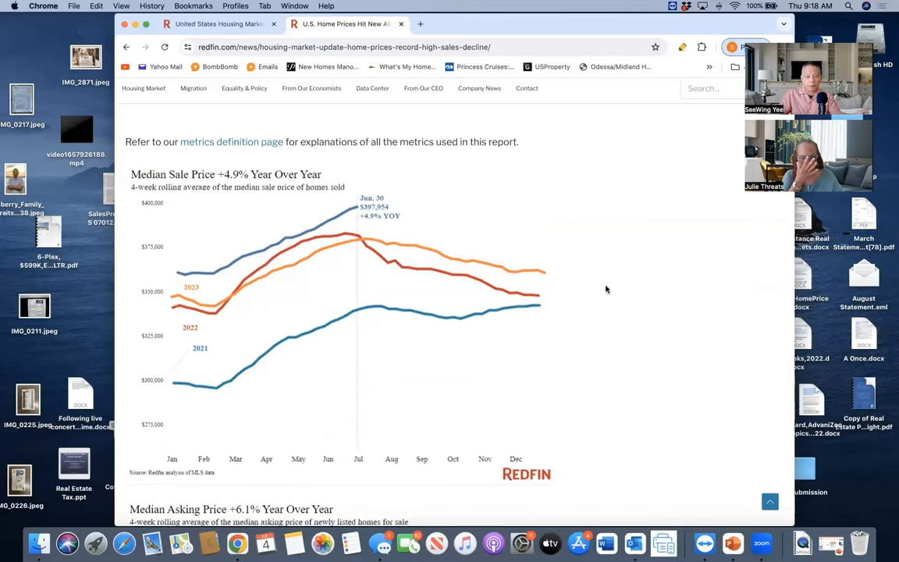
mouse_move(224, 214)
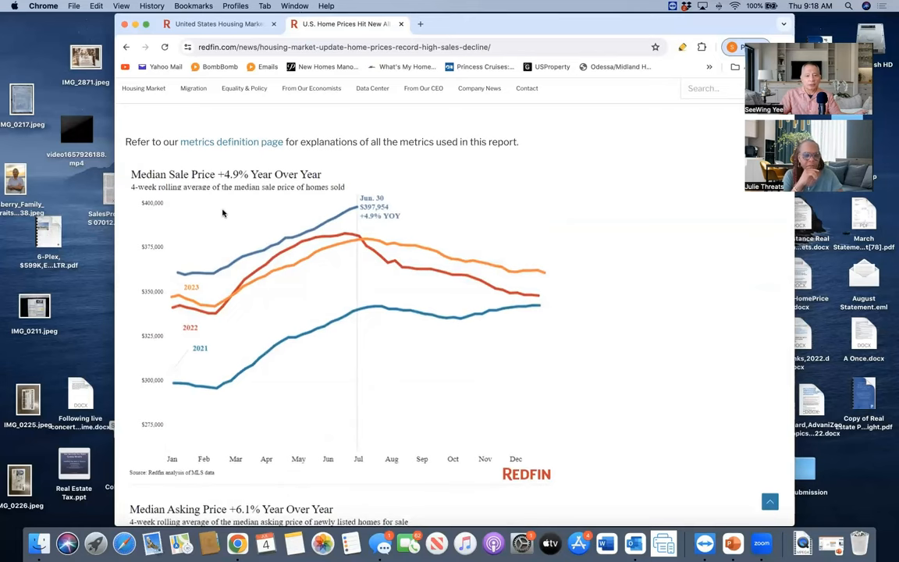
mouse_move(243, 204)
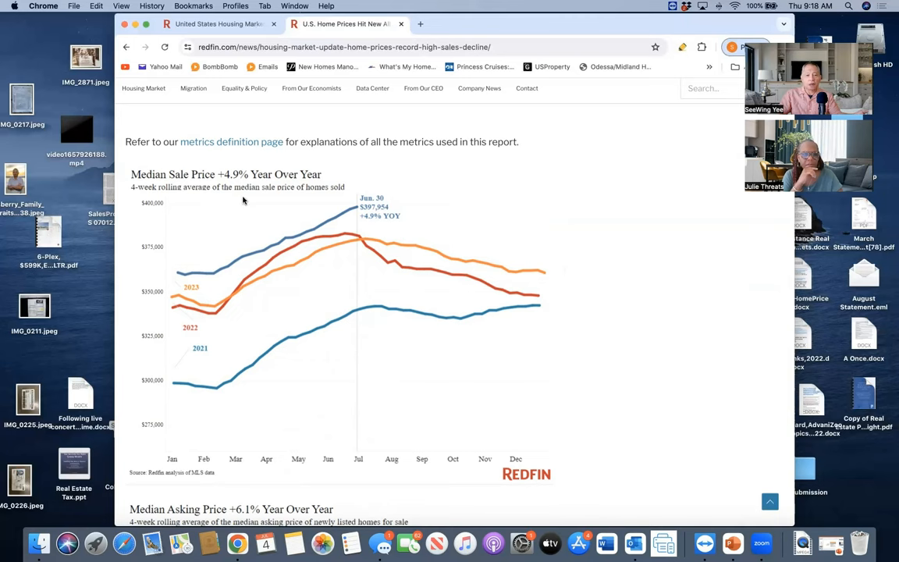
mouse_move(251, 205)
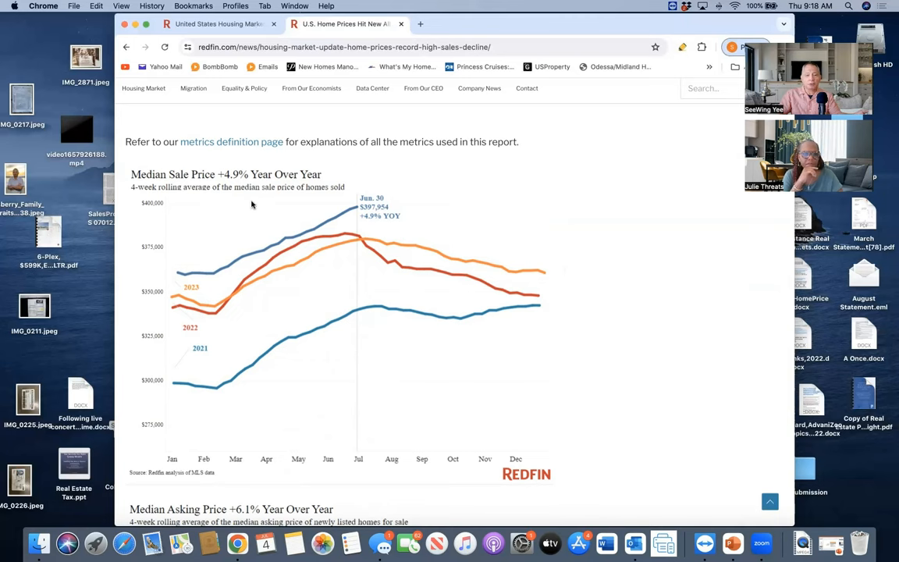
mouse_move(193, 271)
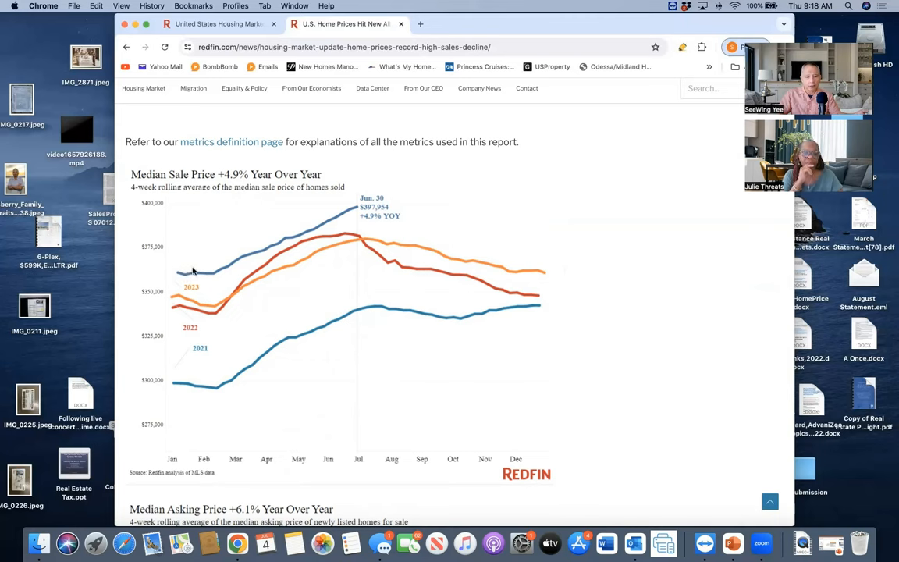
mouse_move(351, 217)
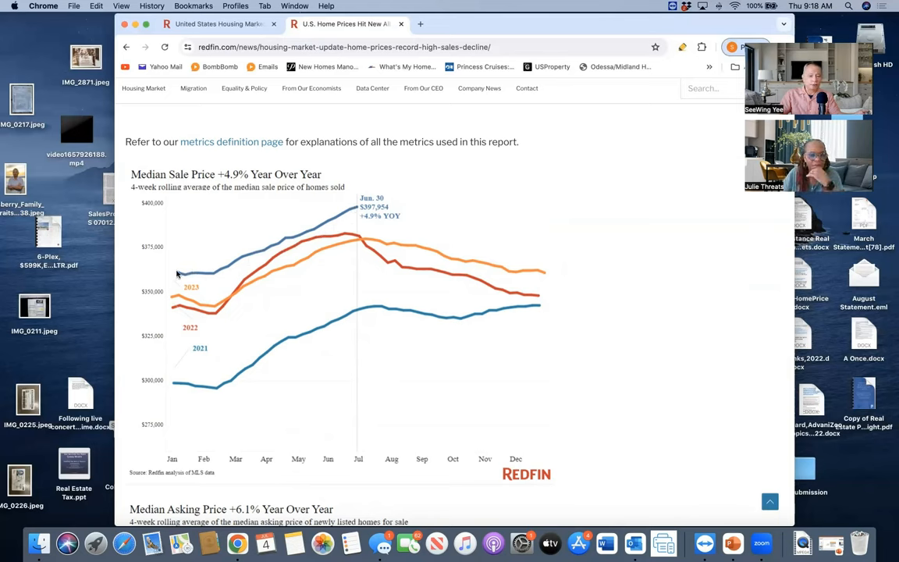
mouse_move(231, 271)
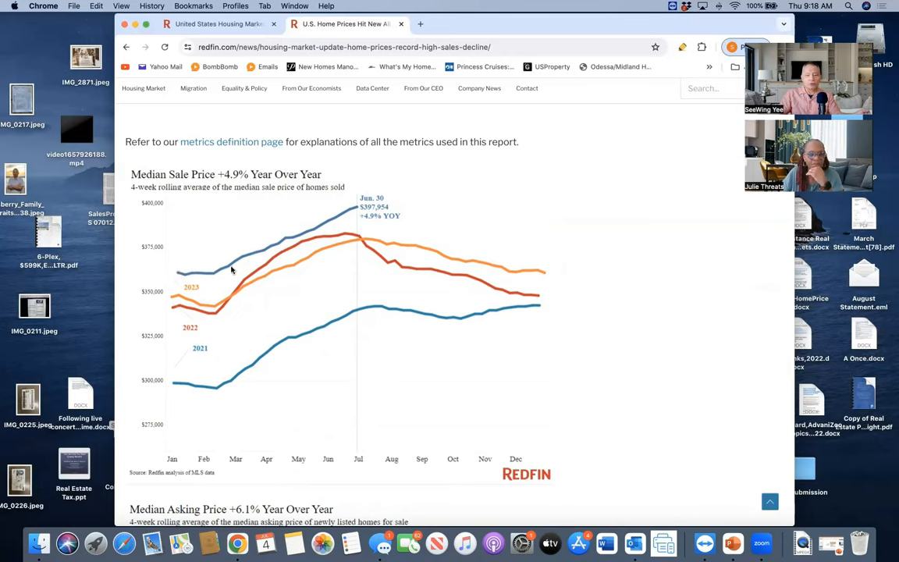
mouse_move(256, 260)
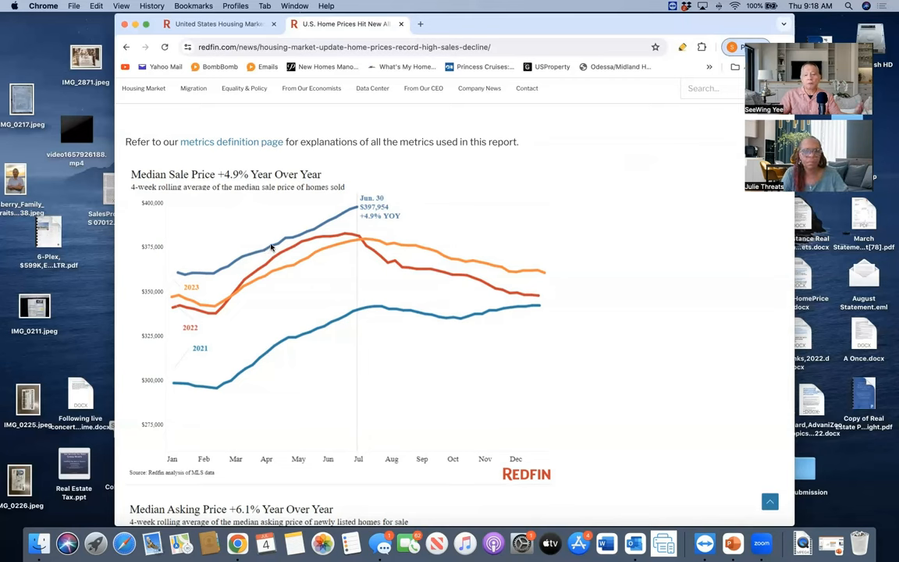
mouse_move(281, 240)
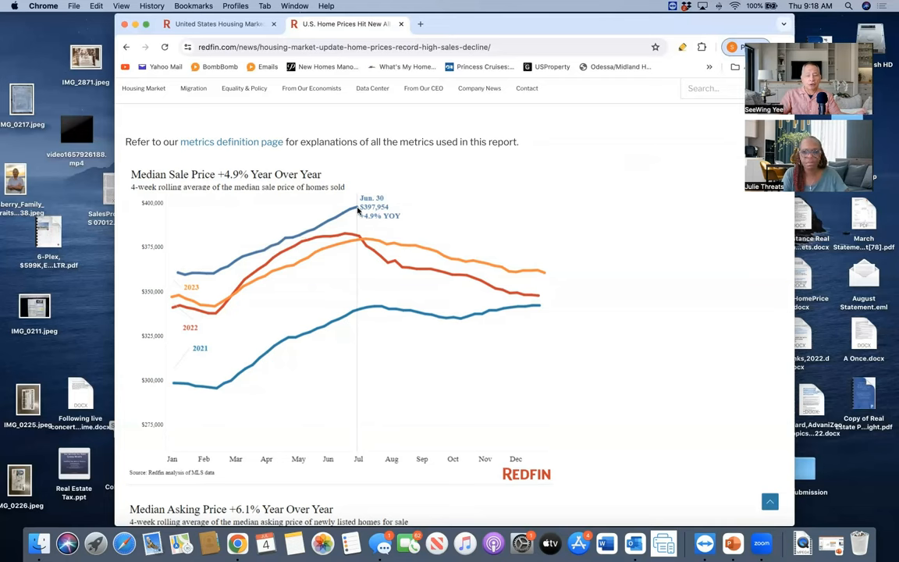
mouse_move(156, 291)
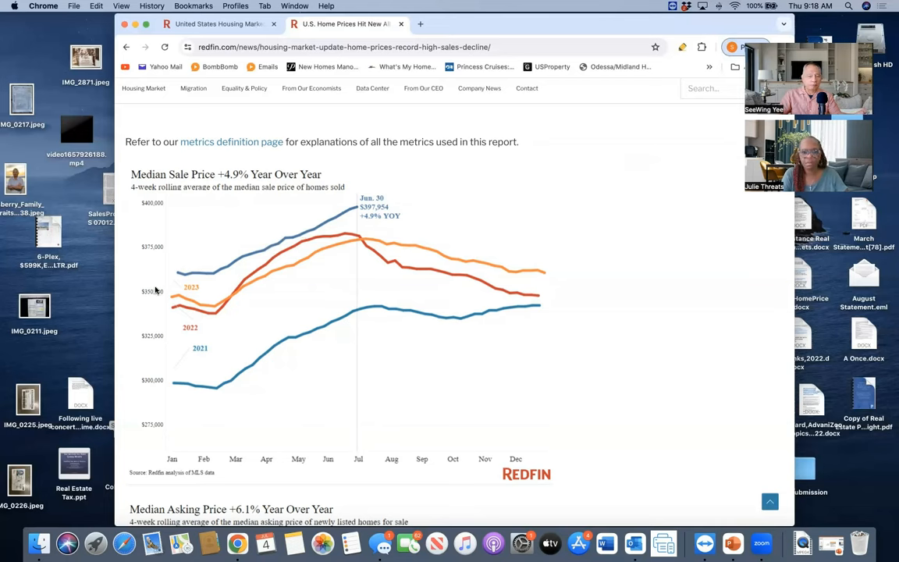
mouse_move(356, 214)
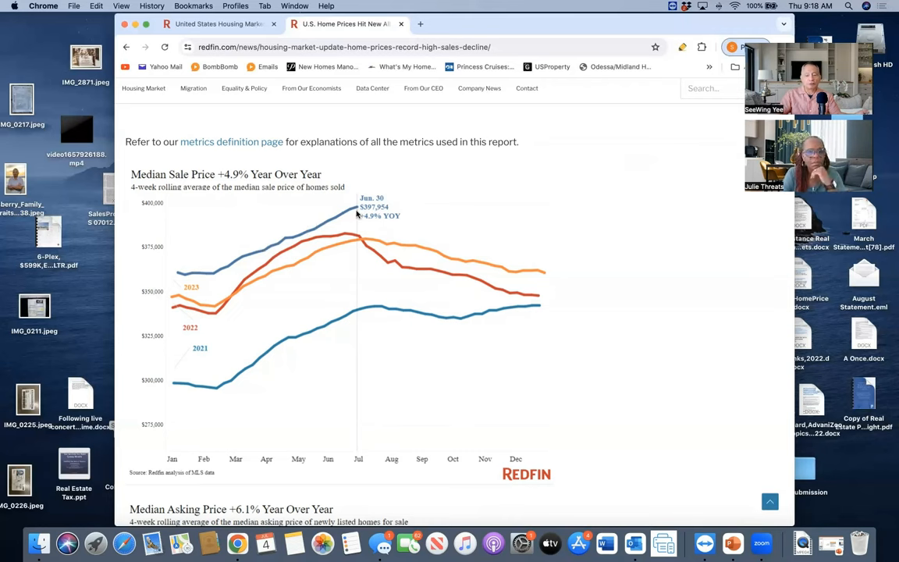
mouse_move(393, 202)
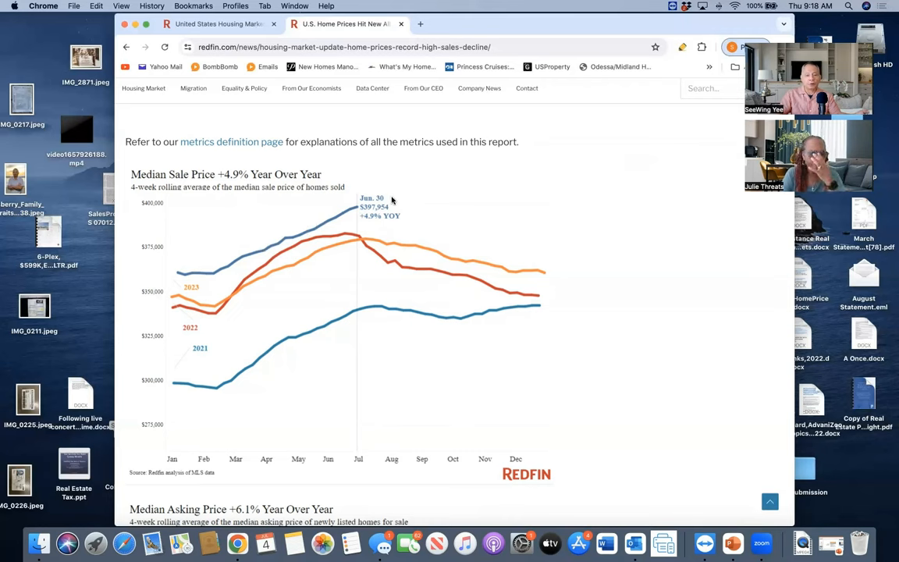
mouse_move(394, 199)
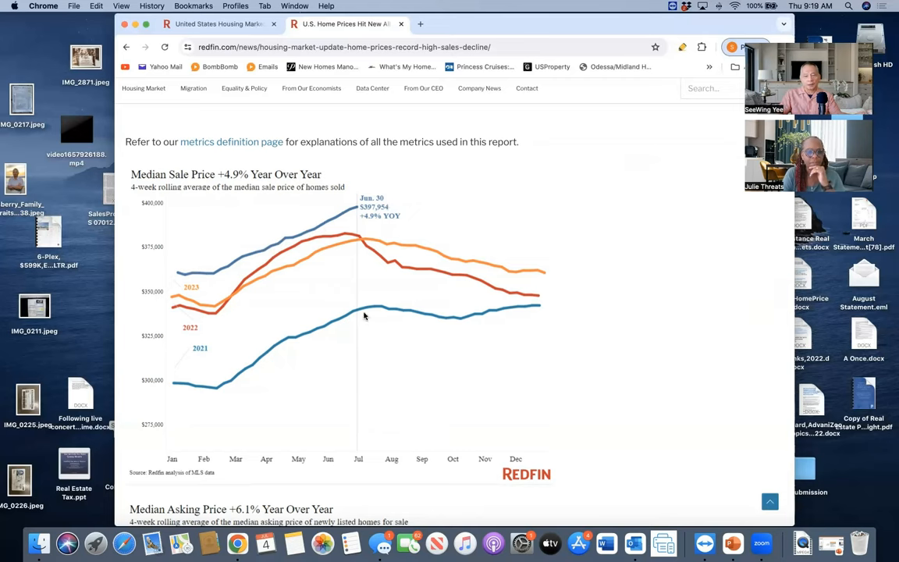
mouse_move(342, 340)
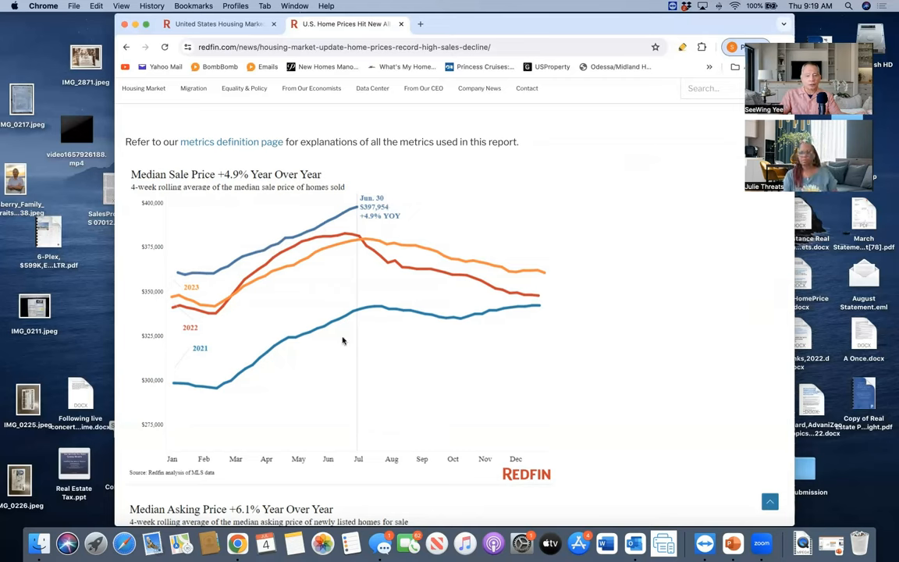
mouse_move(175, 406)
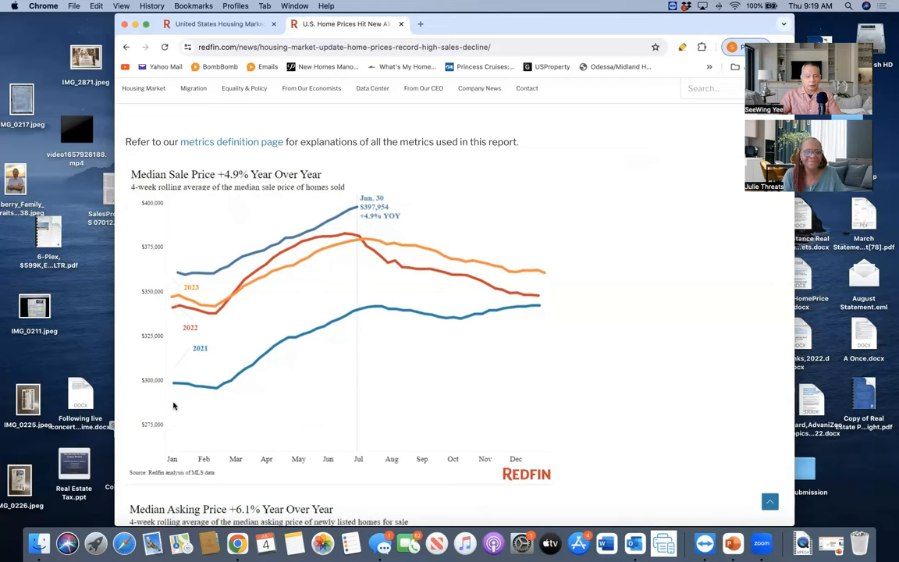
mouse_move(172, 389)
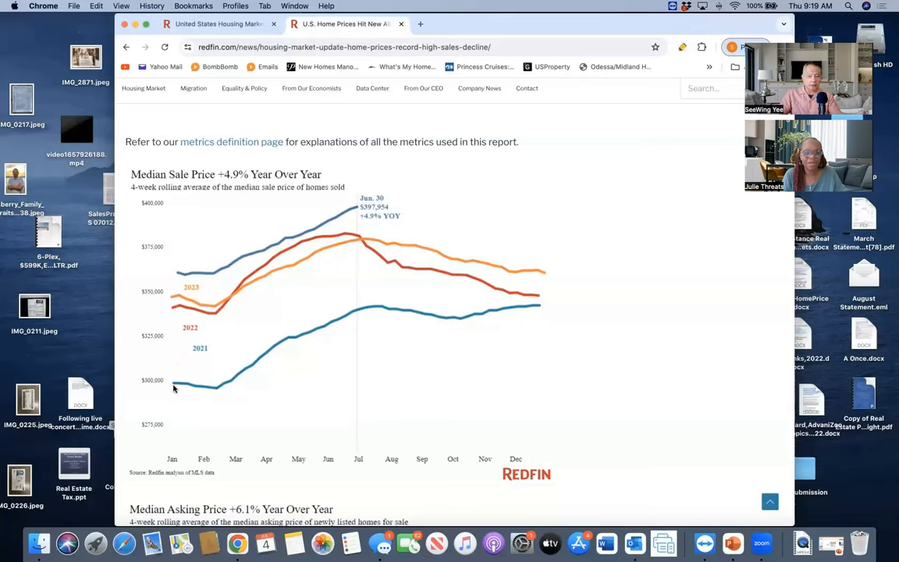
mouse_move(353, 317)
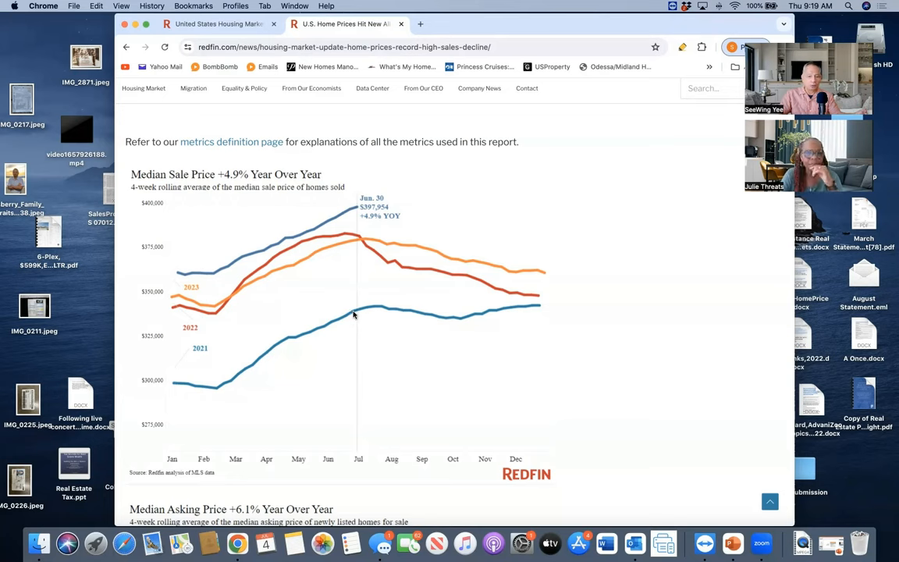
mouse_move(358, 308)
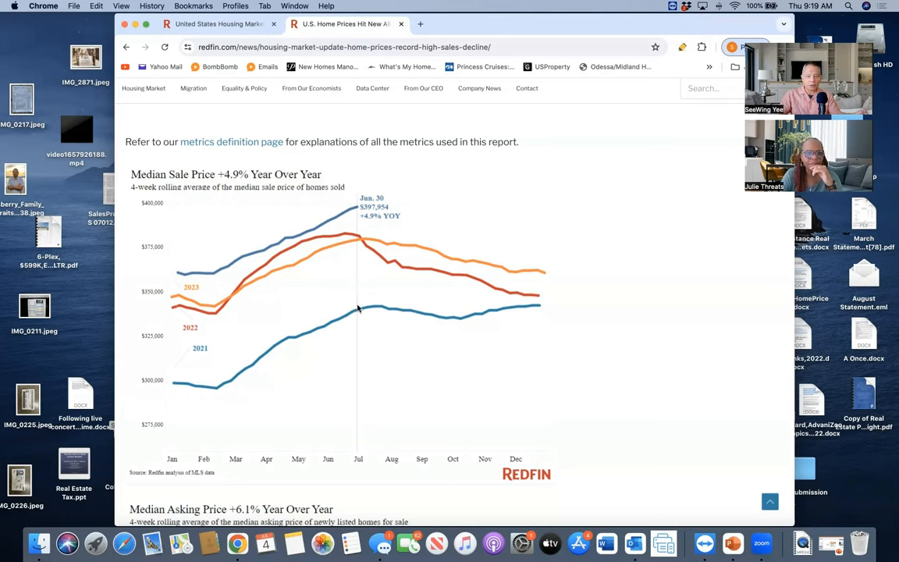
mouse_move(349, 253)
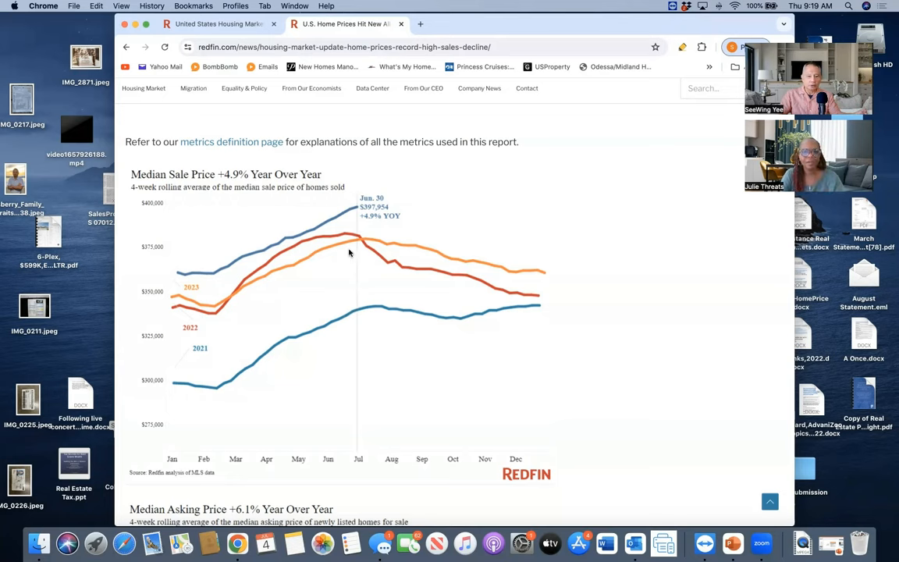
mouse_move(353, 231)
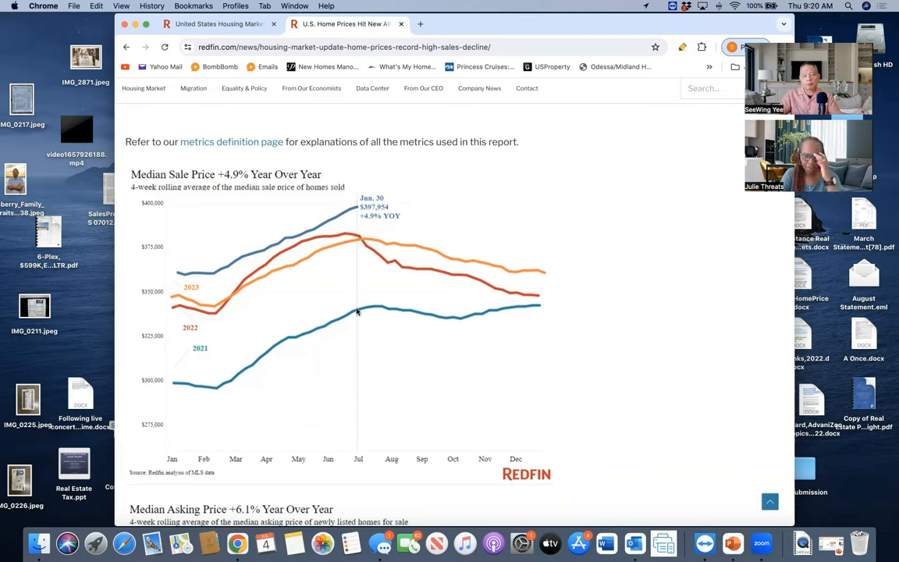
mouse_move(357, 305)
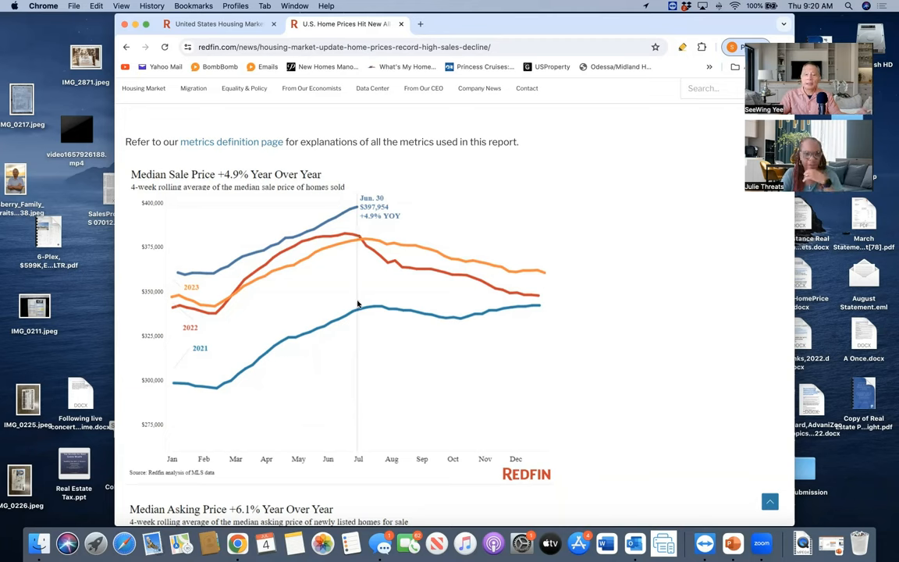
mouse_move(356, 248)
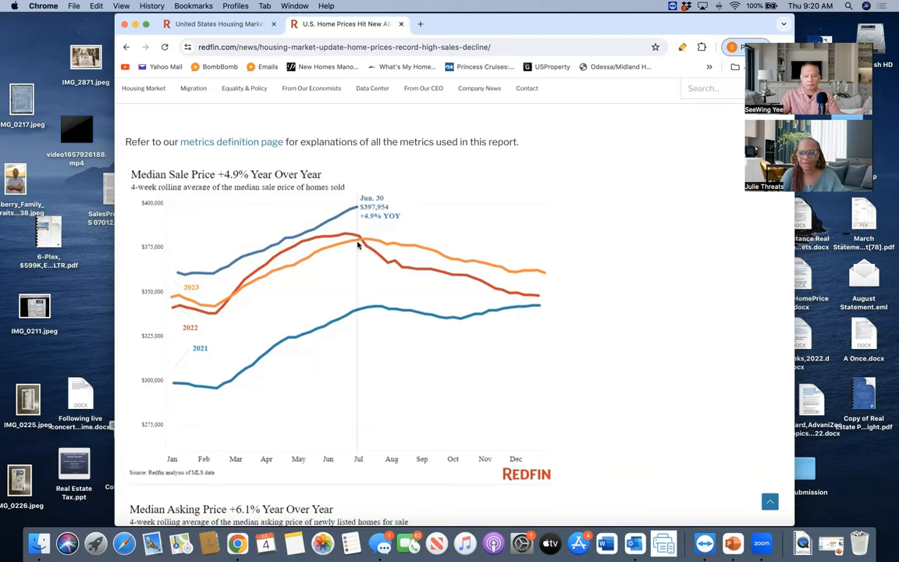
mouse_move(358, 249)
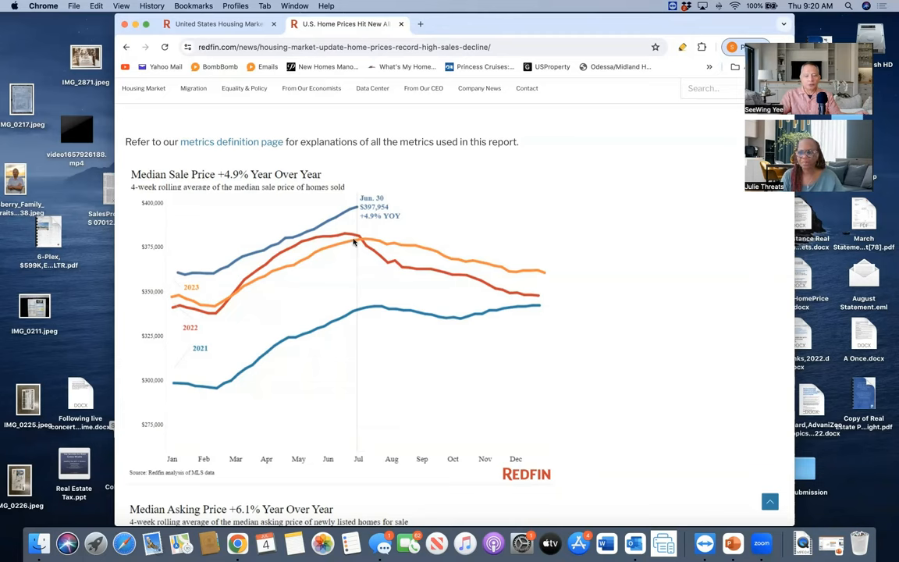
mouse_move(358, 239)
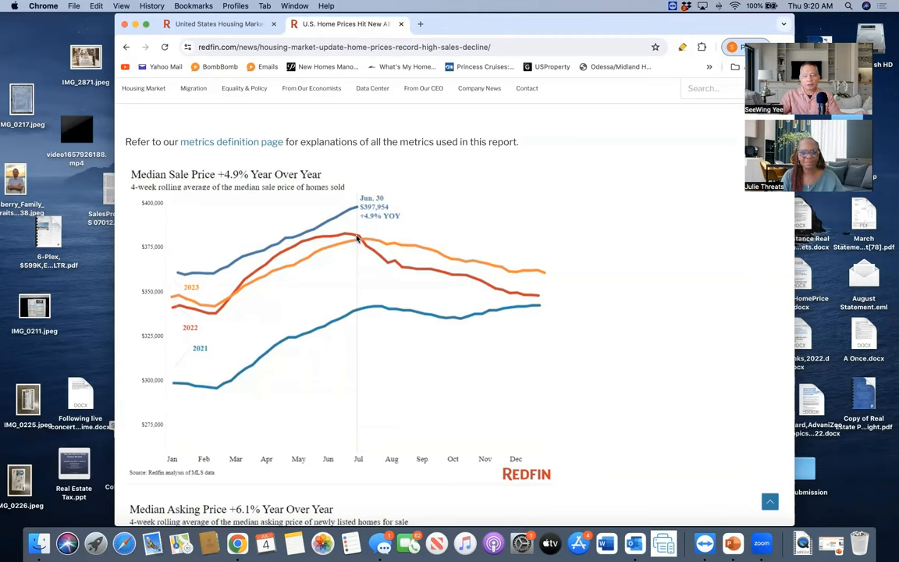
mouse_move(362, 240)
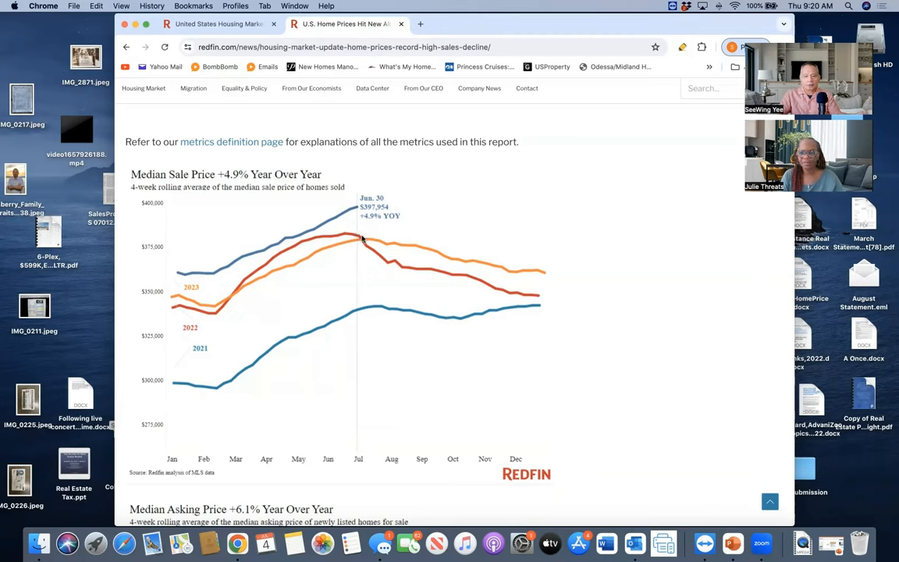
mouse_move(412, 265)
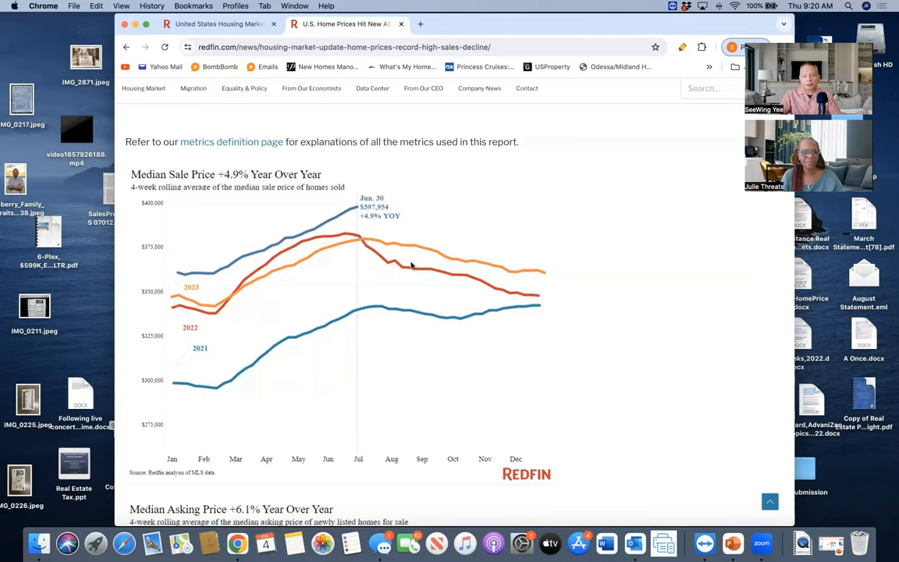
mouse_move(352, 289)
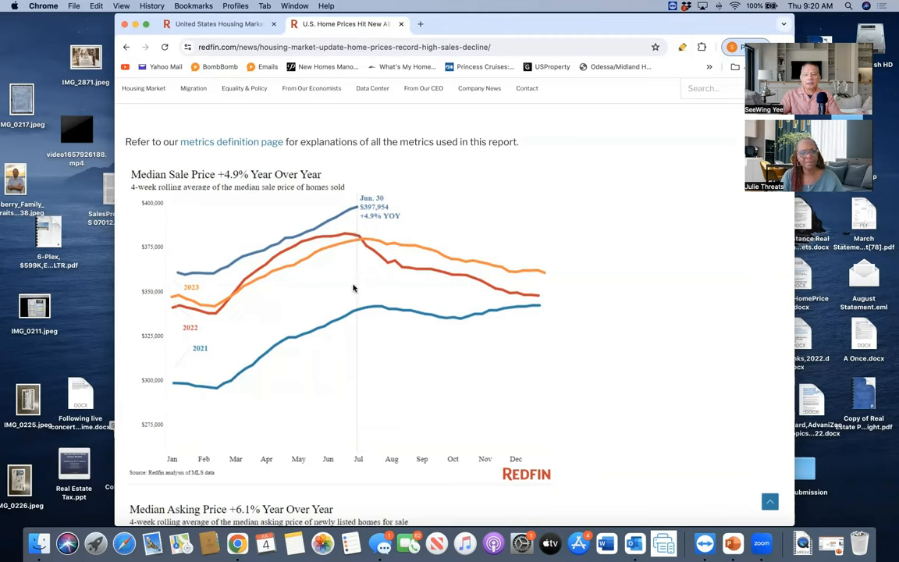
mouse_move(320, 263)
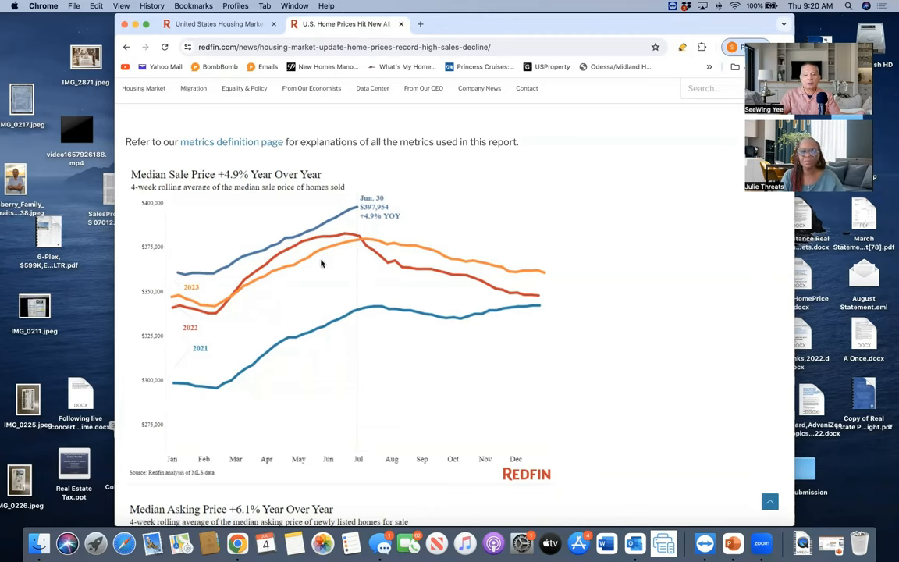
mouse_move(281, 265)
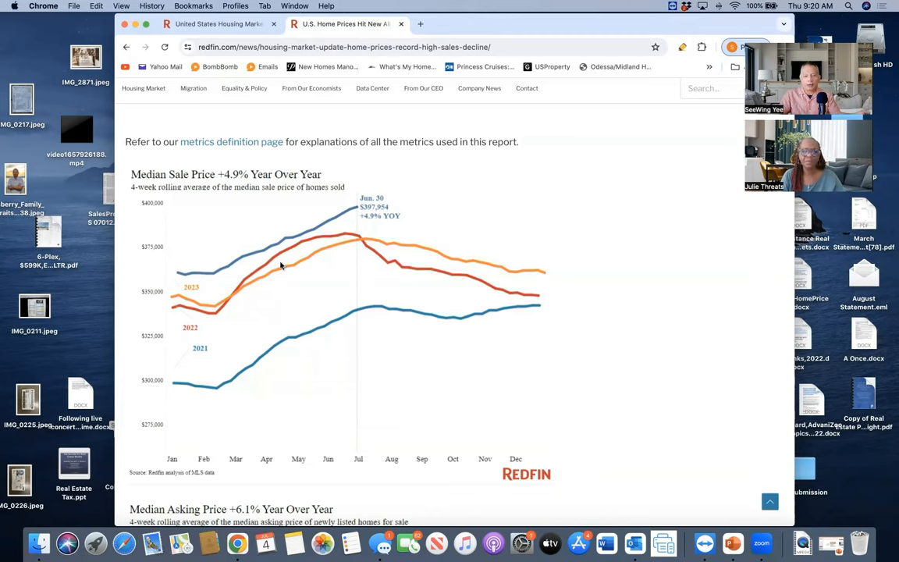
mouse_move(356, 236)
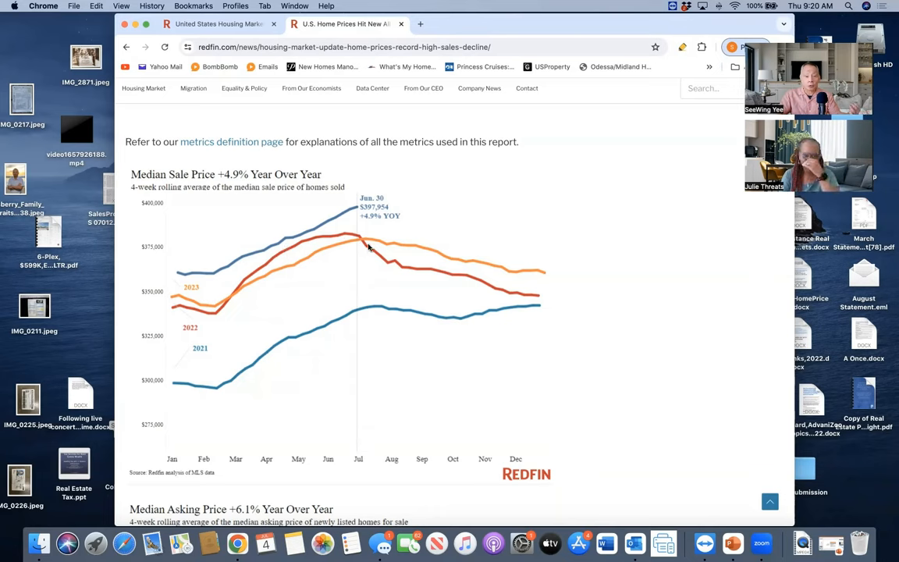
mouse_move(461, 273)
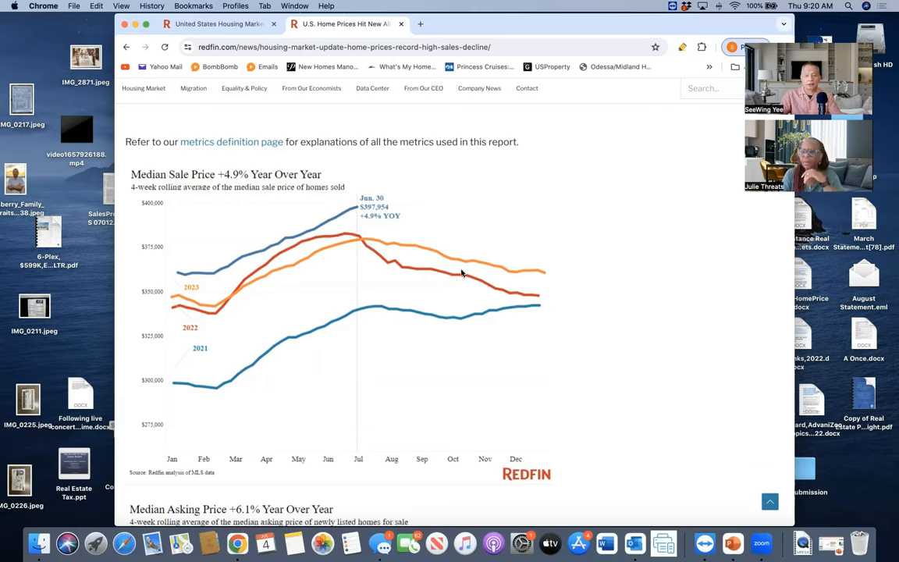
mouse_move(547, 293)
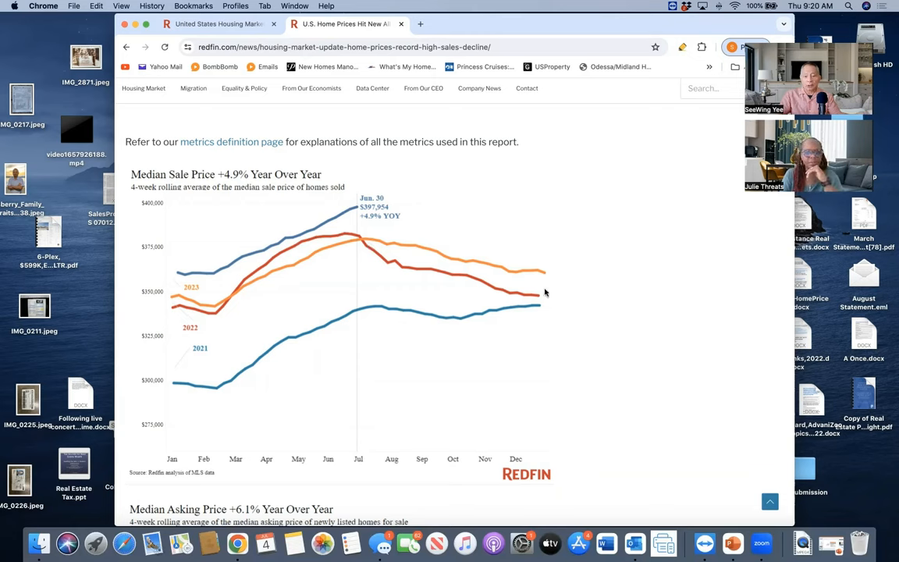
mouse_move(428, 269)
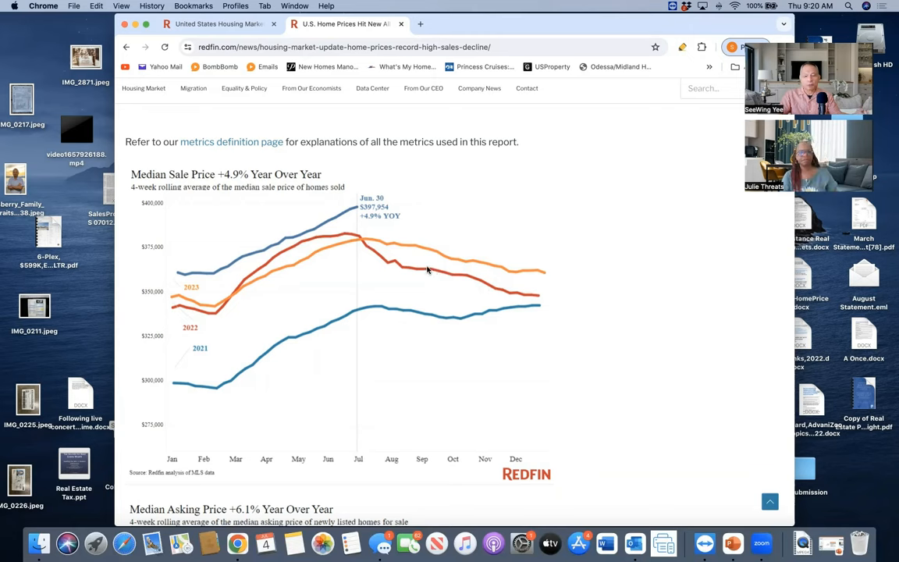
mouse_move(426, 271)
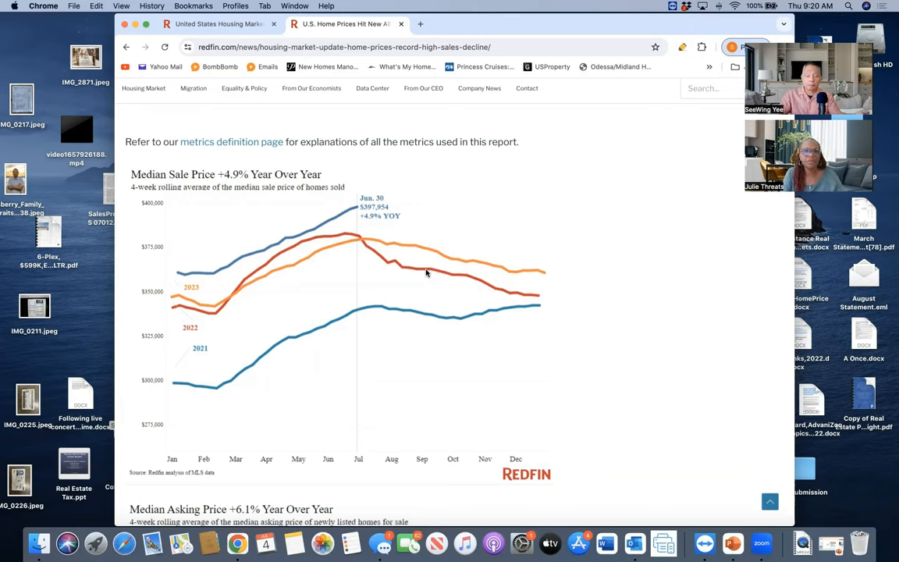
mouse_move(441, 269)
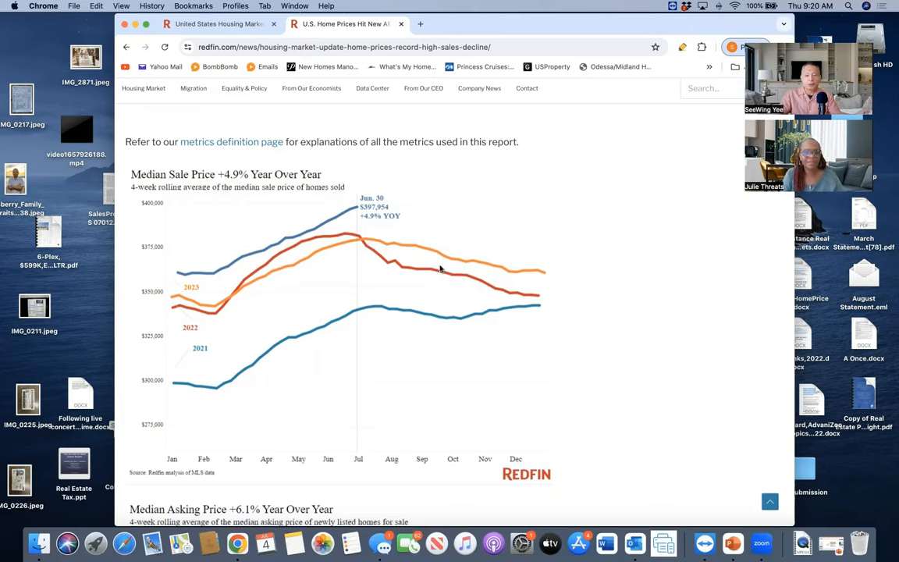
mouse_move(472, 281)
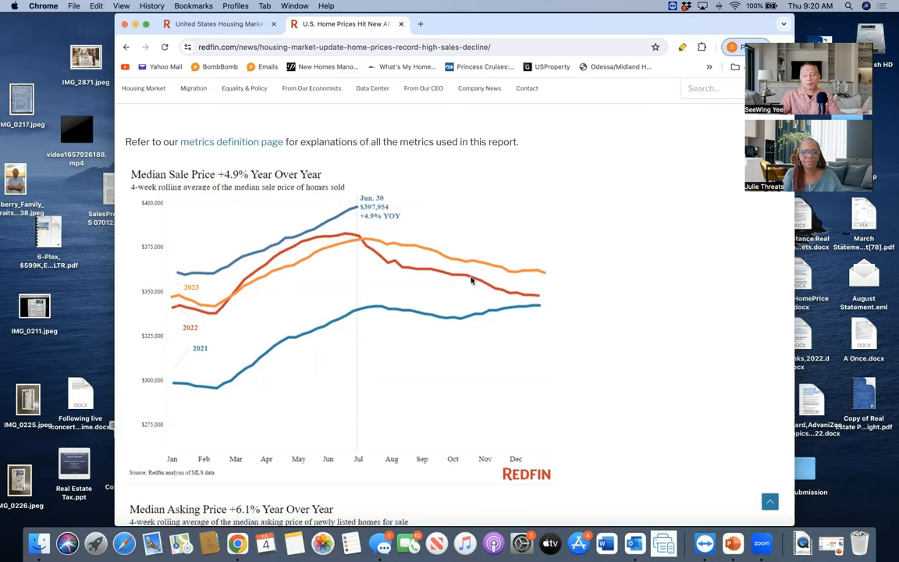
mouse_move(459, 277)
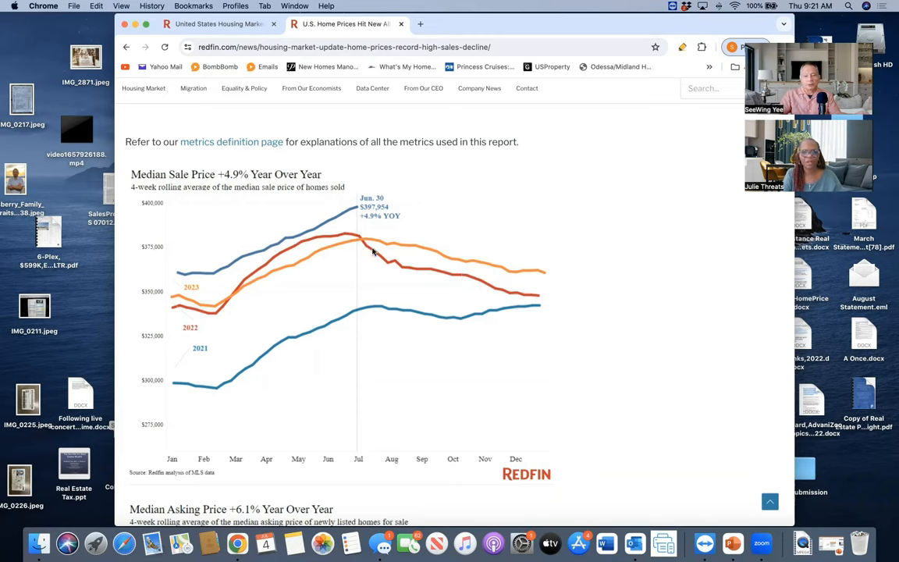
mouse_move(231, 321)
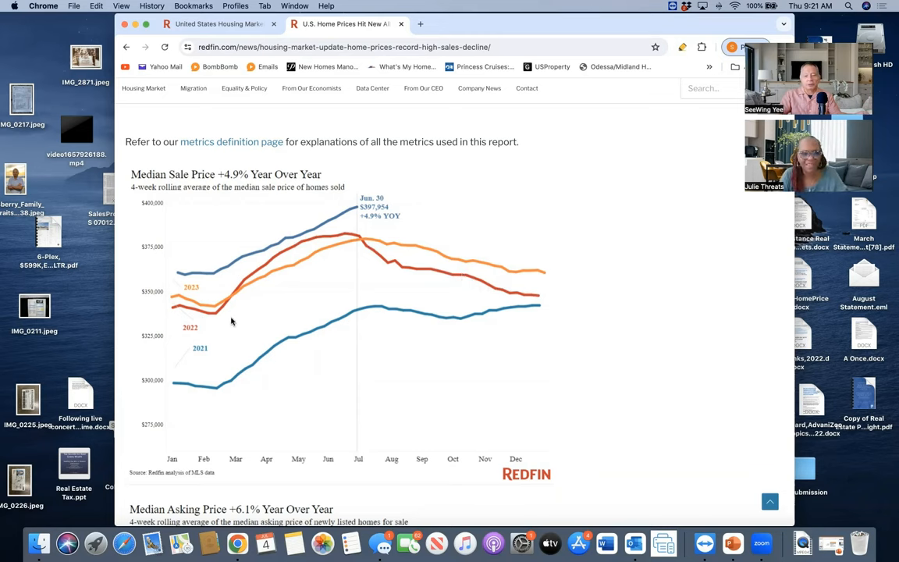
mouse_move(375, 244)
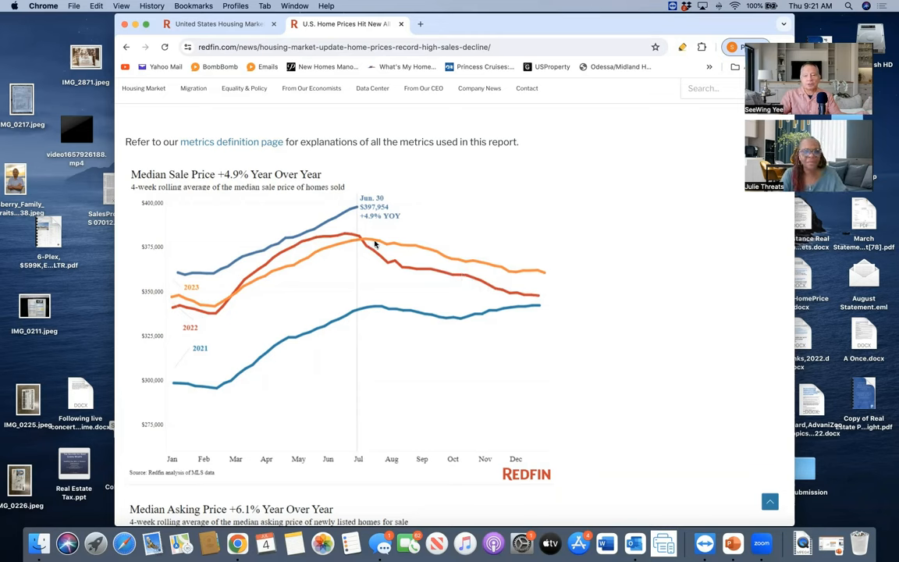
mouse_move(509, 245)
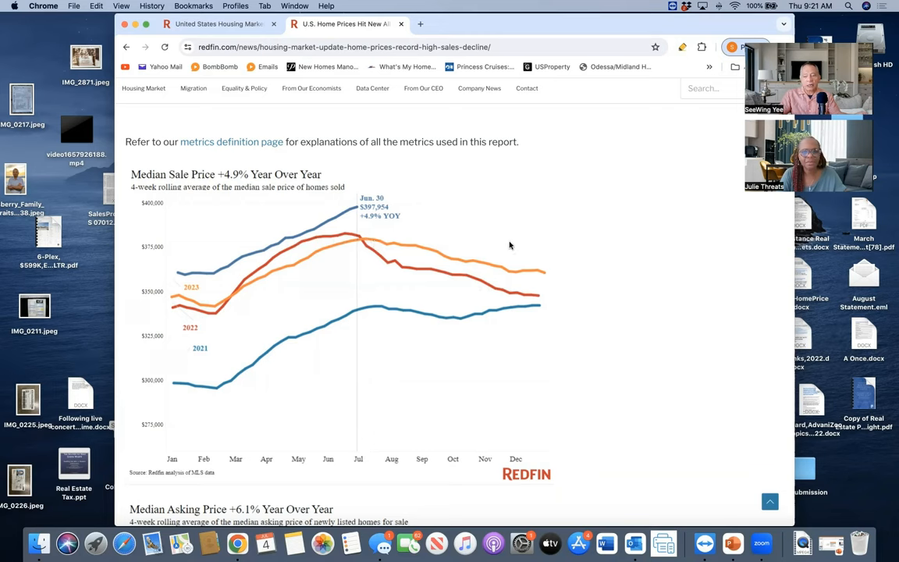
mouse_move(175, 295)
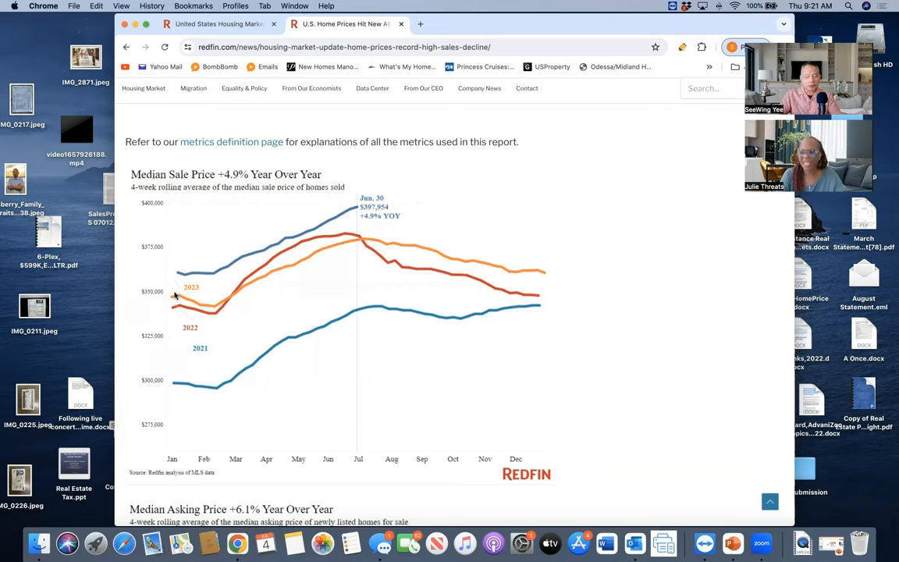
mouse_move(363, 319)
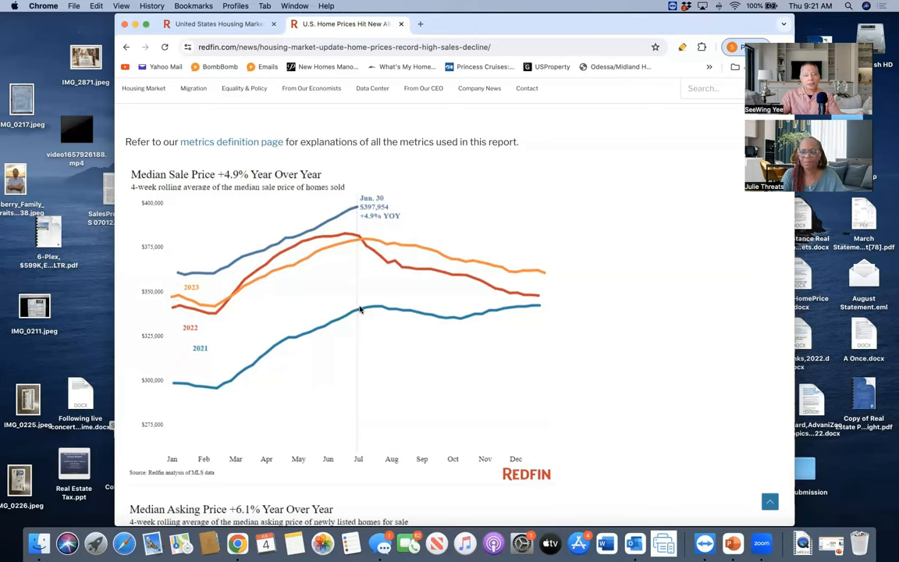
mouse_move(365, 311)
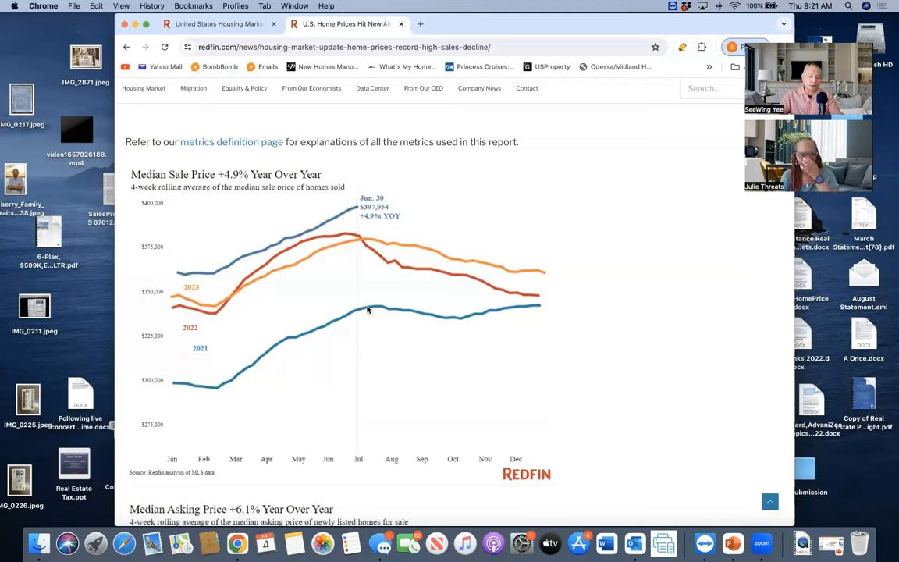
mouse_move(365, 309)
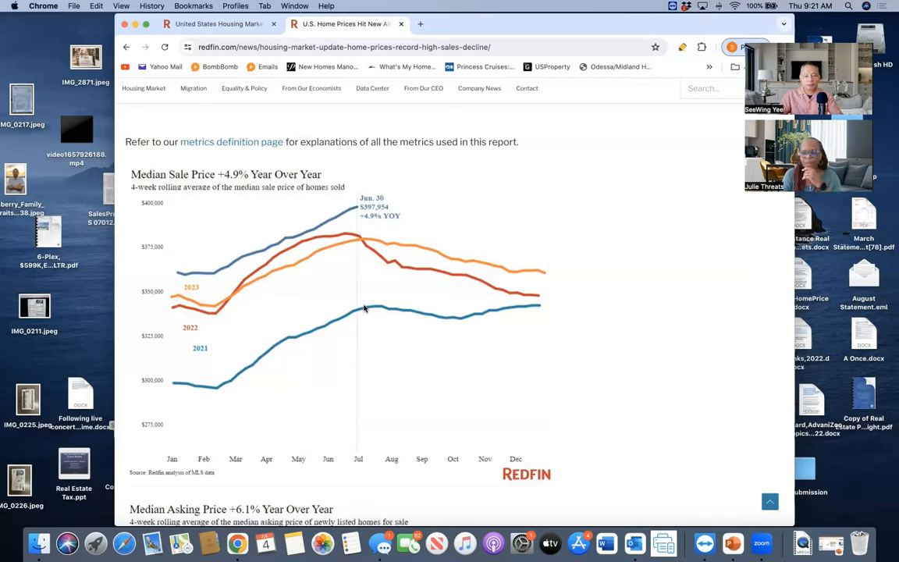
mouse_move(352, 290)
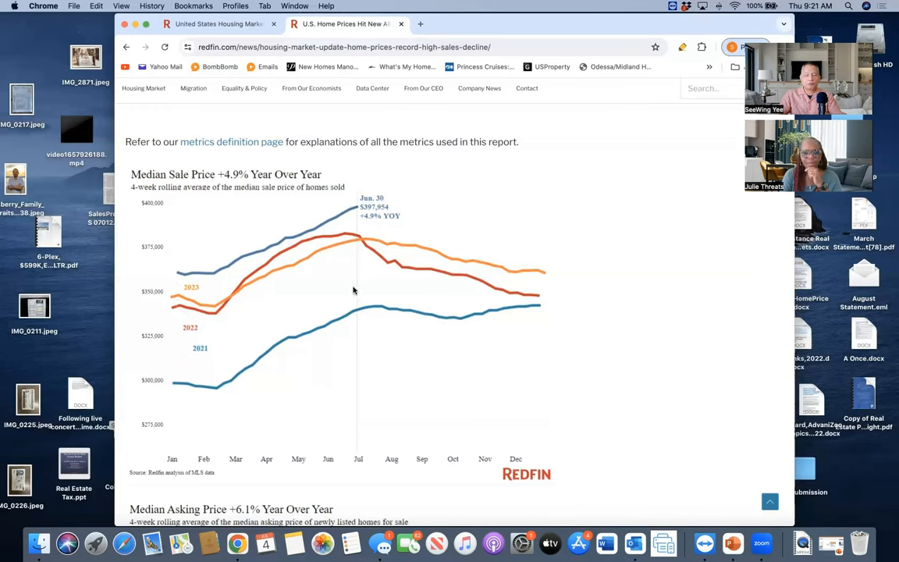
mouse_move(359, 277)
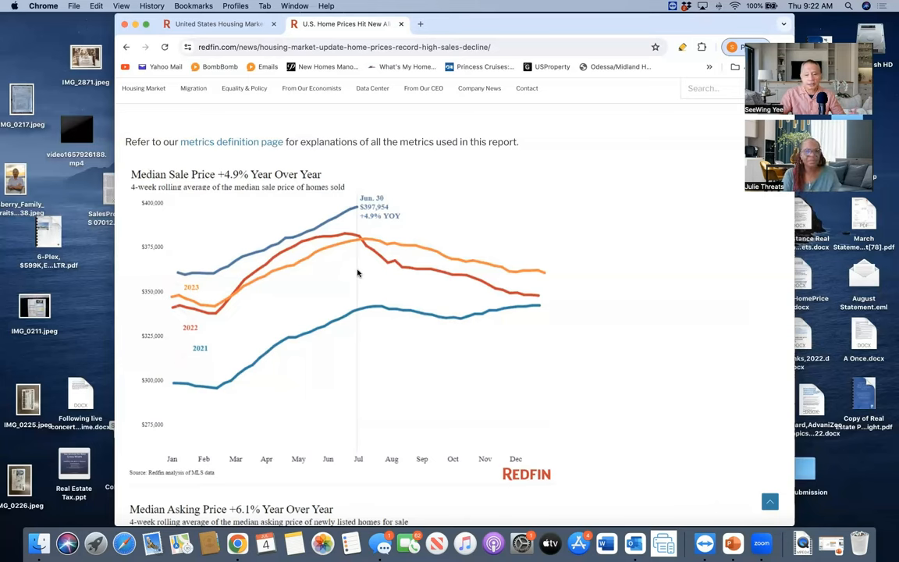
mouse_move(353, 272)
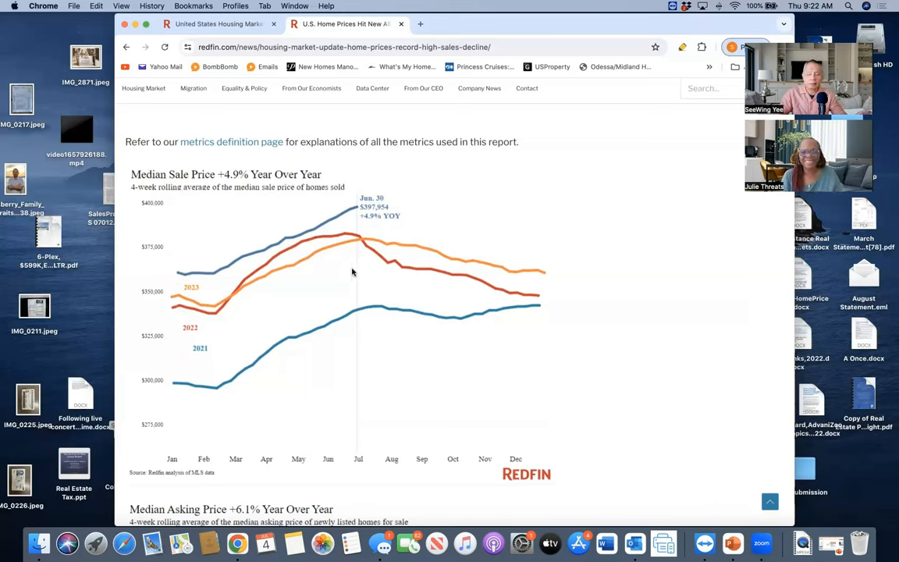
mouse_move(353, 272)
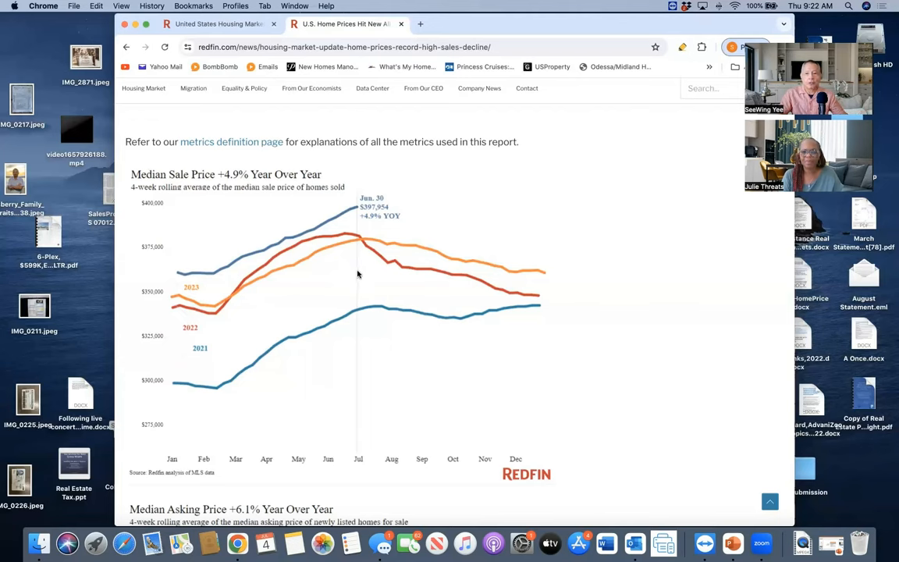
mouse_move(356, 269)
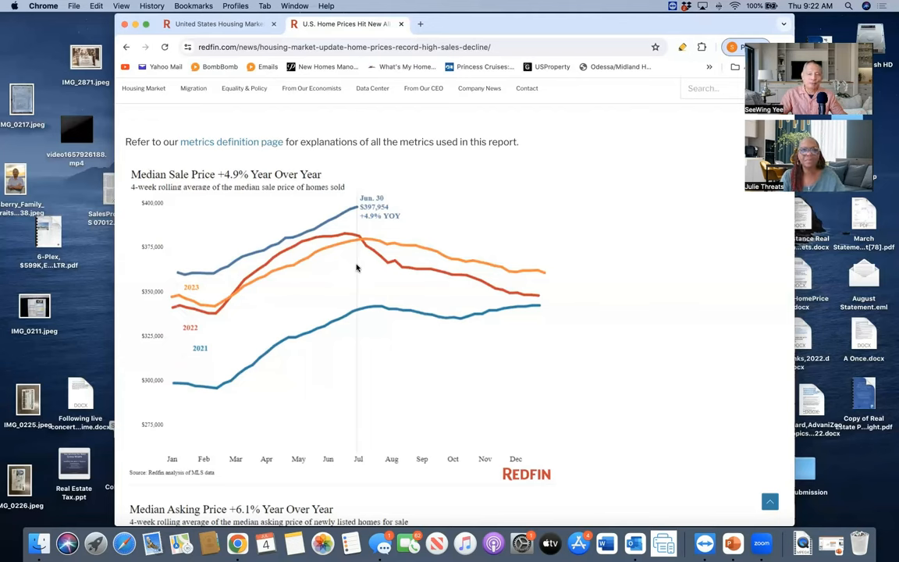
mouse_move(356, 316)
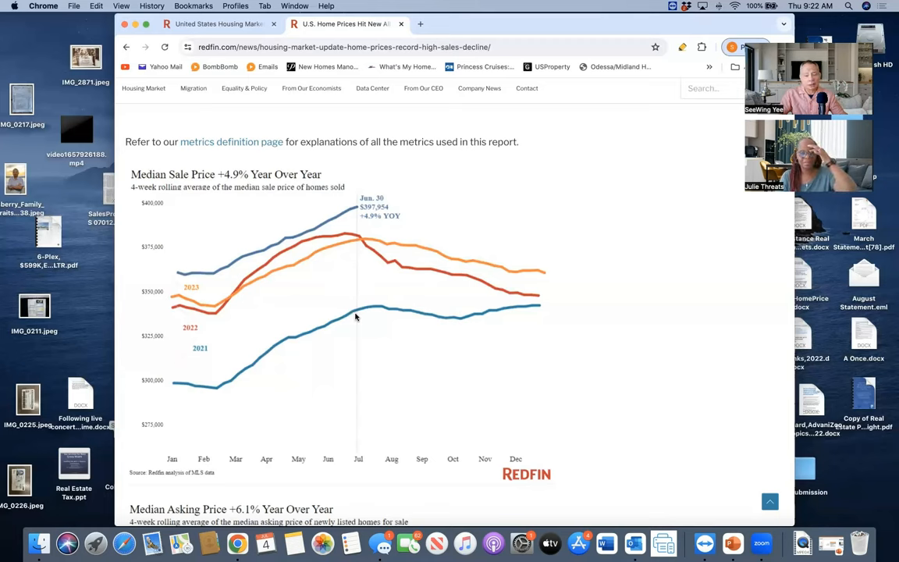
mouse_move(361, 228)
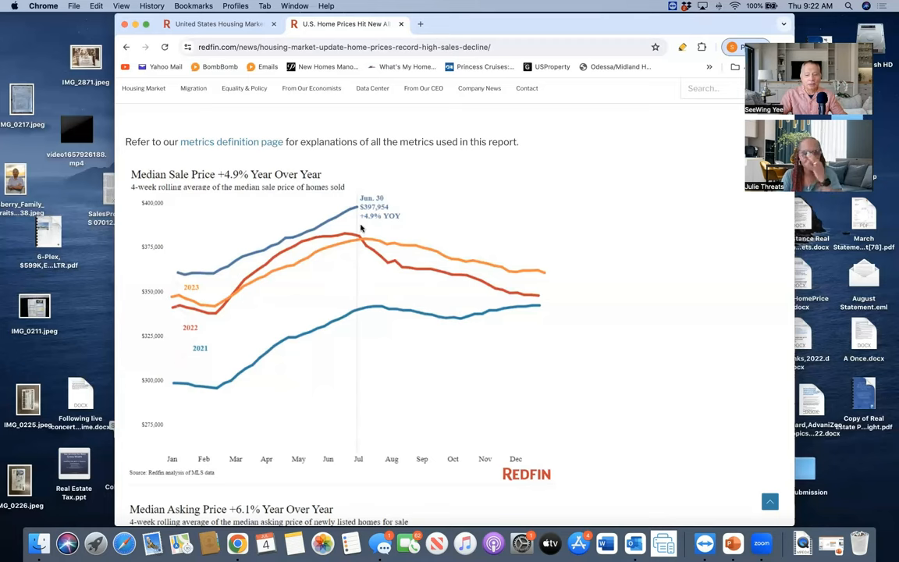
mouse_move(367, 346)
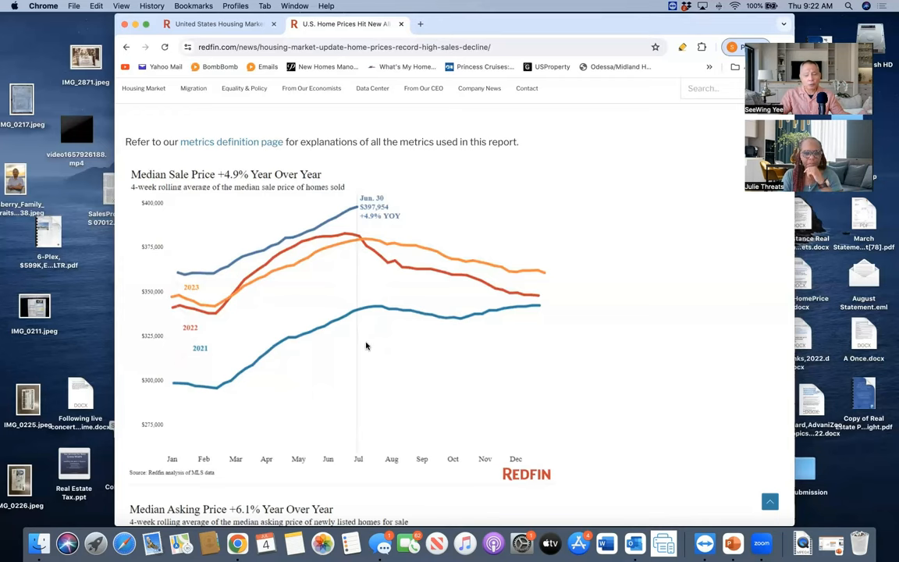
scroll("down", 3)
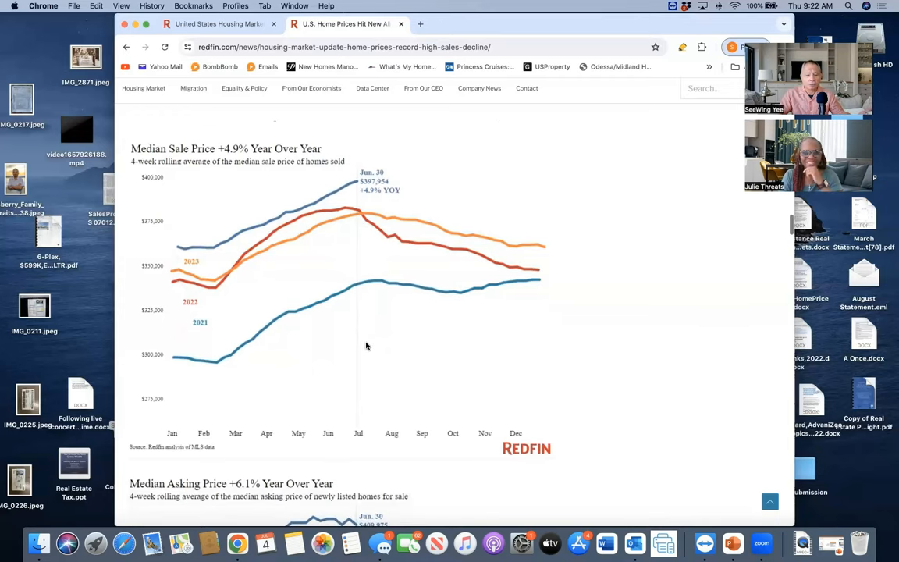
scroll("down", 3)
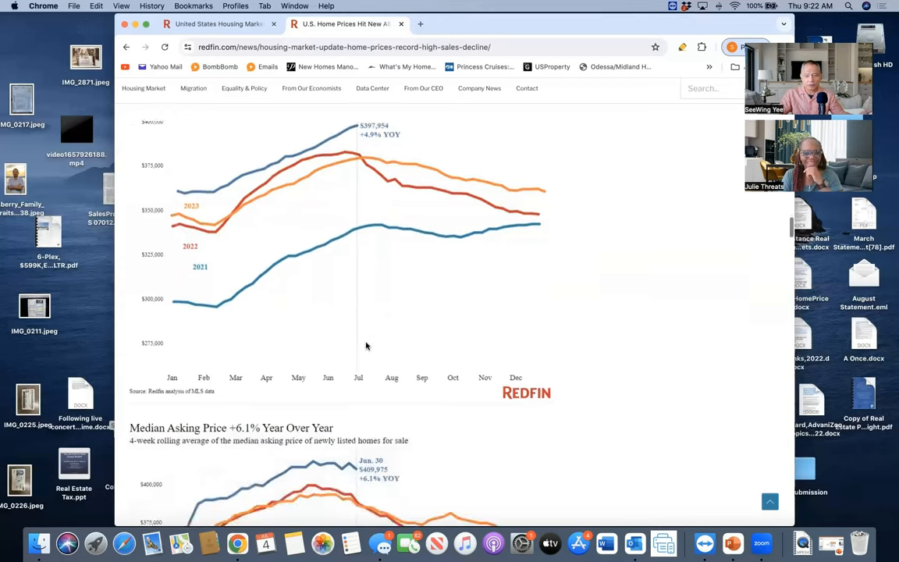
scroll("up", 3)
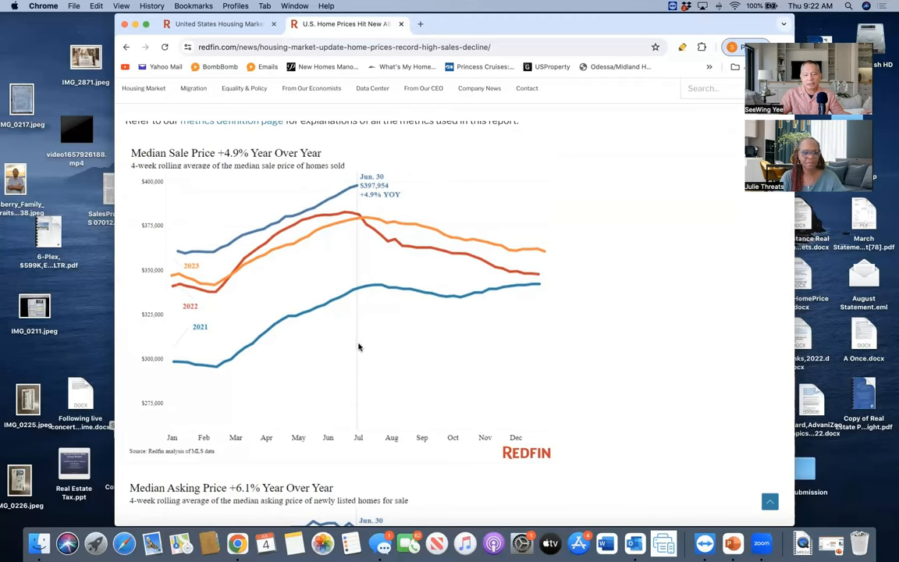
mouse_move(375, 345)
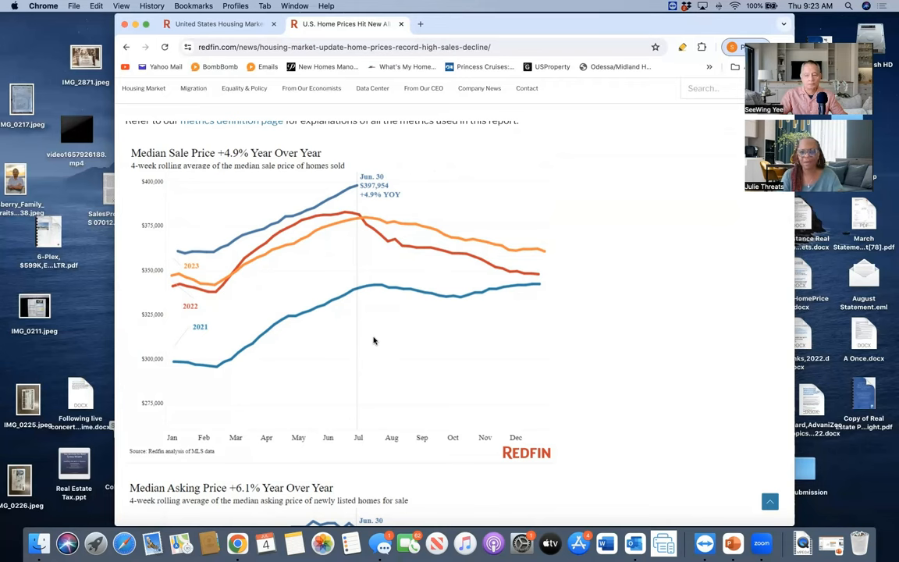
mouse_move(384, 351)
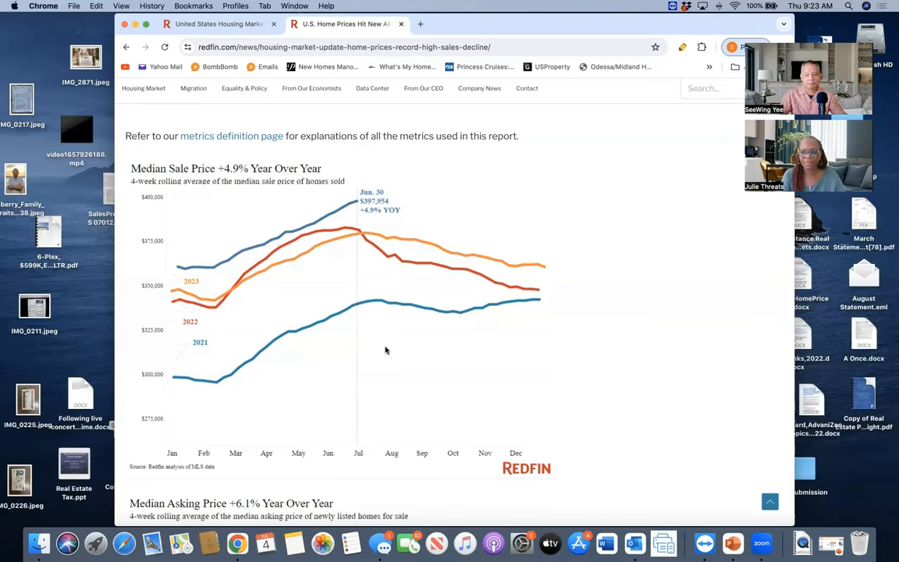
Scroll past the Median Asking Price chart to the Homebuyer Housing Payments +6.5% chart.
scroll("down", 3)
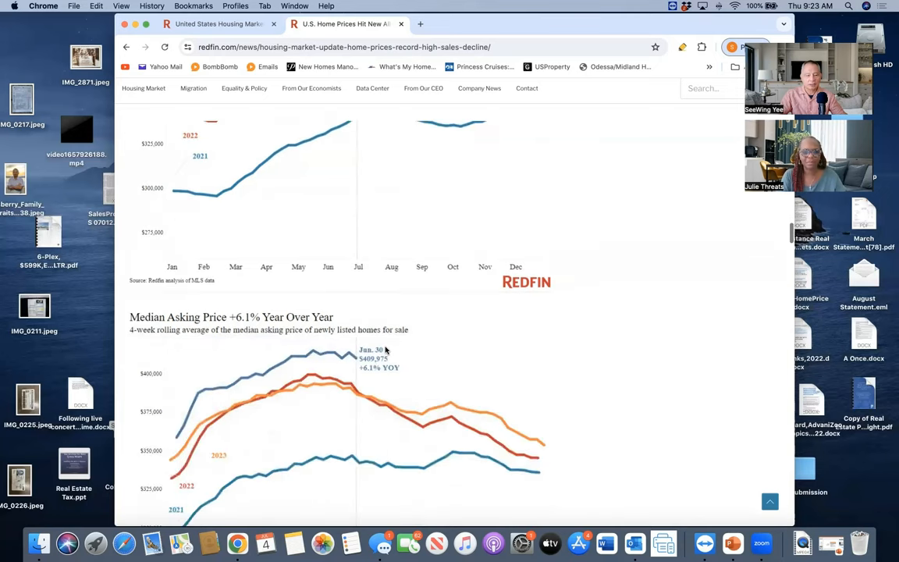
scroll("down", 3)
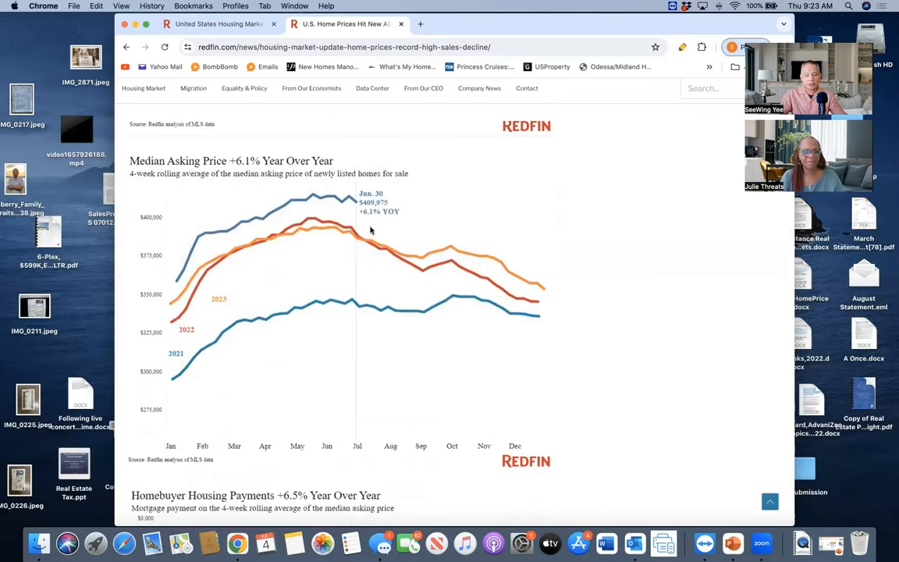
scroll("down", 3)
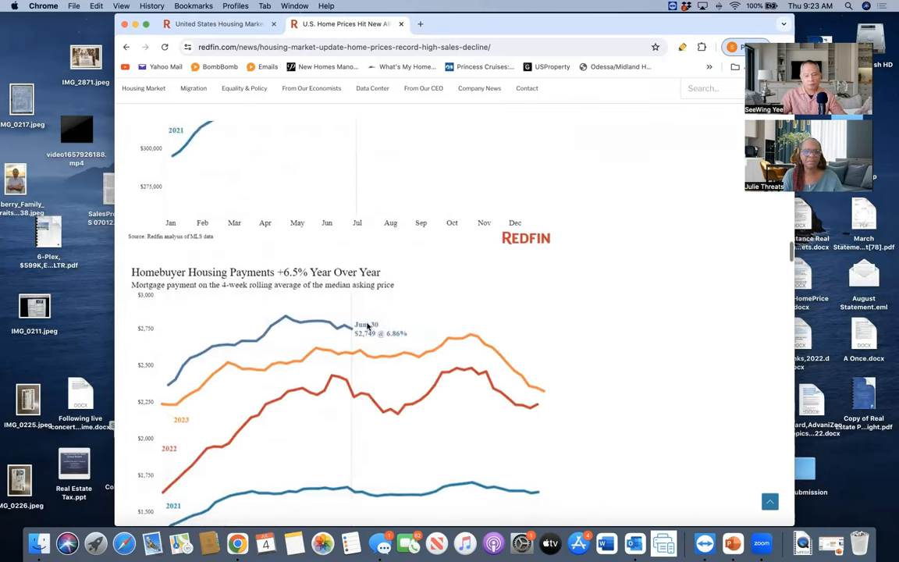
scroll("down", 3)
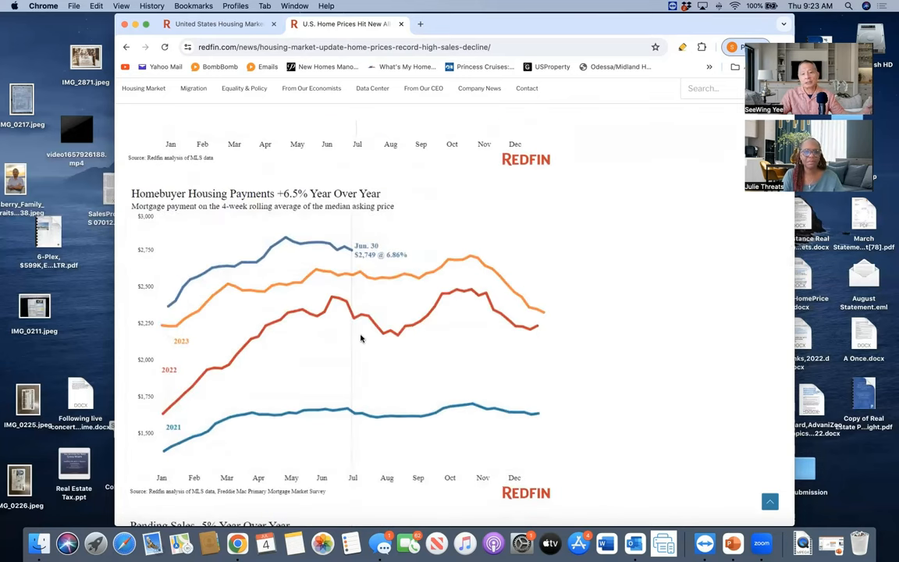
scroll("down", 3)
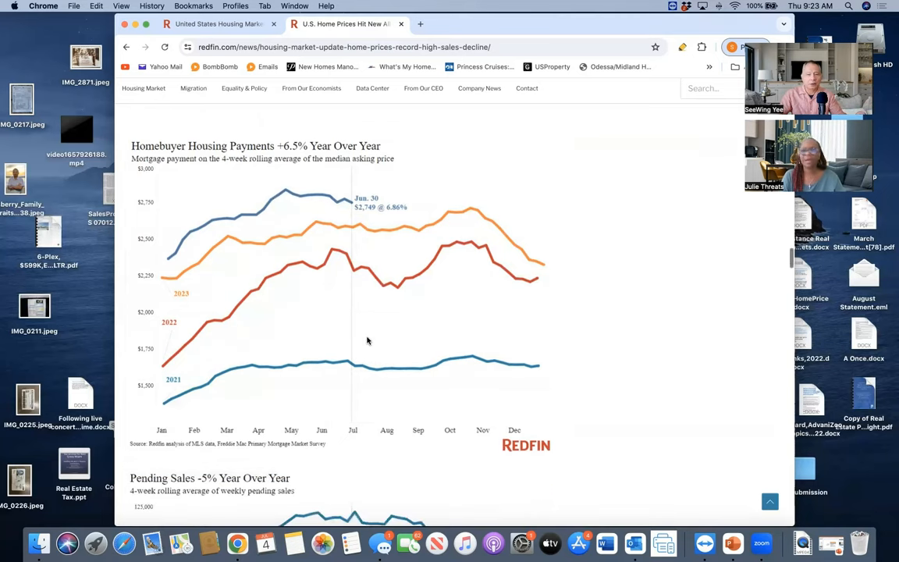
scroll("down", 3)
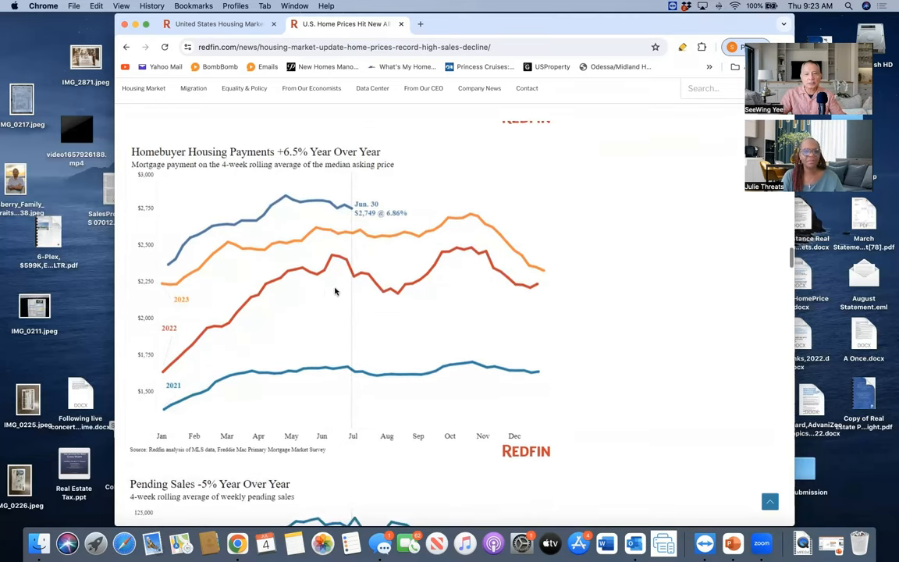
mouse_move(354, 334)
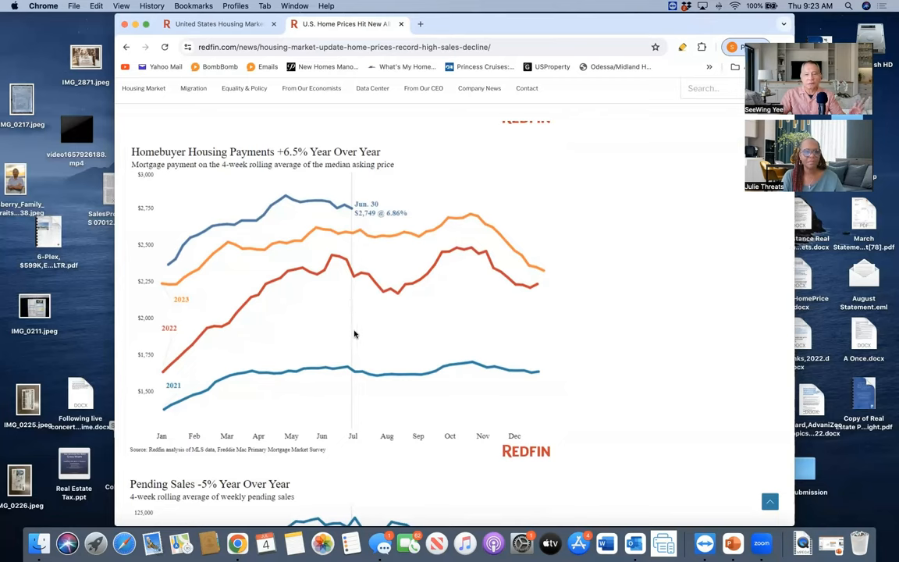
mouse_move(347, 334)
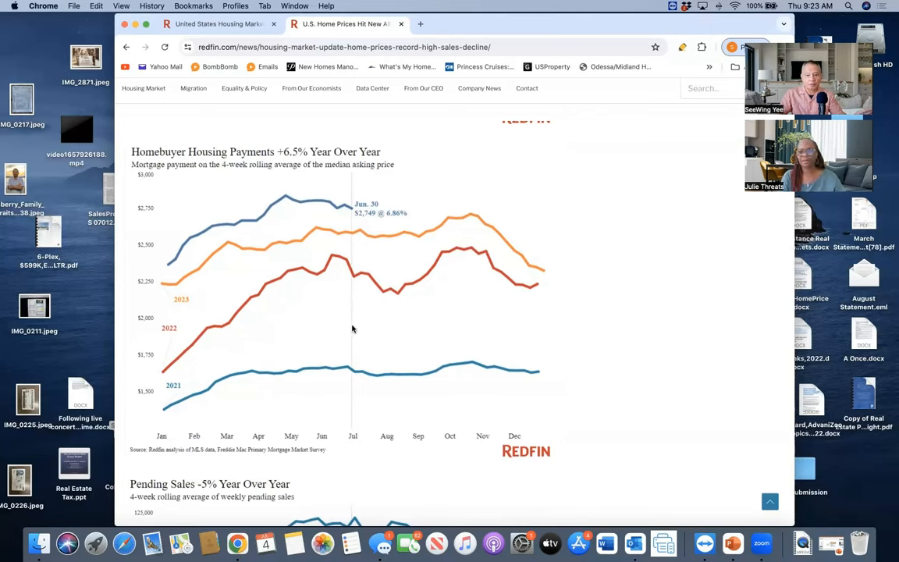
mouse_move(350, 381)
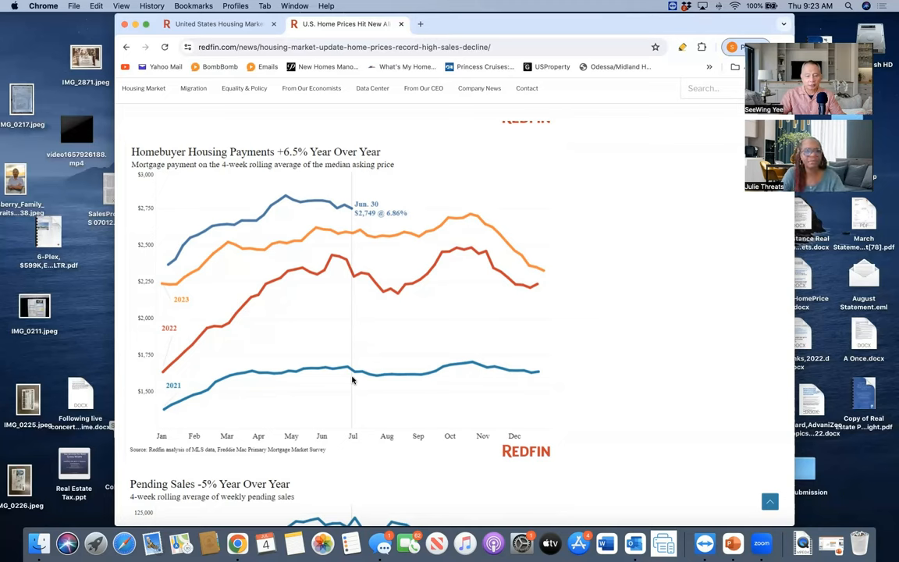
mouse_move(178, 401)
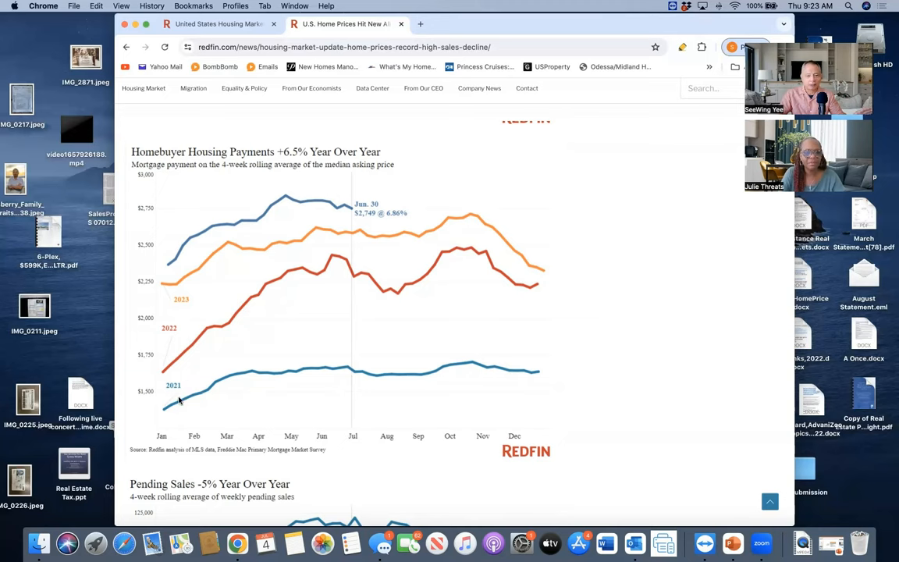
mouse_move(164, 414)
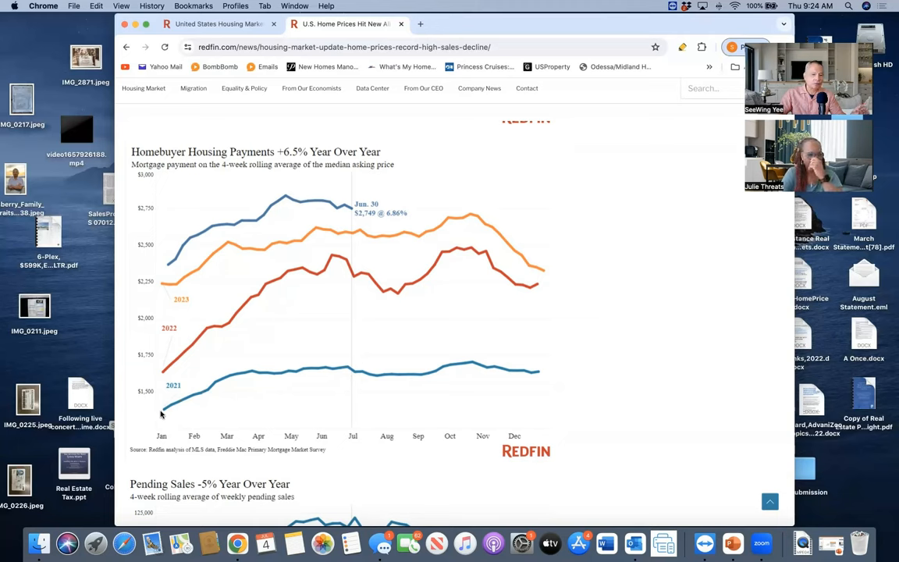
mouse_move(162, 413)
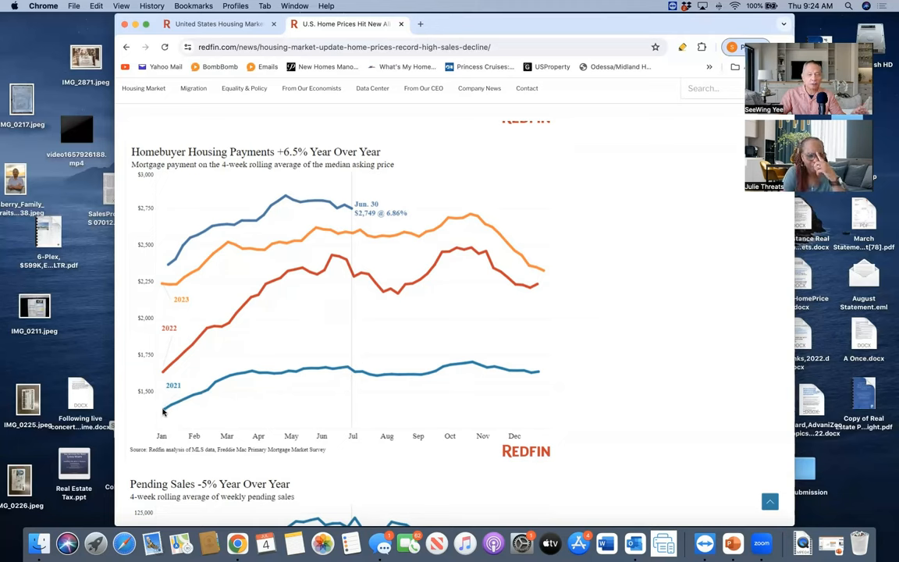
mouse_move(163, 414)
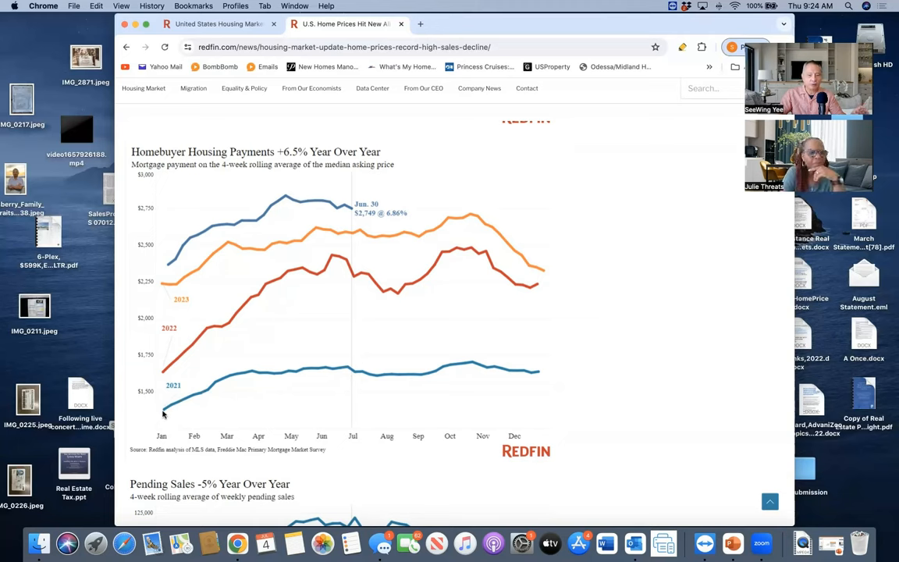
mouse_move(358, 366)
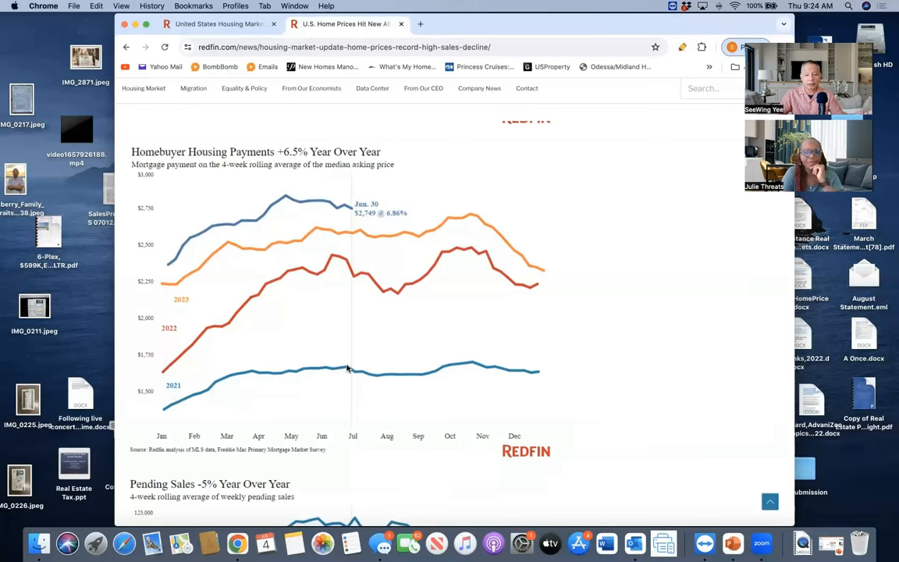
mouse_move(327, 365)
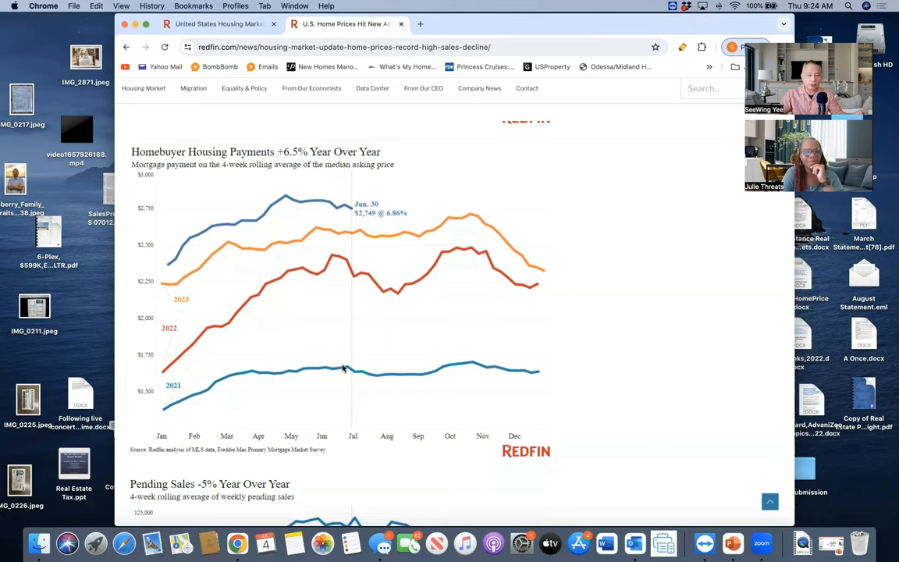
mouse_move(336, 295)
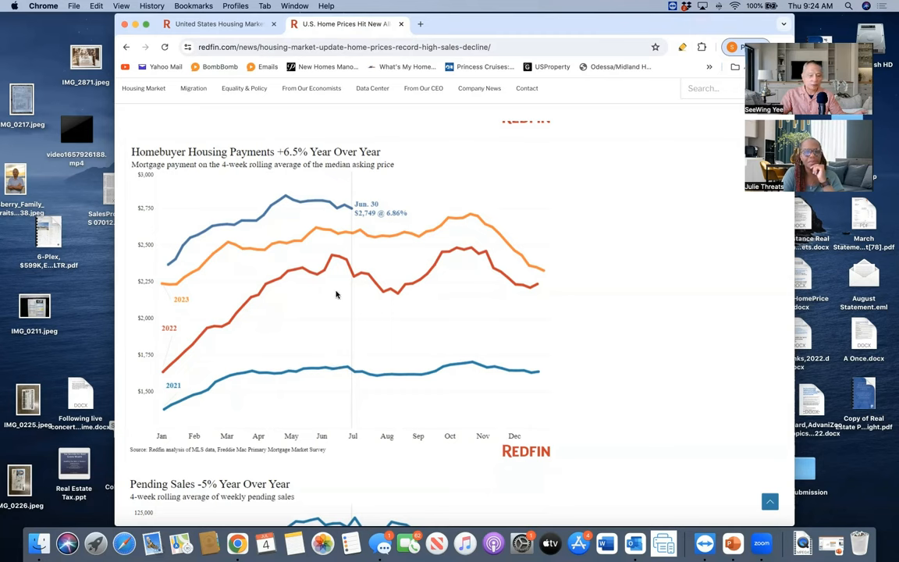
mouse_move(347, 262)
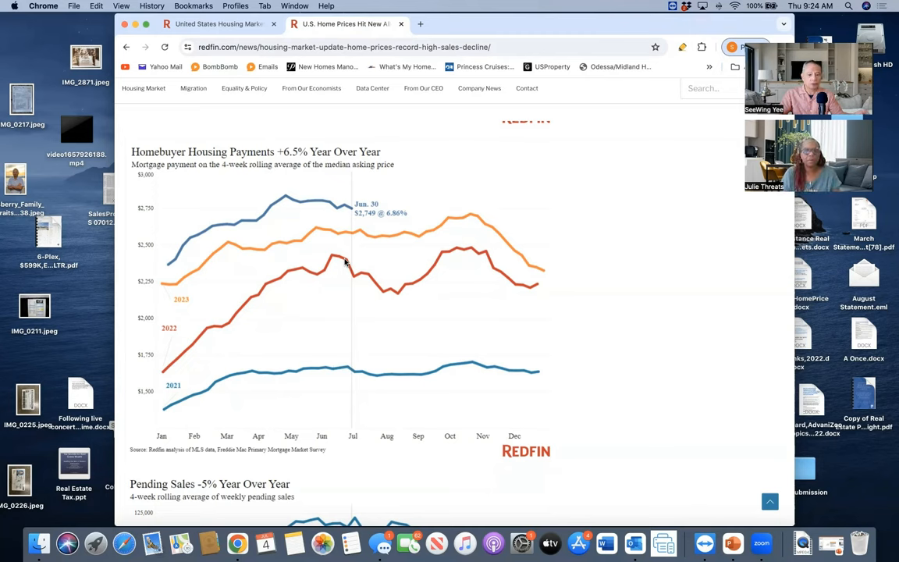
mouse_move(340, 265)
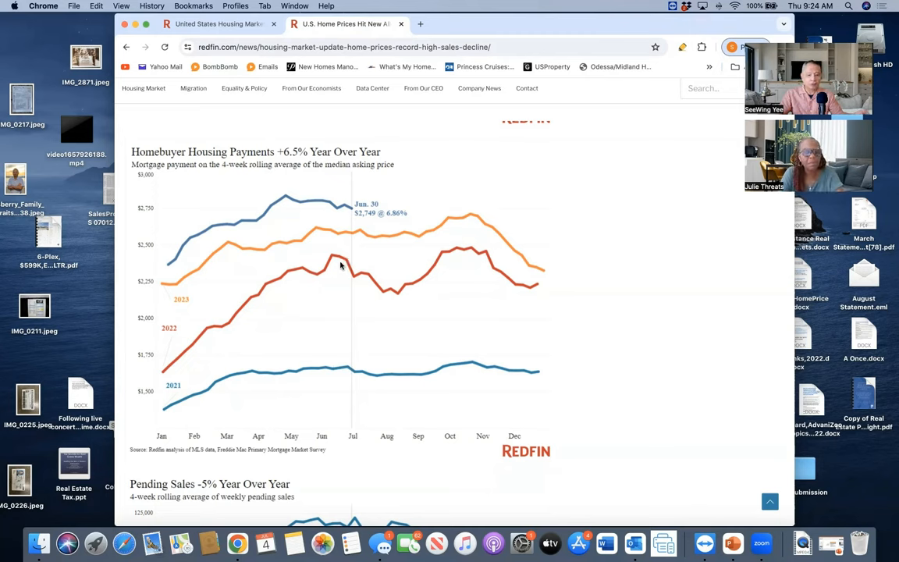
mouse_move(347, 235)
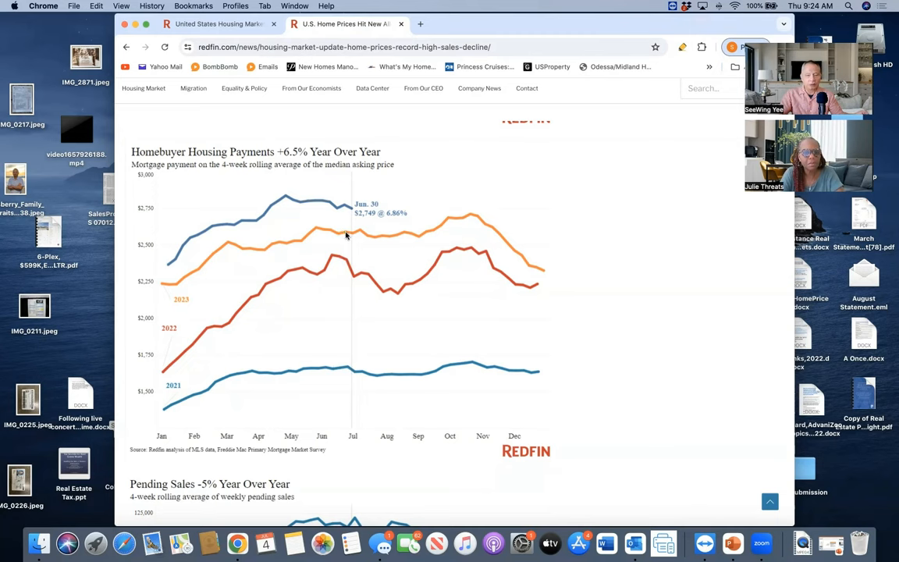
mouse_move(350, 234)
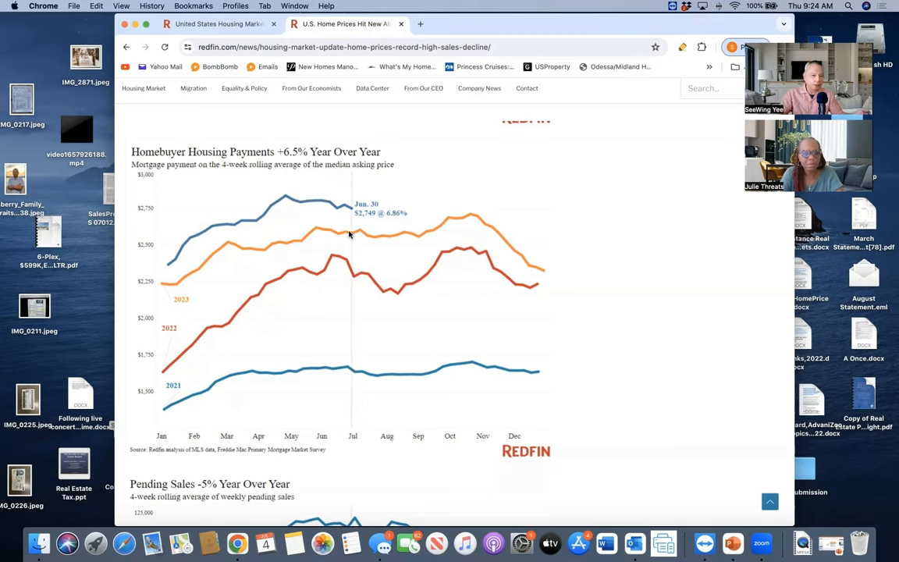
mouse_move(353, 219)
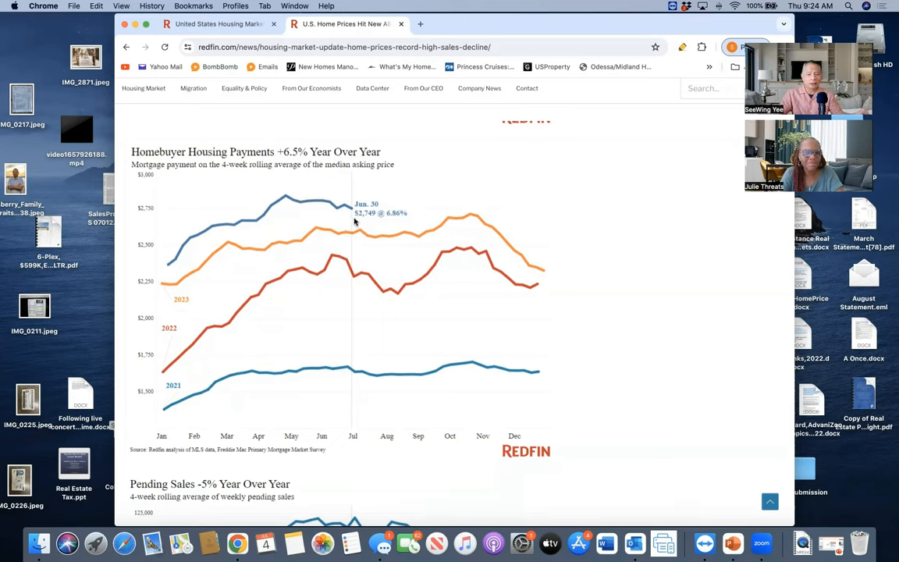
mouse_move(352, 209)
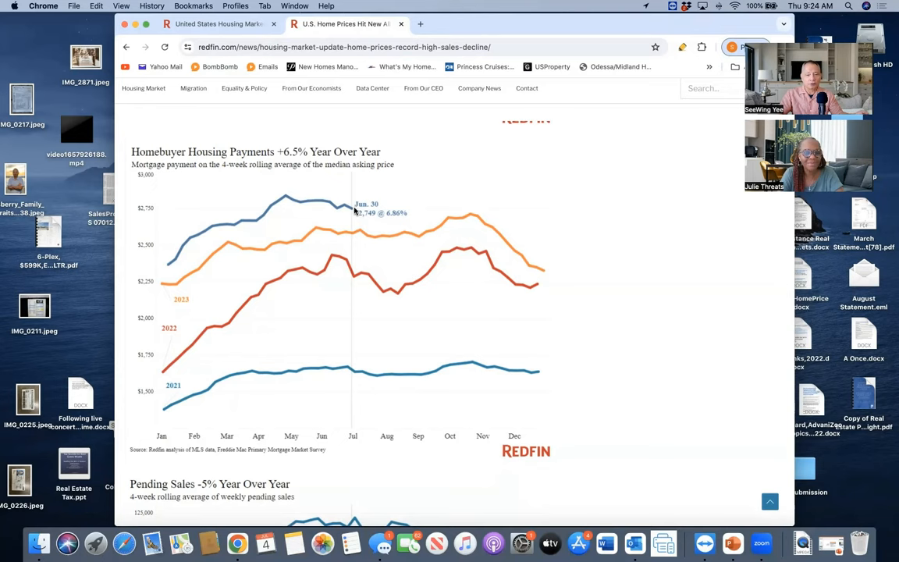
mouse_move(356, 222)
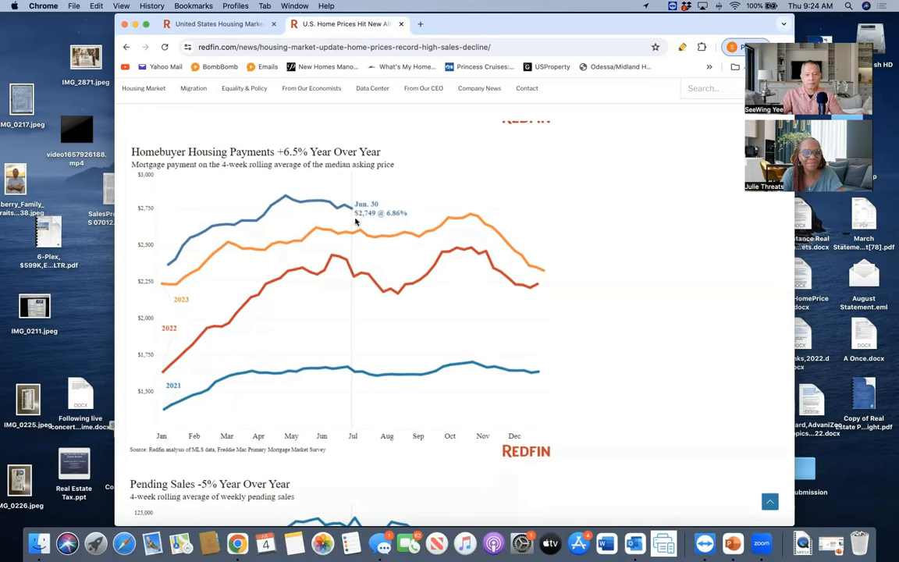
mouse_move(369, 221)
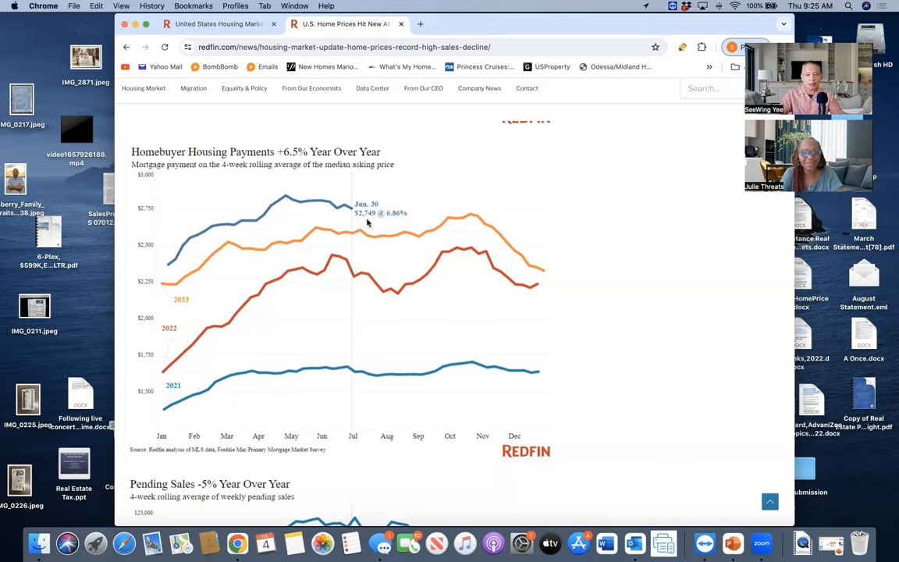
mouse_move(374, 225)
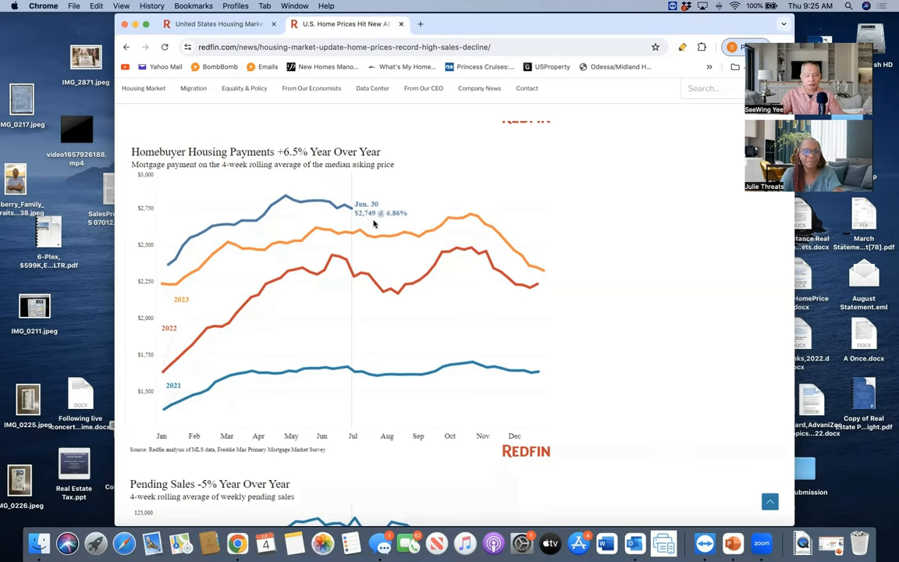
mouse_move(393, 222)
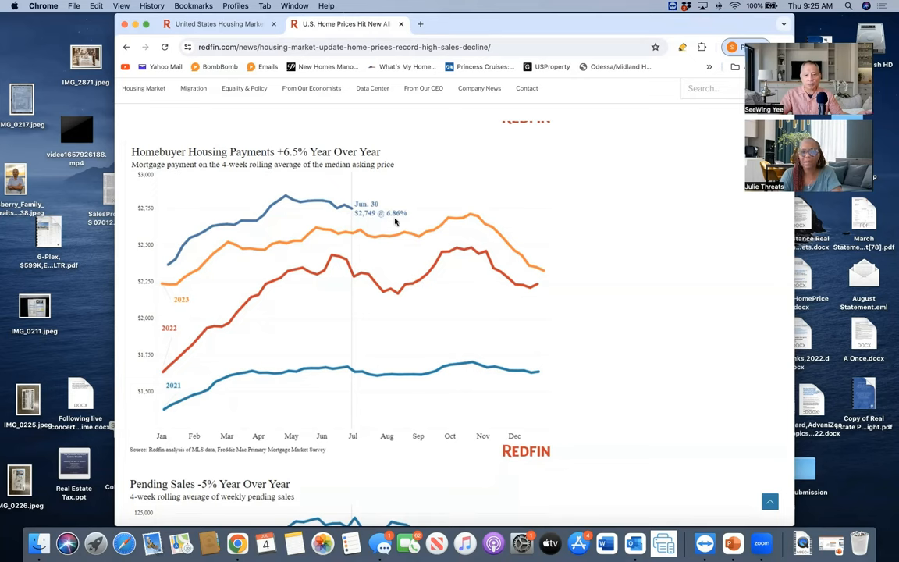
mouse_move(388, 225)
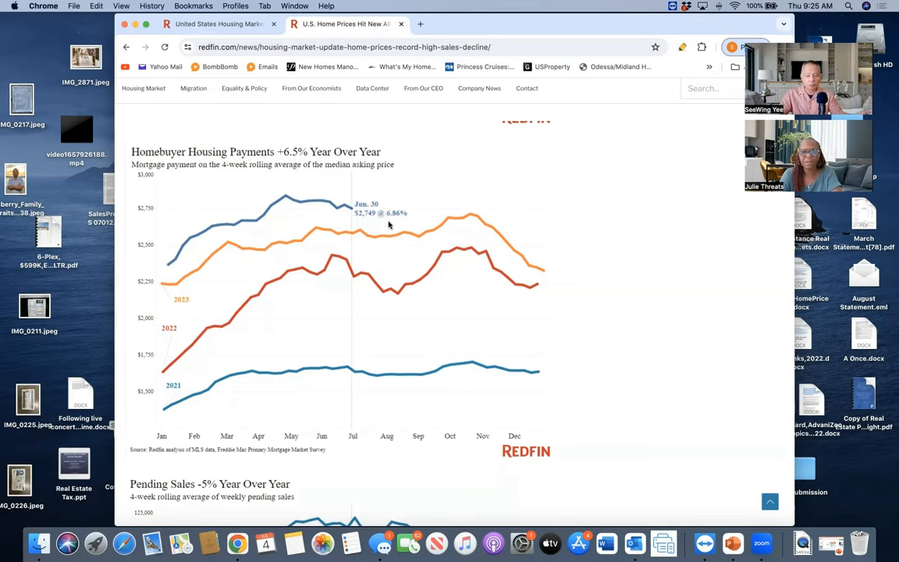
mouse_move(366, 225)
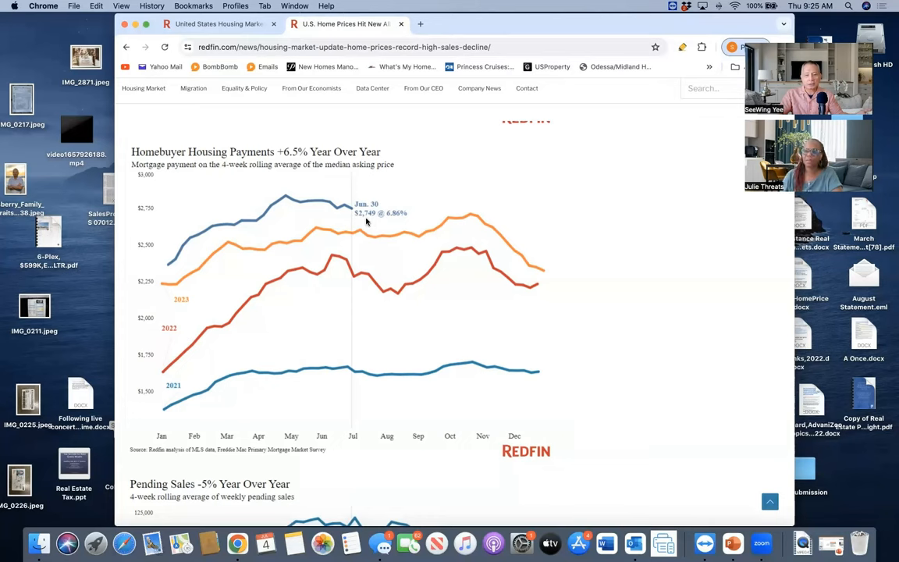
mouse_move(372, 309)
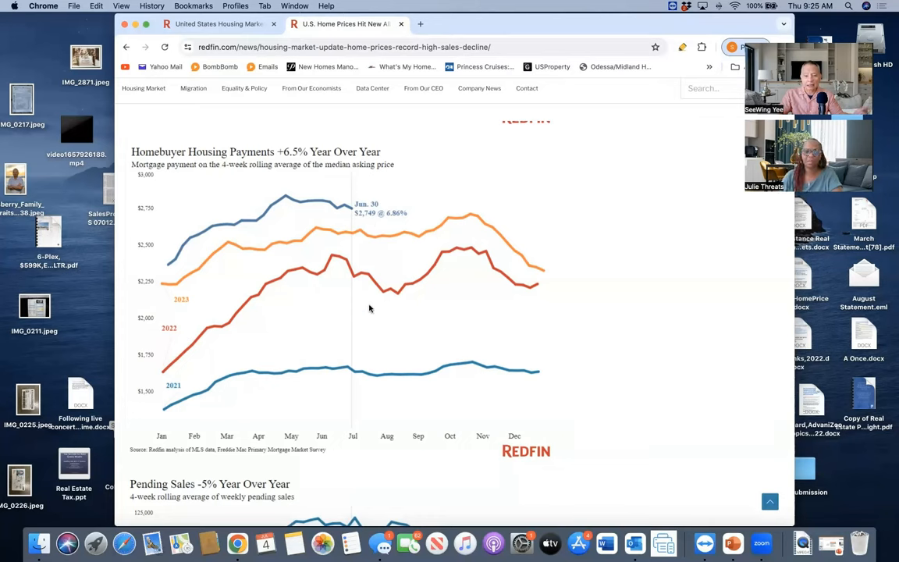
mouse_move(362, 309)
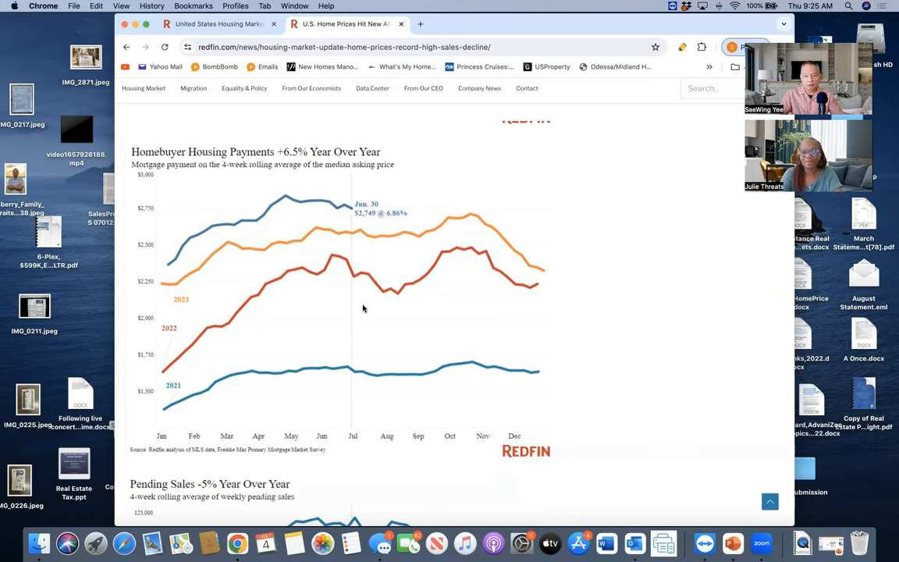
mouse_move(352, 309)
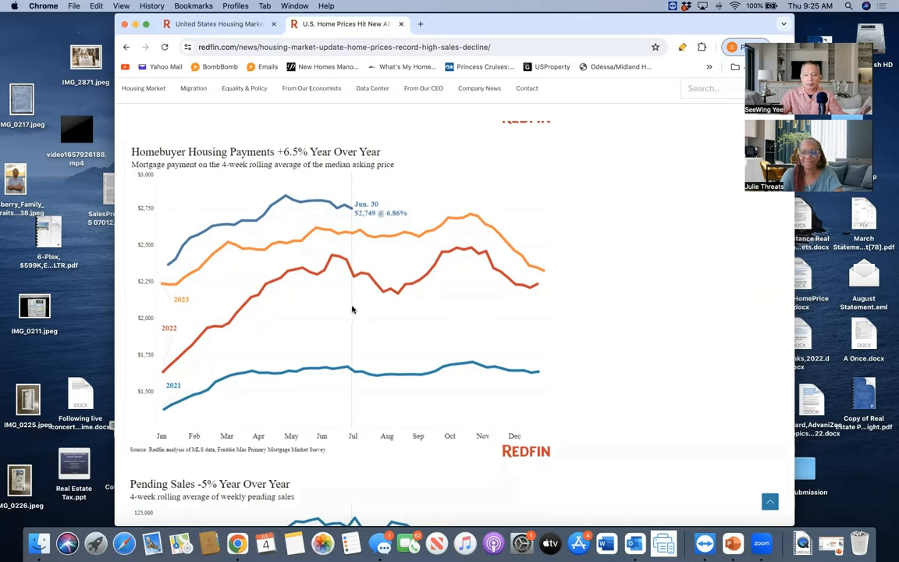
mouse_move(356, 241)
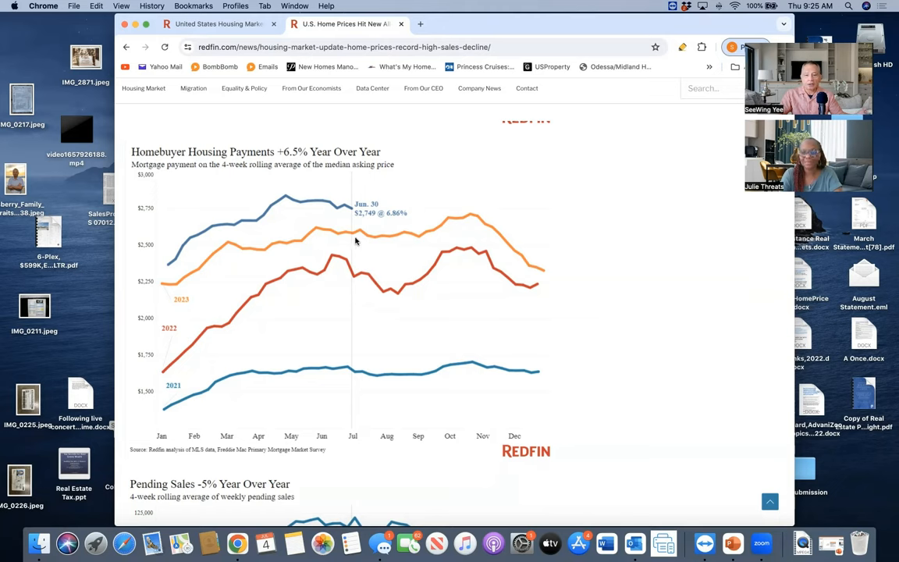
mouse_move(351, 237)
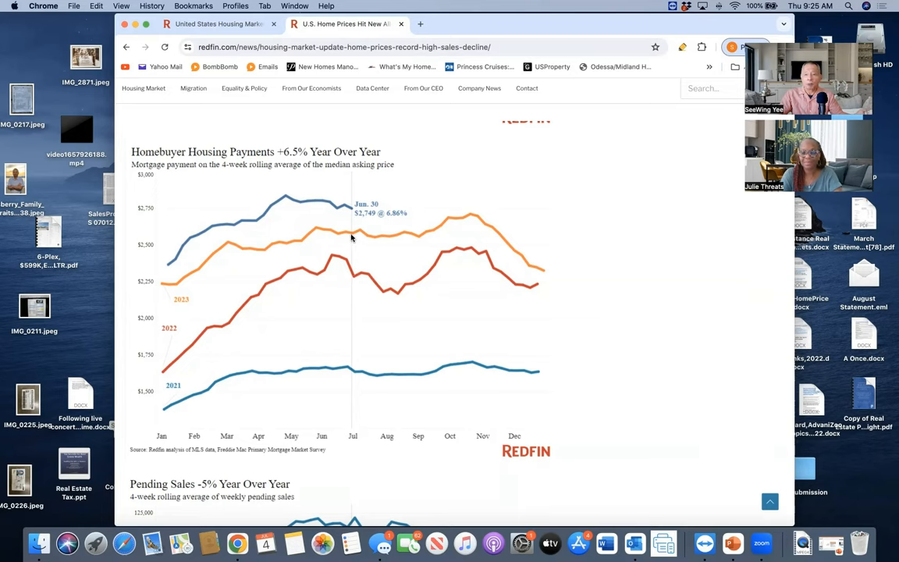
mouse_move(352, 237)
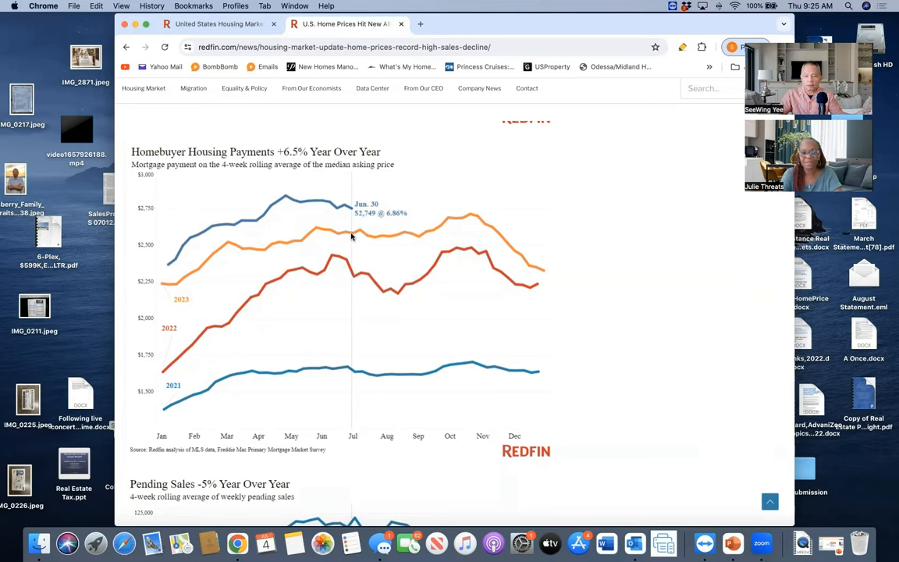
mouse_move(351, 297)
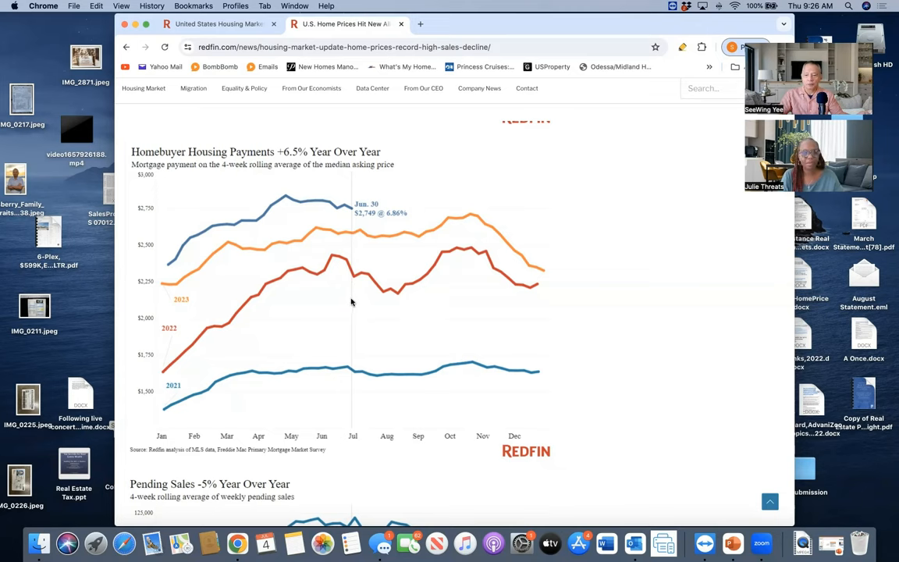
mouse_move(399, 309)
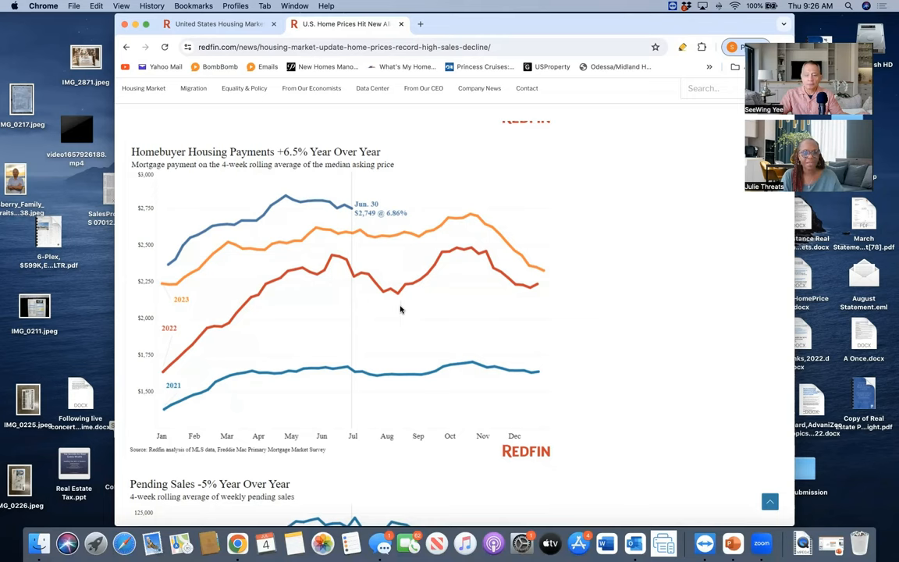
mouse_move(467, 309)
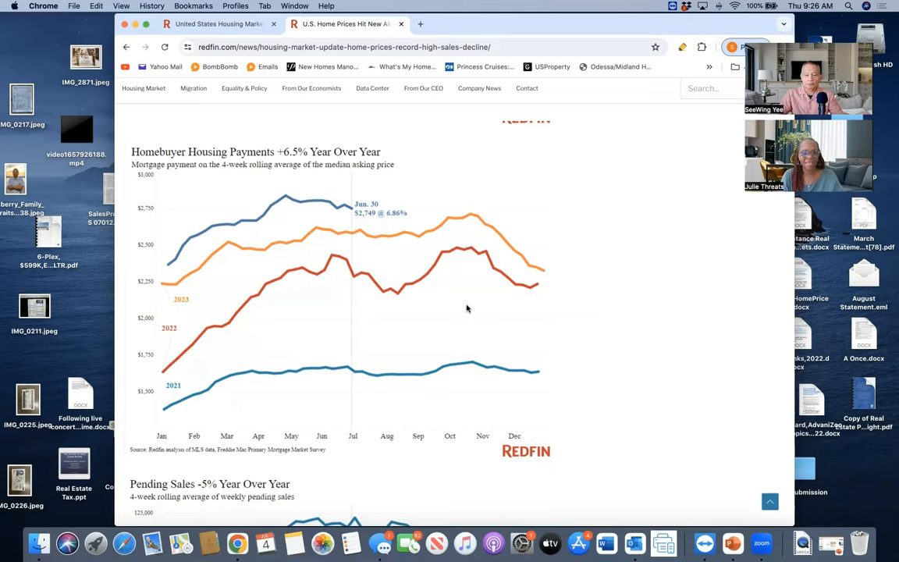
mouse_move(487, 331)
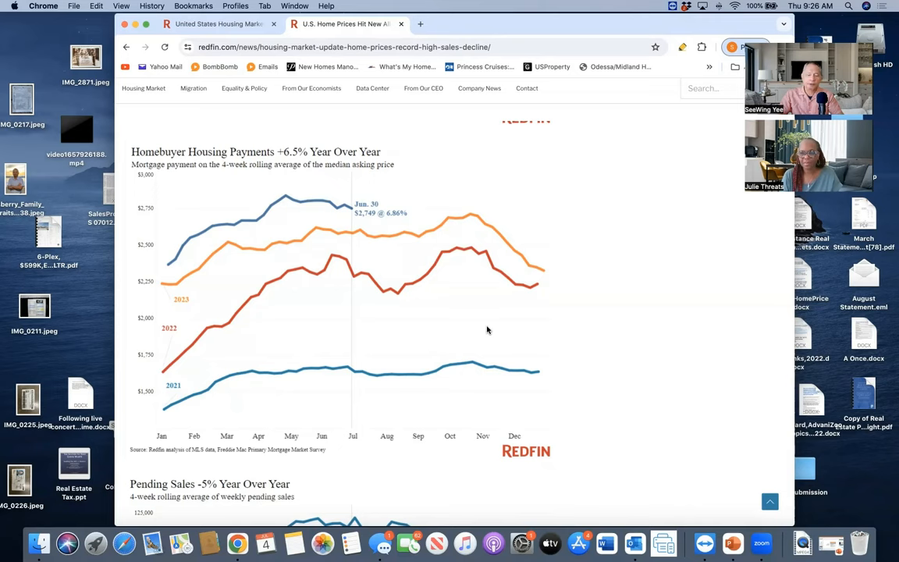
mouse_move(457, 326)
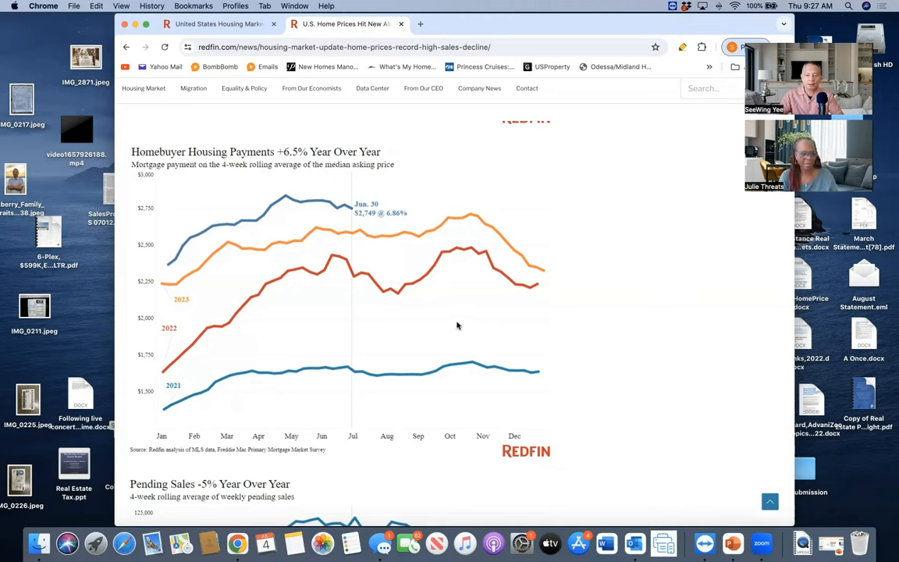
mouse_move(356, 374)
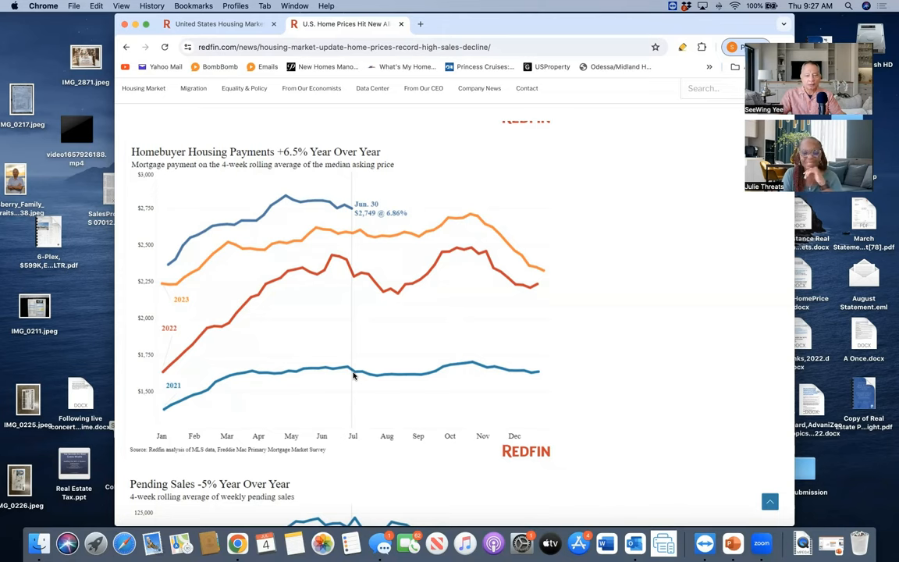
mouse_move(389, 340)
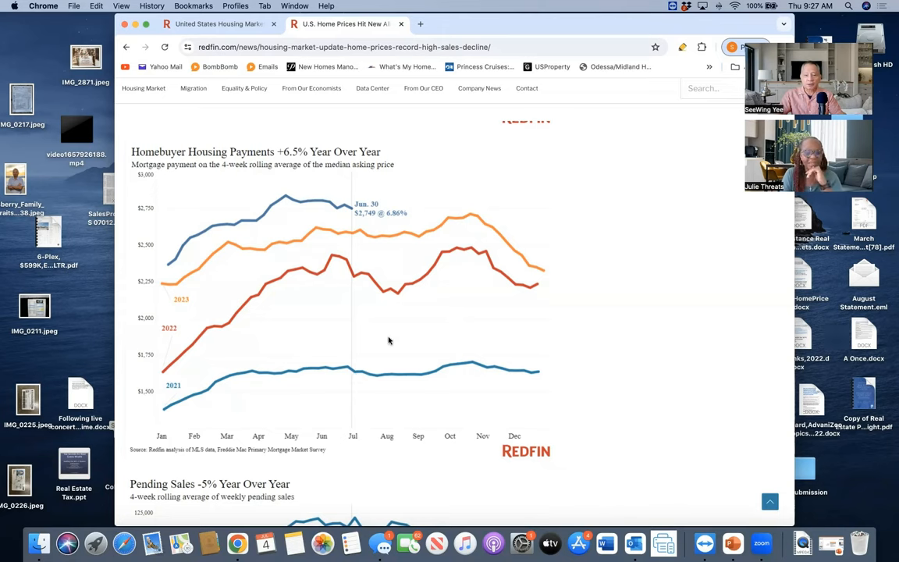
mouse_move(581, 428)
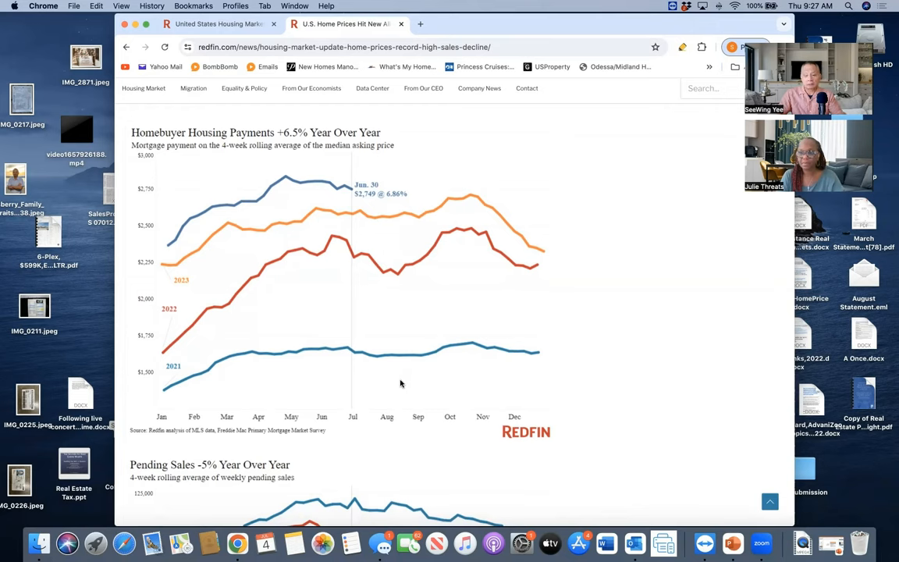
mouse_move(425, 381)
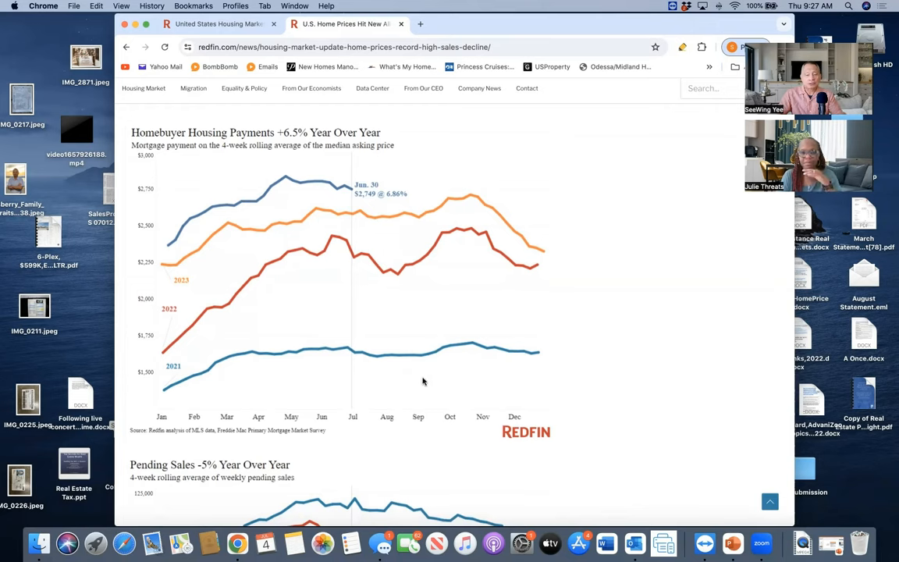
mouse_move(565, 387)
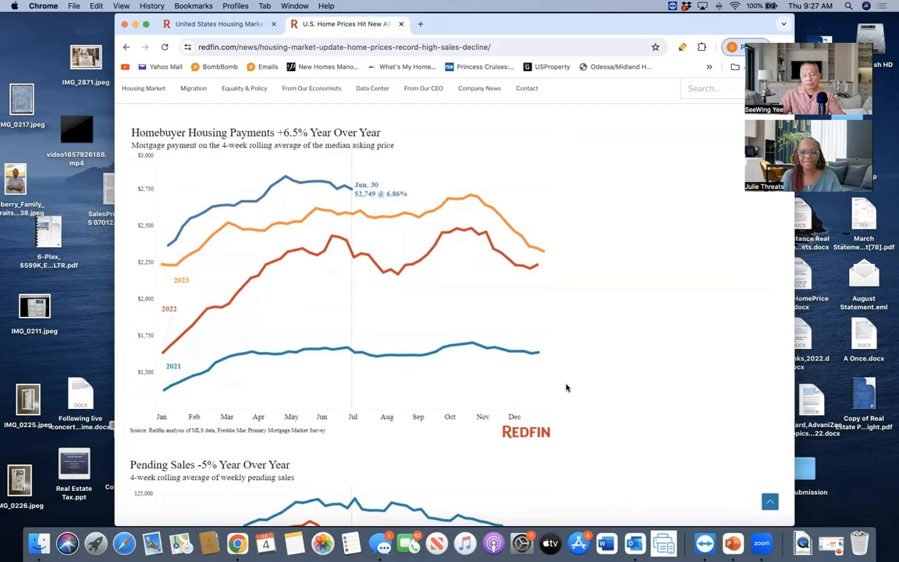
Scroll slightly so the Homebuyer Housing Payments +6.5% chart is fully visible.
scroll("down", 3)
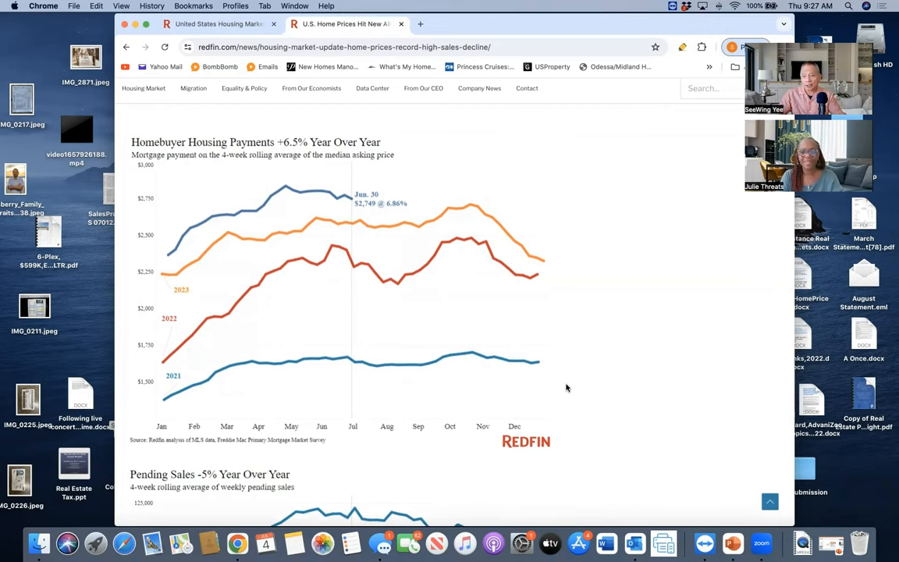
mouse_move(392, 371)
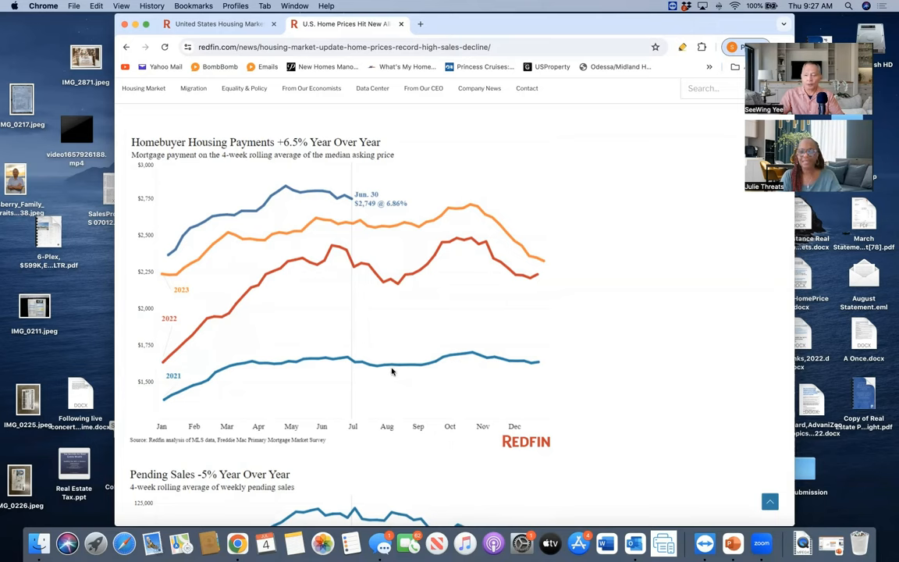
mouse_move(390, 376)
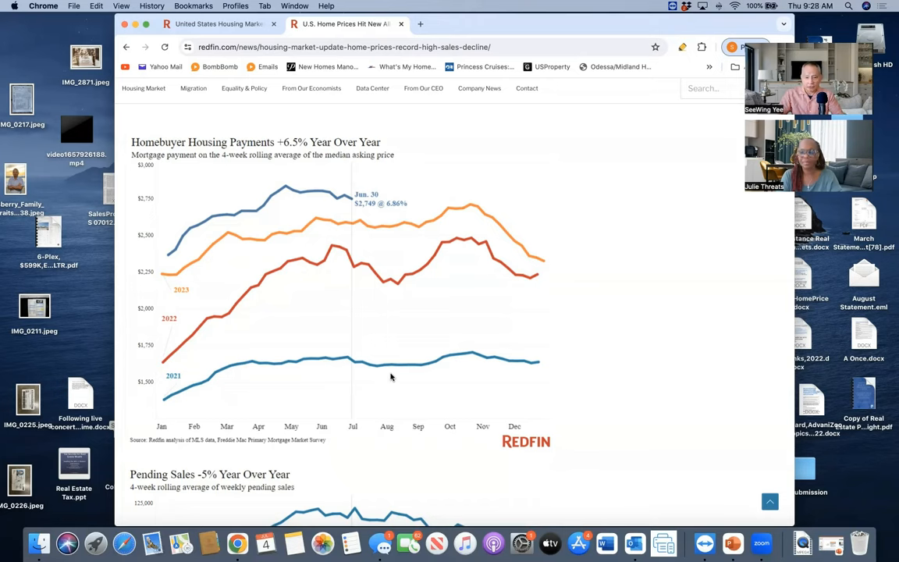
mouse_move(375, 319)
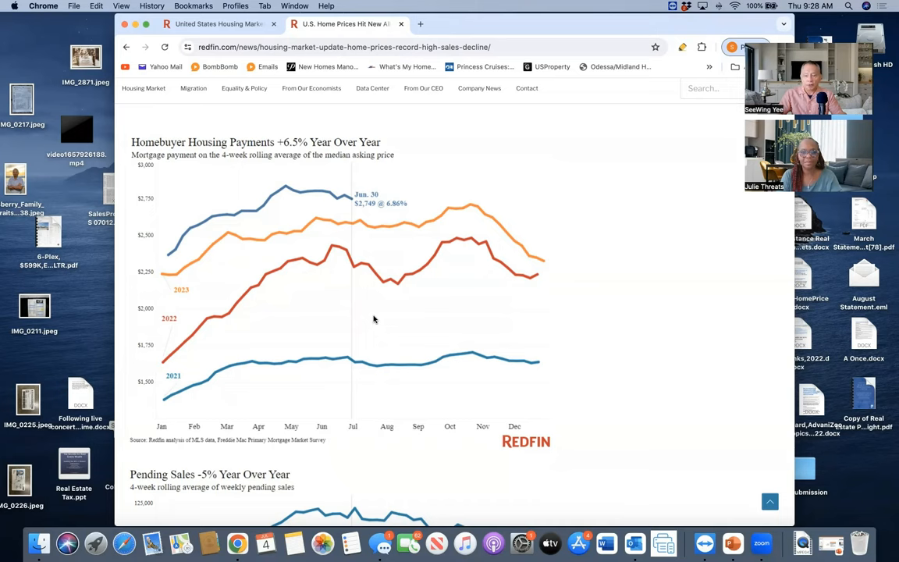
mouse_move(372, 317)
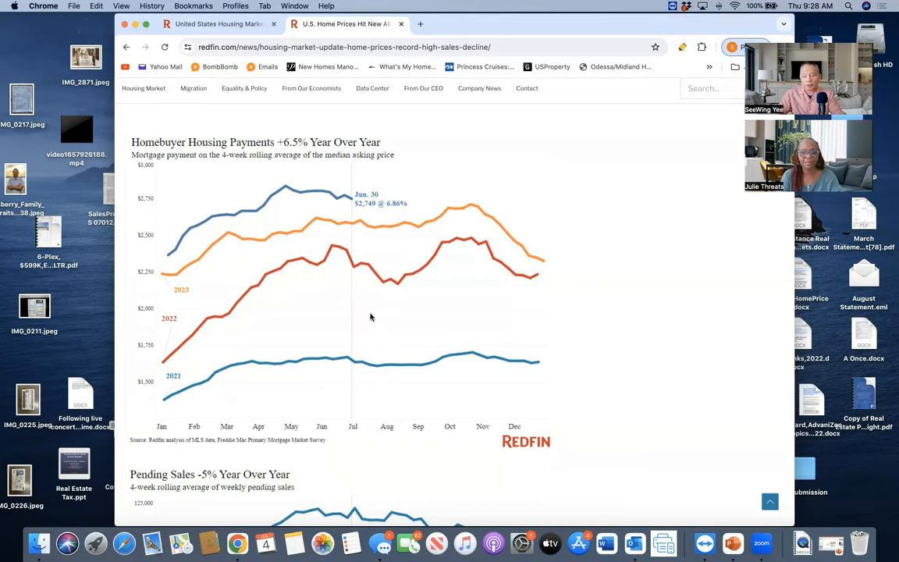
mouse_move(384, 314)
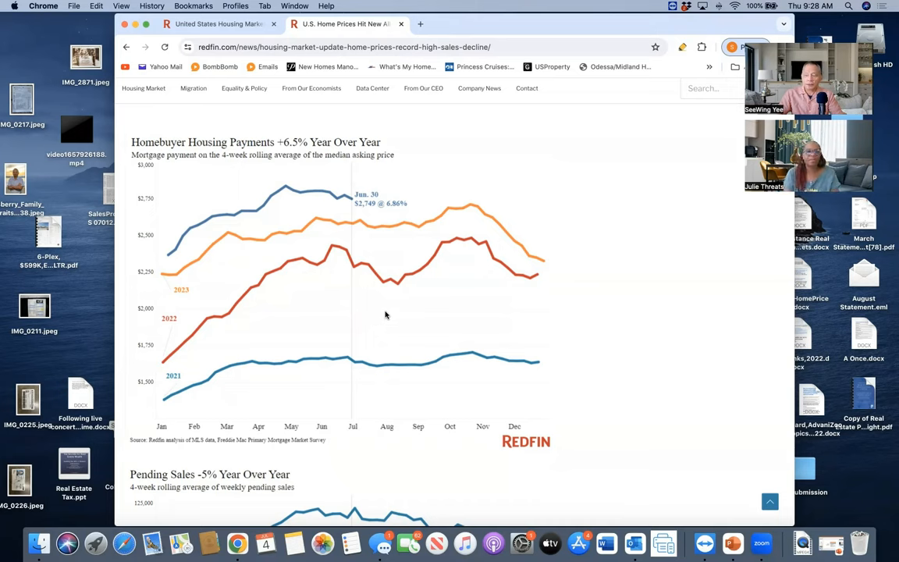
Scroll down toward the Pending Sales -5% Year Over Year chart.
scroll("down", 3)
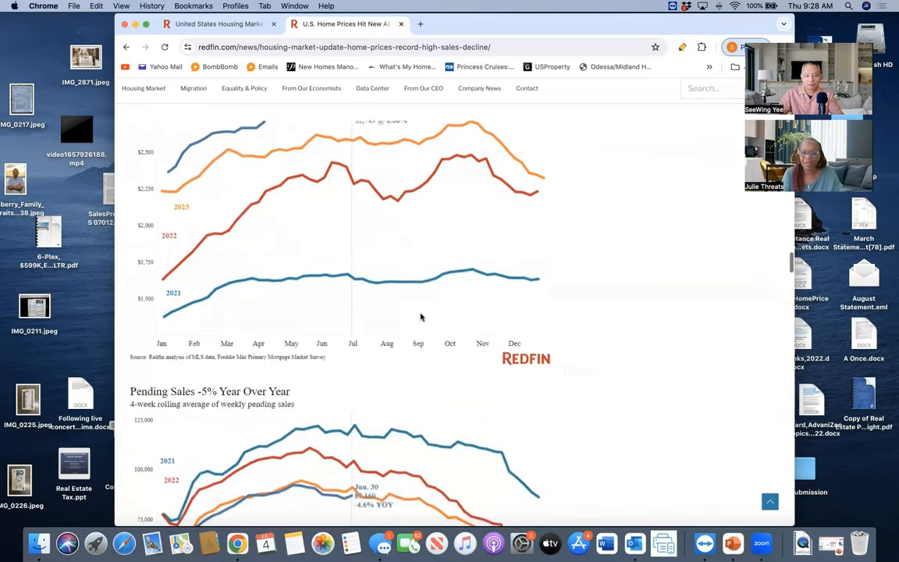
Scroll down from the Pending Sales chart to the New Listings +10% Year Over Year chart.
scroll("down", 3)
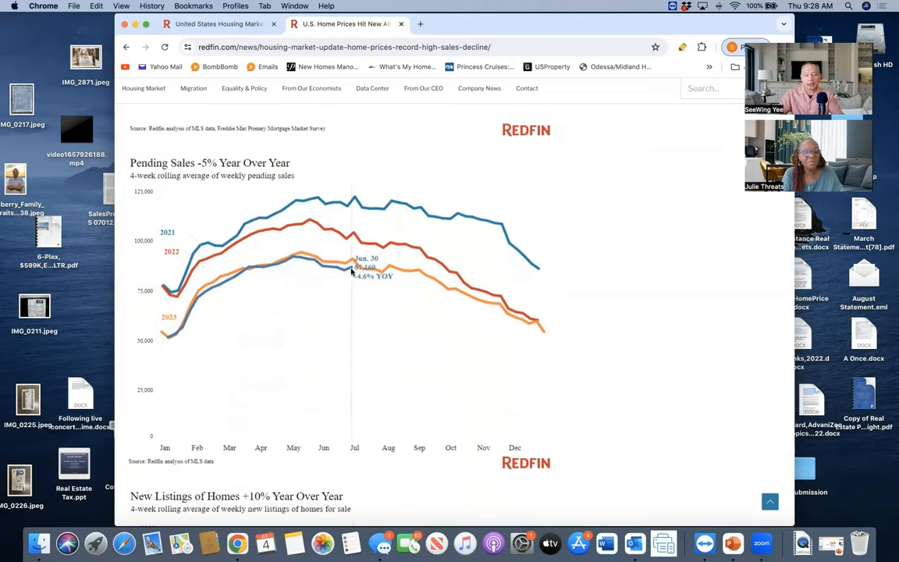
mouse_move(360, 278)
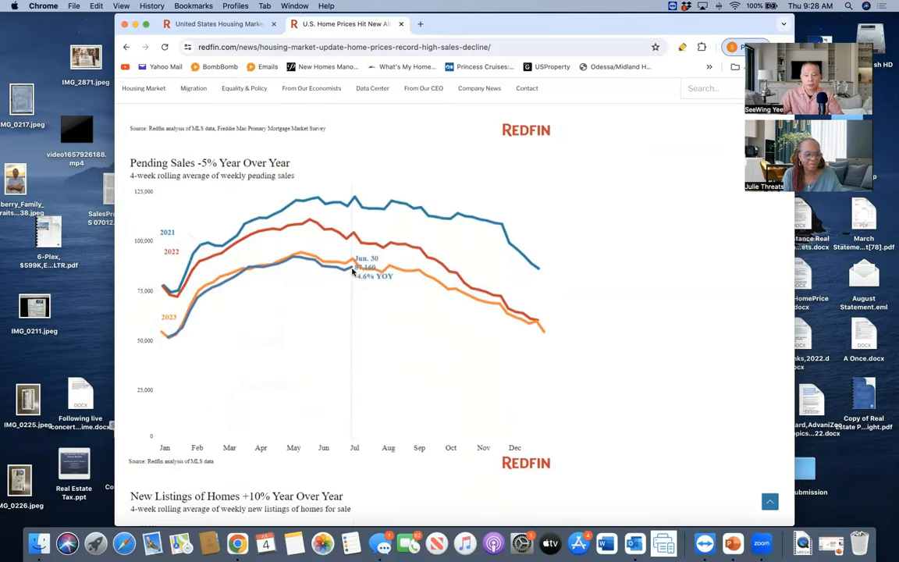
mouse_move(359, 282)
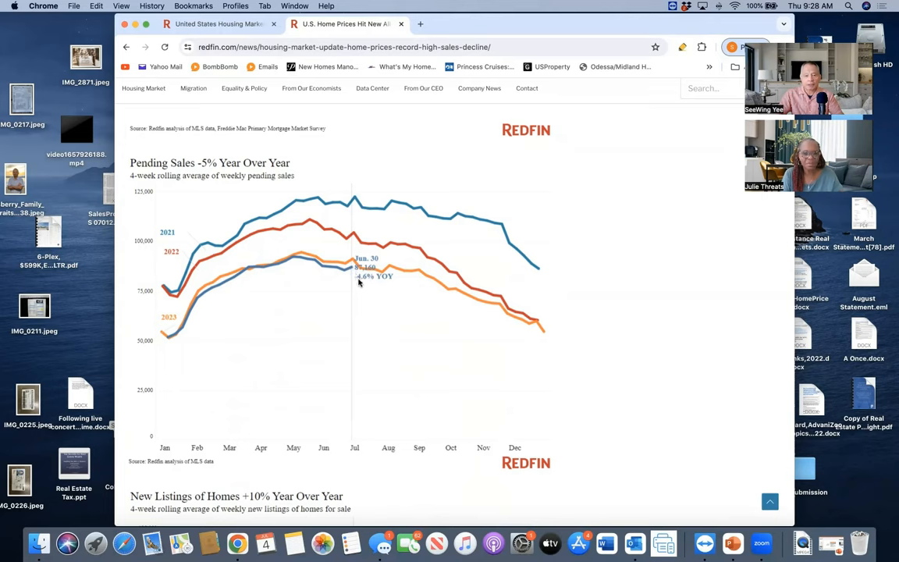
mouse_move(194, 174)
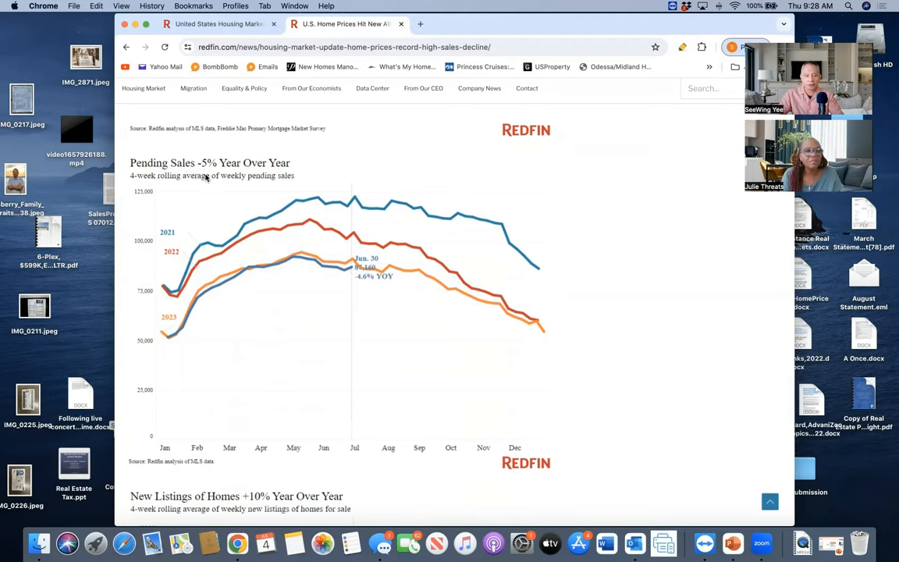
mouse_move(351, 274)
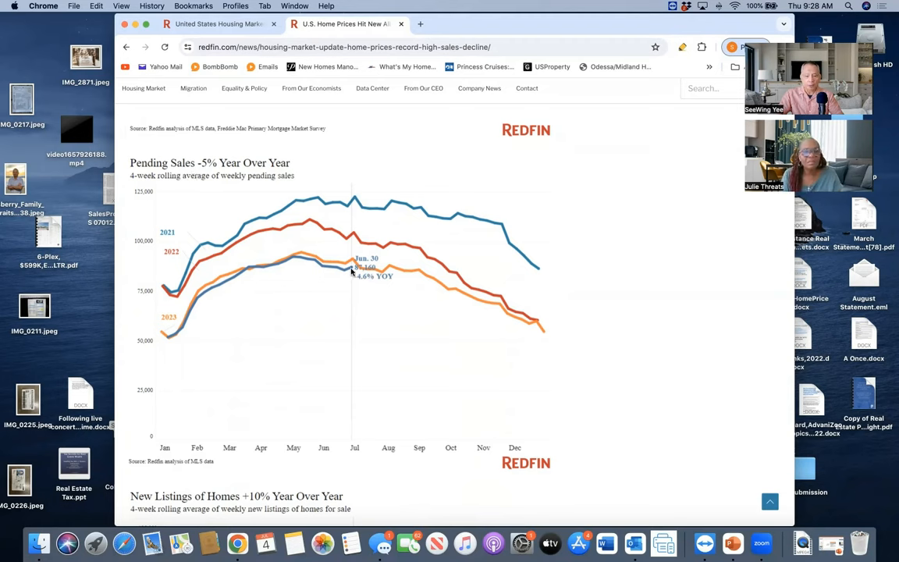
mouse_move(353, 225)
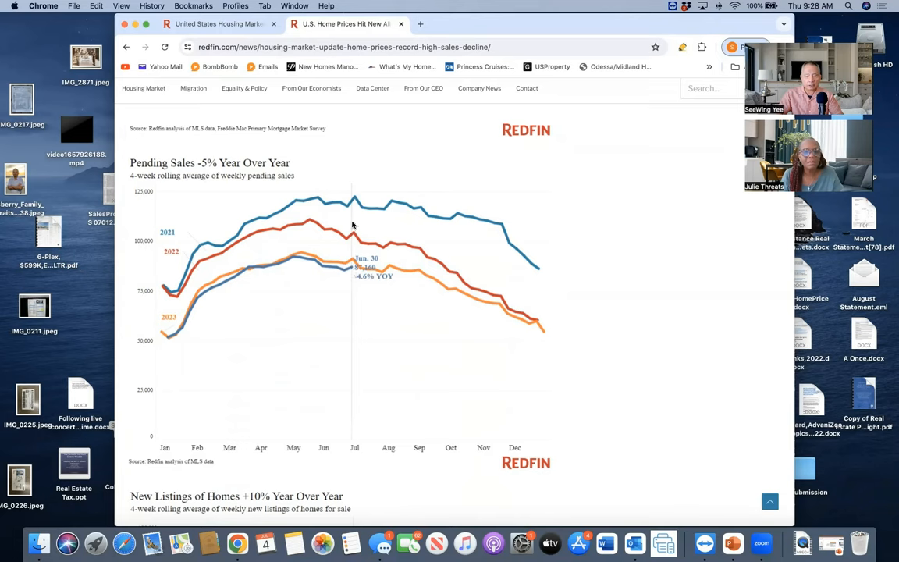
mouse_move(363, 303)
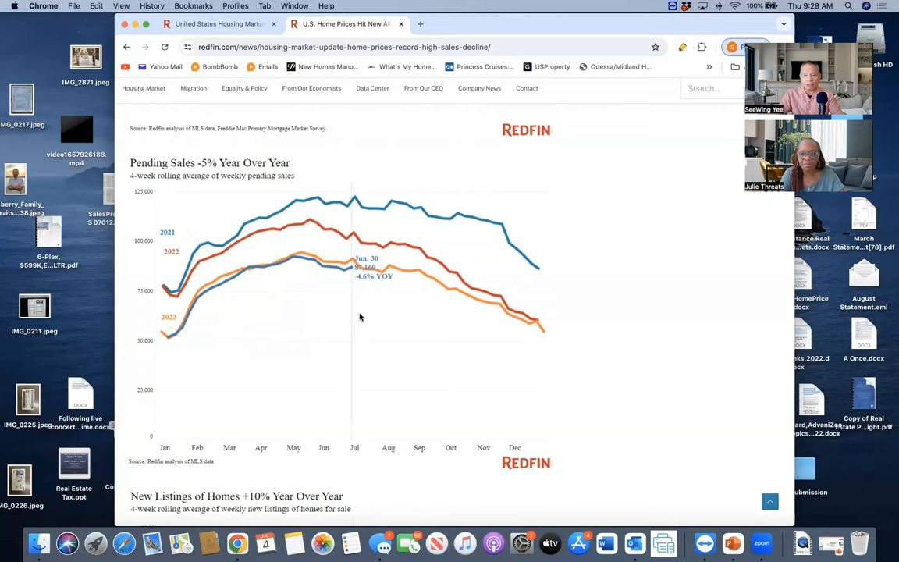
mouse_move(351, 273)
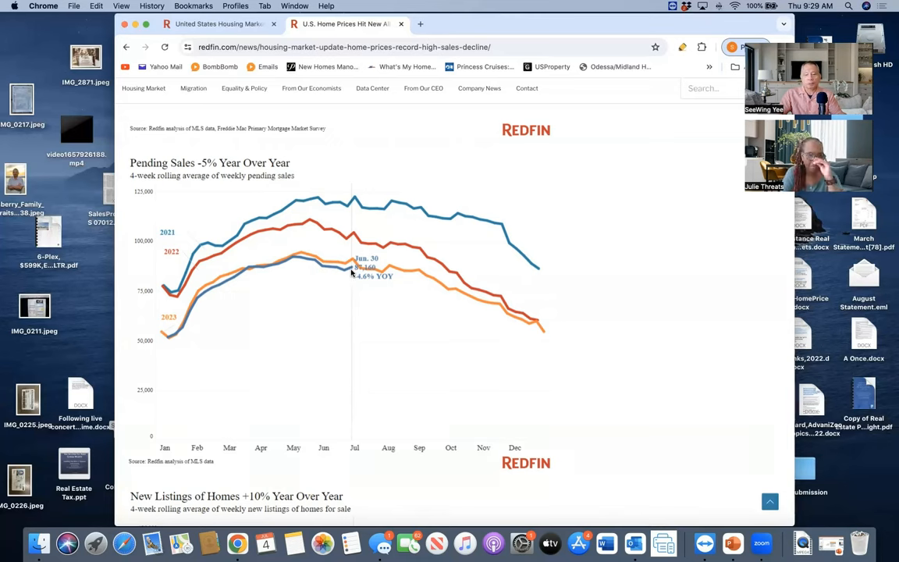
mouse_move(353, 273)
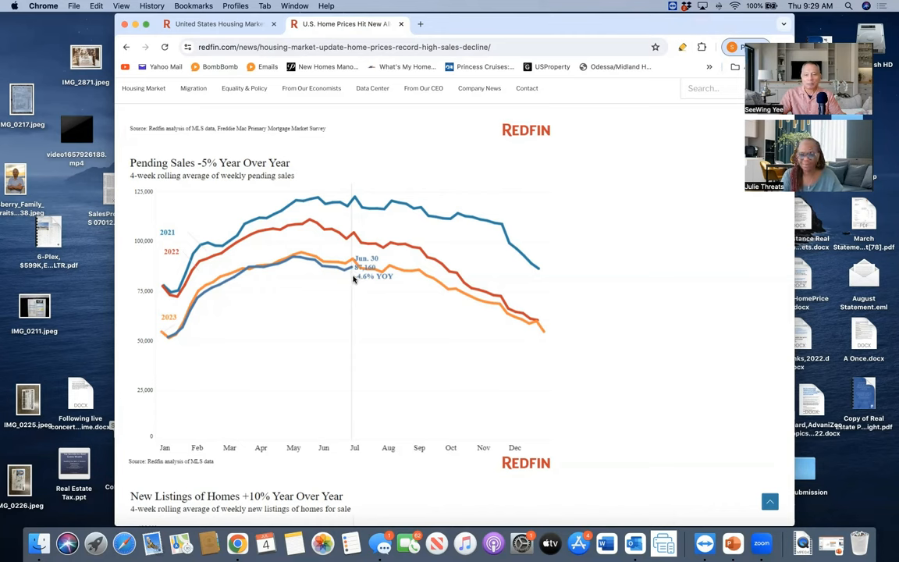
mouse_move(353, 284)
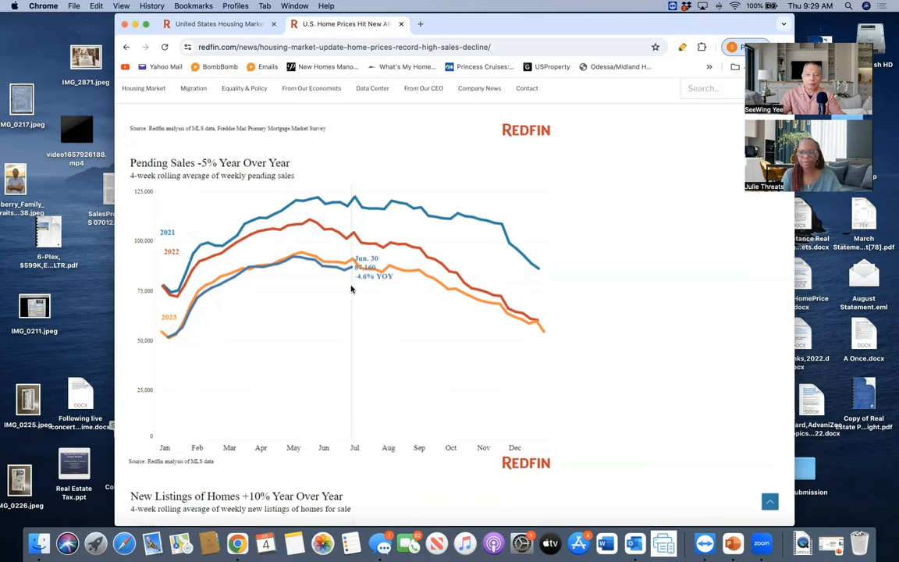
mouse_move(393, 318)
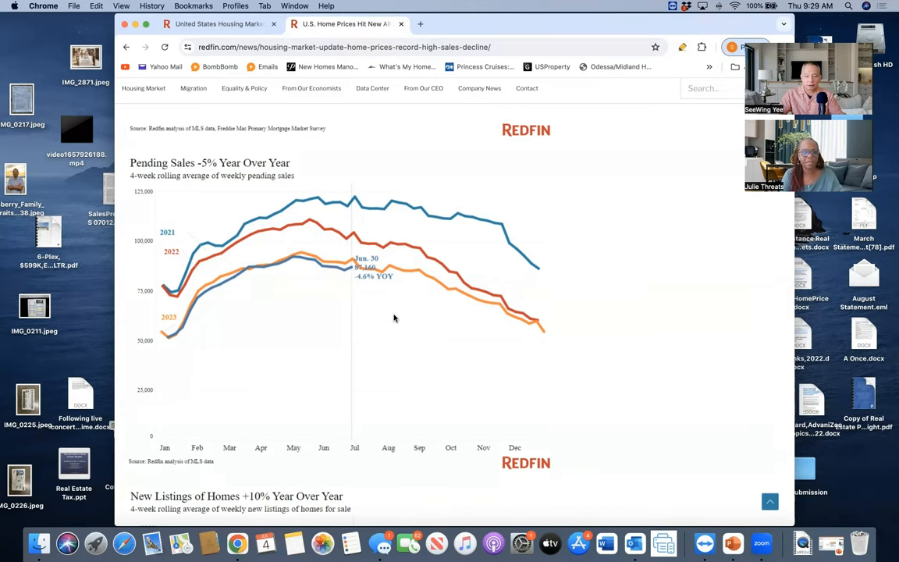
scroll("down", 3)
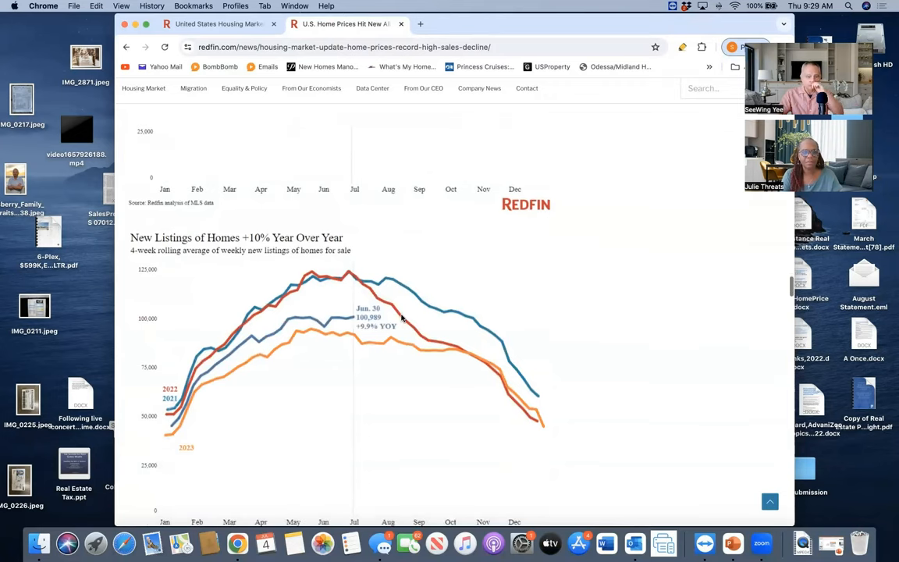
Scroll down past New Listings until the Active Listings +18% Year Over Year heading appears.
scroll("down", 3)
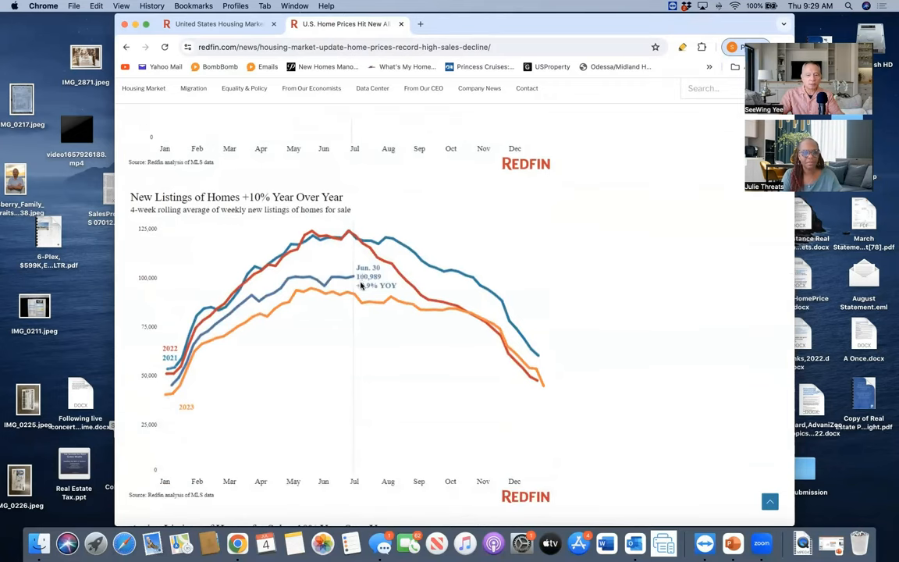
mouse_move(352, 278)
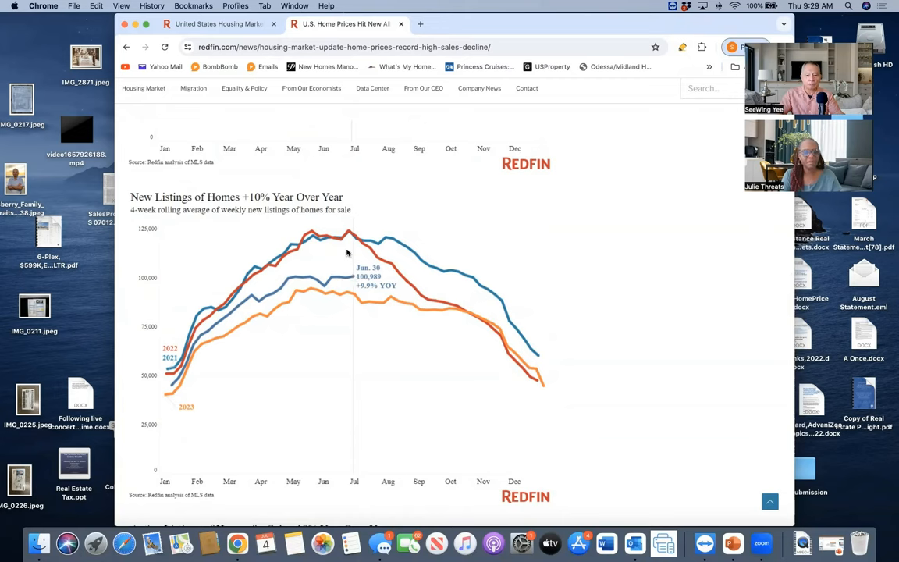
mouse_move(346, 242)
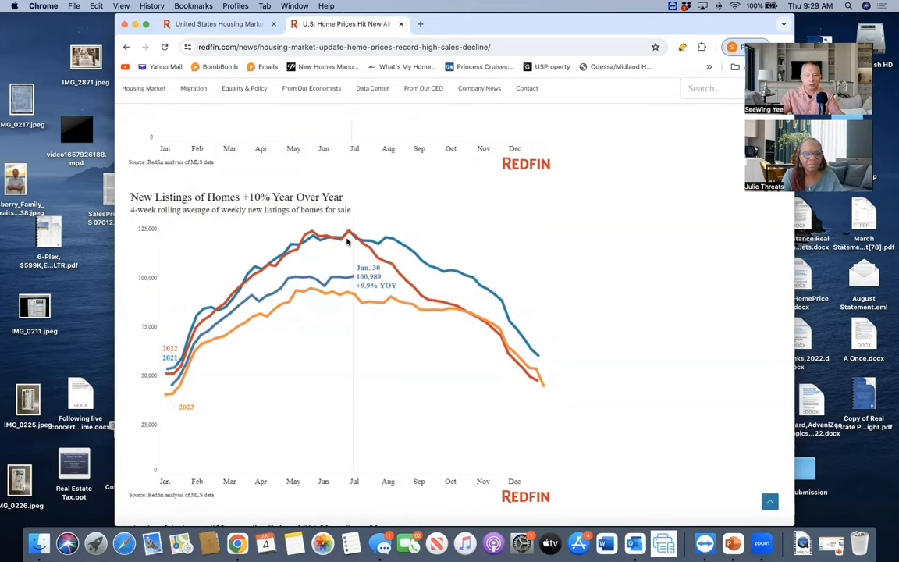
mouse_move(350, 251)
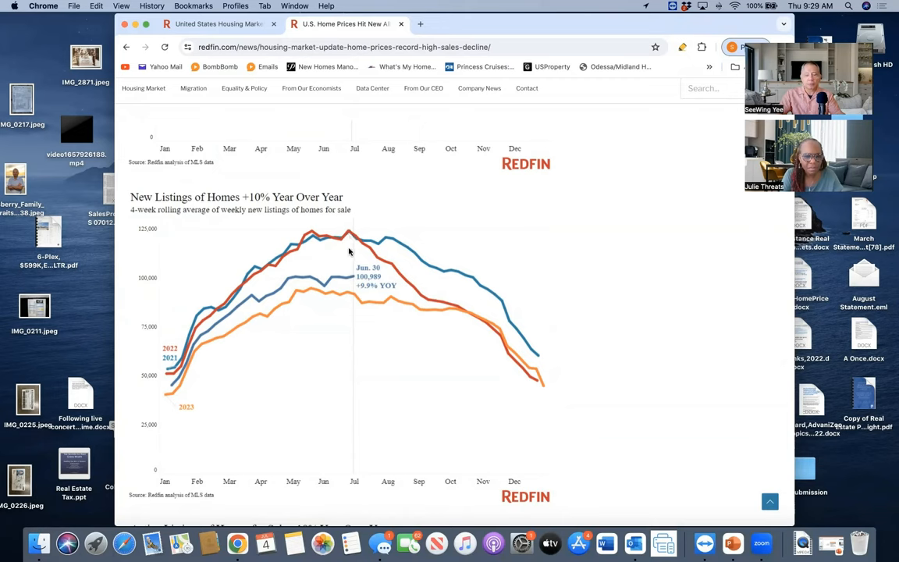
mouse_move(348, 244)
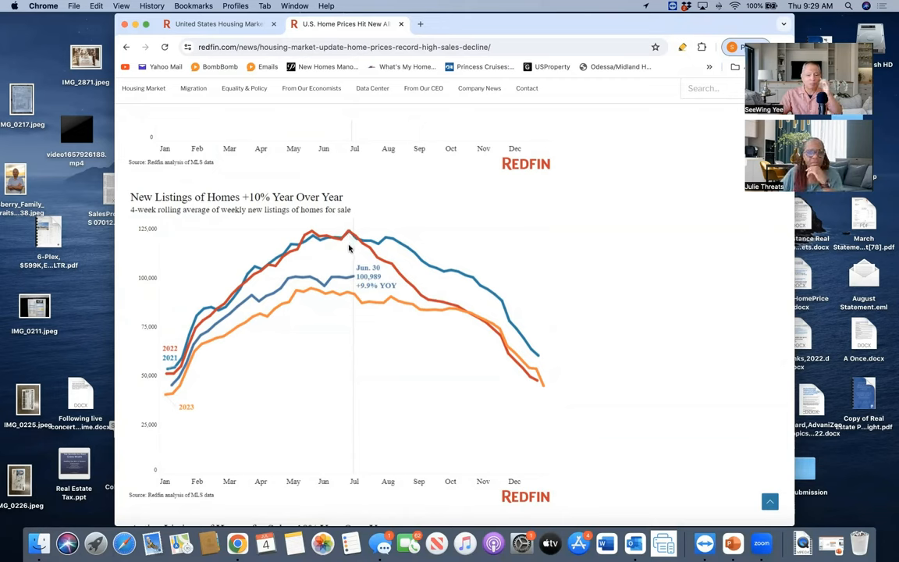
mouse_move(354, 279)
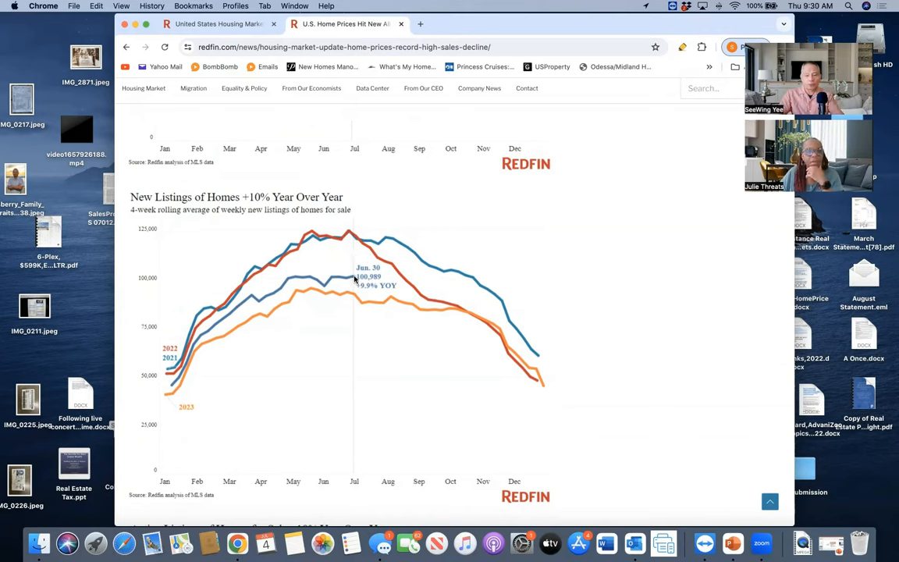
mouse_move(287, 291)
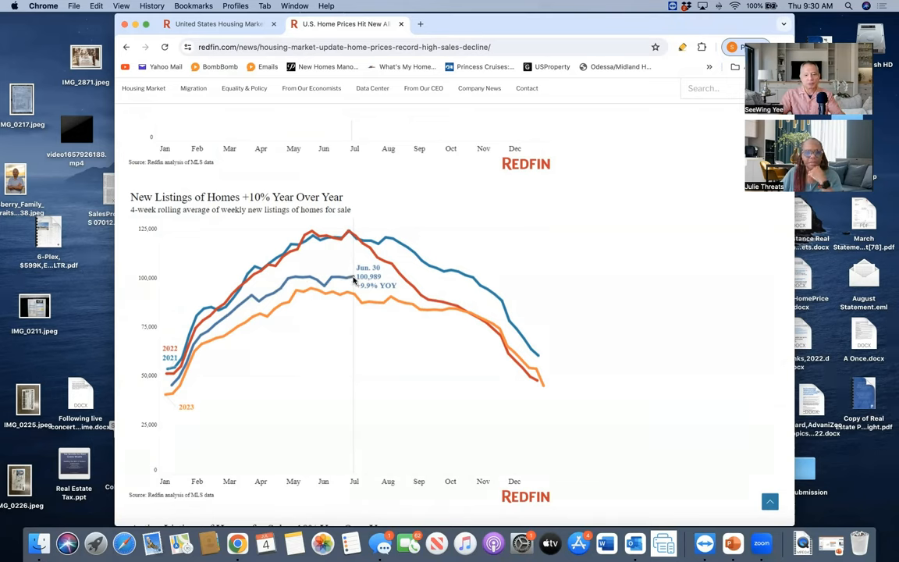
mouse_move(355, 328)
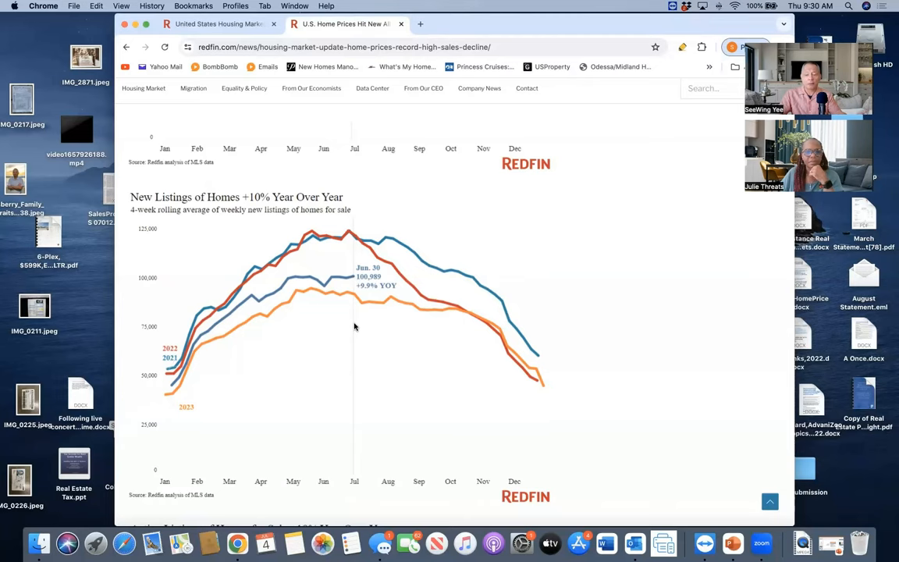
scroll("down", 3)
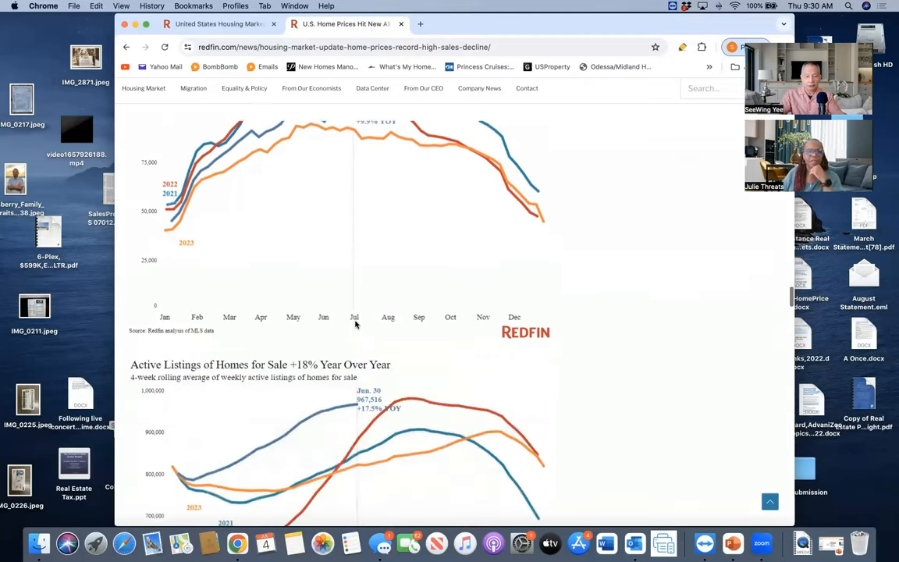
Nudge the page so the whole Active Listings chart fits, with the Months of Supply heading below.
scroll("down", 3)
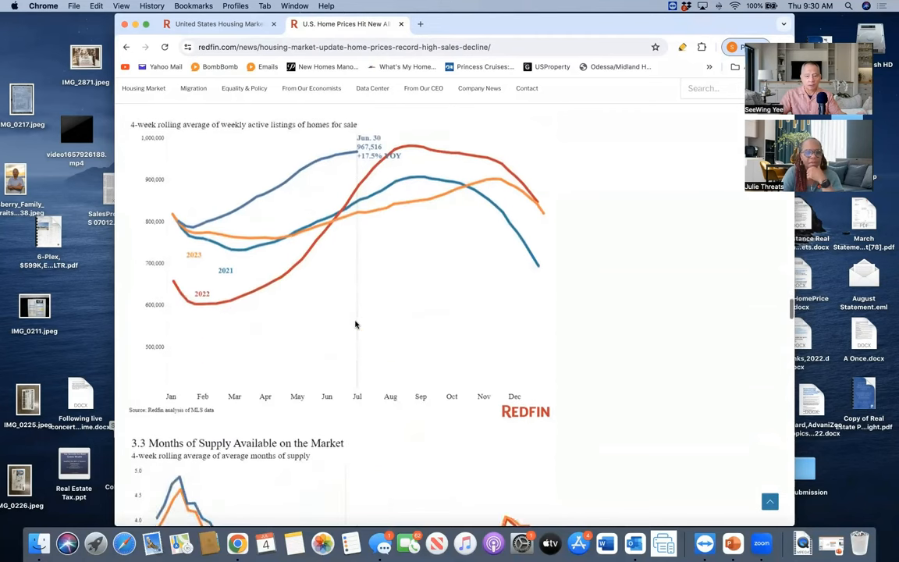
scroll("up", 3)
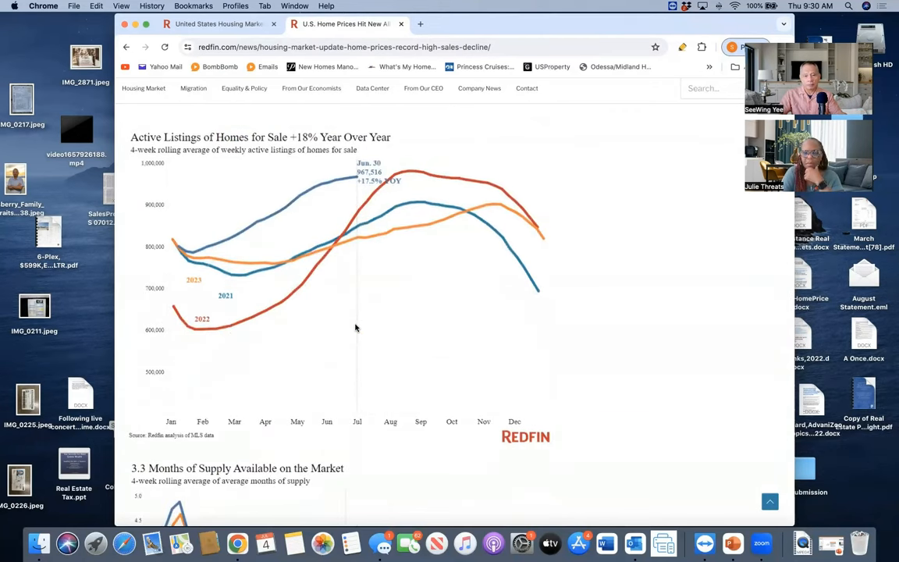
mouse_move(369, 327)
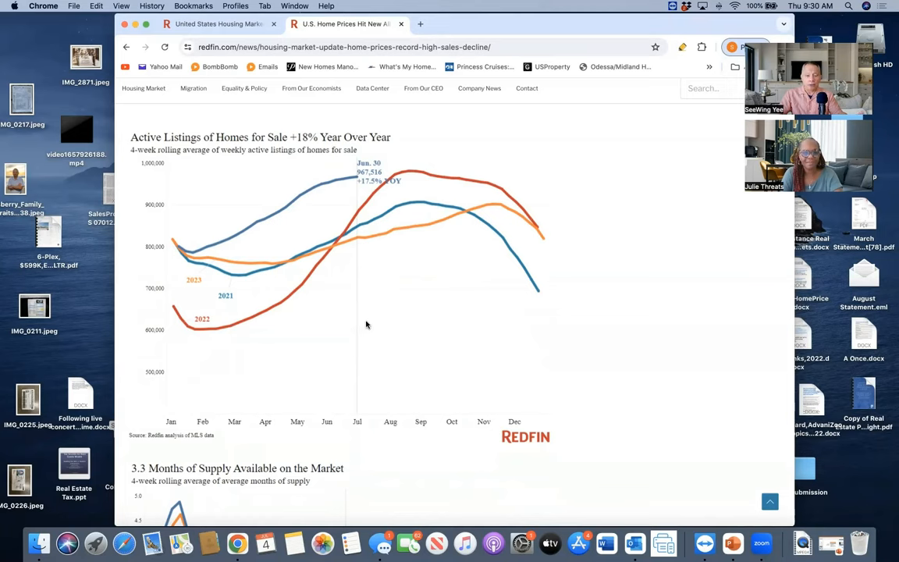
mouse_move(369, 315)
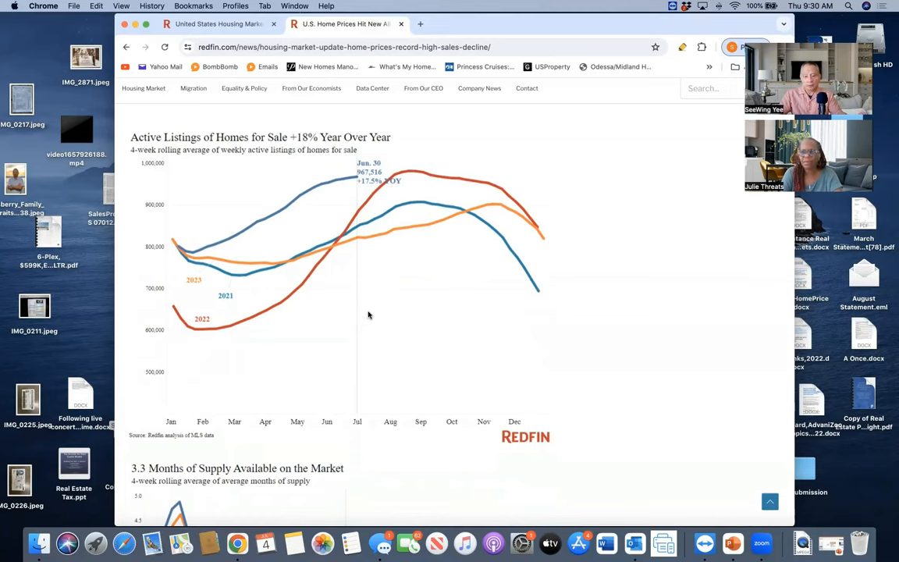
mouse_move(349, 190)
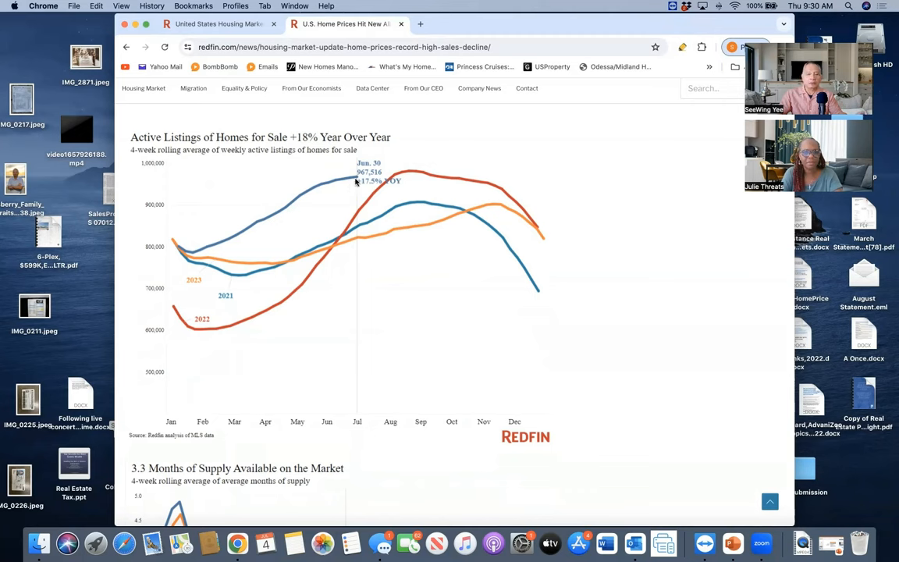
mouse_move(350, 190)
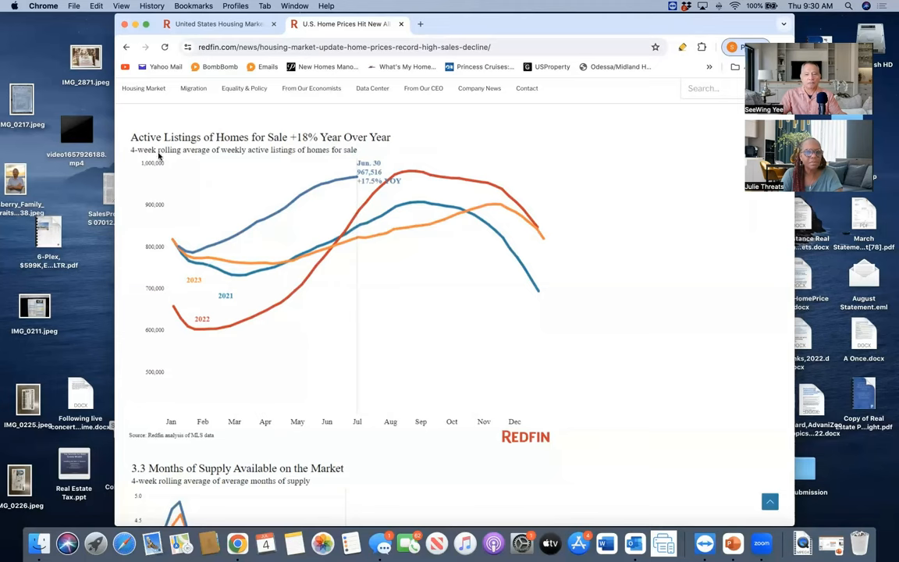
mouse_move(293, 150)
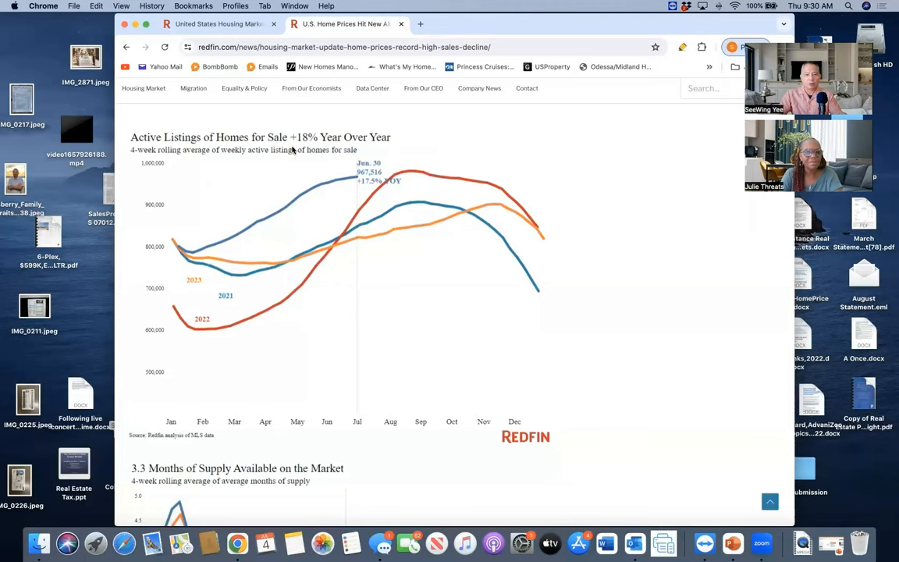
mouse_move(344, 148)
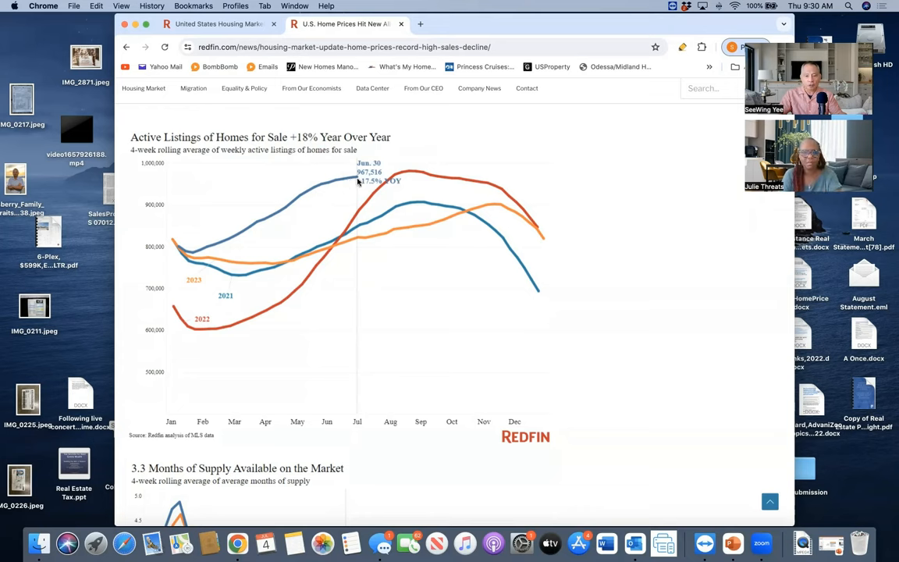
mouse_move(359, 212)
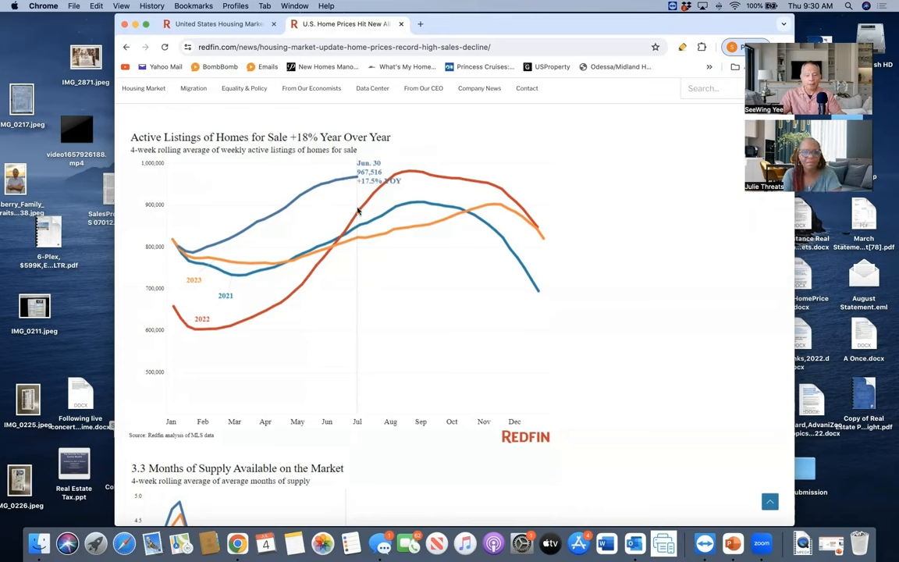
mouse_move(351, 196)
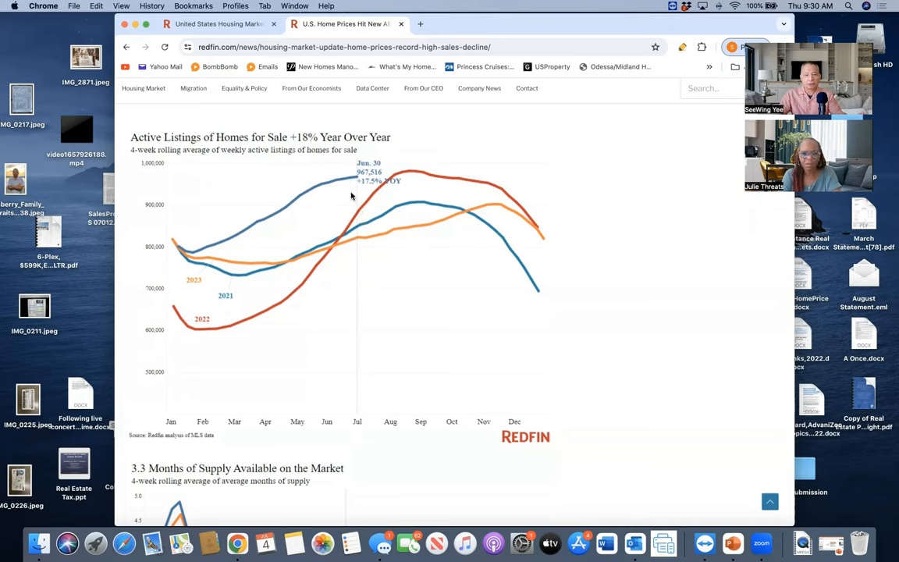
mouse_move(357, 179)
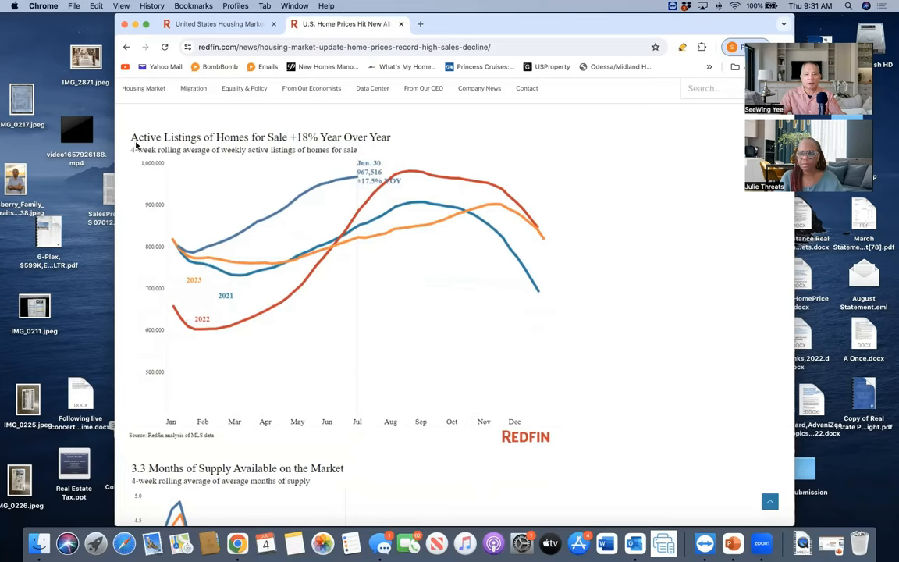
mouse_move(358, 189)
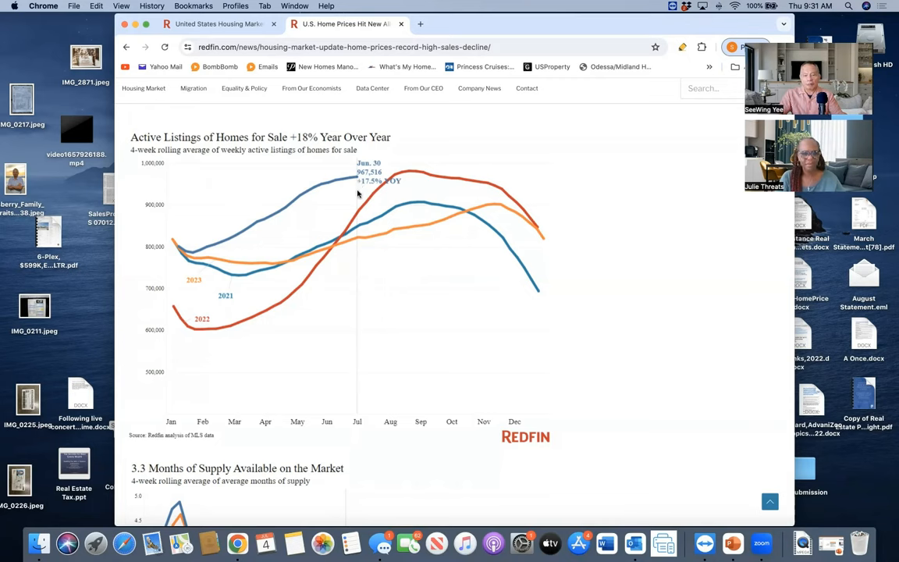
mouse_move(355, 197)
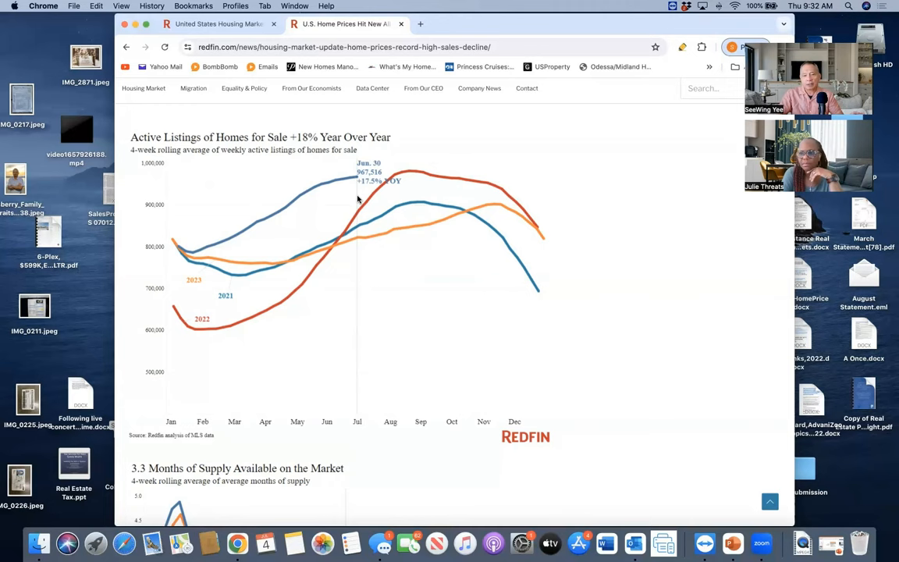
mouse_move(359, 271)
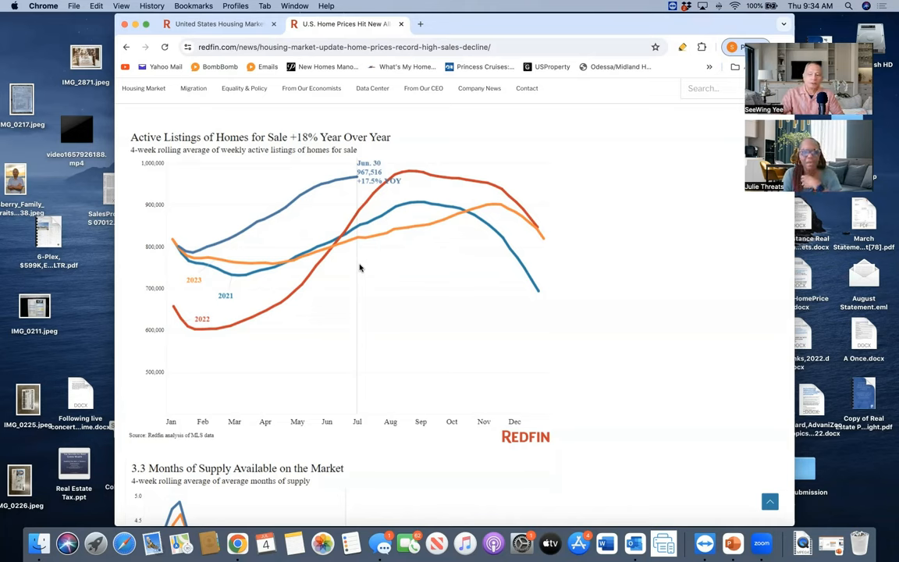
mouse_move(359, 275)
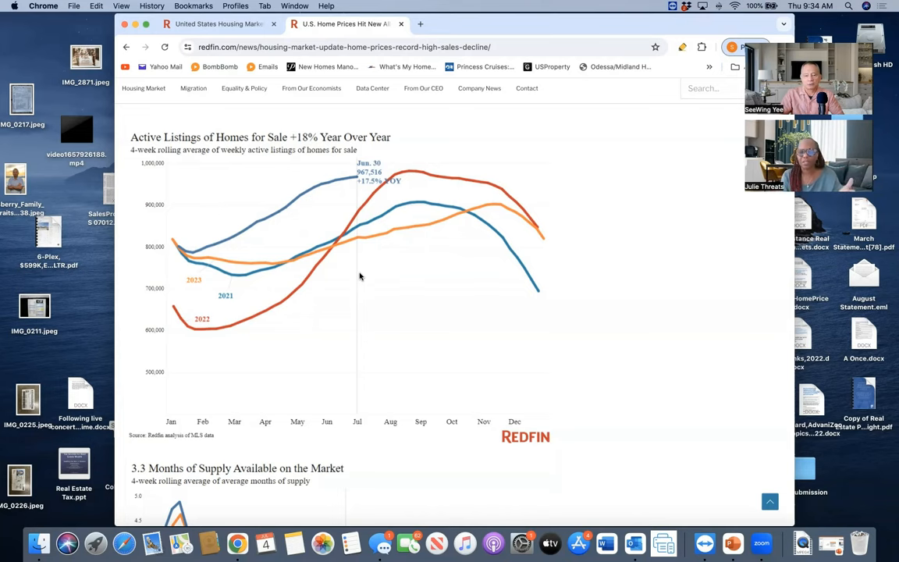
scroll("down", 3)
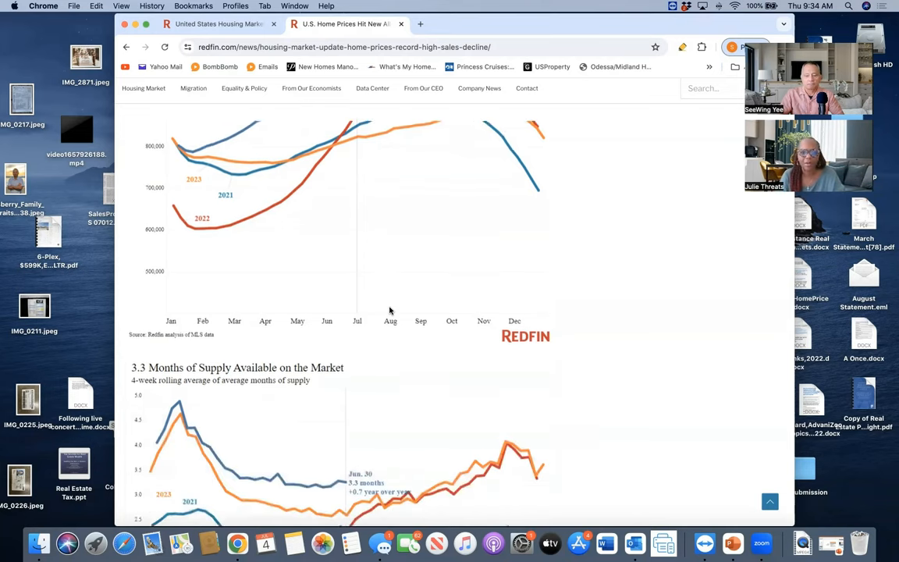
scroll("down", 3)
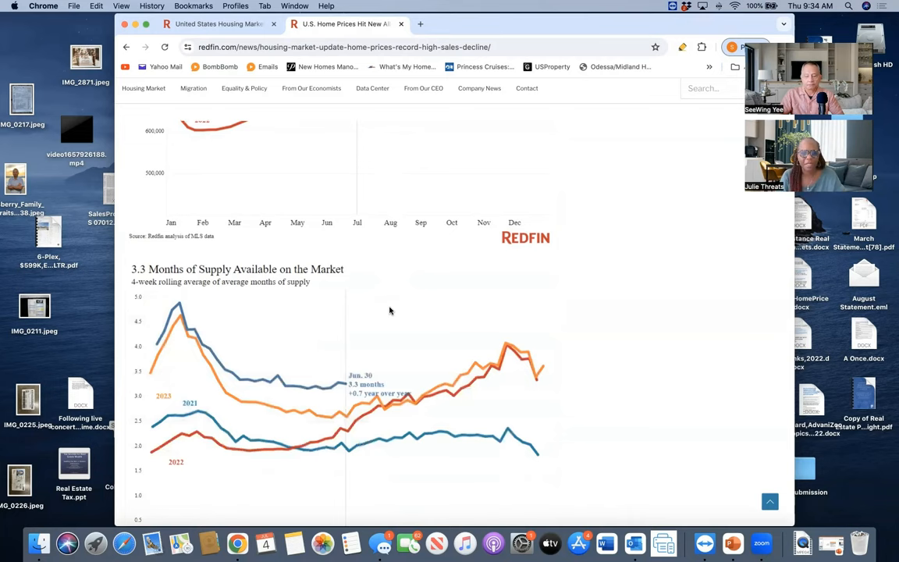
scroll("down", 3)
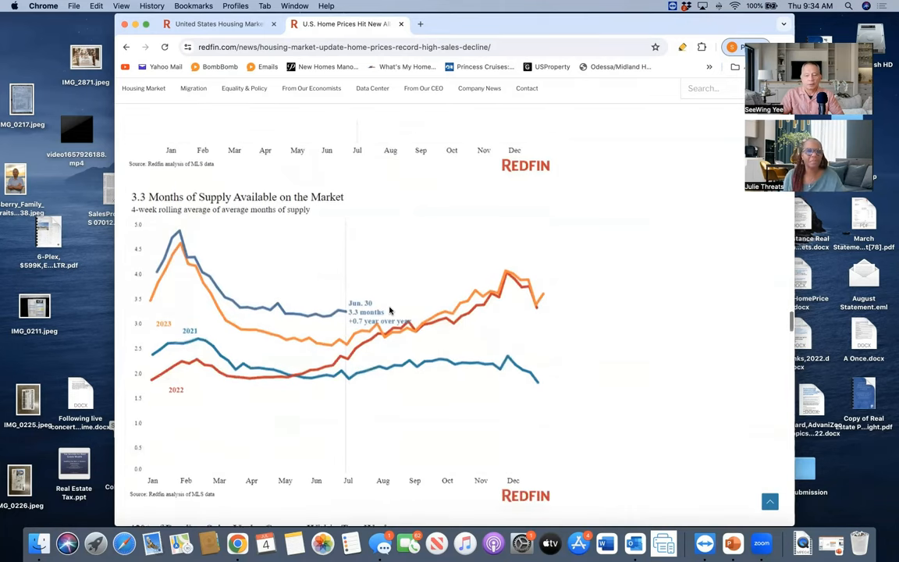
scroll("down", 3)
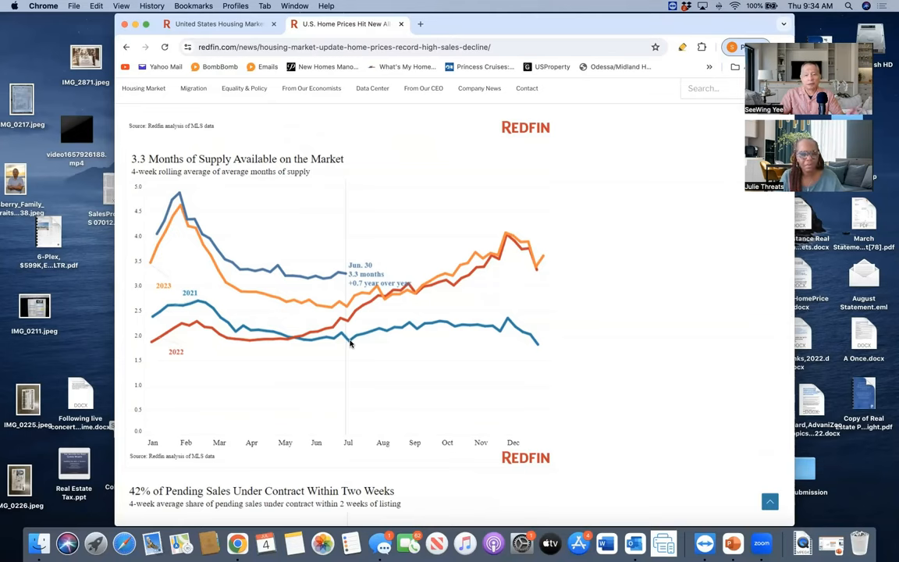
mouse_move(347, 343)
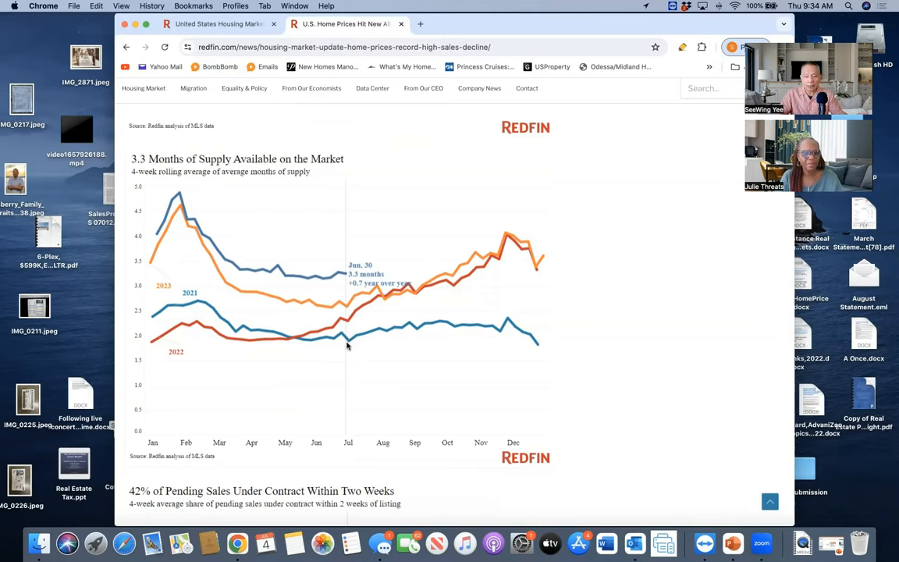
mouse_move(347, 323)
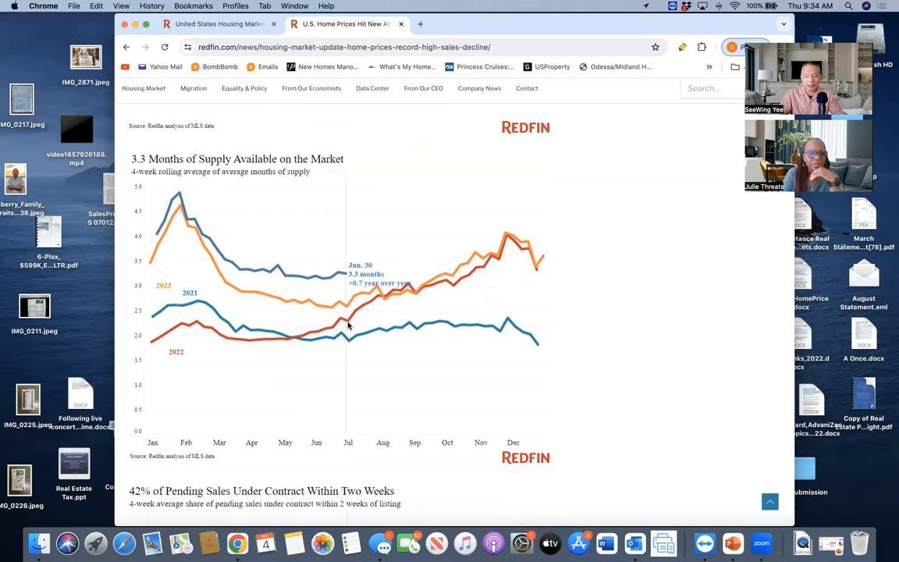
mouse_move(337, 299)
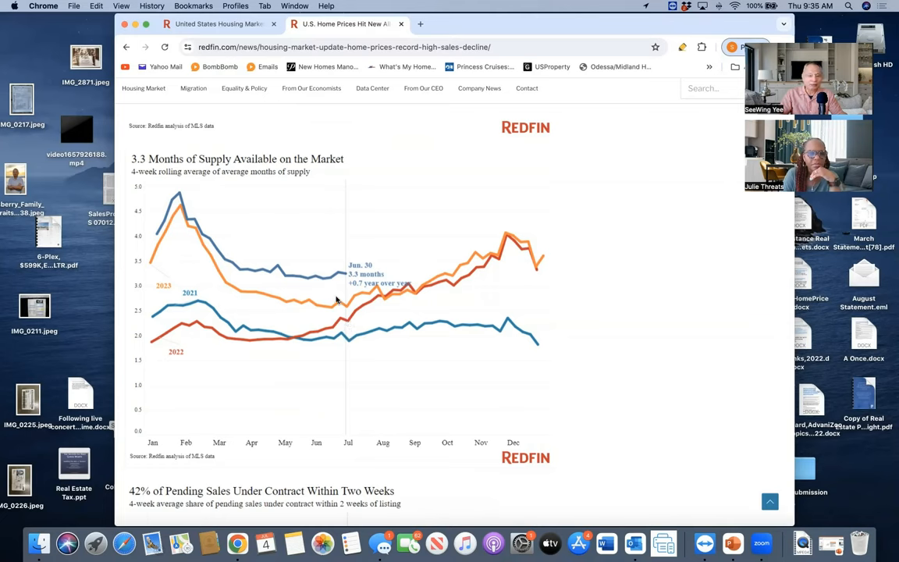
mouse_move(346, 306)
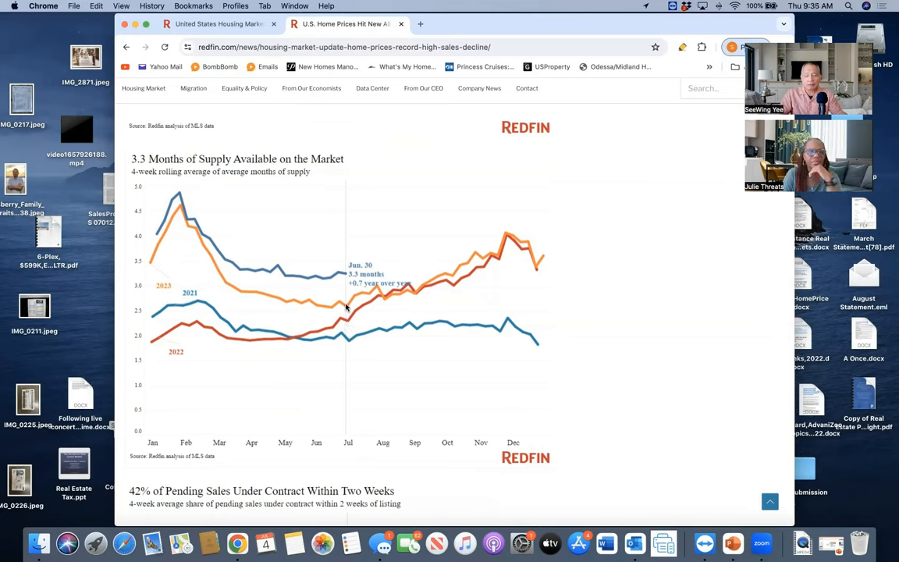
mouse_move(347, 281)
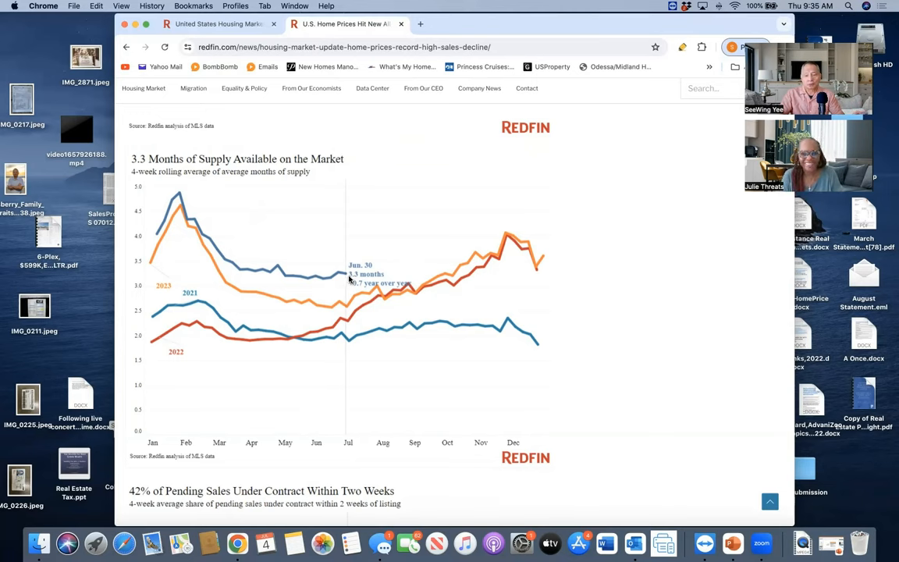
mouse_move(346, 278)
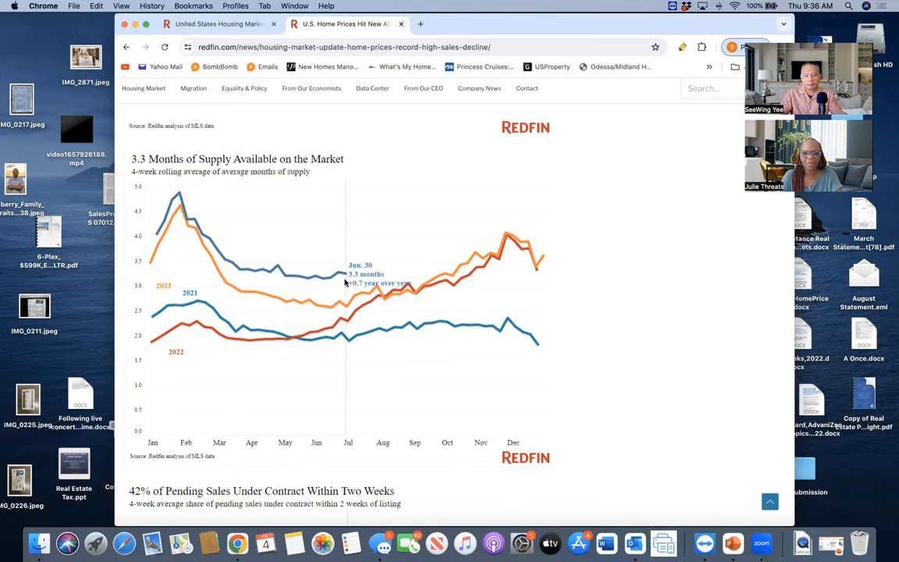
Scroll down past the 42% of Pending Sales chart to the Homes Sold in a Median of 32 Days chart.
scroll("down", 3)
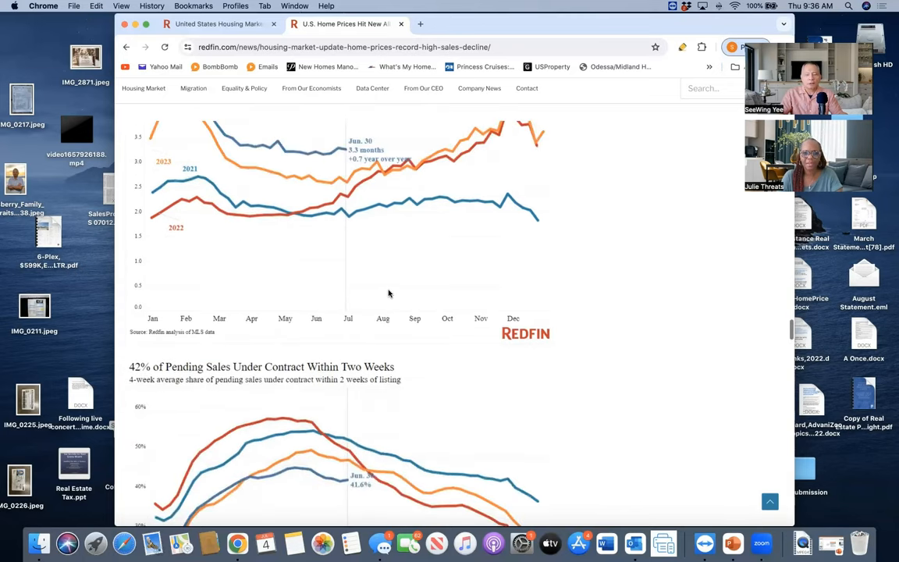
scroll("down", 3)
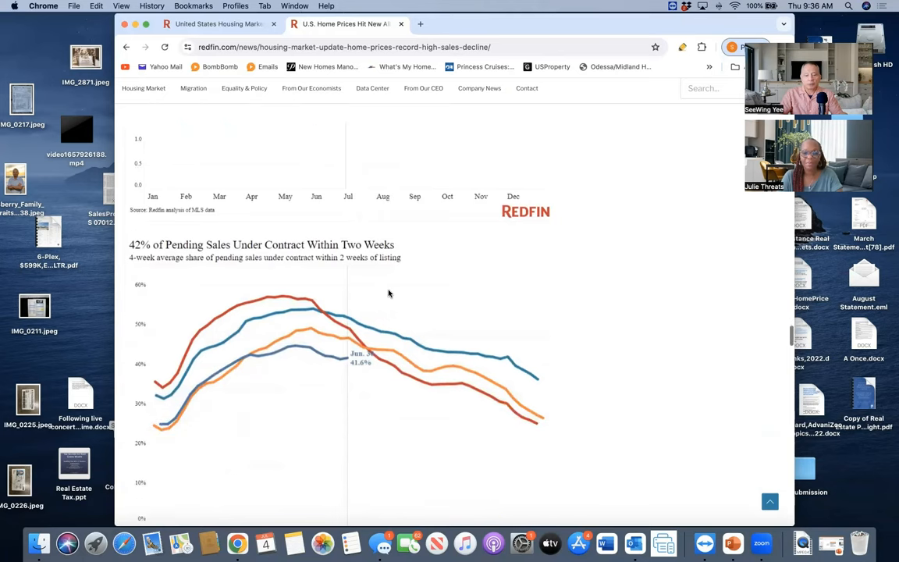
scroll("down", 3)
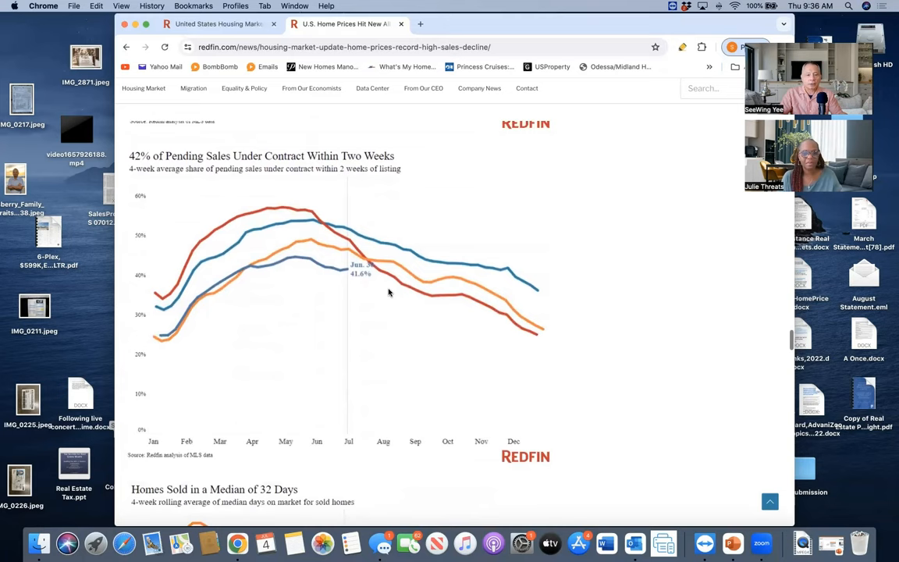
scroll("down", 3)
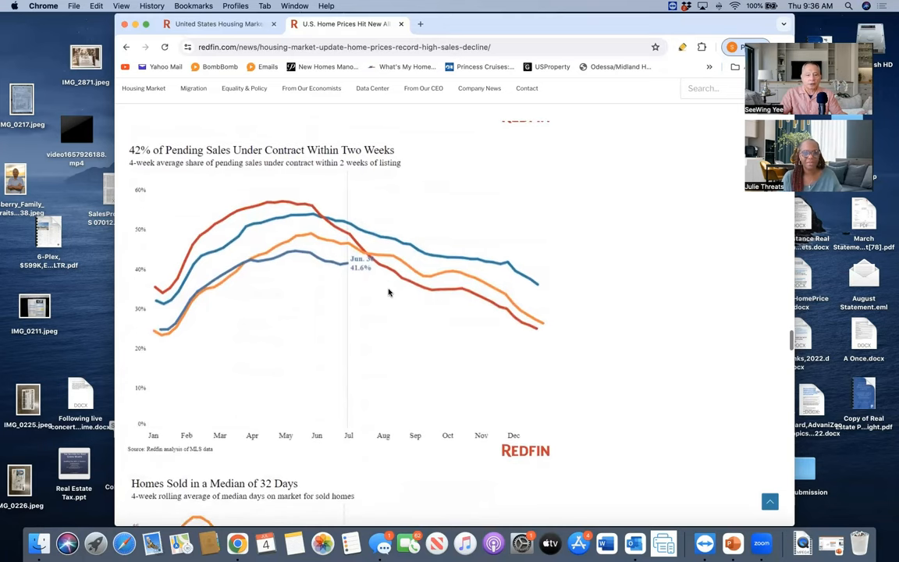
scroll("down", 3)
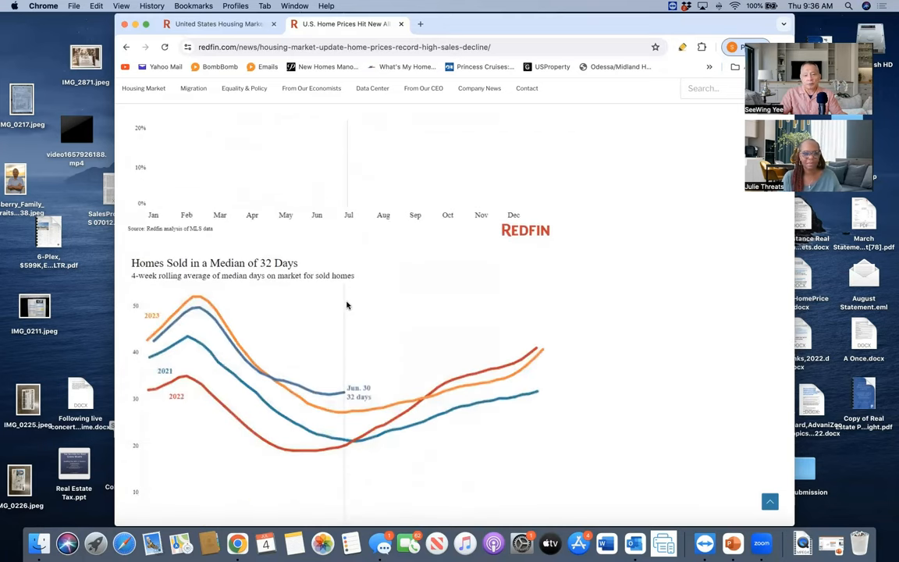
scroll("down", 3)
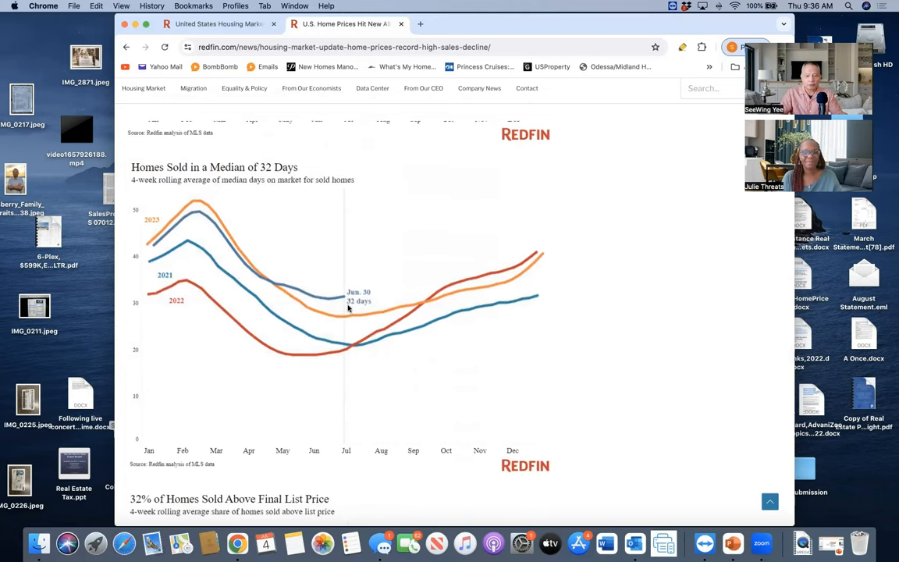
mouse_move(349, 348)
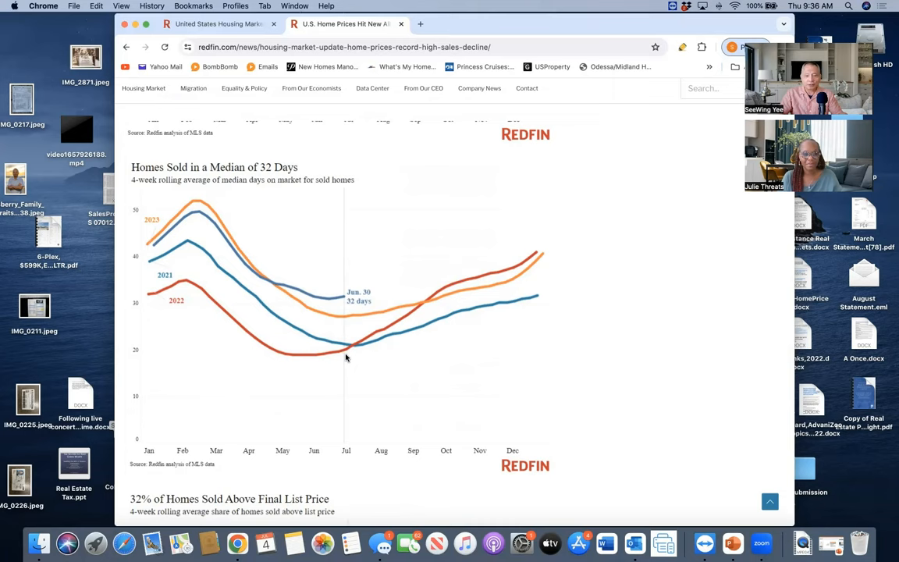
mouse_move(351, 346)
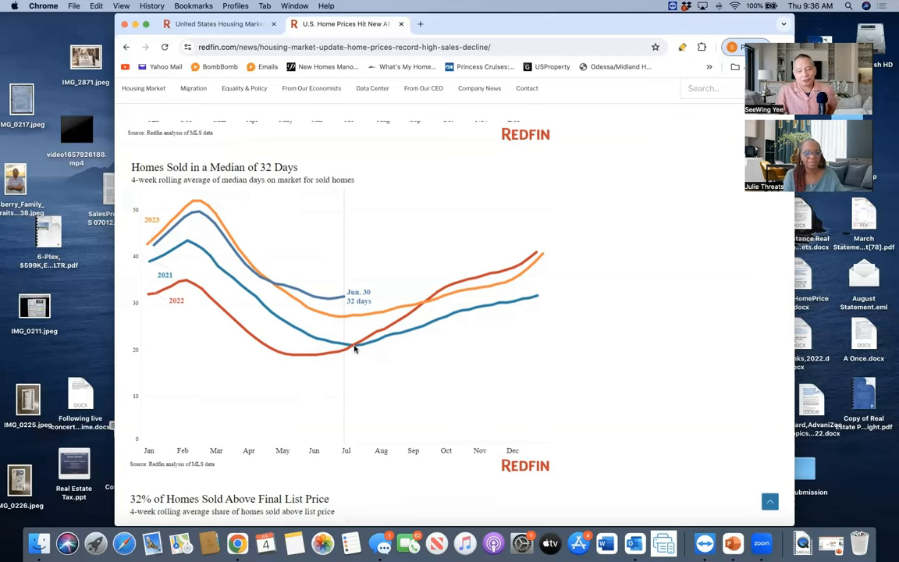
Scroll past the 32% Sold Above List and 99.7% sale-to-list charts to the homebuyer demand index chart.
scroll("down", 3)
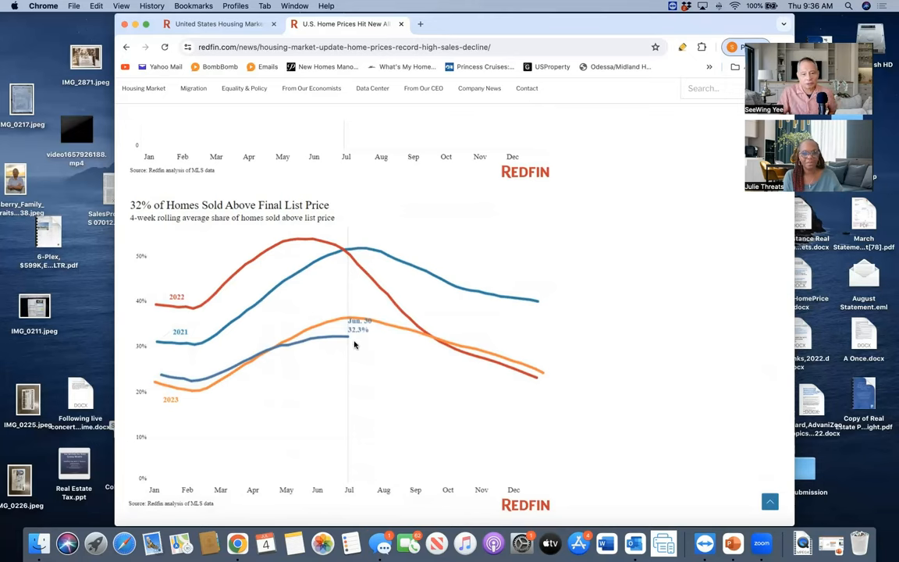
mouse_move(231, 212)
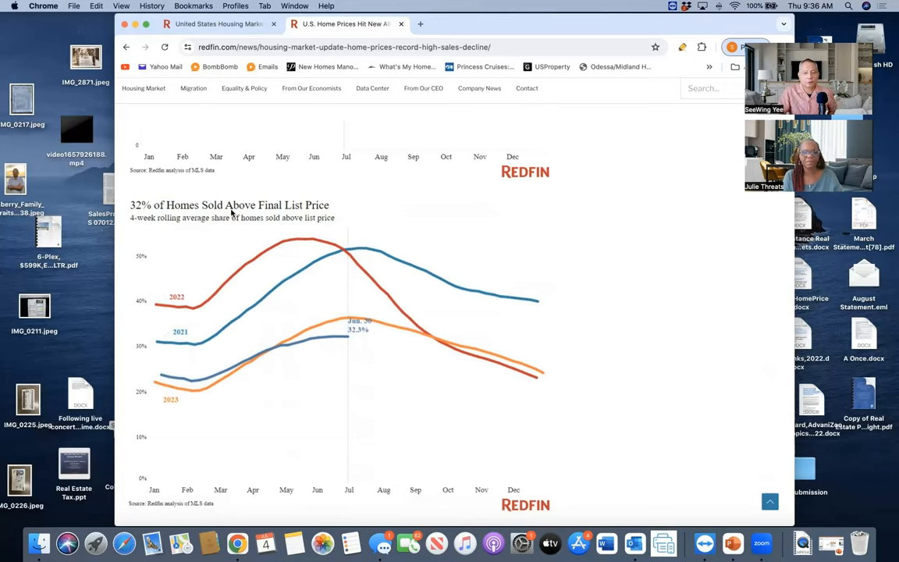
mouse_move(356, 262)
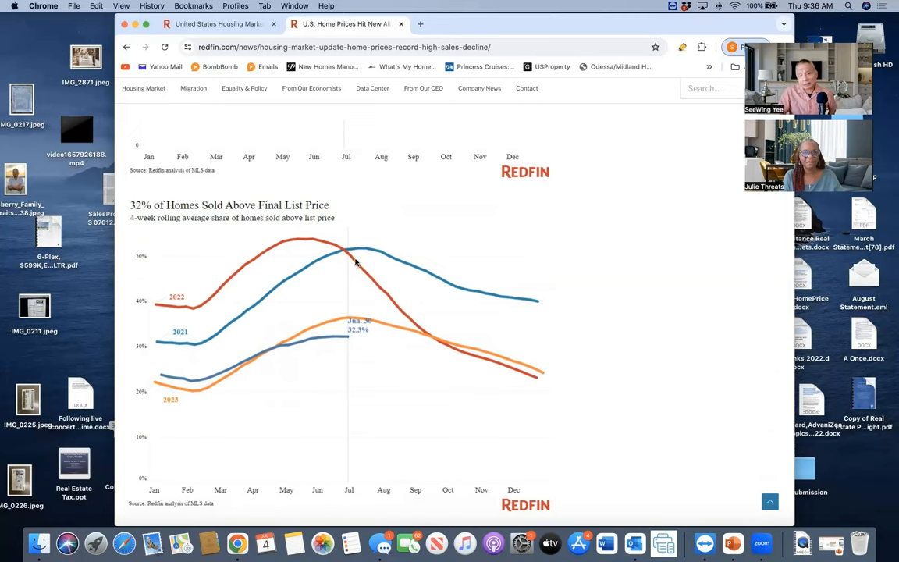
mouse_move(370, 348)
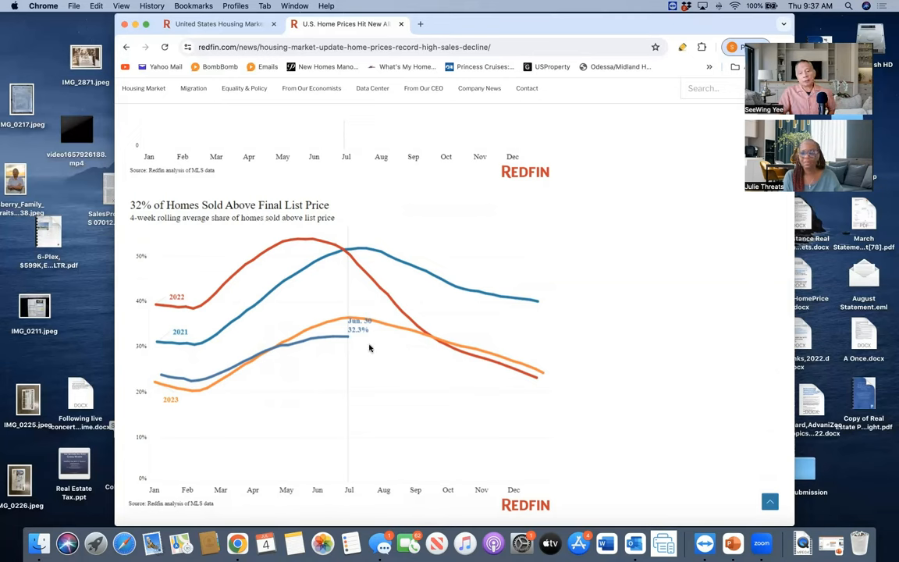
mouse_move(366, 347)
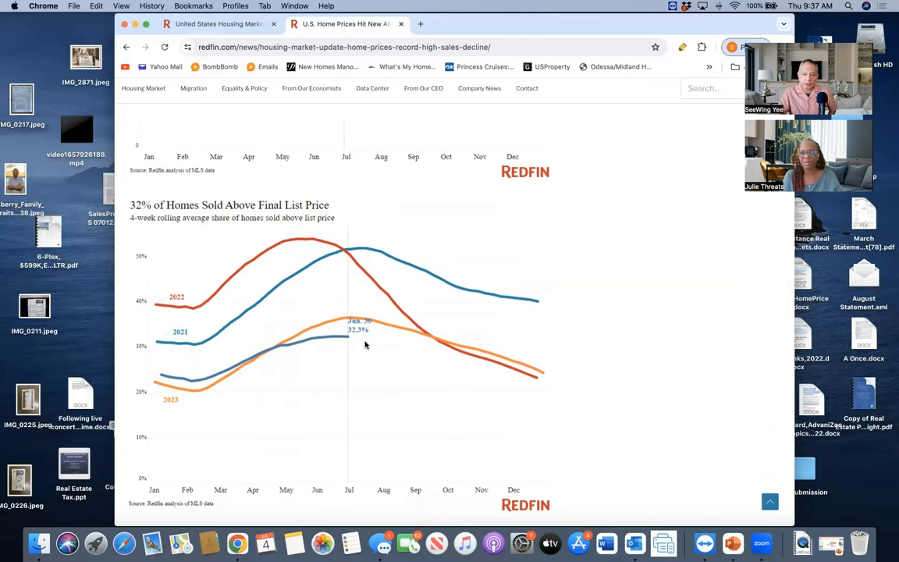
scroll("down", 3)
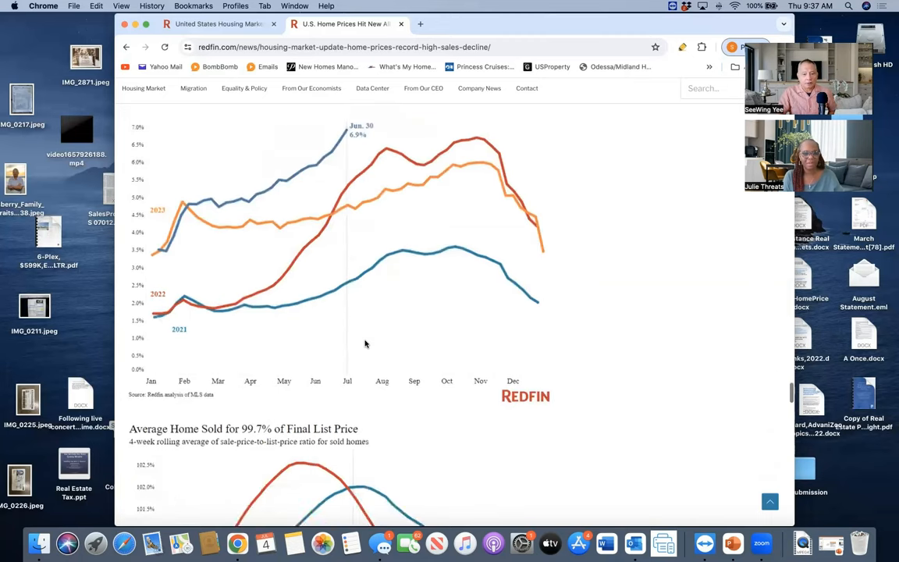
scroll("down", 3)
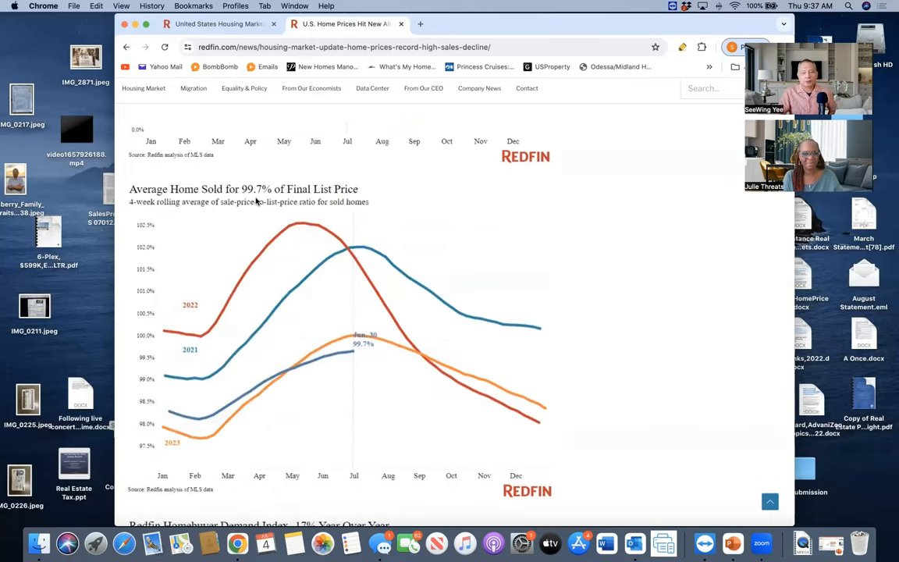
mouse_move(378, 241)
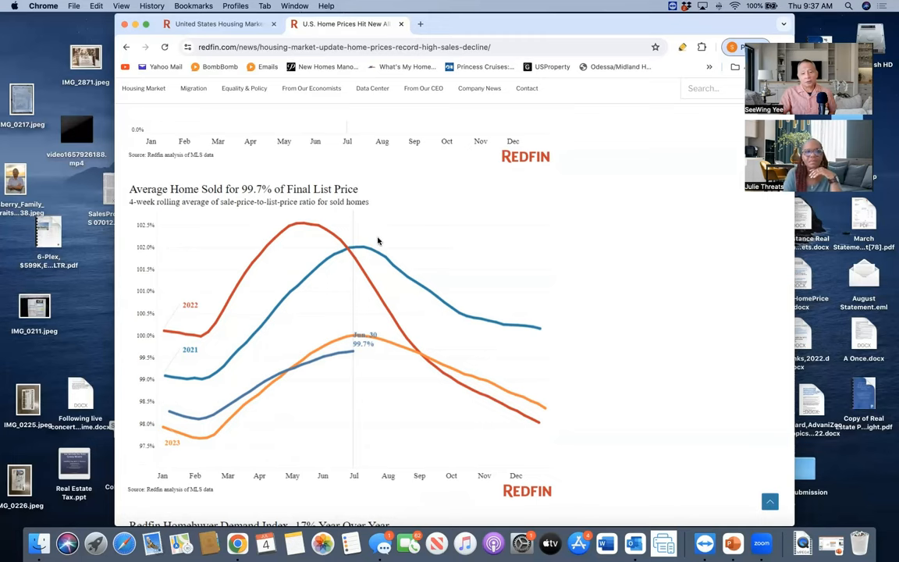
mouse_move(381, 245)
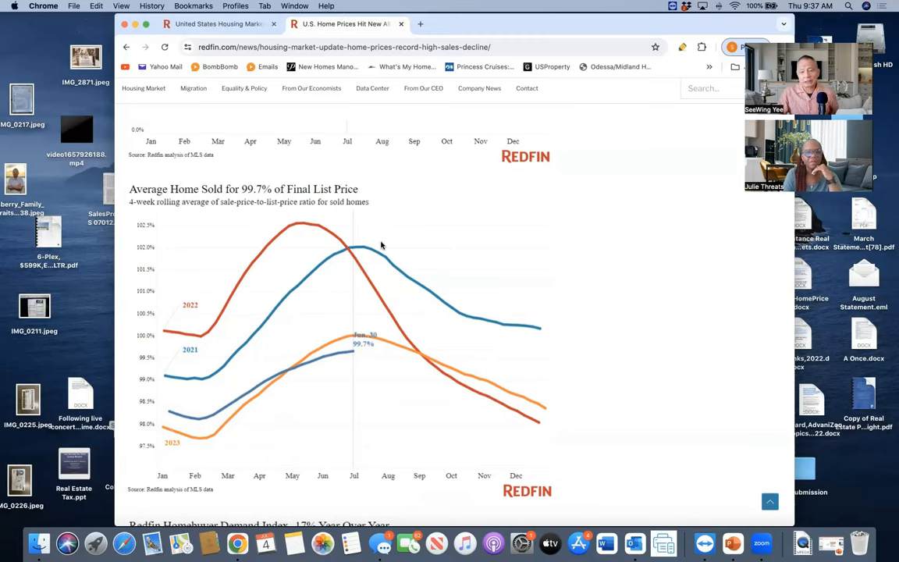
scroll("down", 3)
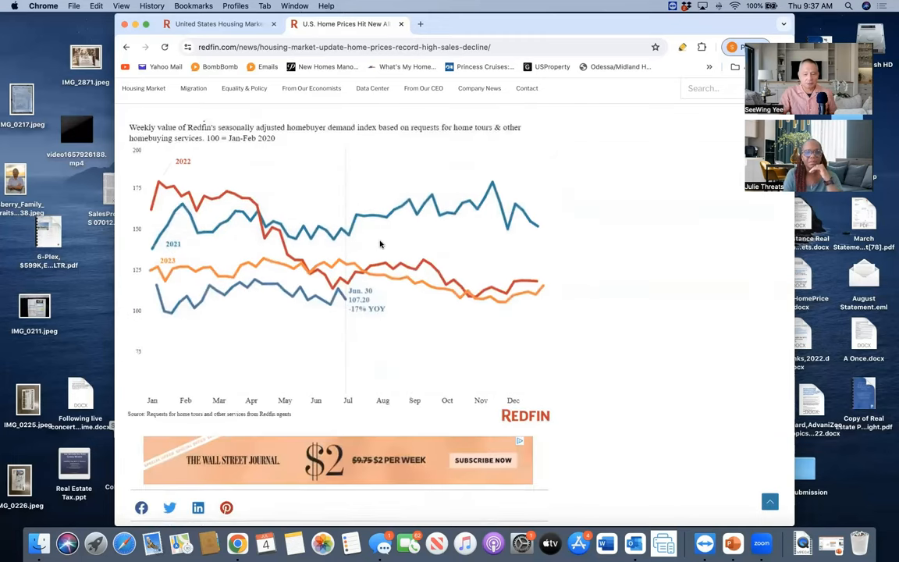